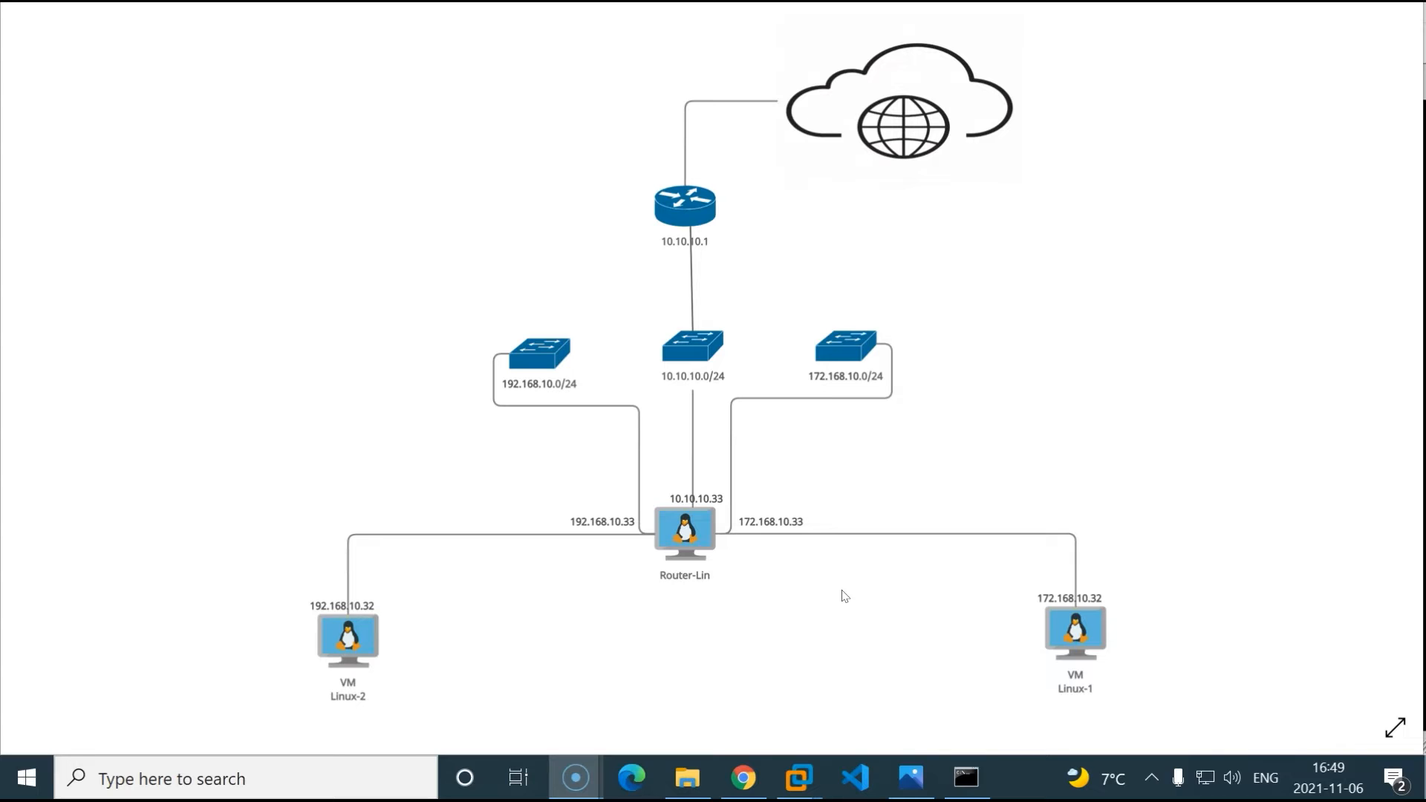
In the Virtual Network Editor with admin rights, bridge VMnet0 to Realtek PCIe GbE Family Controller #5
left_click(840, 616)
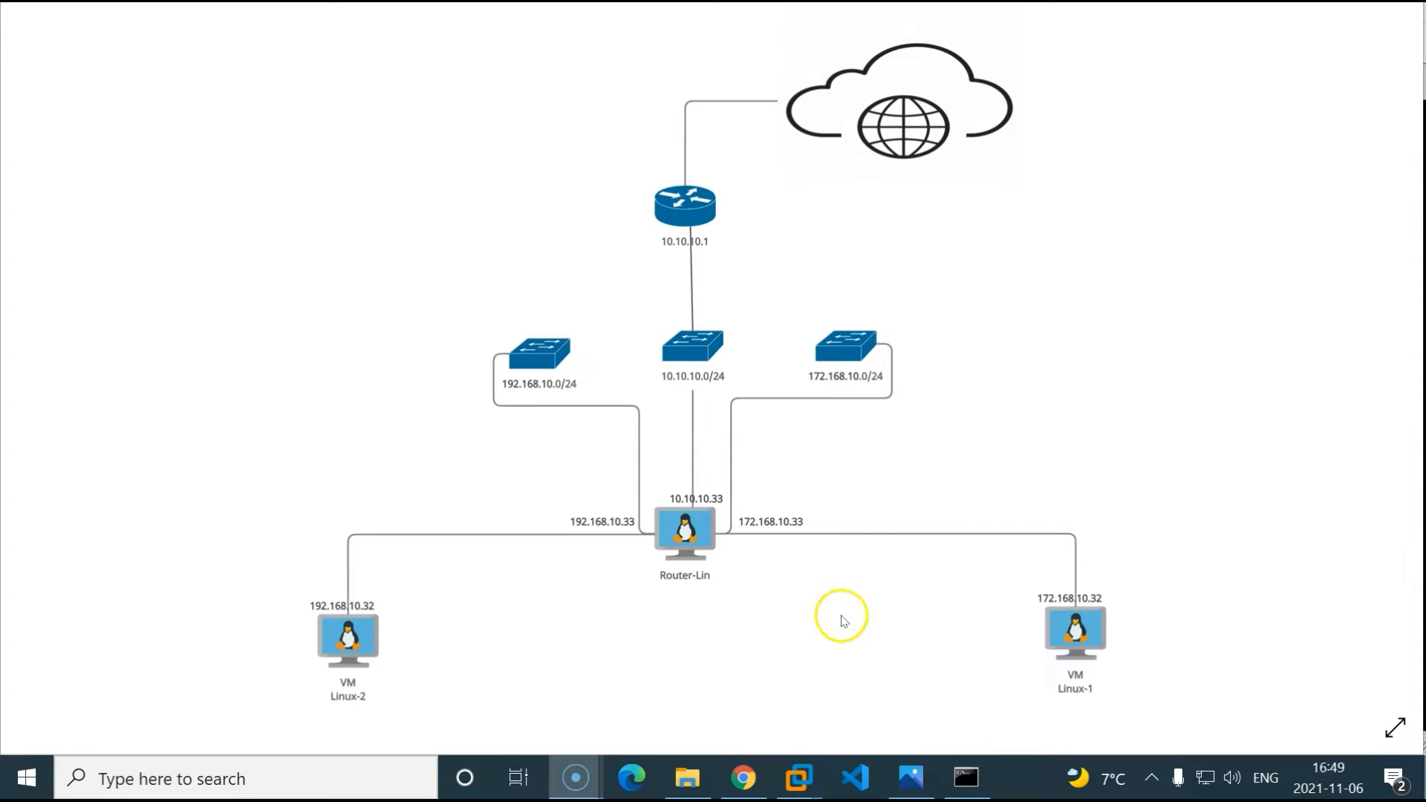
mouse_move(875, 292)
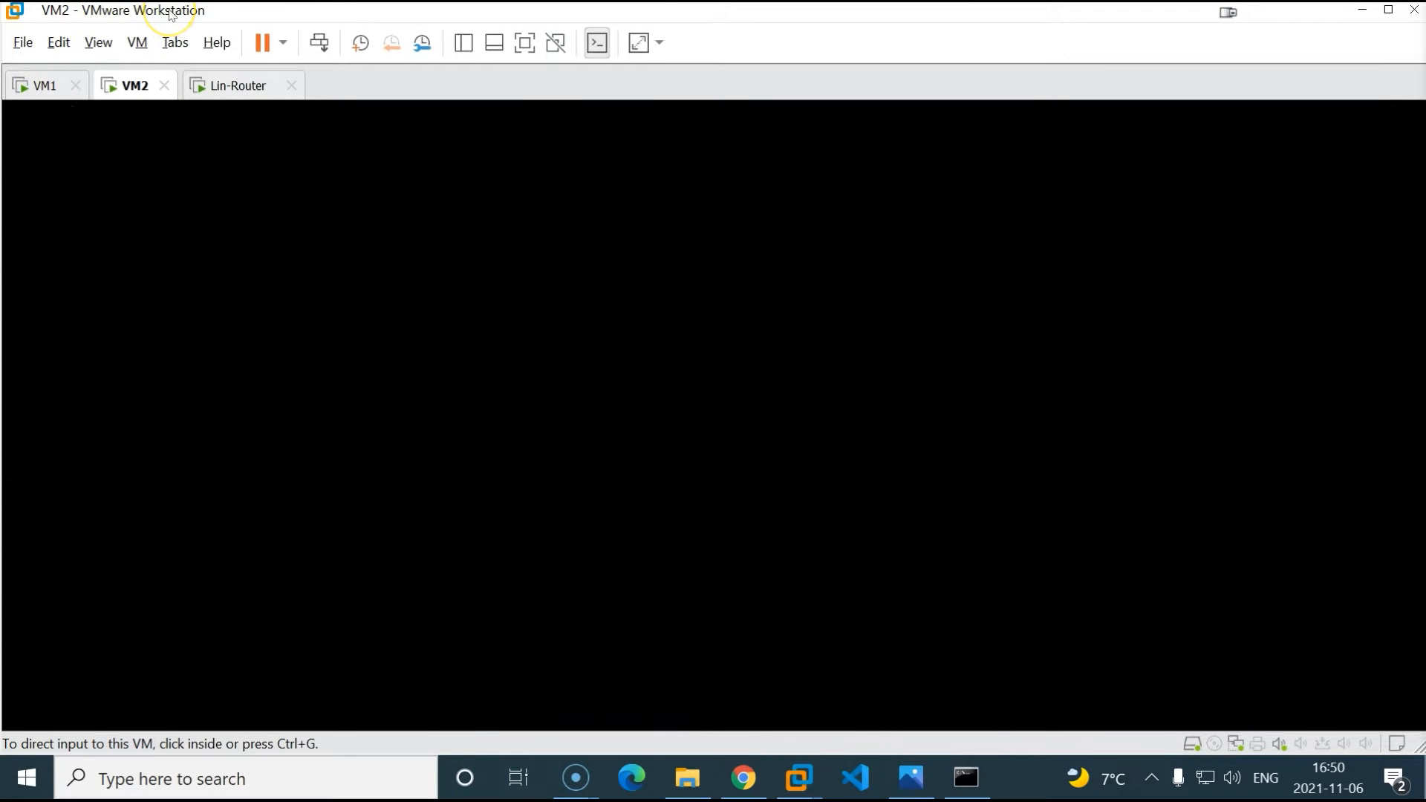
left_click(57, 42)
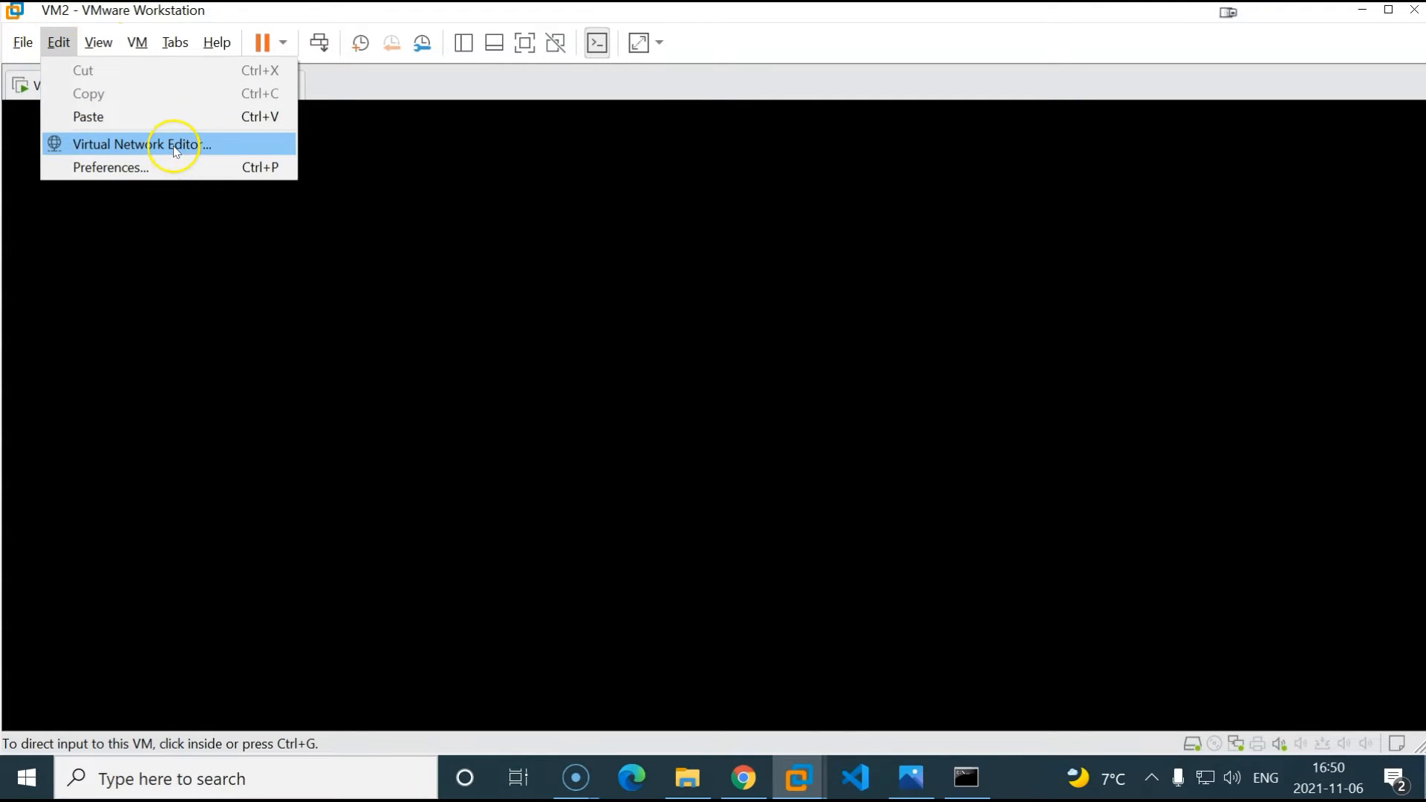
left_click(136, 143)
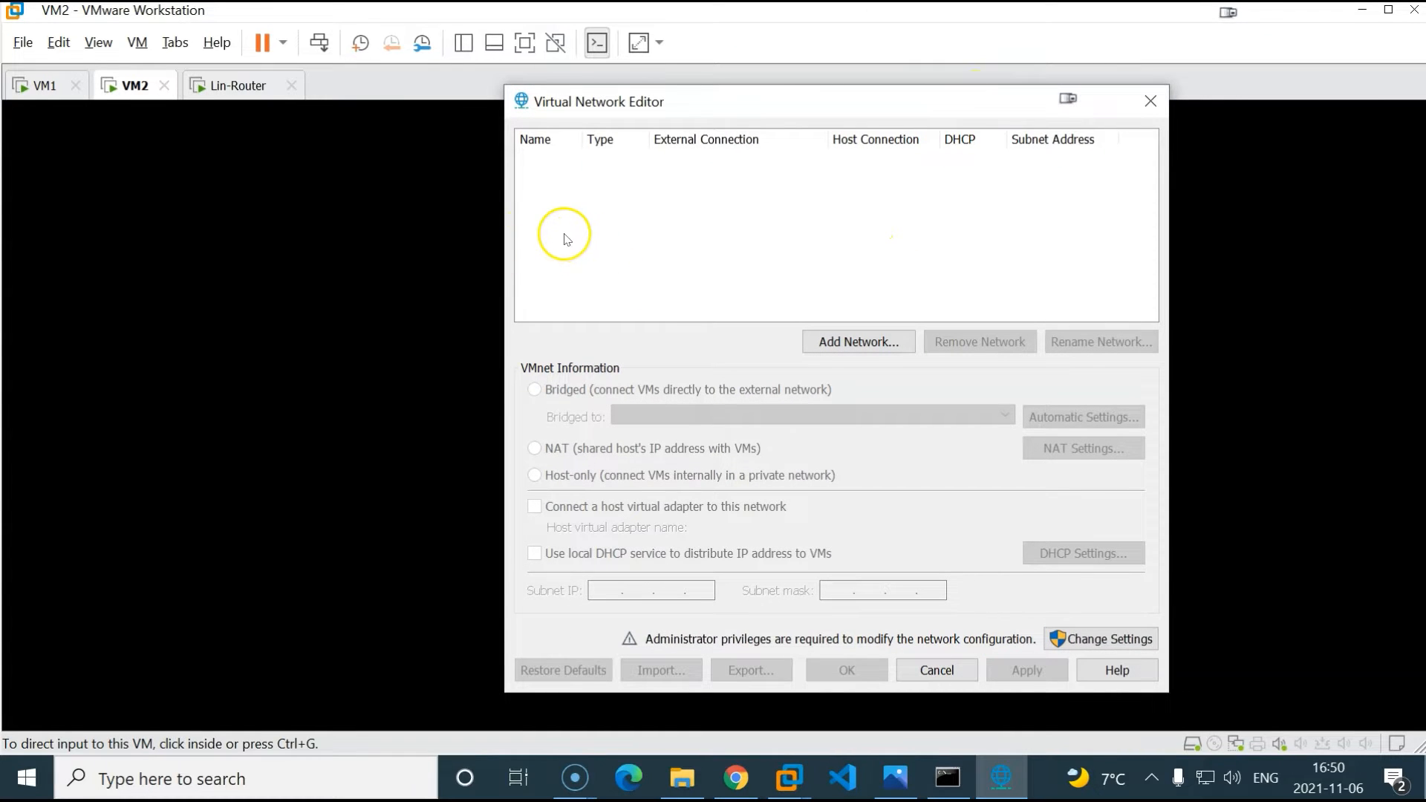
left_click(1099, 639)
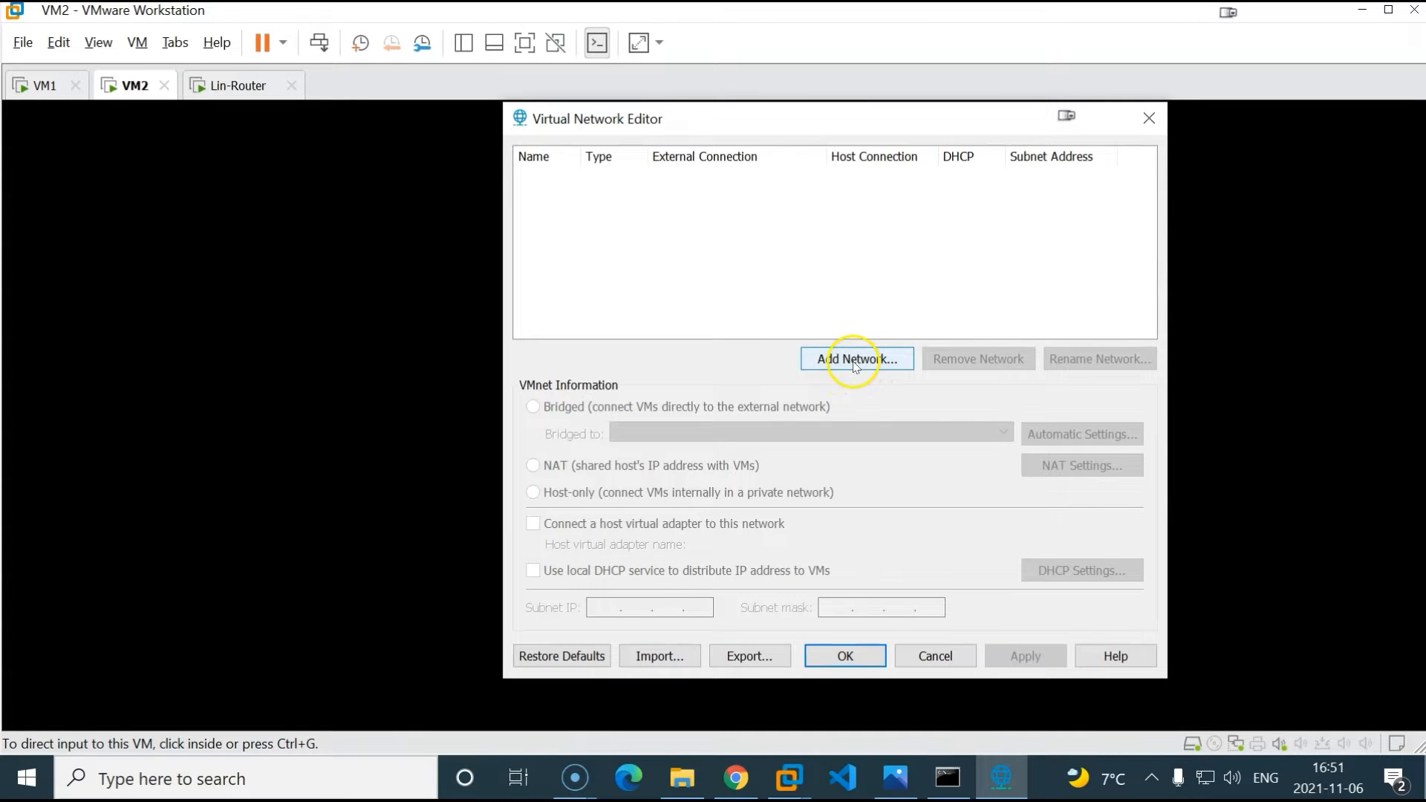
left_click(855, 358)
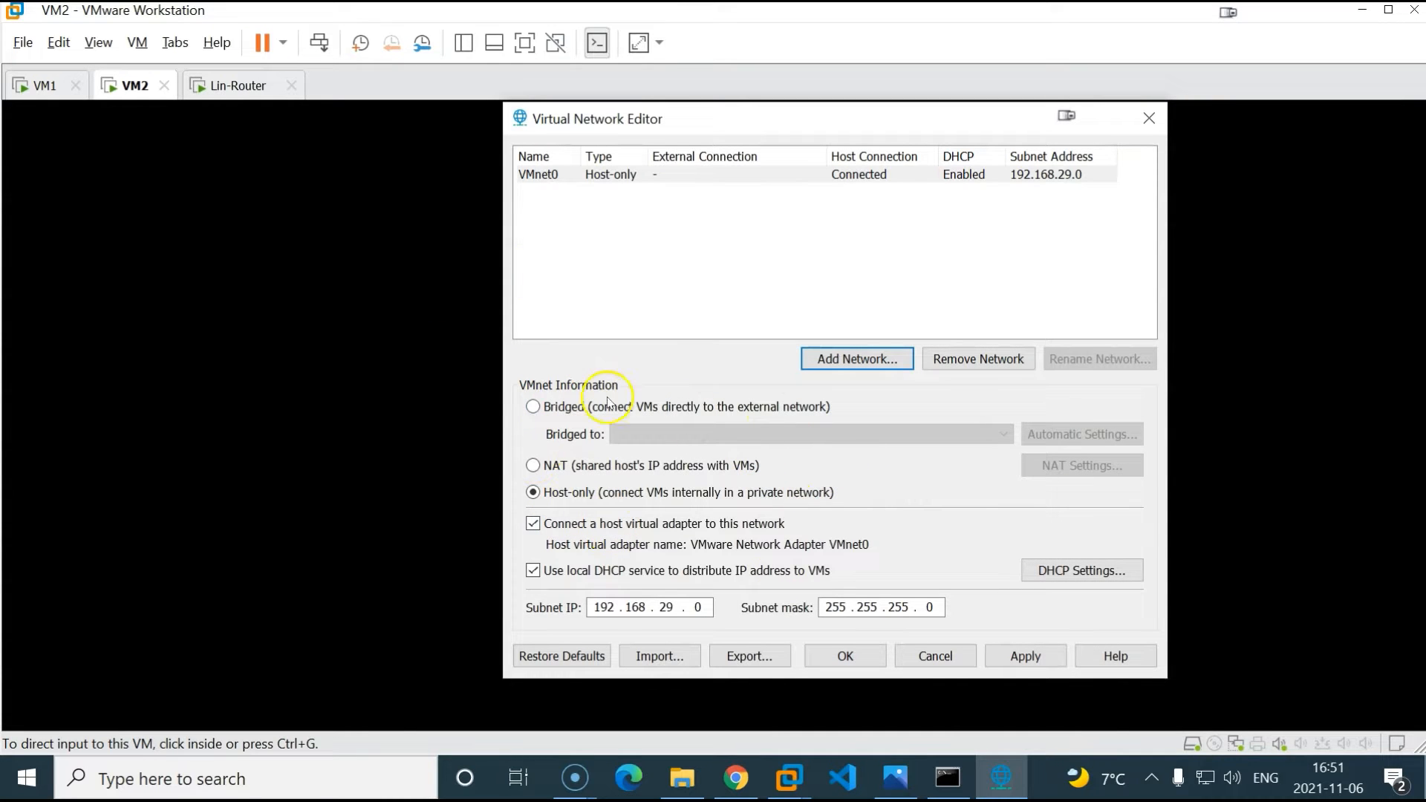
left_click(532, 407)
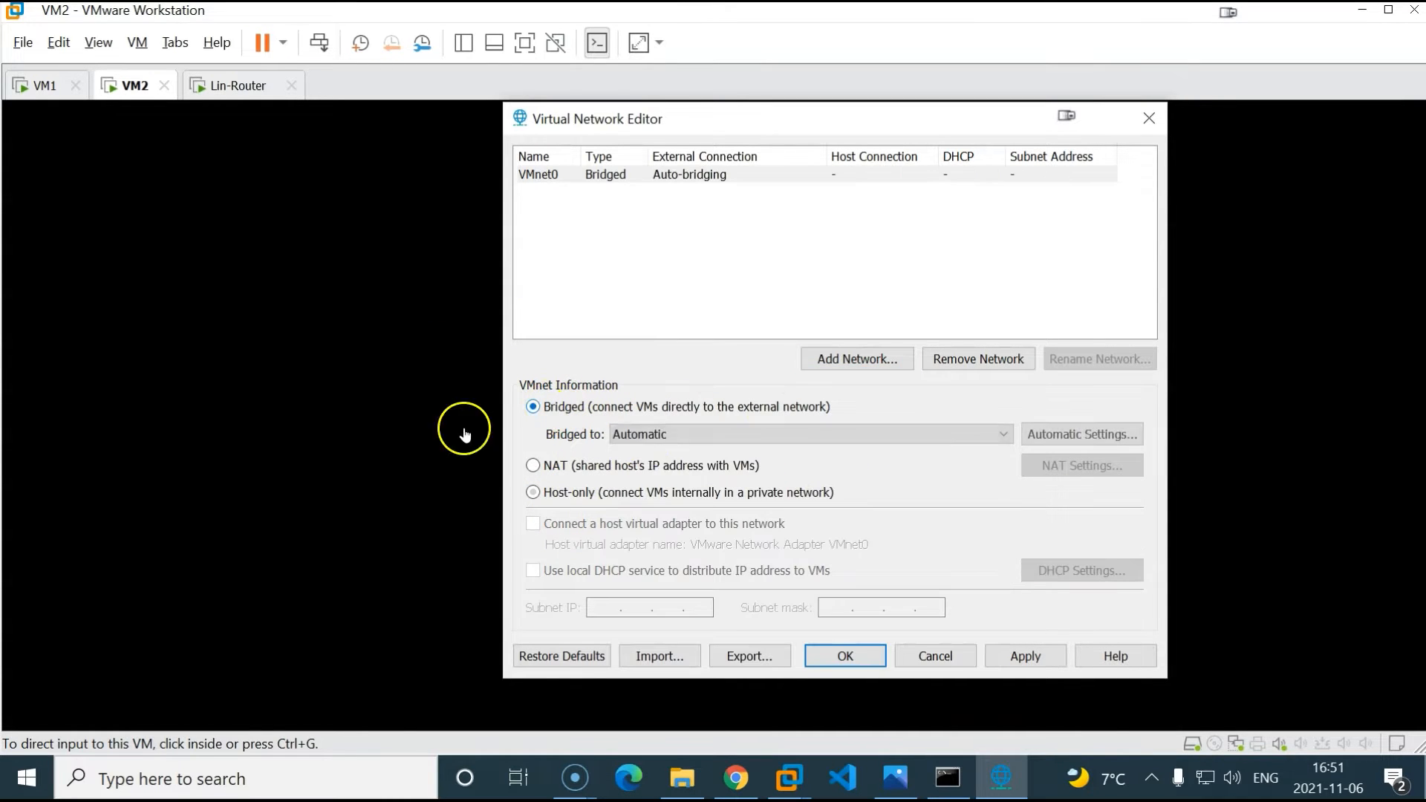
left_click(999, 434)
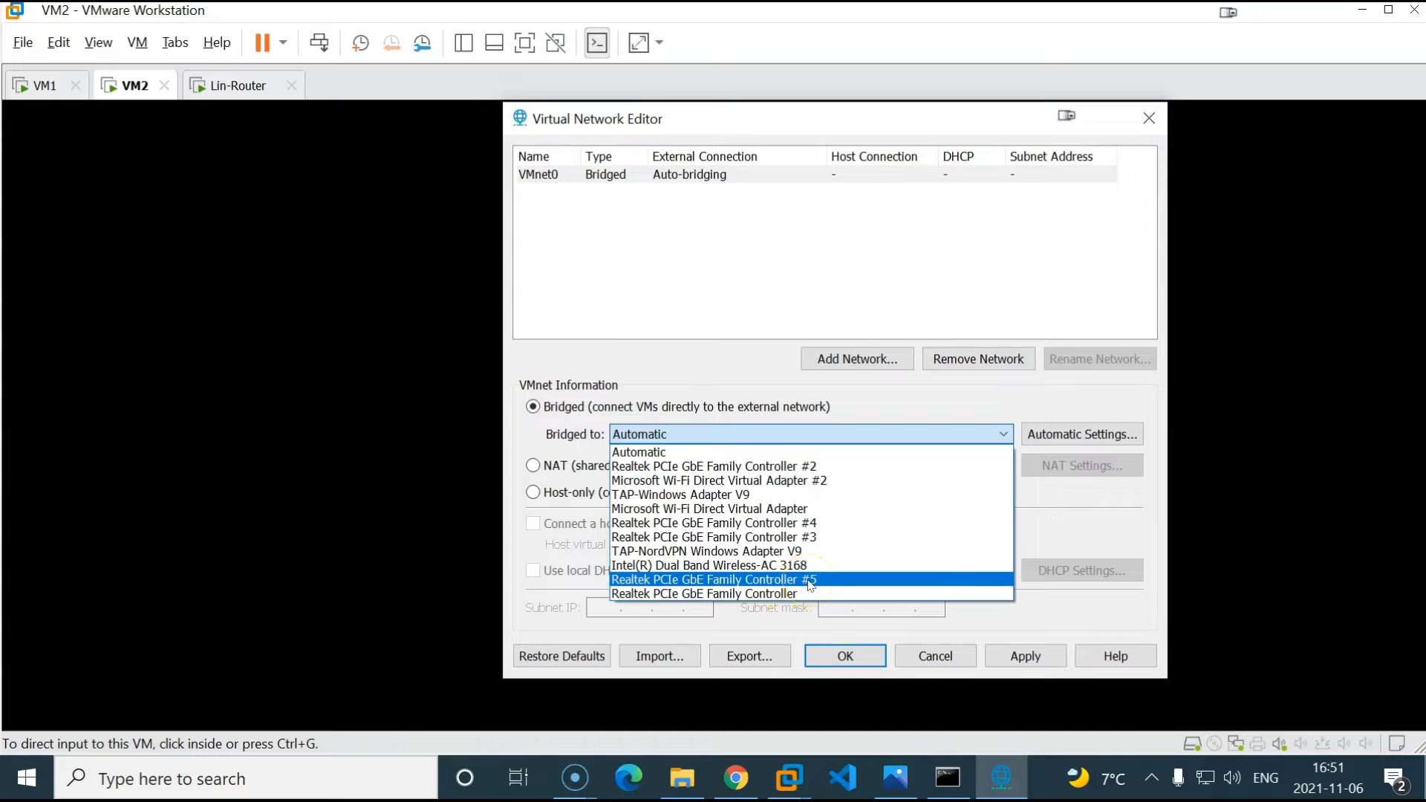
left_click(715, 579)
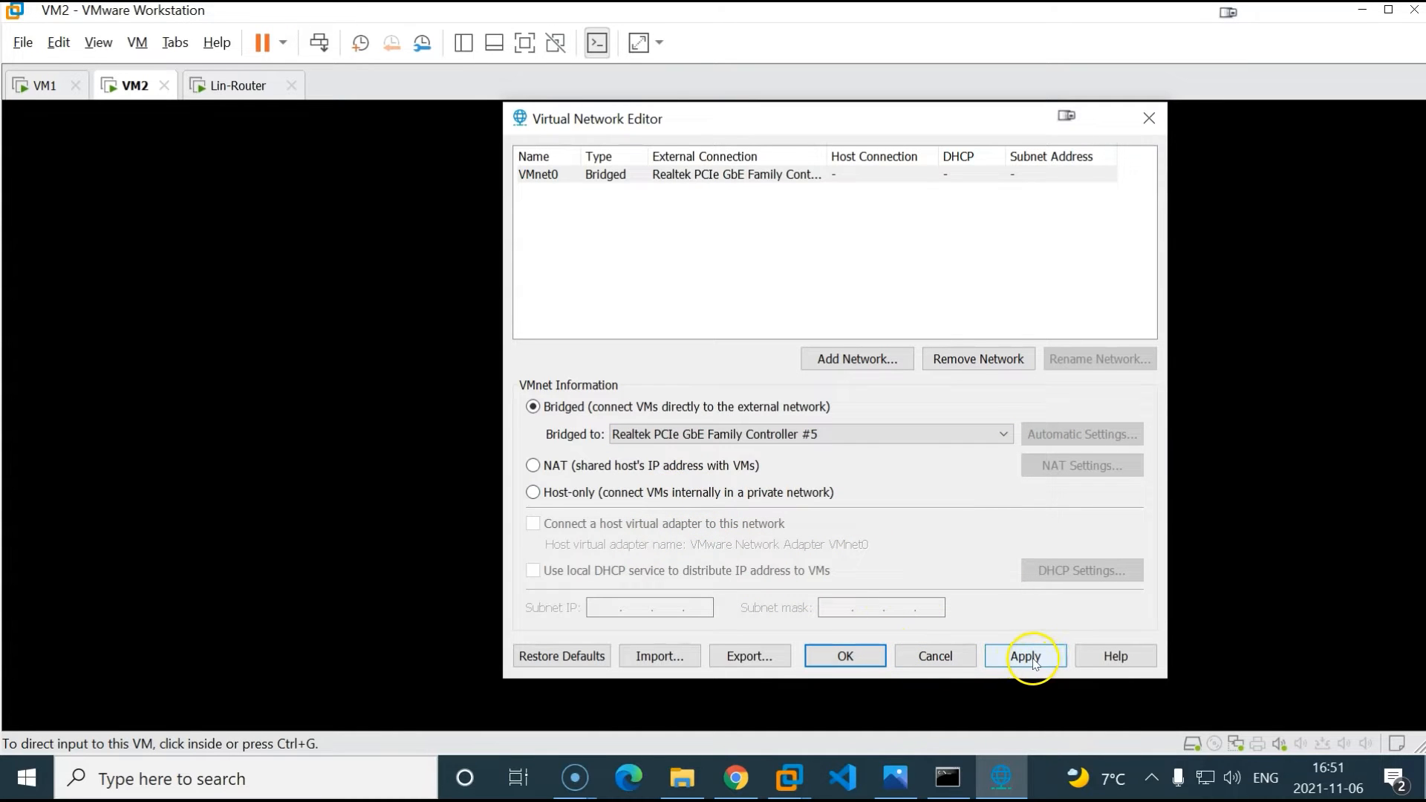
left_click(1025, 656)
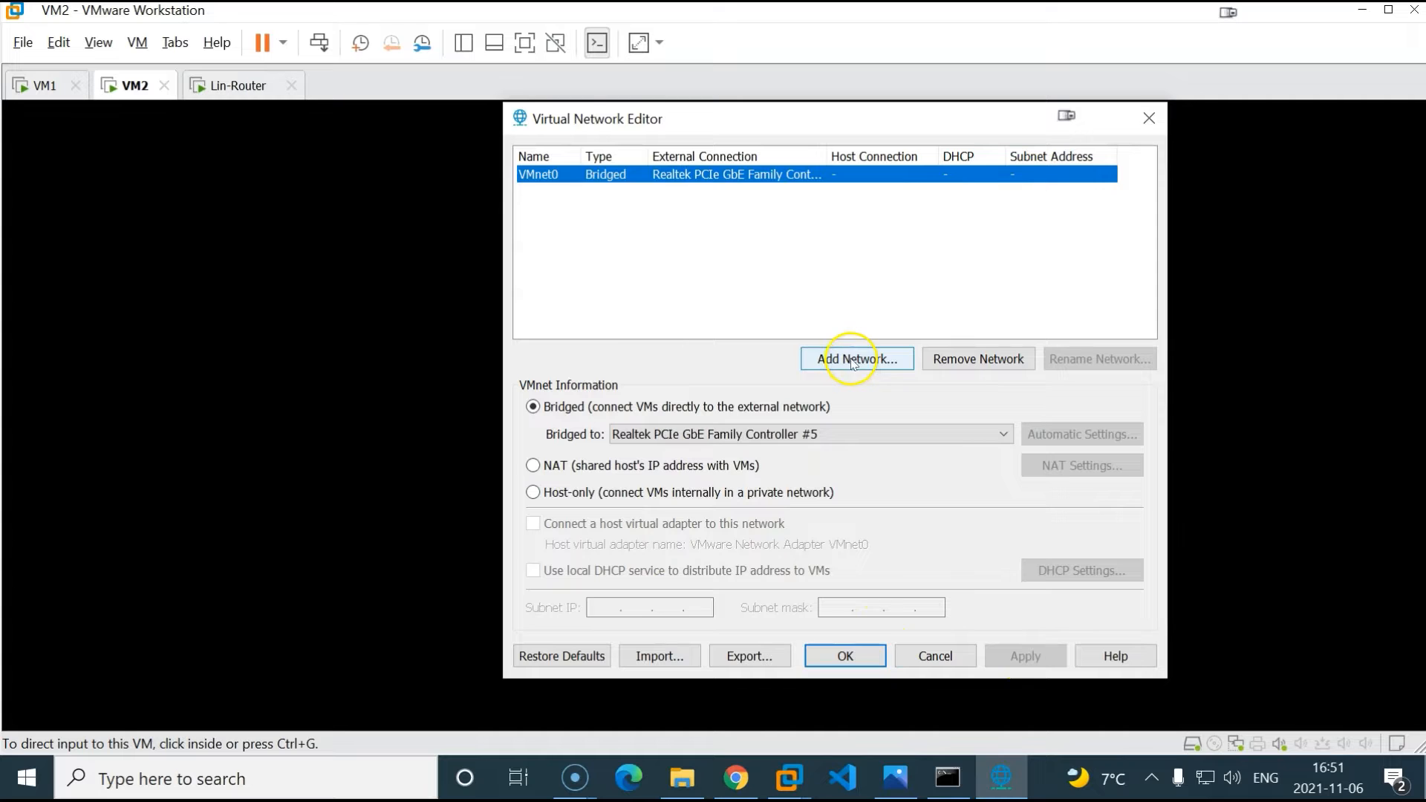
Add host-only network VMnet1 with subnet 172.168.10.0 and apply it
left_click(855, 358)
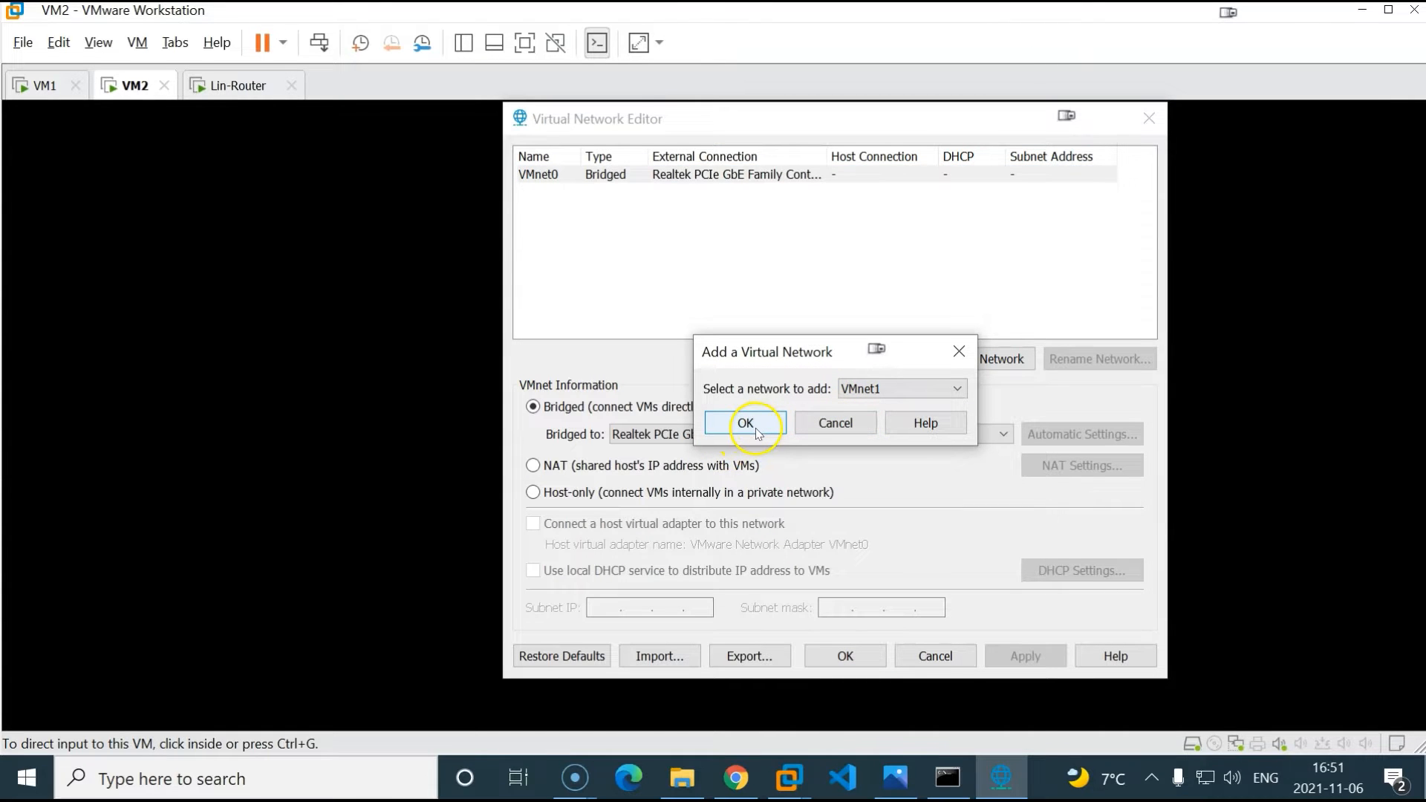
left_click(744, 423)
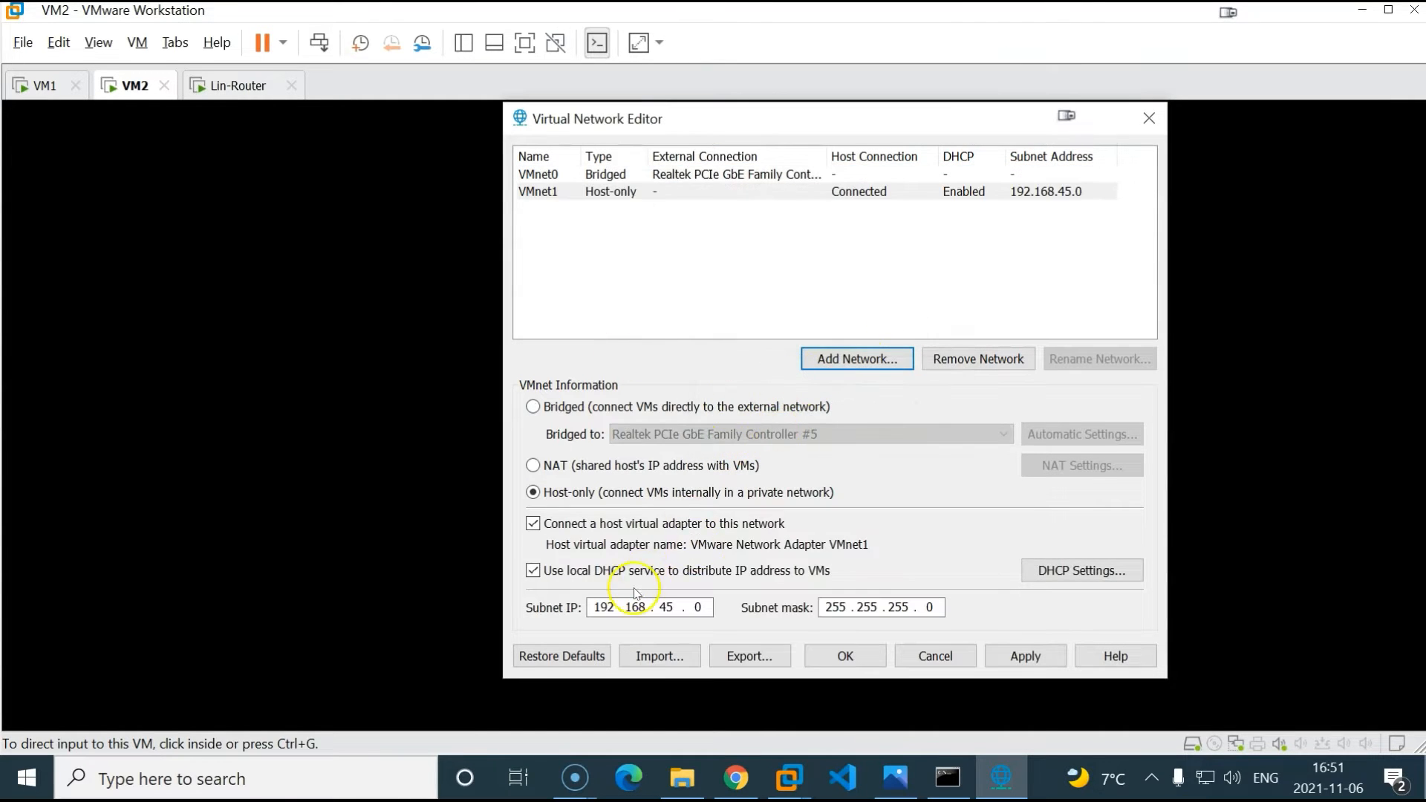
type("172 . . .")
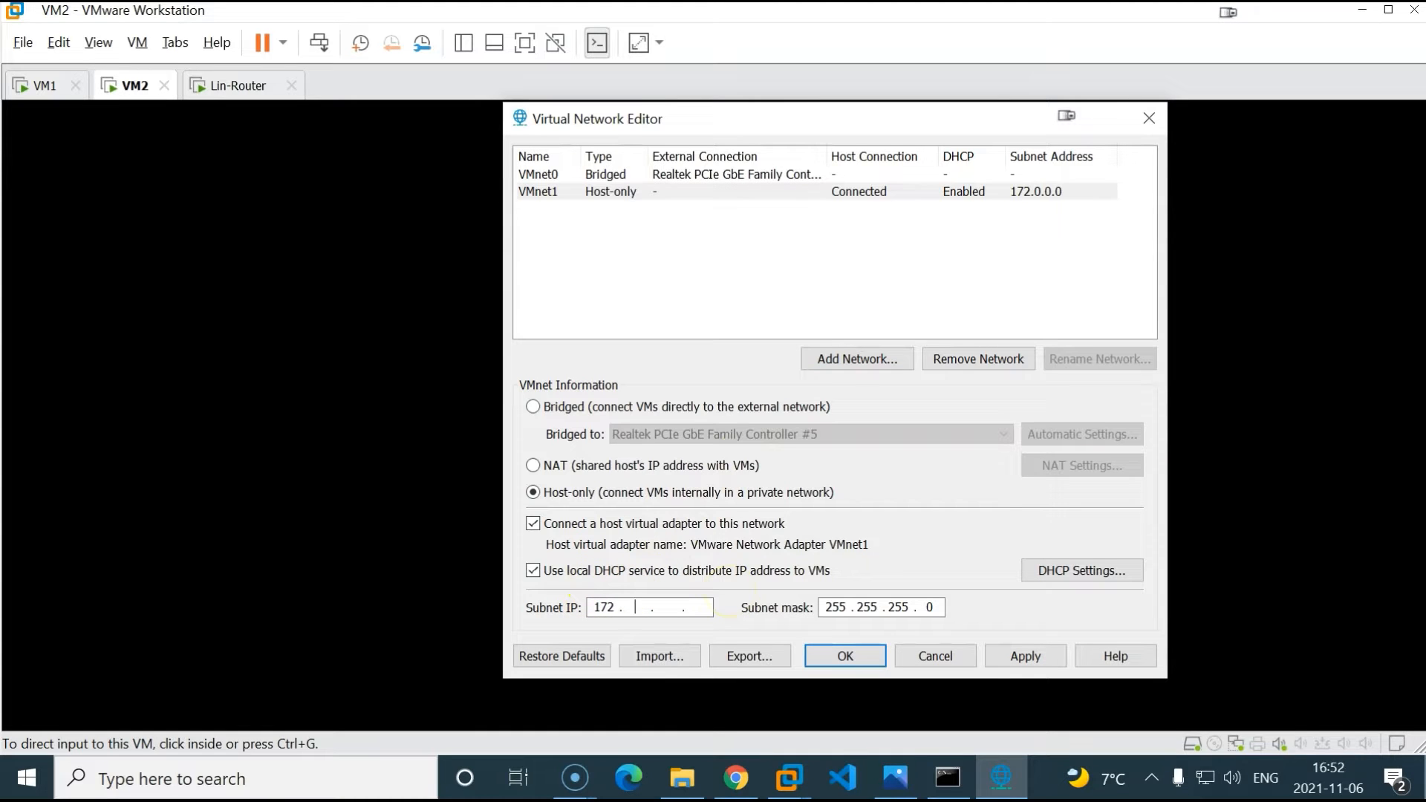
type("168.1")
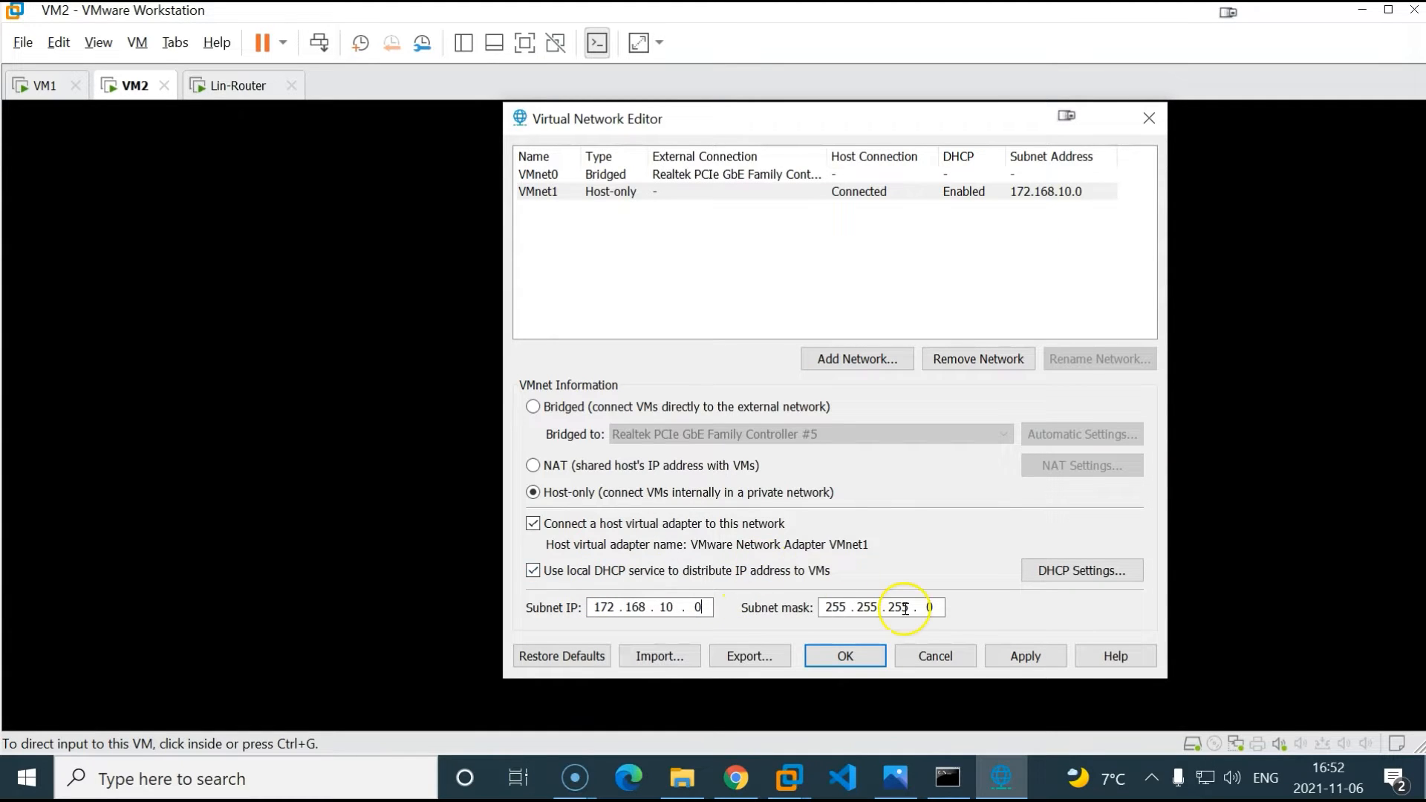
triple_click(926, 608)
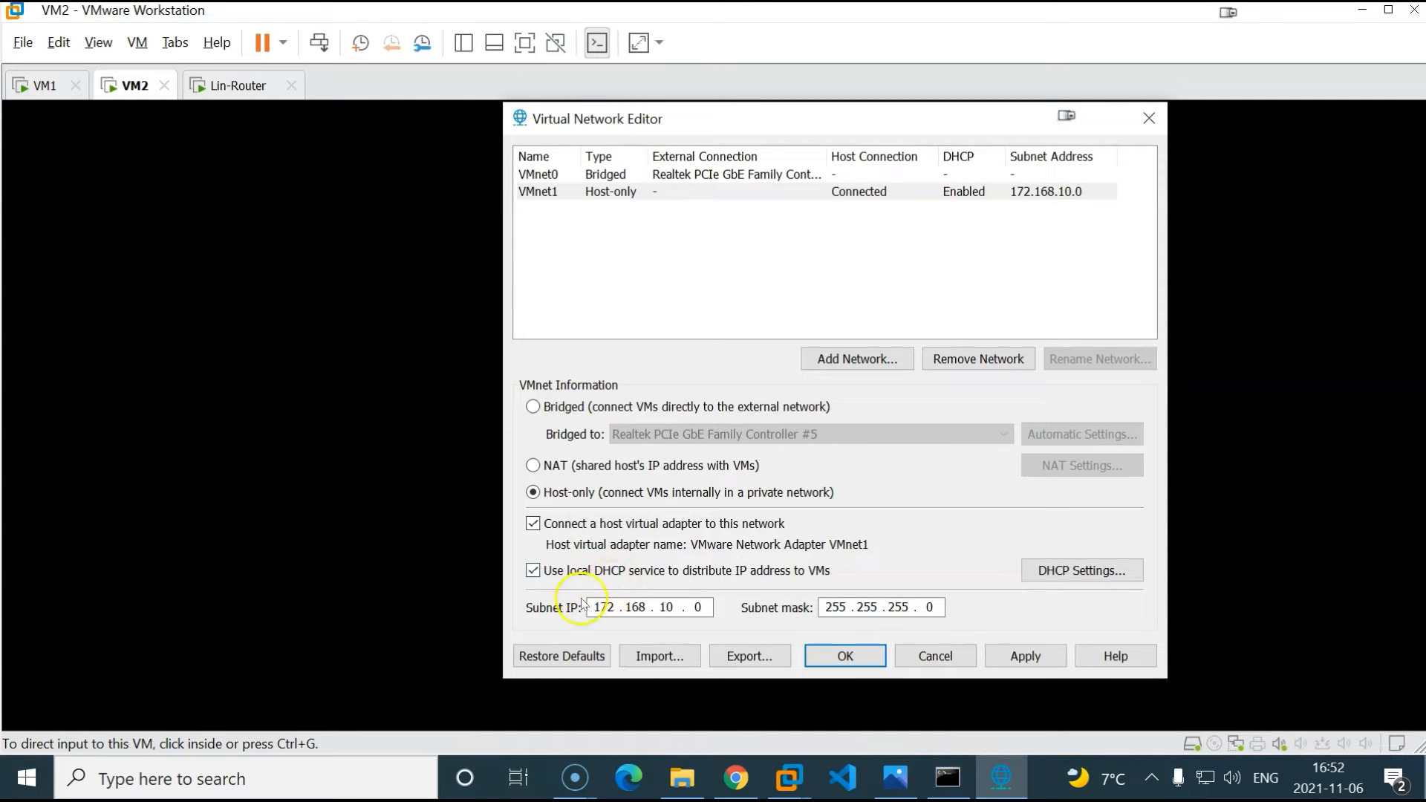
left_click(1025, 656)
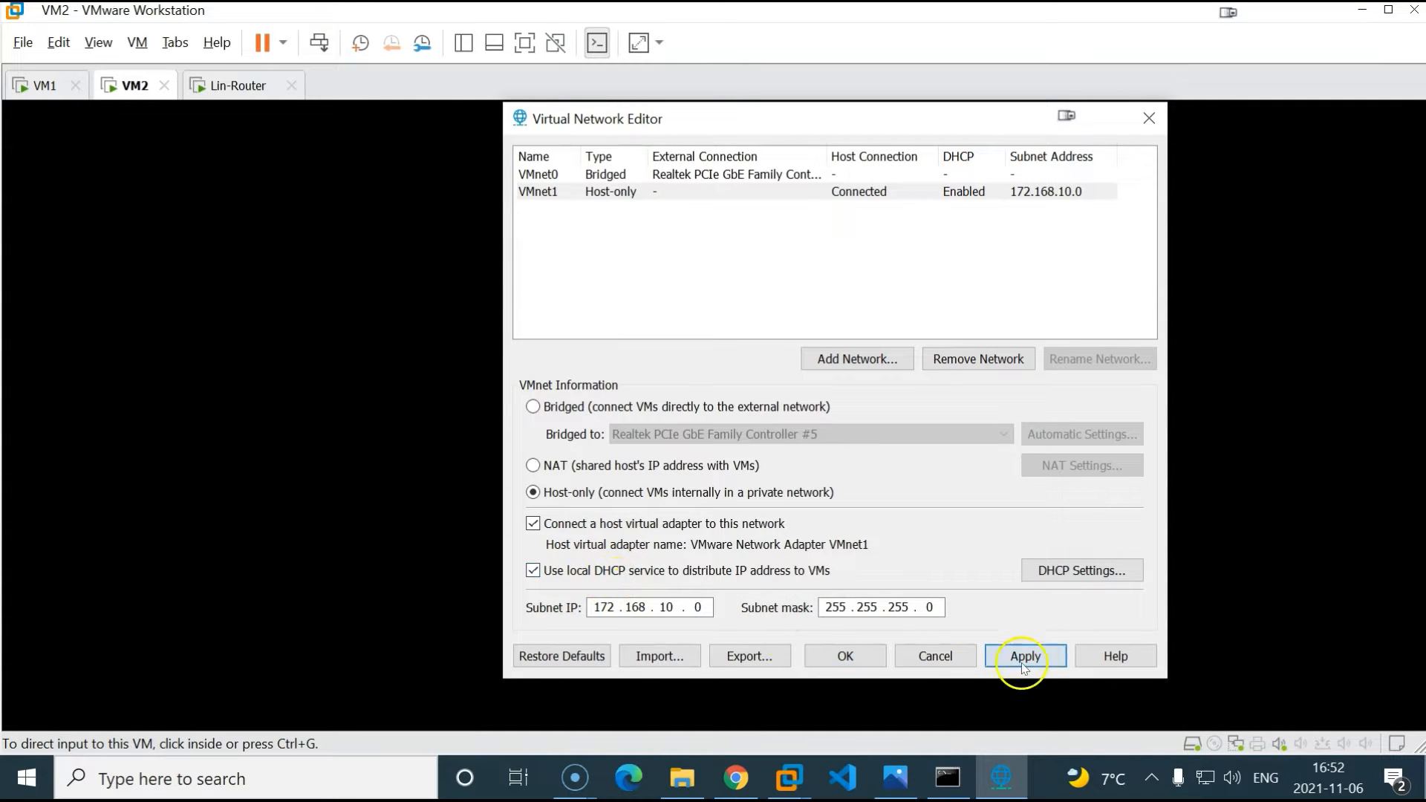
left_click(1024, 656)
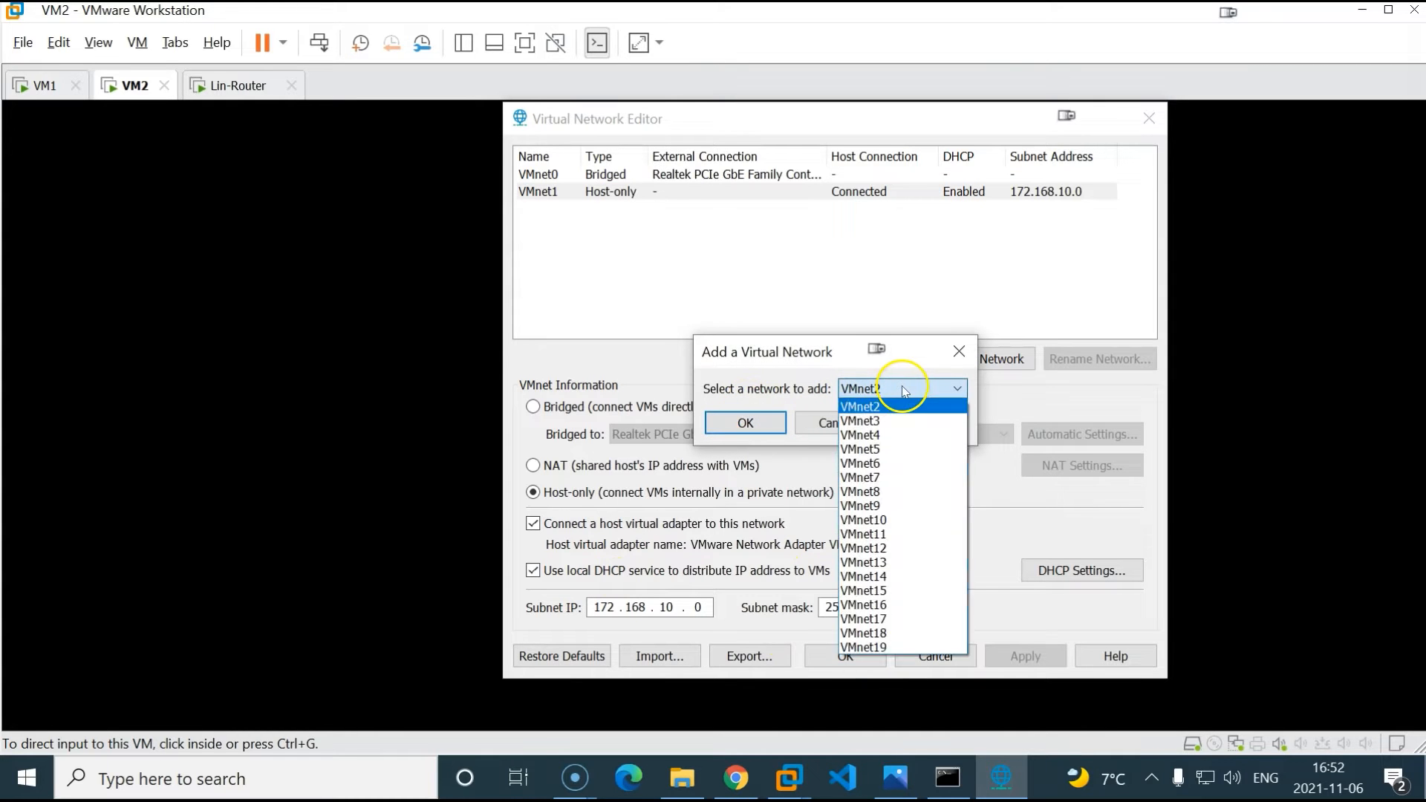
Add VMnet2 on 192.168.10.0 and save the network editor with OK
left_click(862, 407)
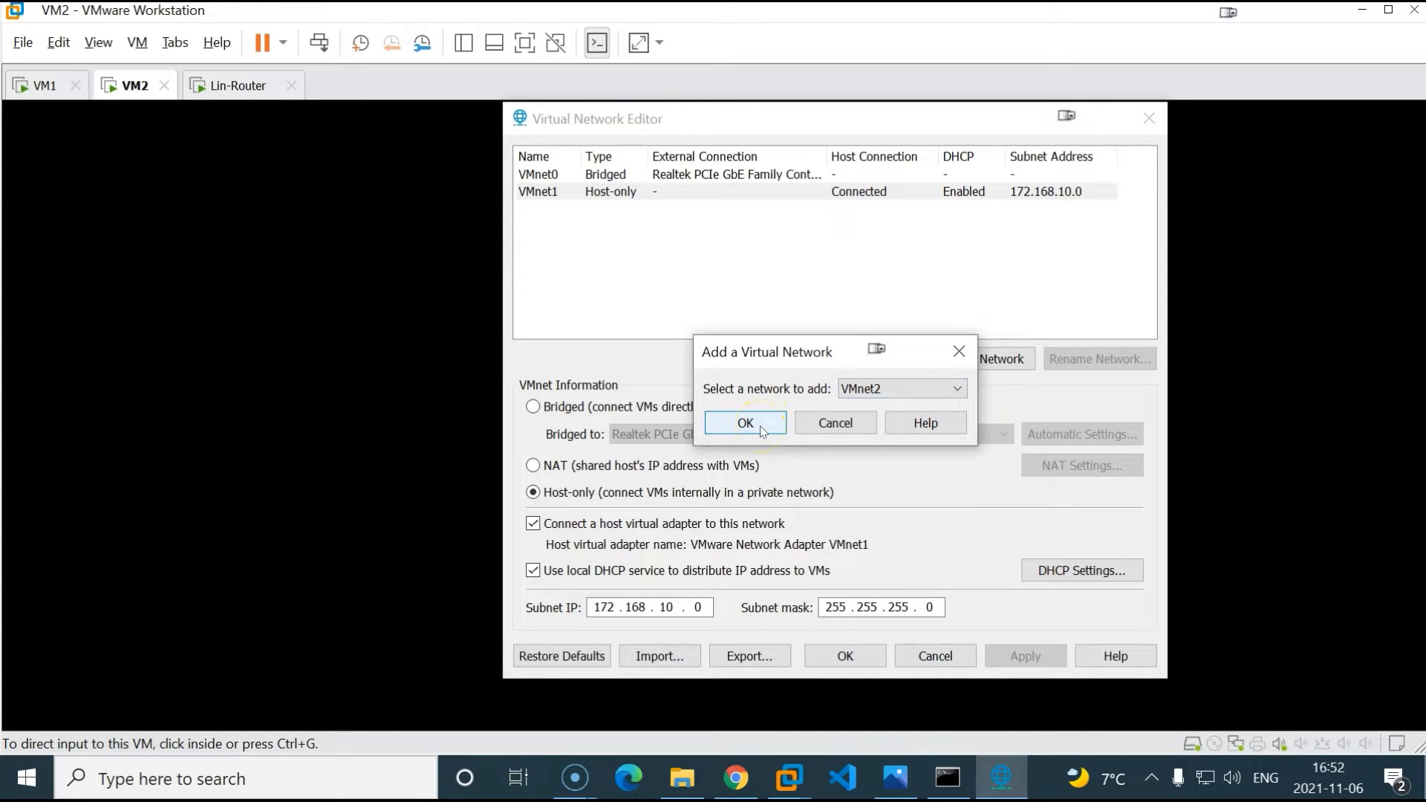
left_click(744, 422)
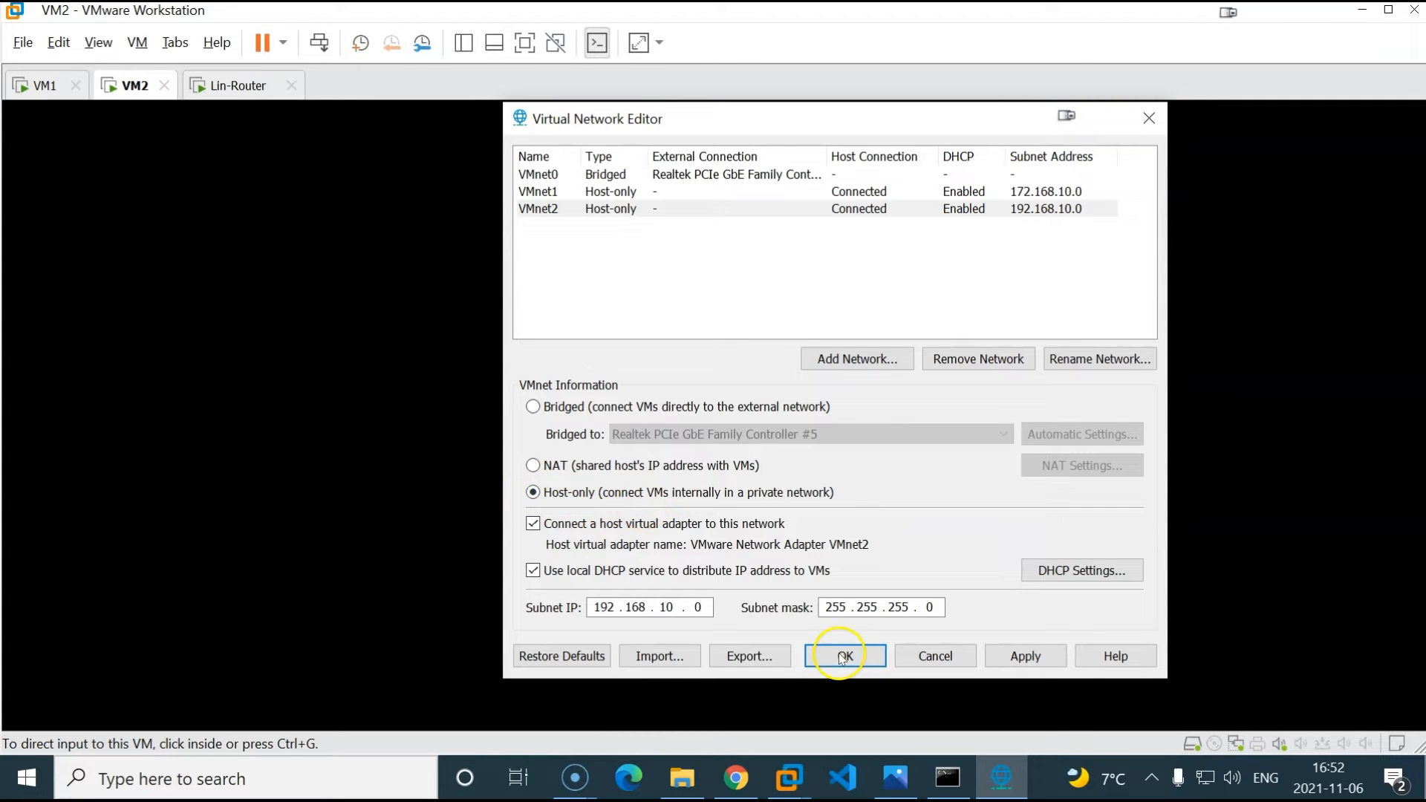
left_click(842, 656)
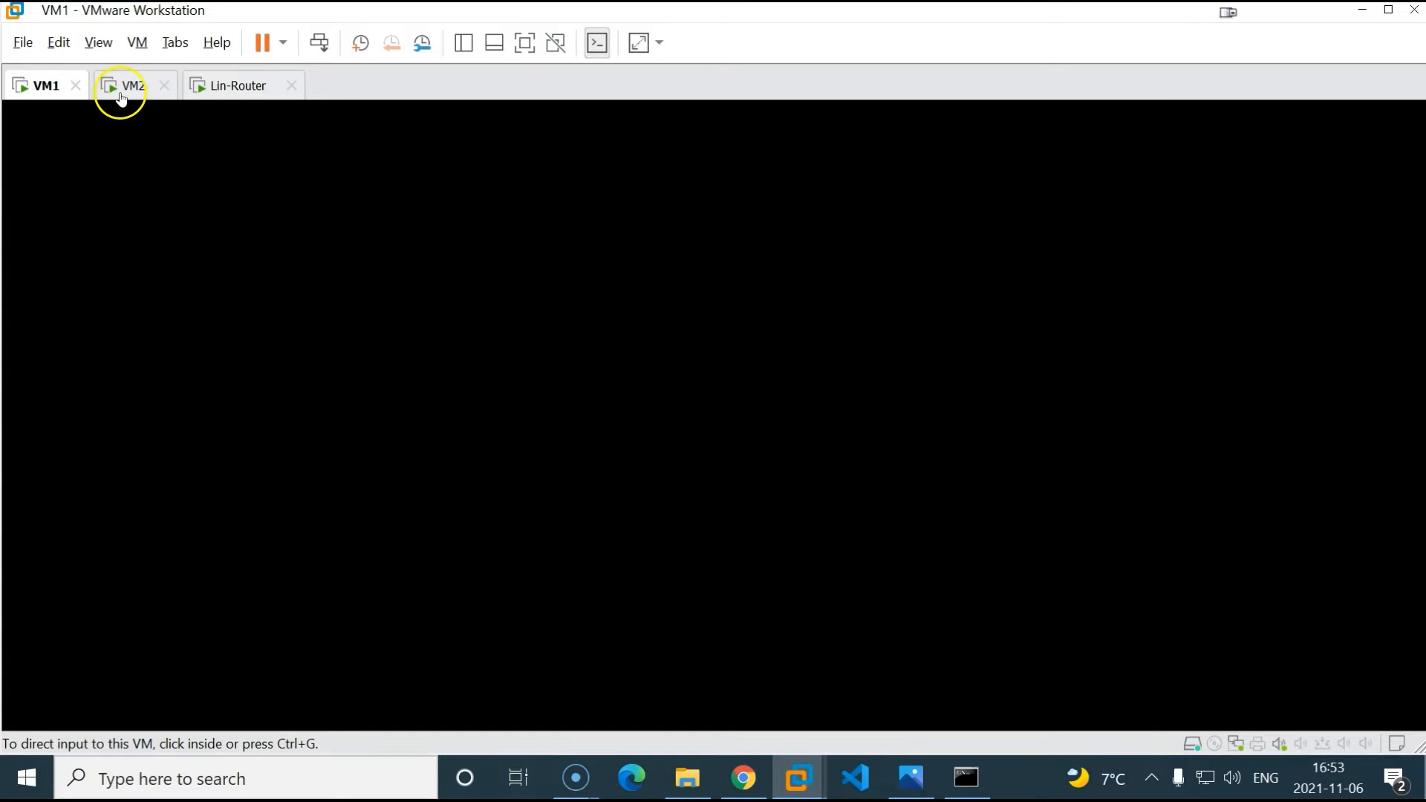
Glance at the VM2 tab, then return to the Lin-Router virtual machine
left_click(238, 84)
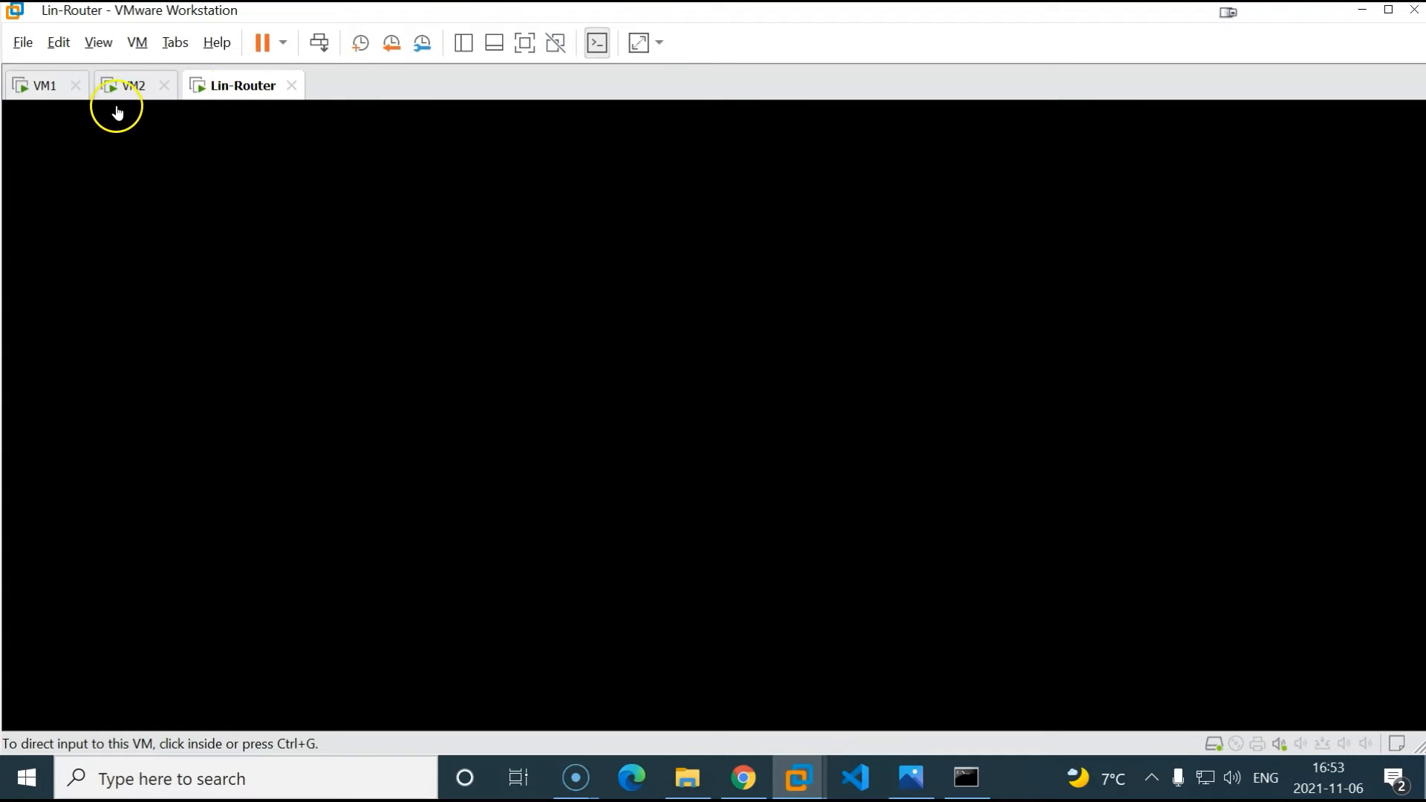
left_click(134, 84)
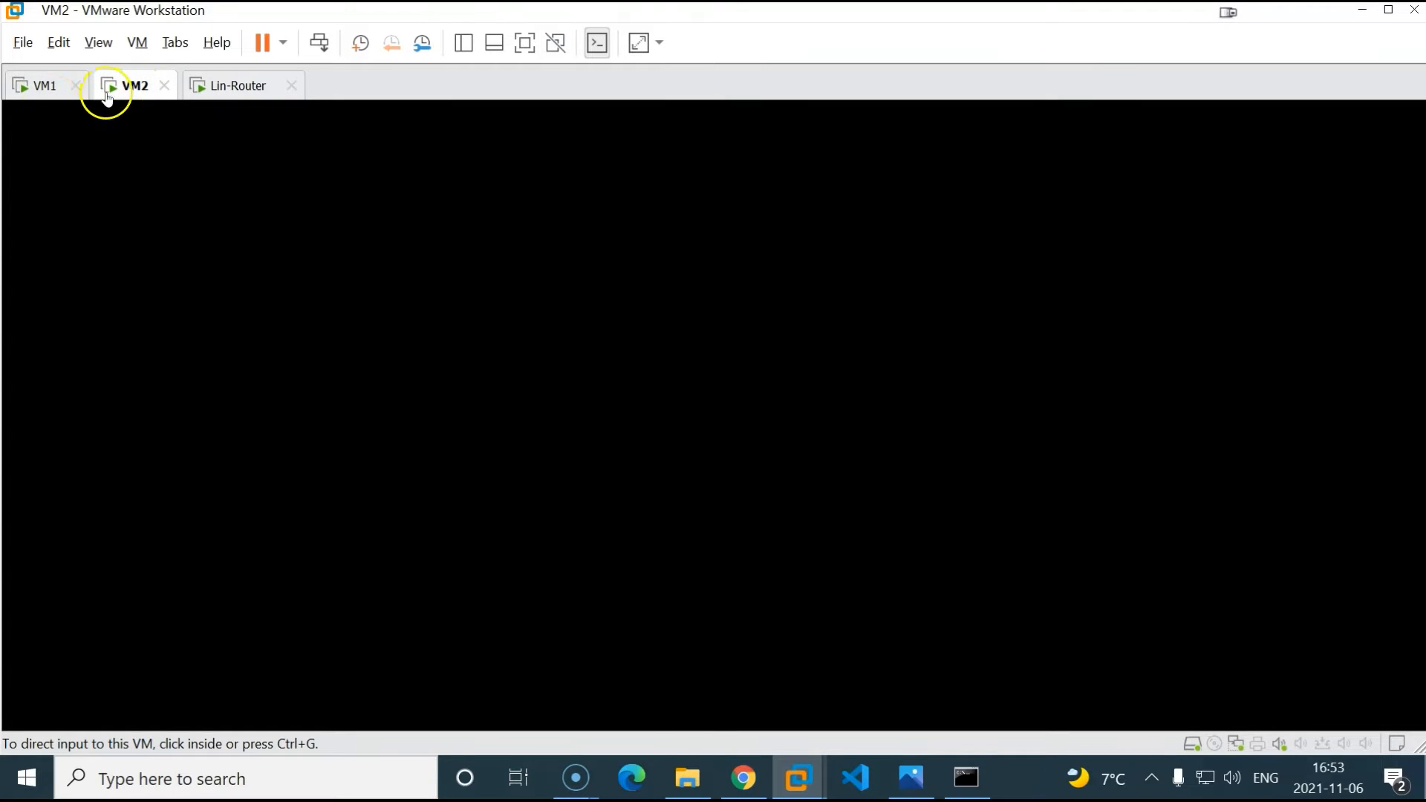
left_click(238, 85)
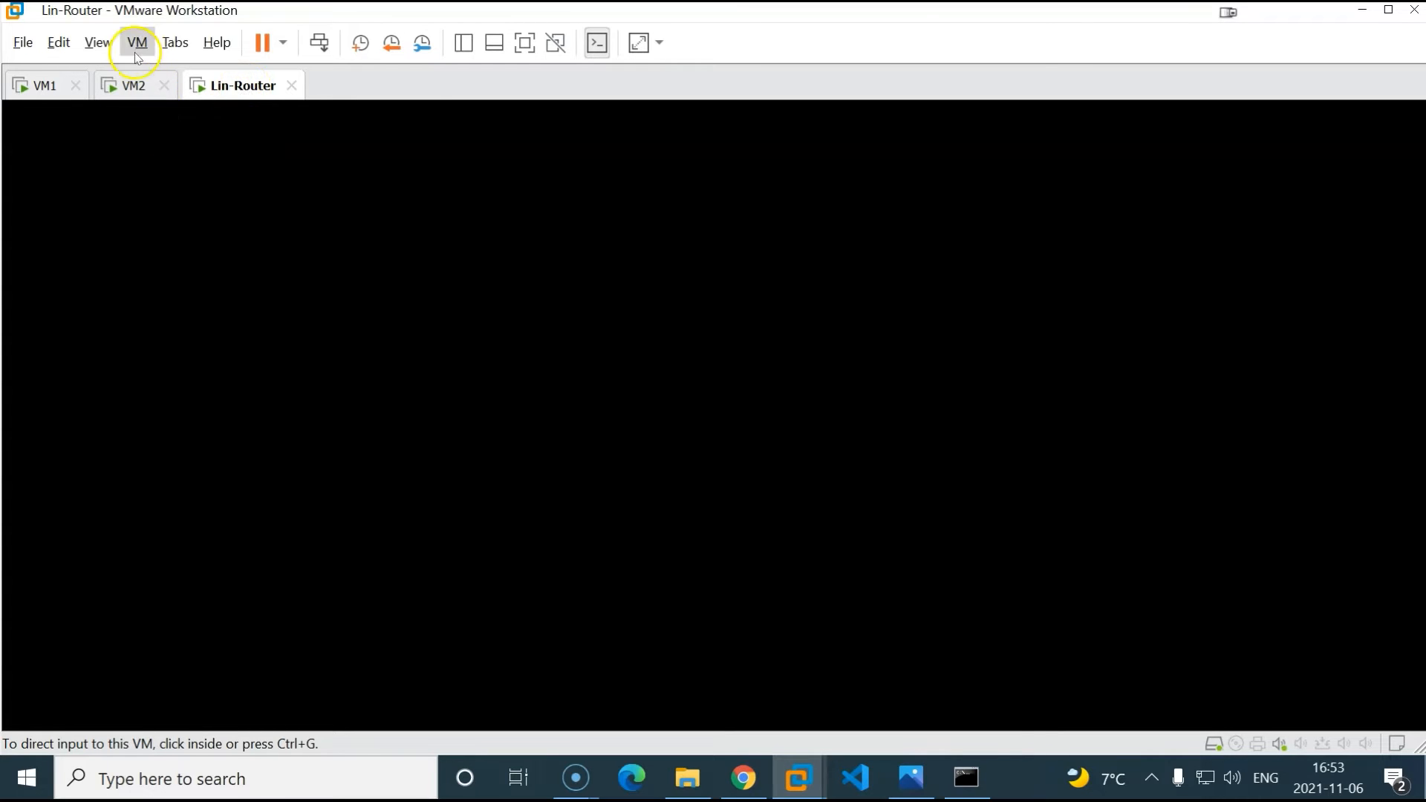
In Lin-Router's settings, add two more network adapters for three in total
left_click(137, 41)
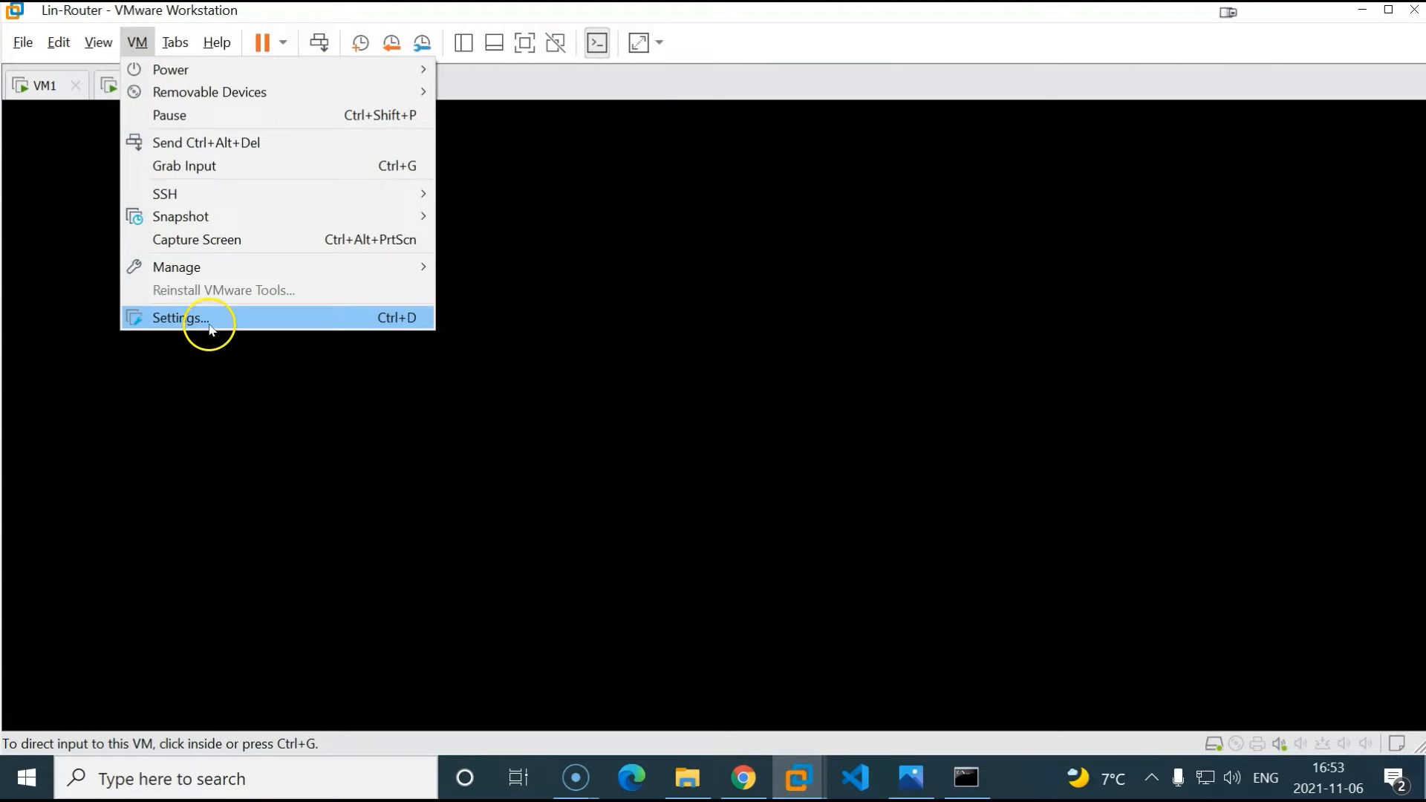
left_click(178, 317)
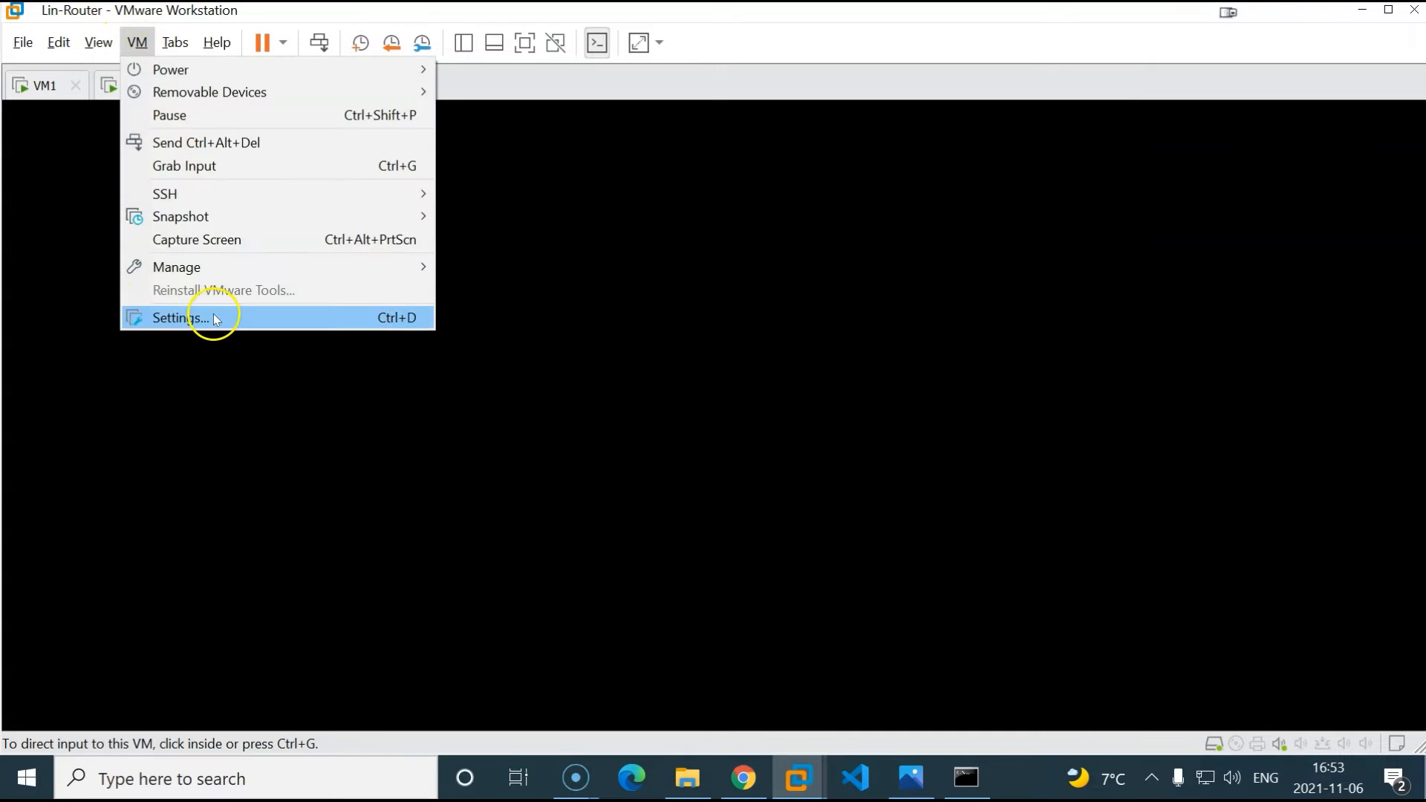
left_click(180, 317)
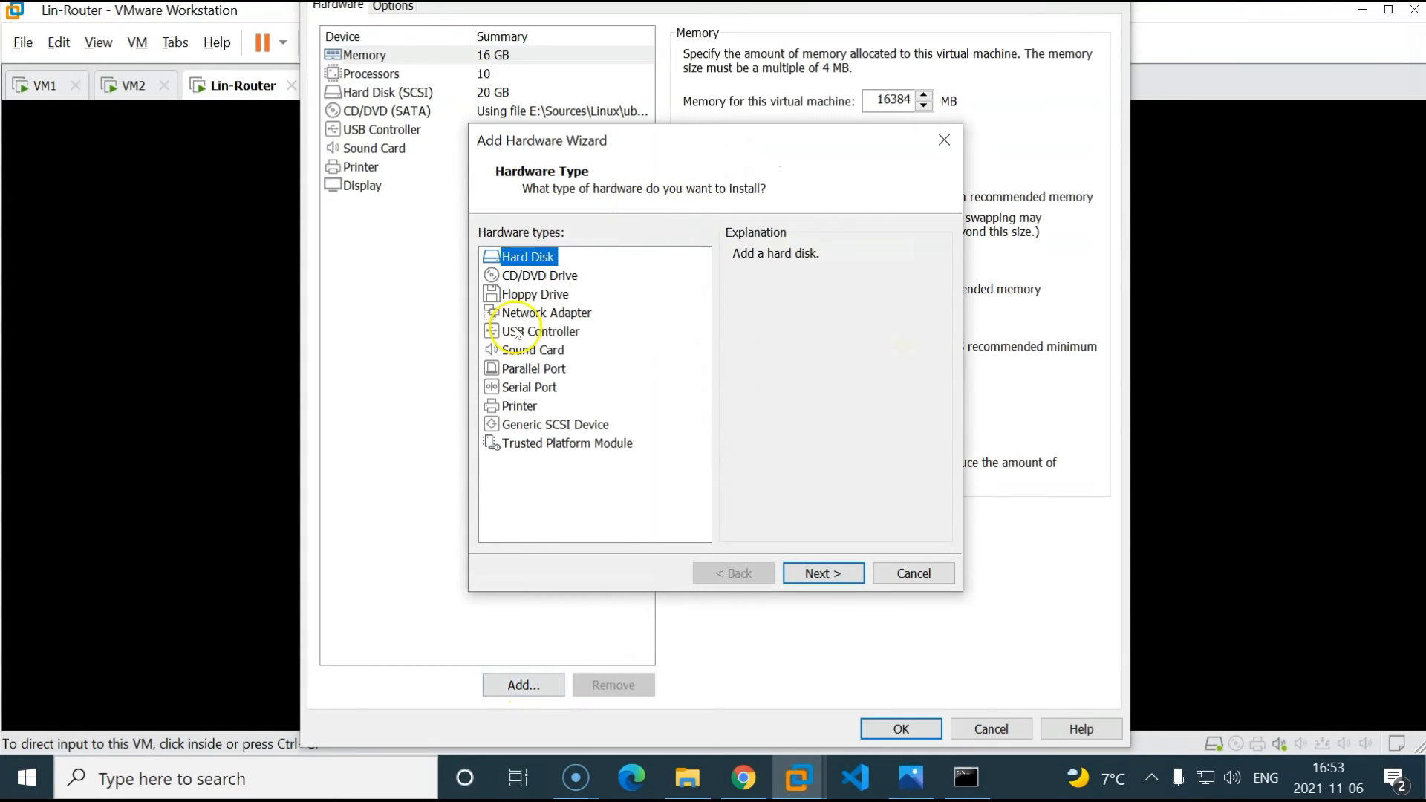
left_click(546, 312)
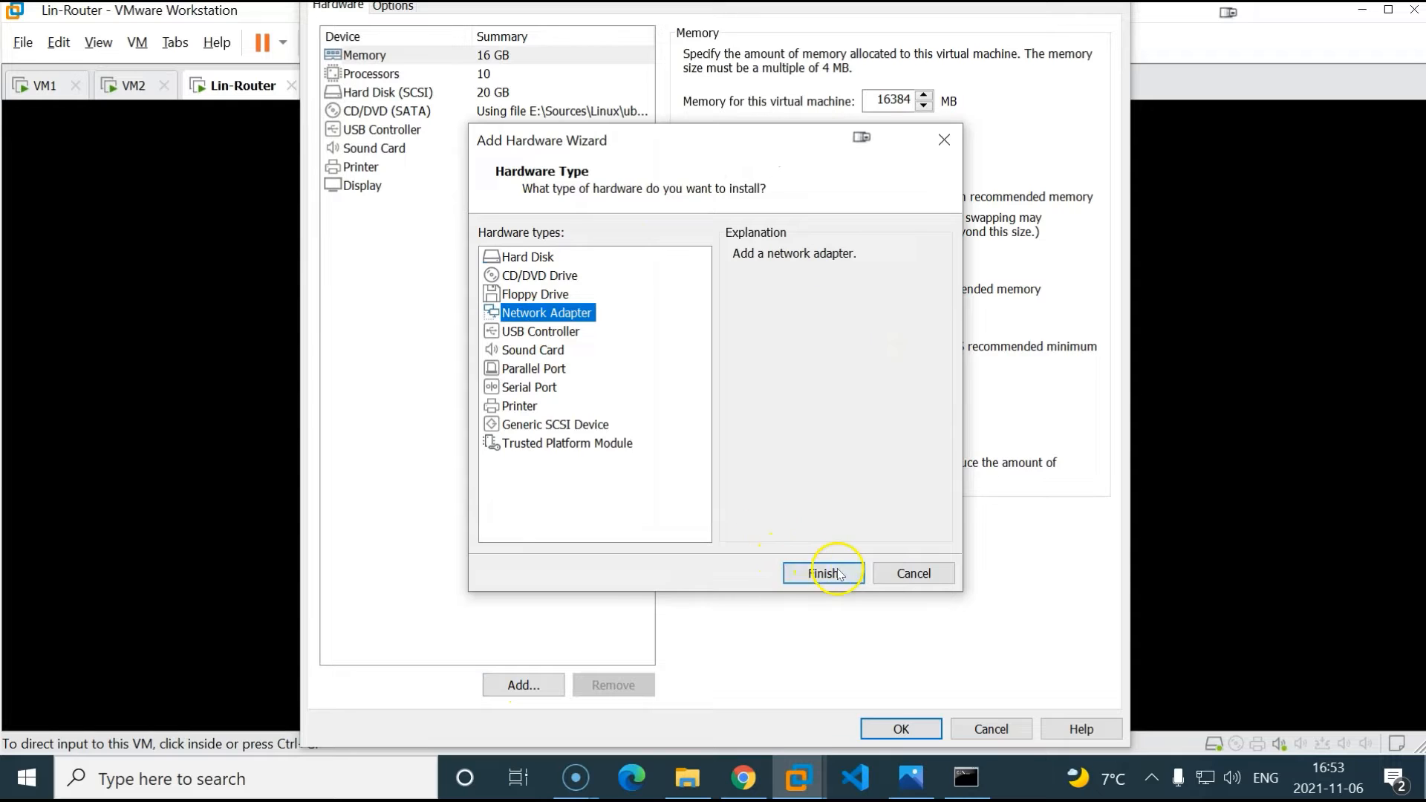
left_click(820, 573)
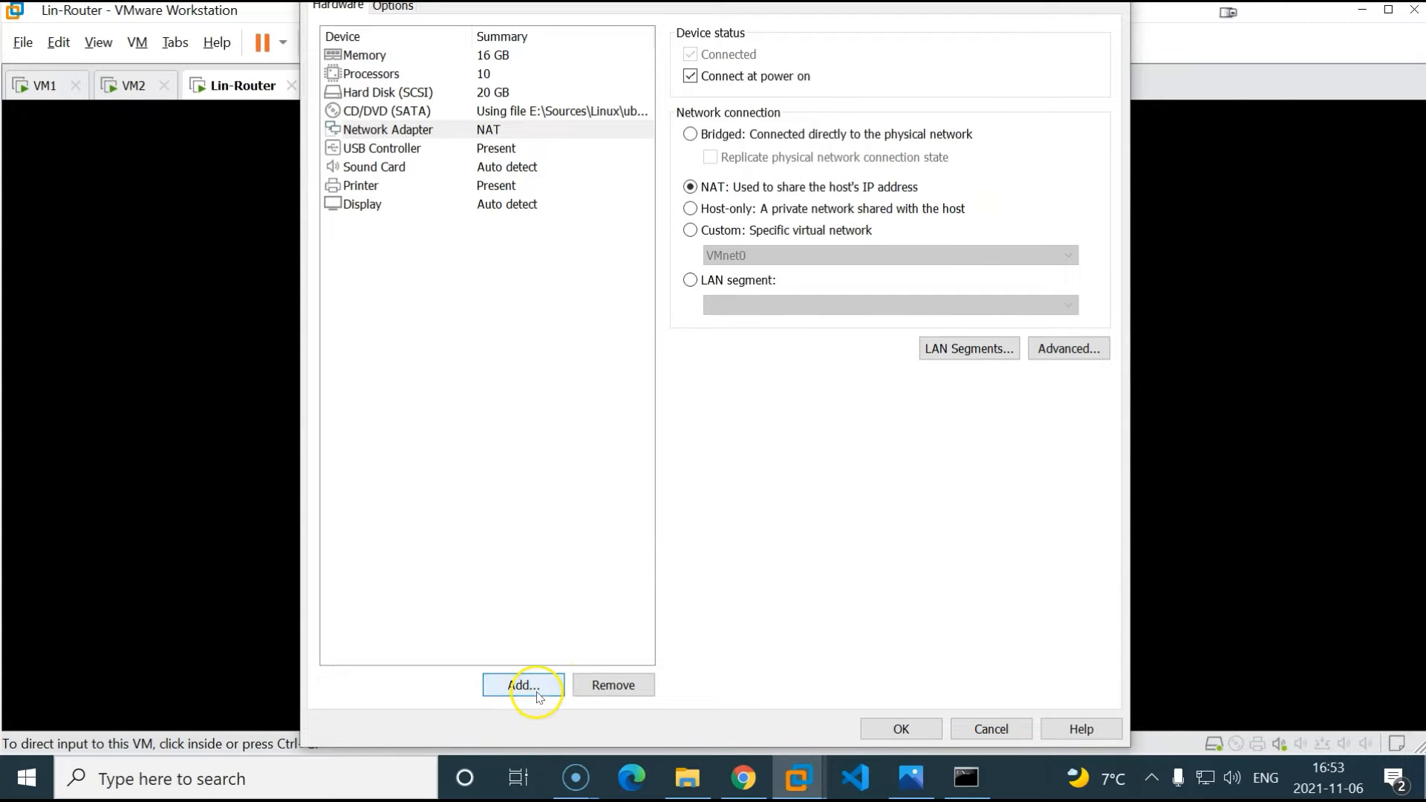
left_click(523, 684)
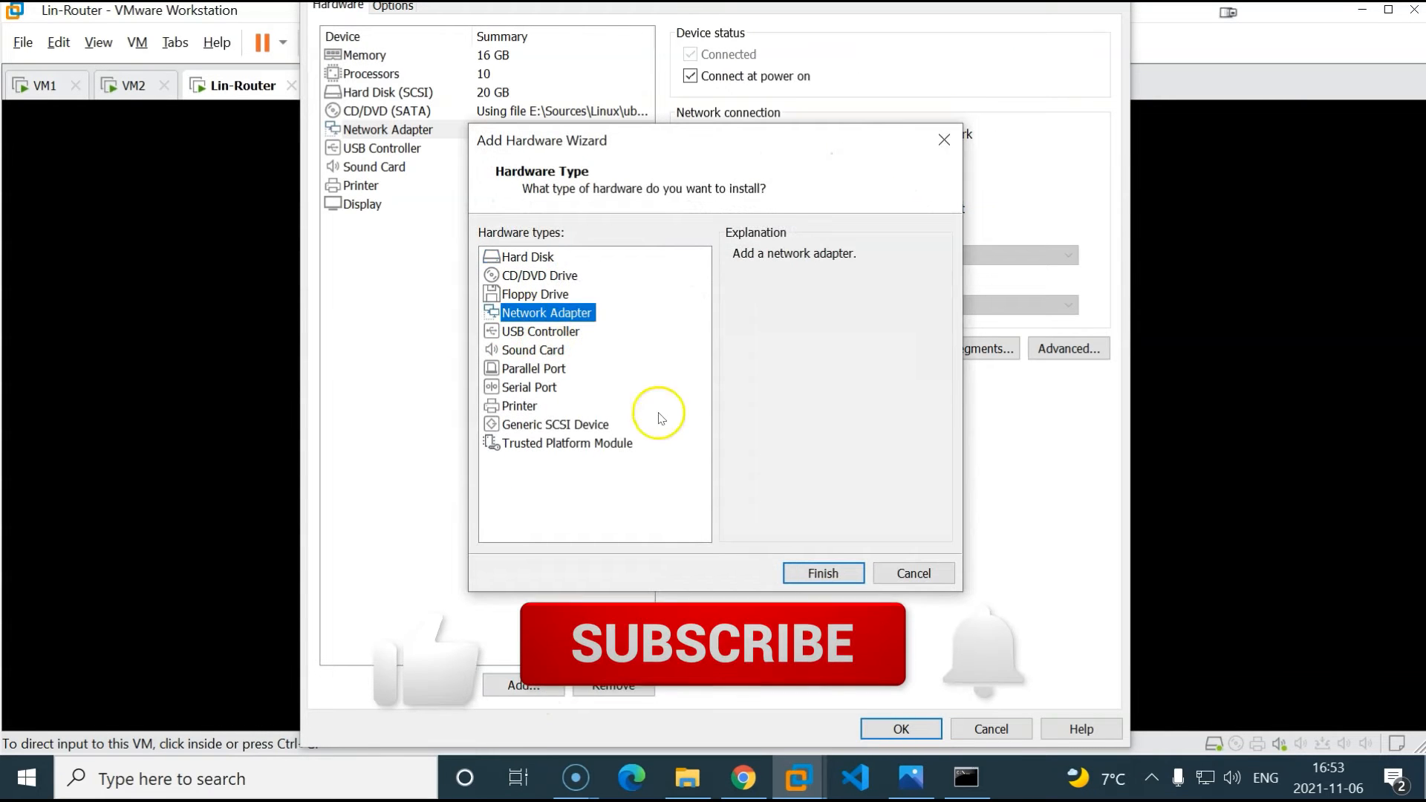
left_click(822, 572)
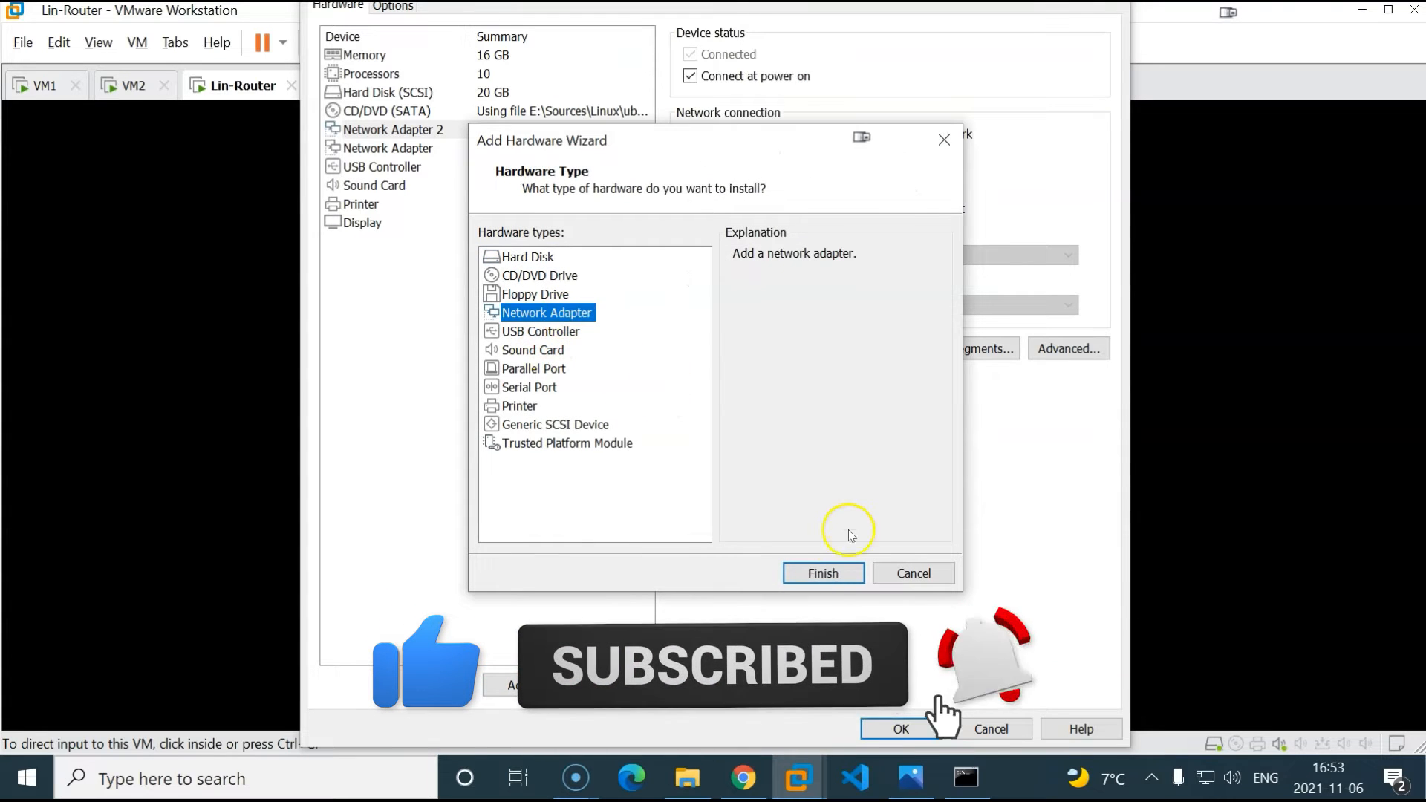
left_click(821, 572)
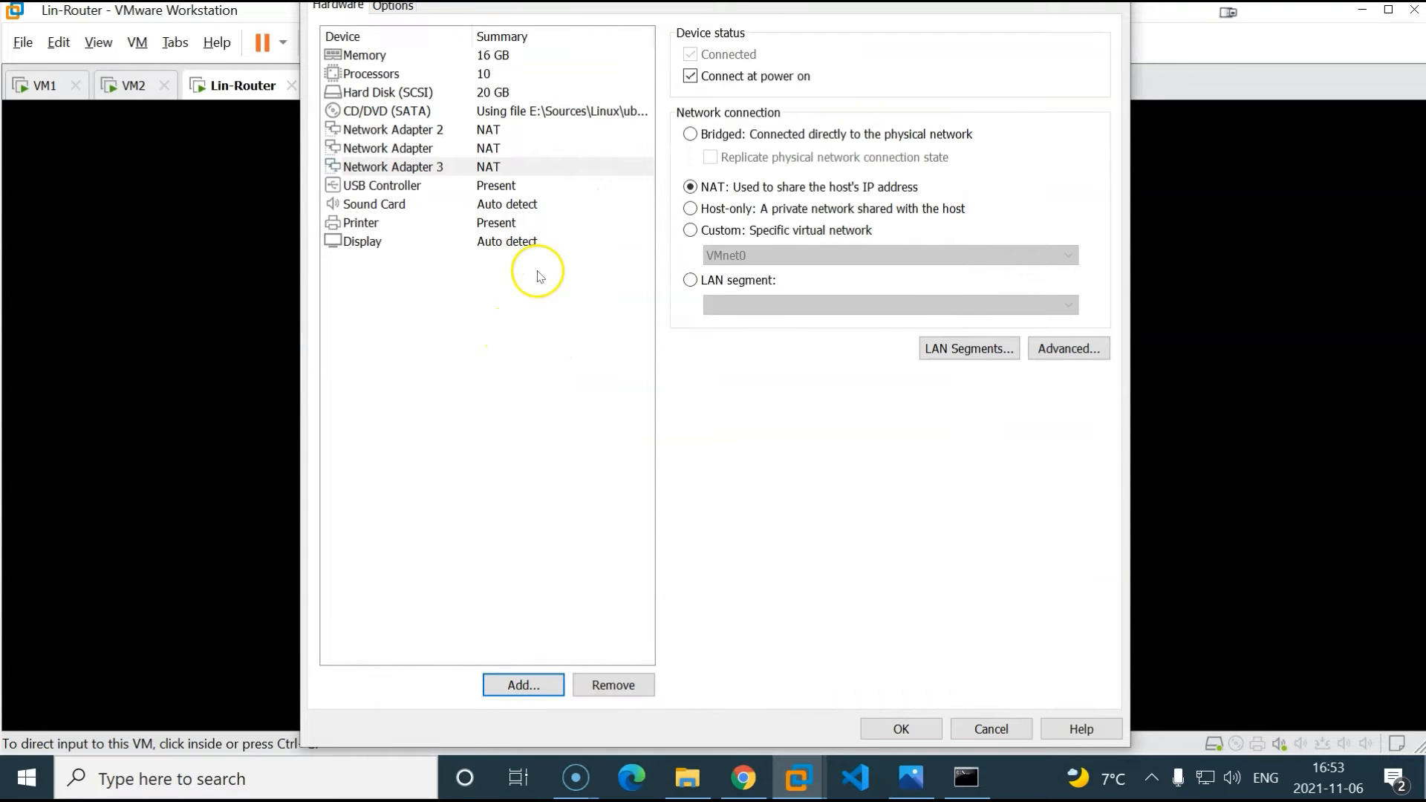
mouse_move(520, 163)
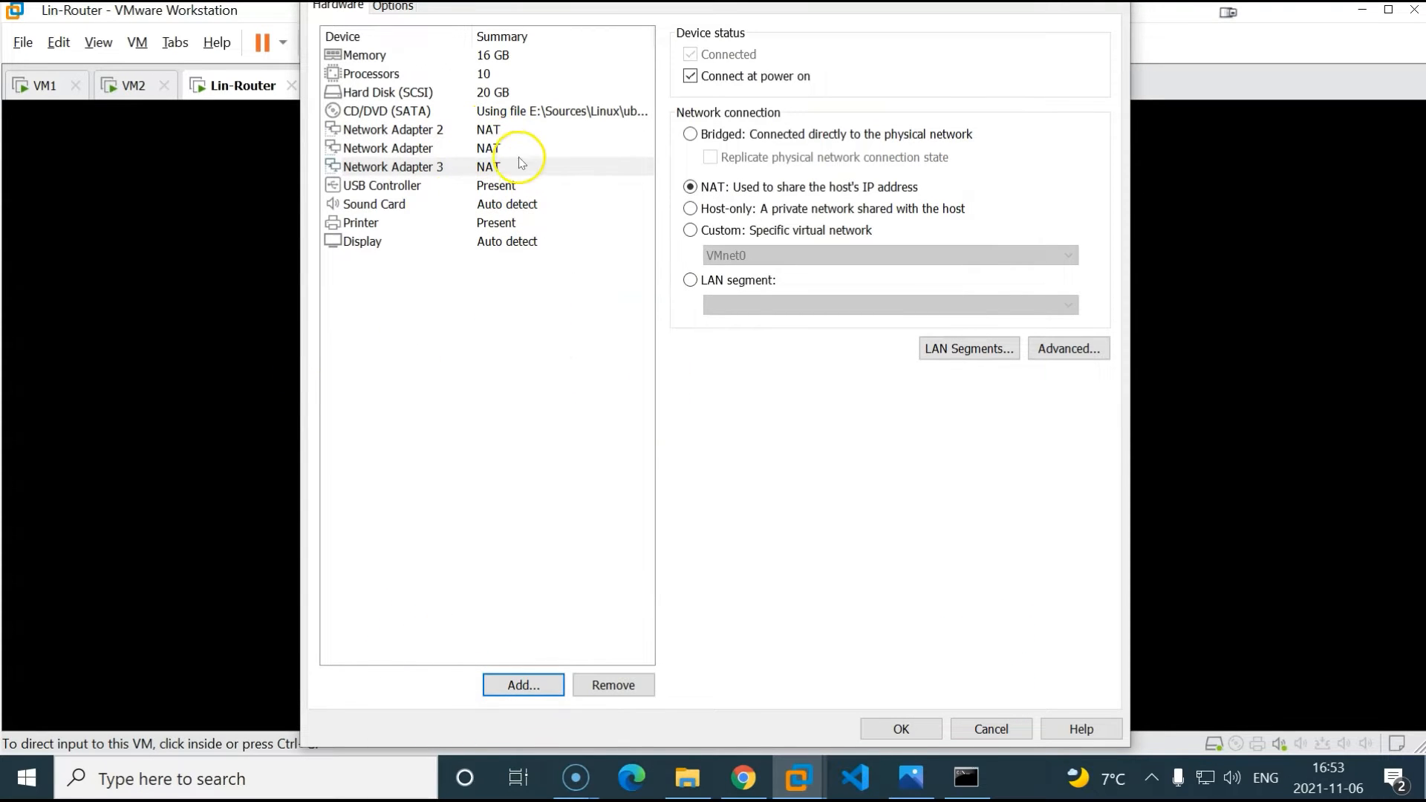
Set Lin-Router's adapters 1, 2 and 3 to custom VMnet0, VMnet1 and VMnet2
left_click(386, 147)
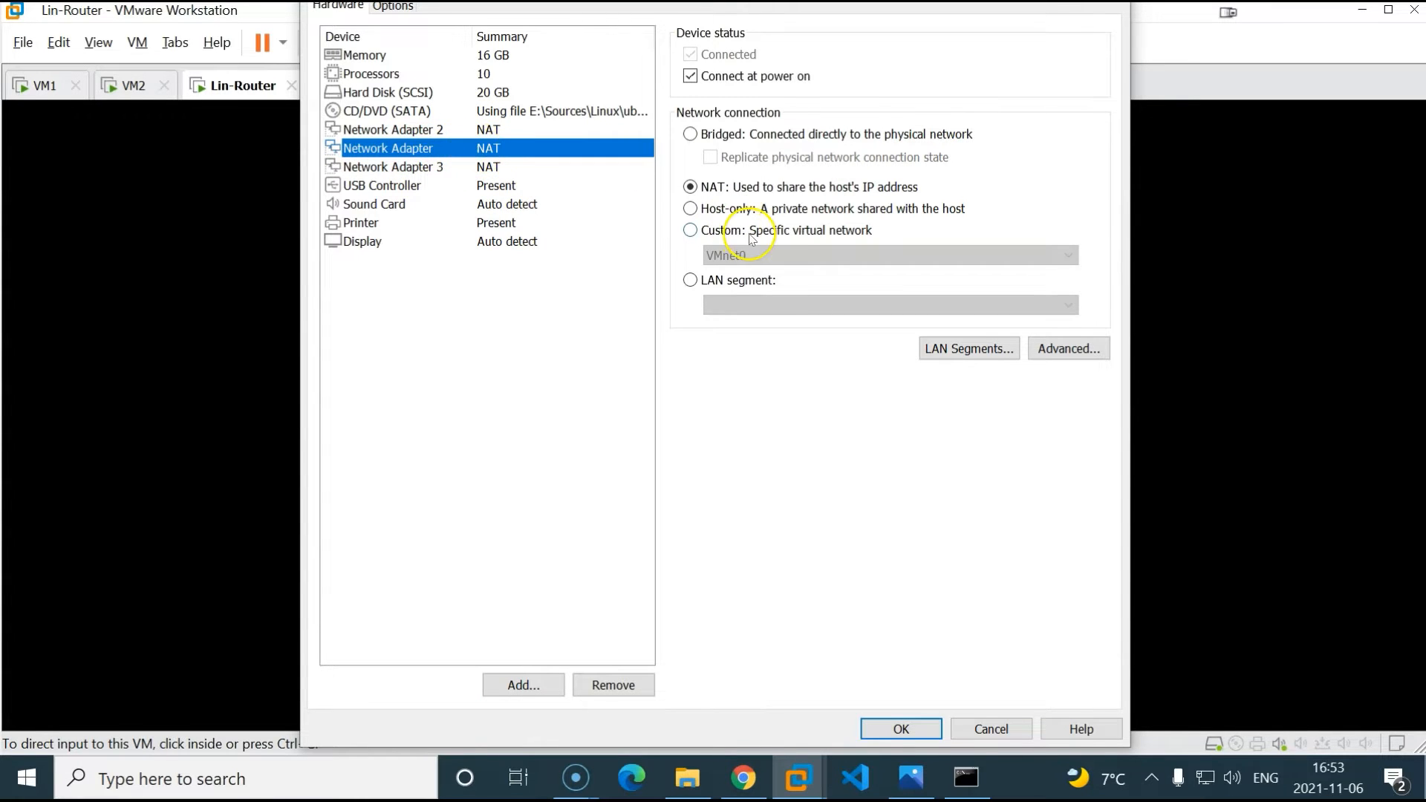
left_click(689, 230)
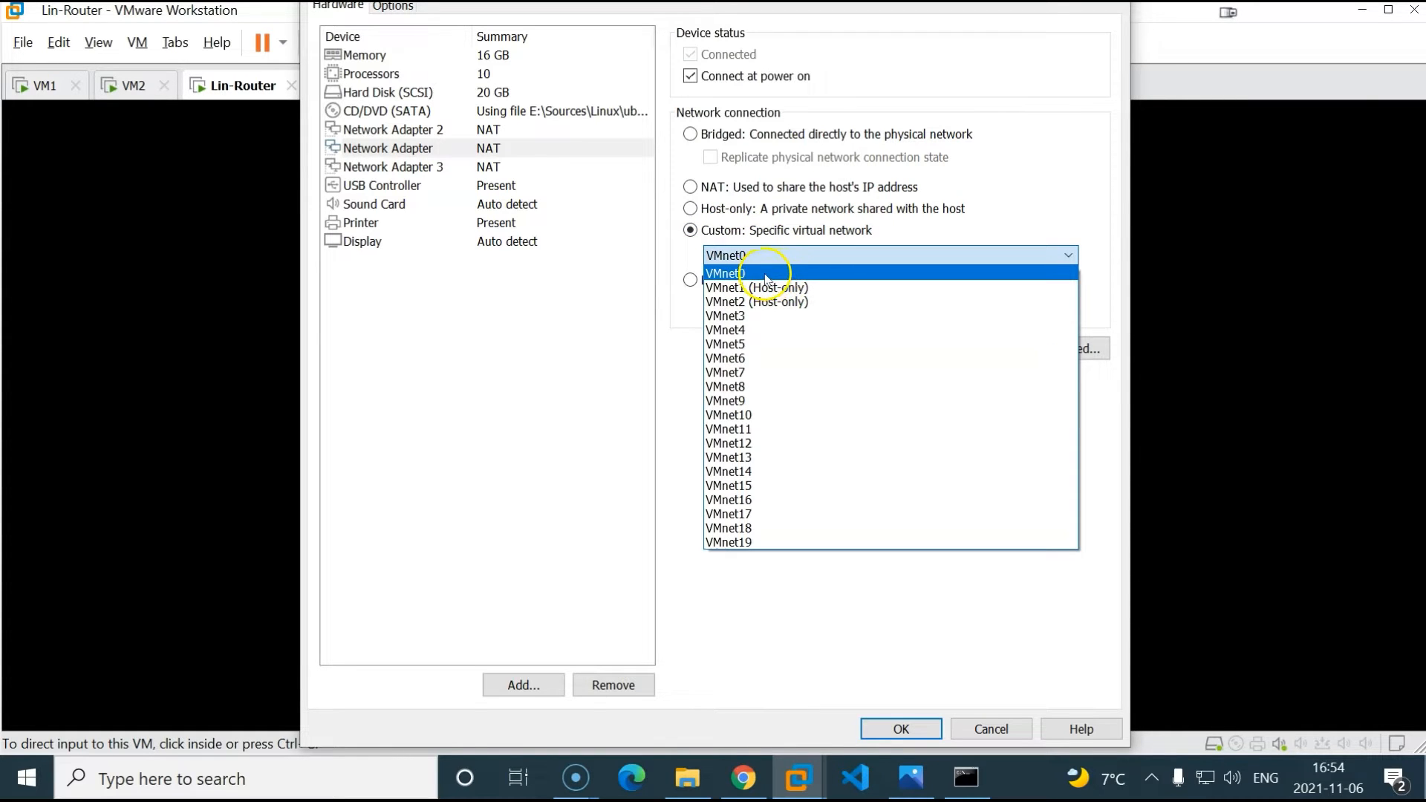
left_click(722, 272)
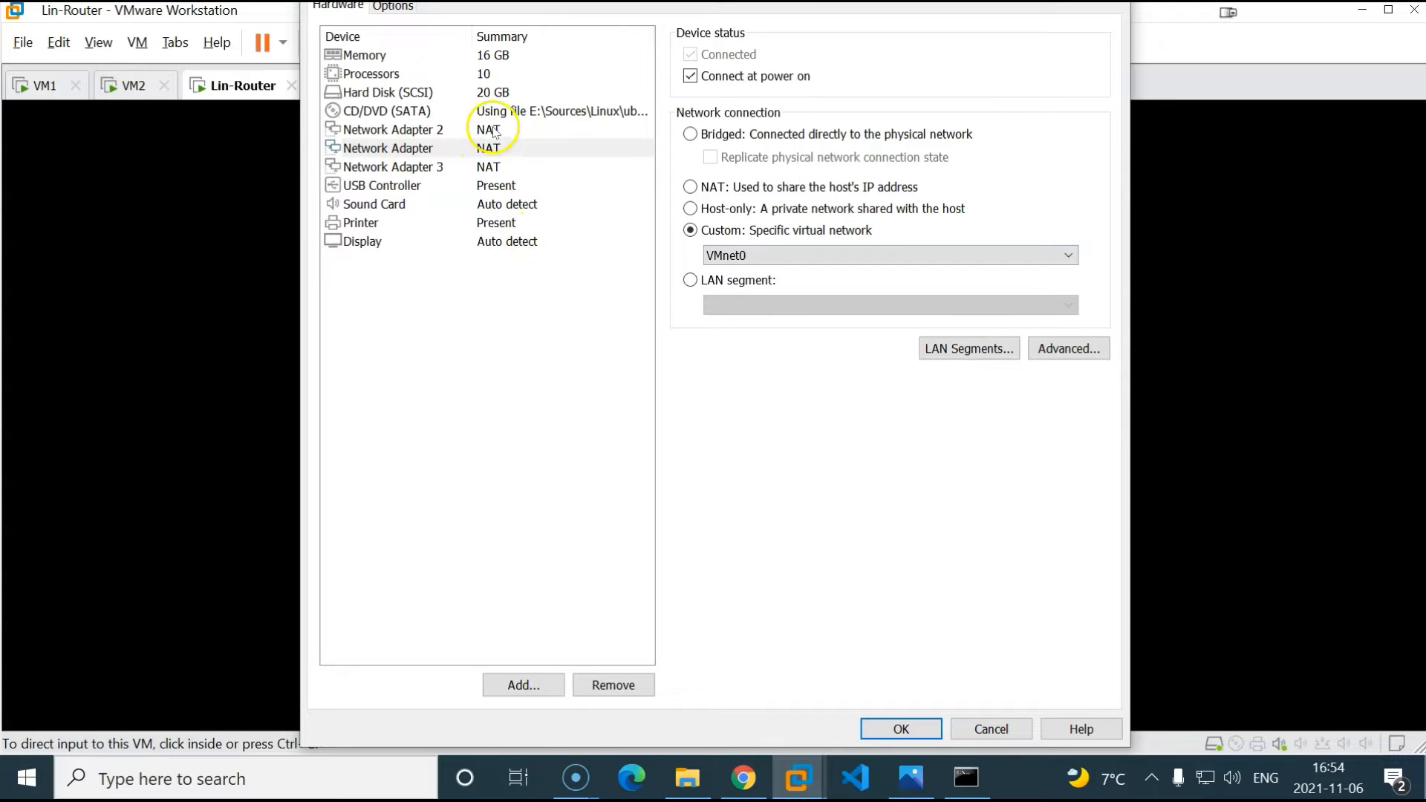
left_click(391, 129)
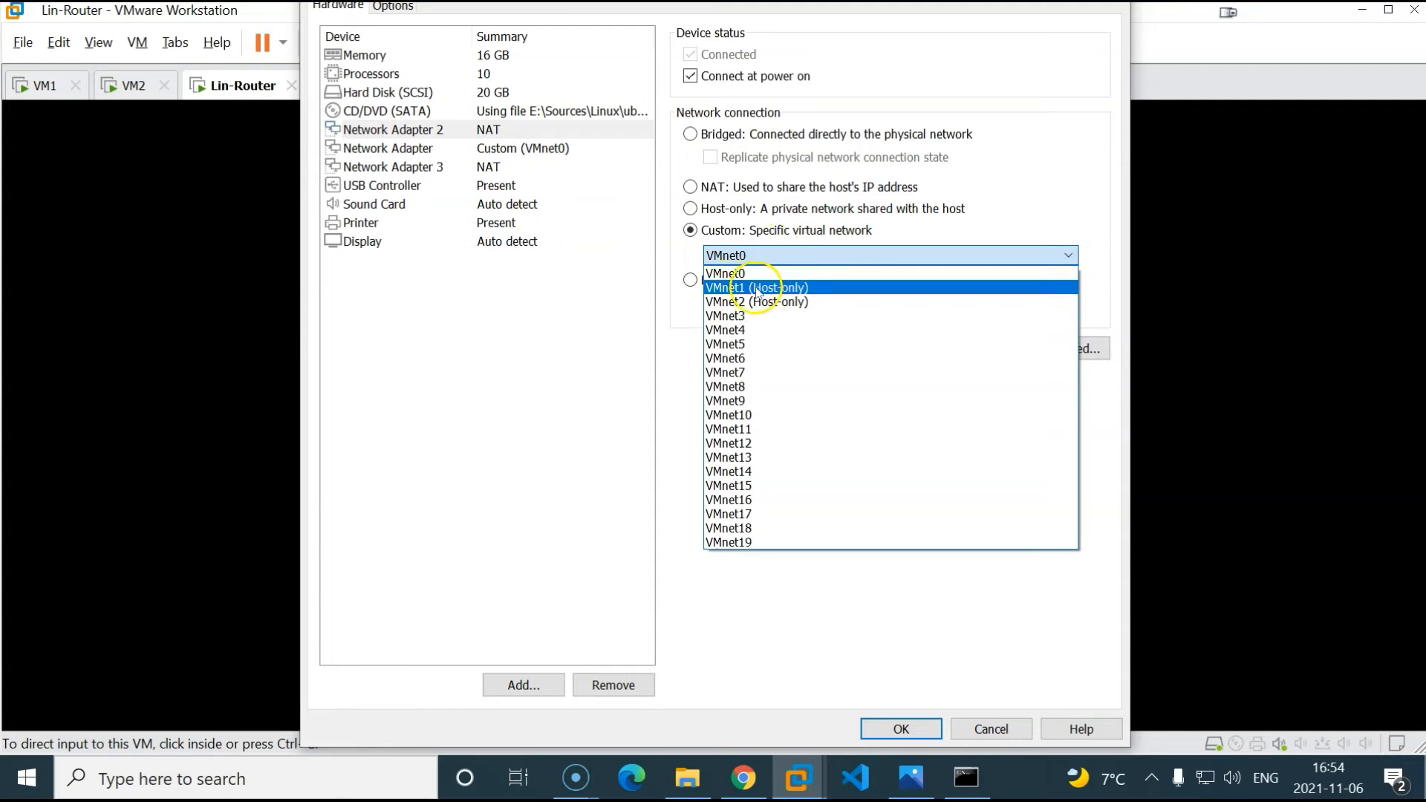
left_click(756, 287)
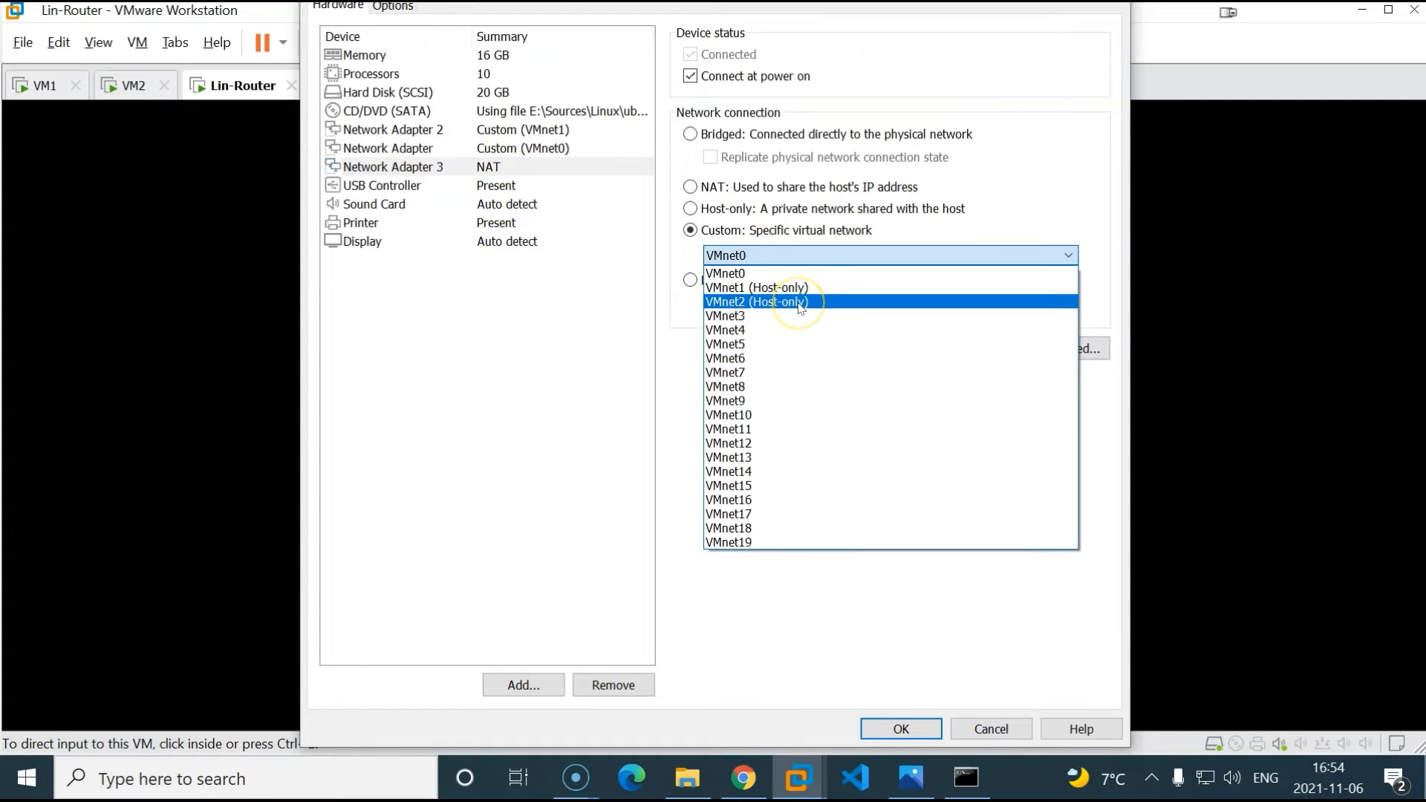
left_click(758, 303)
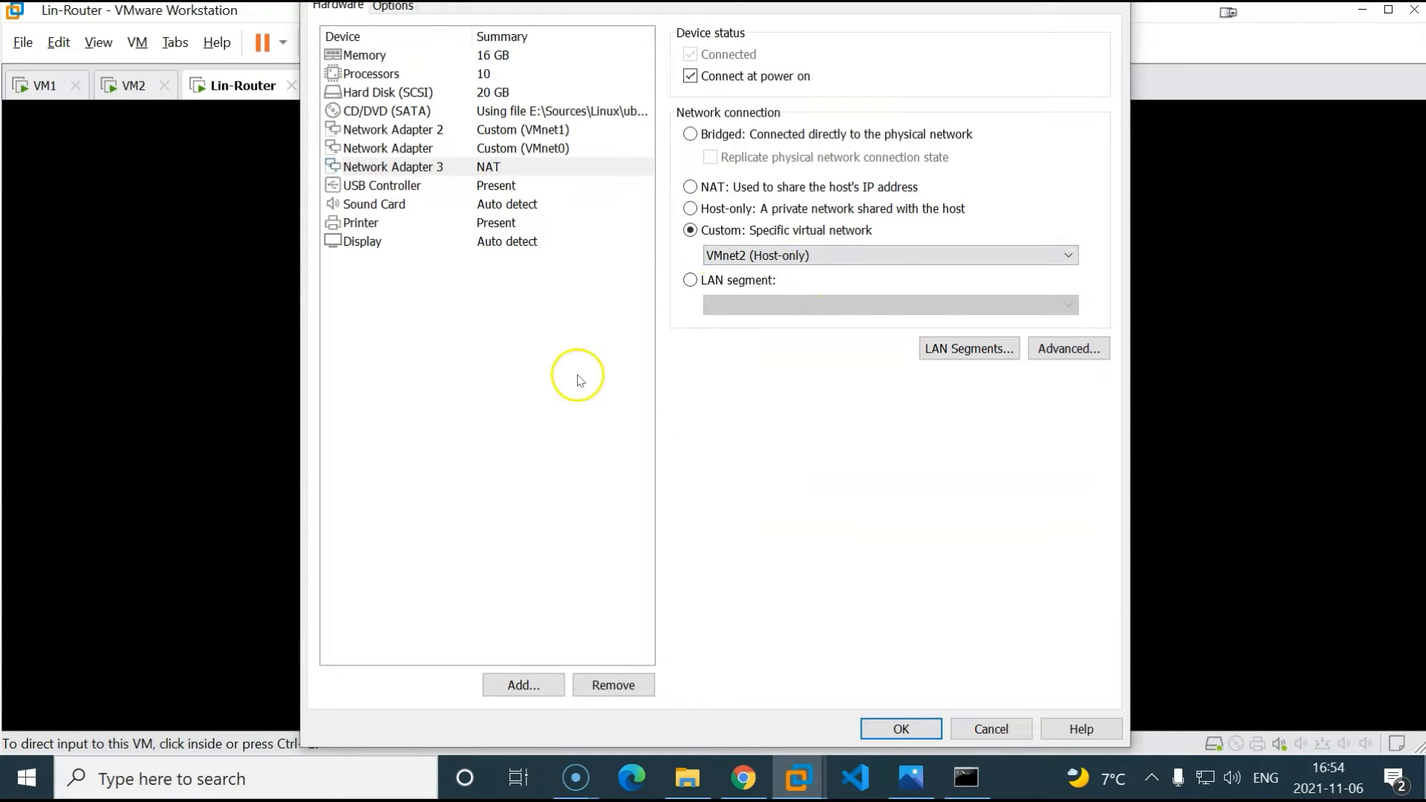
mouse_move(900, 729)
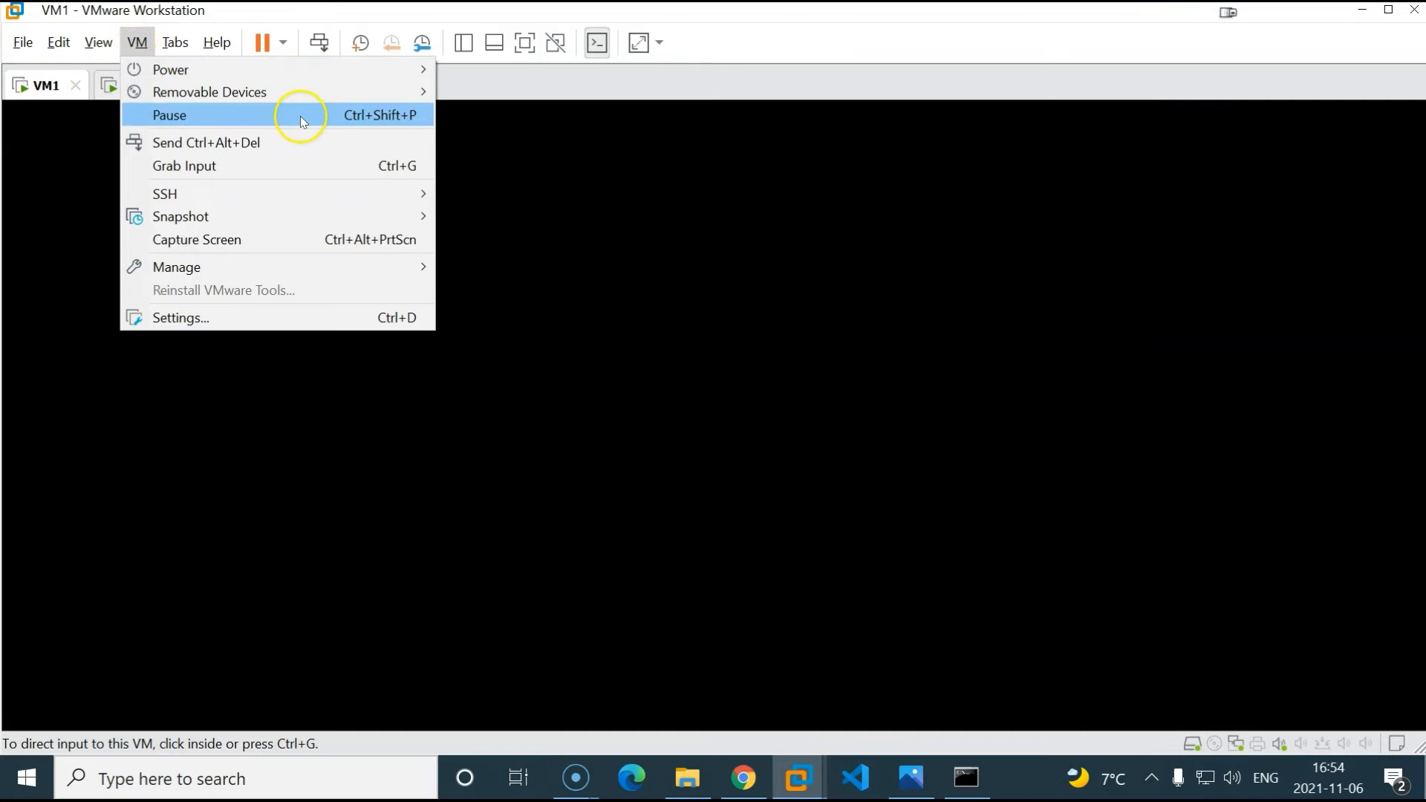
Set VM1's network adapter to VMnet1 (Host-only) and save
left_click(179, 317)
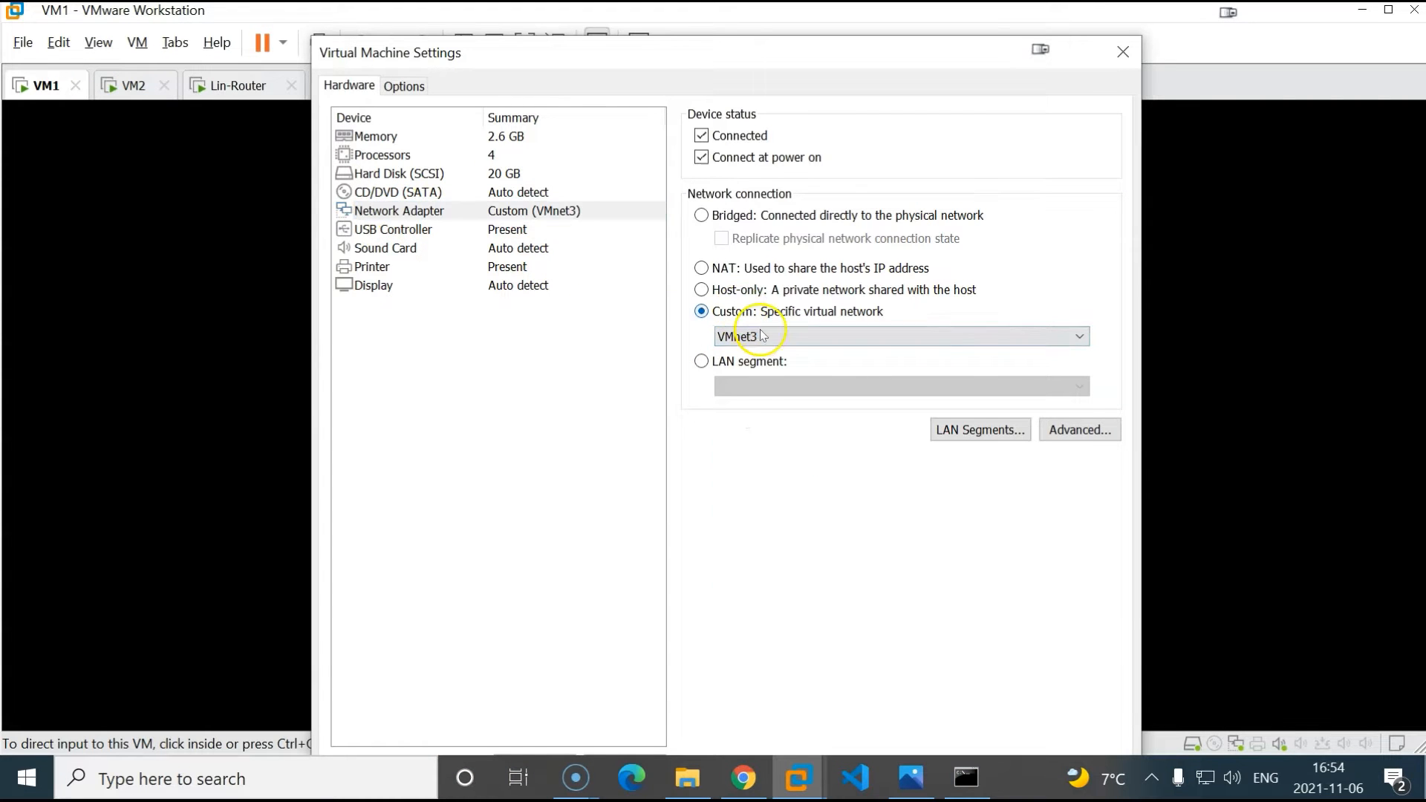
left_click(1077, 336)
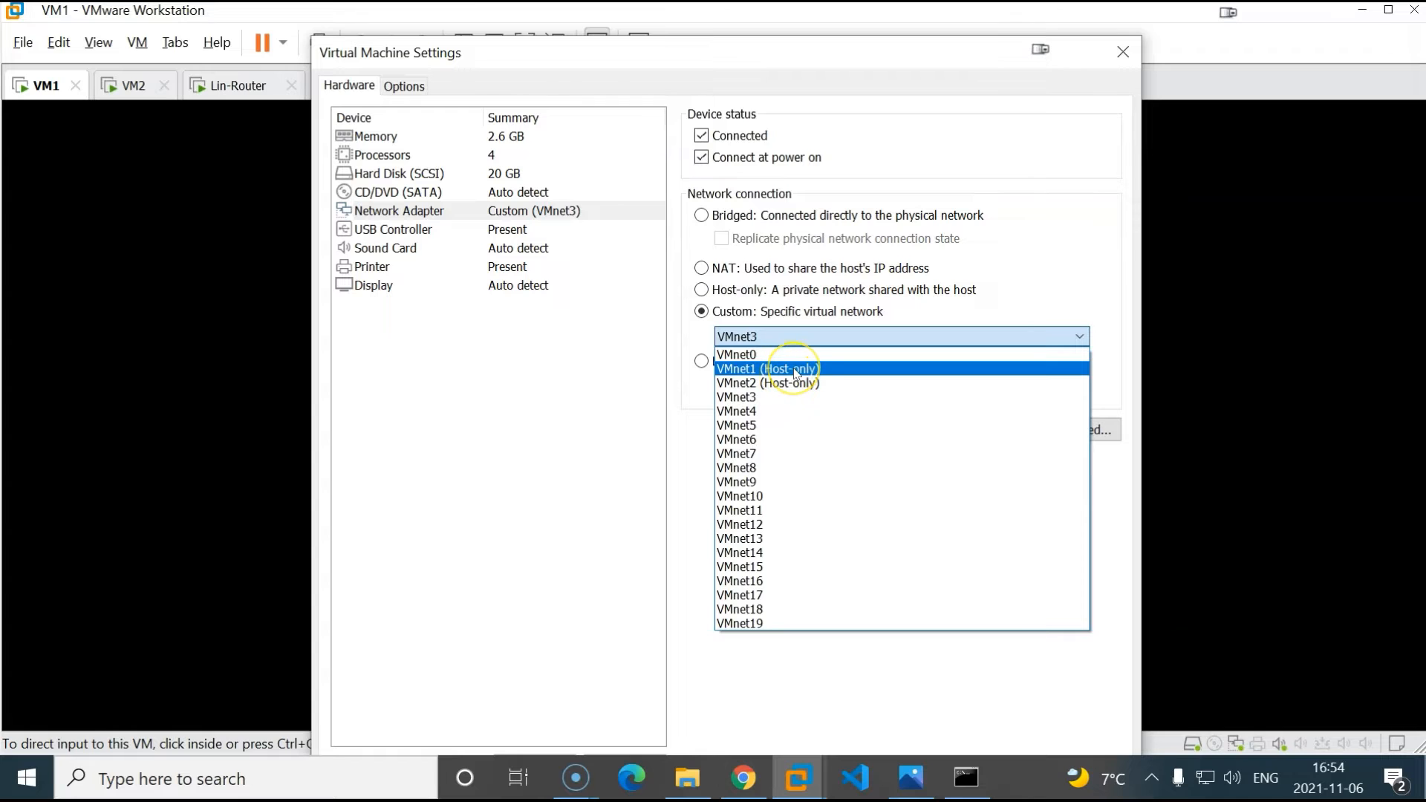
left_click(767, 368)
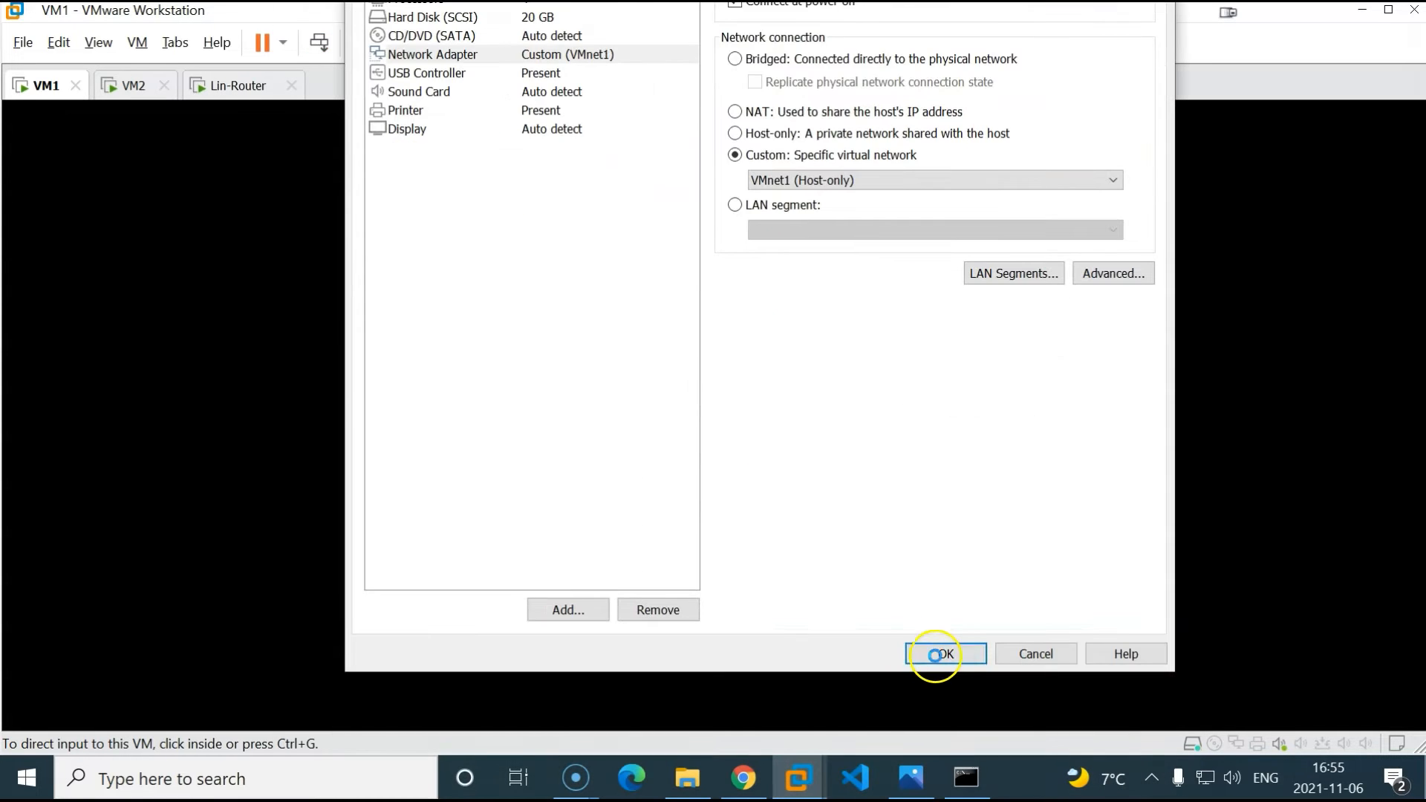
left_click(944, 653)
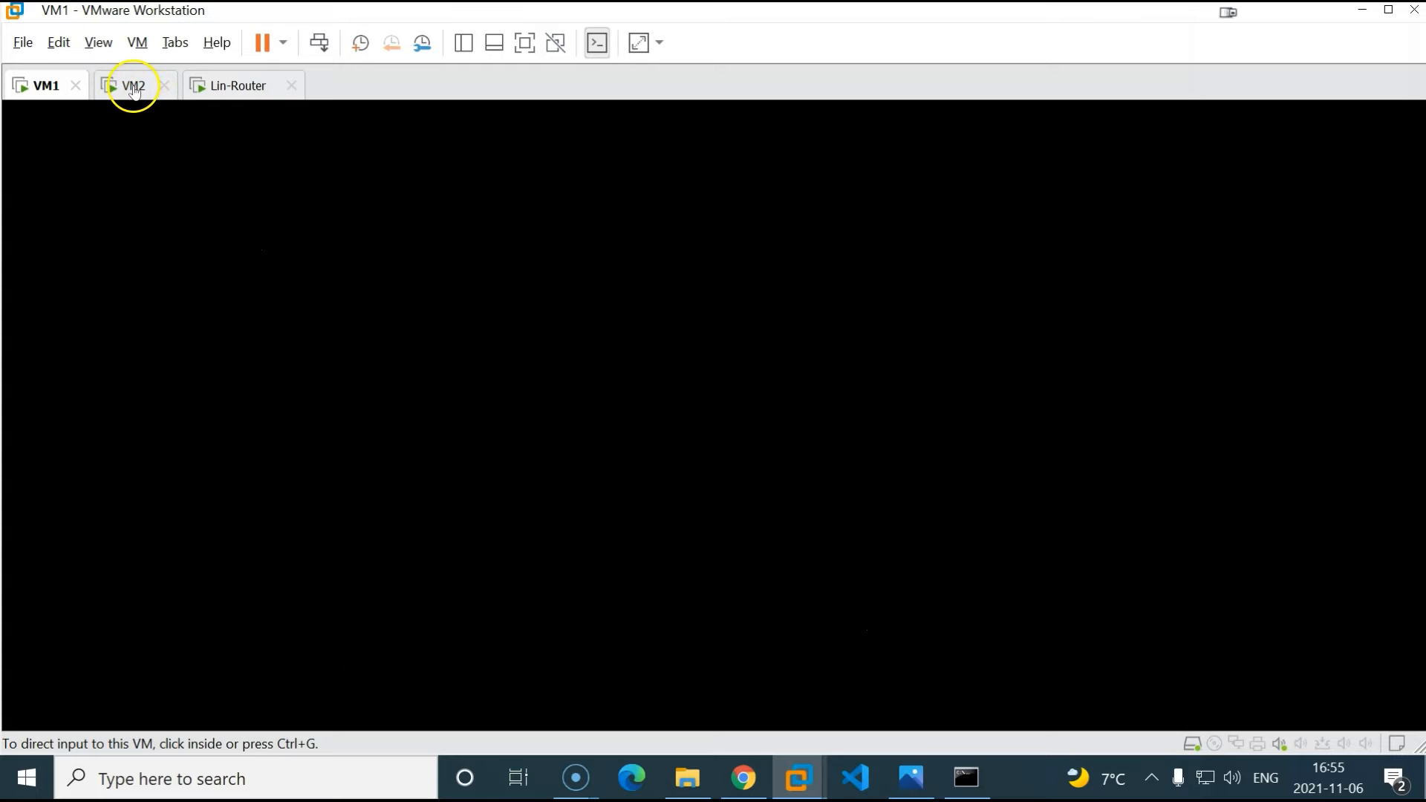
On VM2, set its network adapter to VMnet2 (Host-only)
left_click(132, 84)
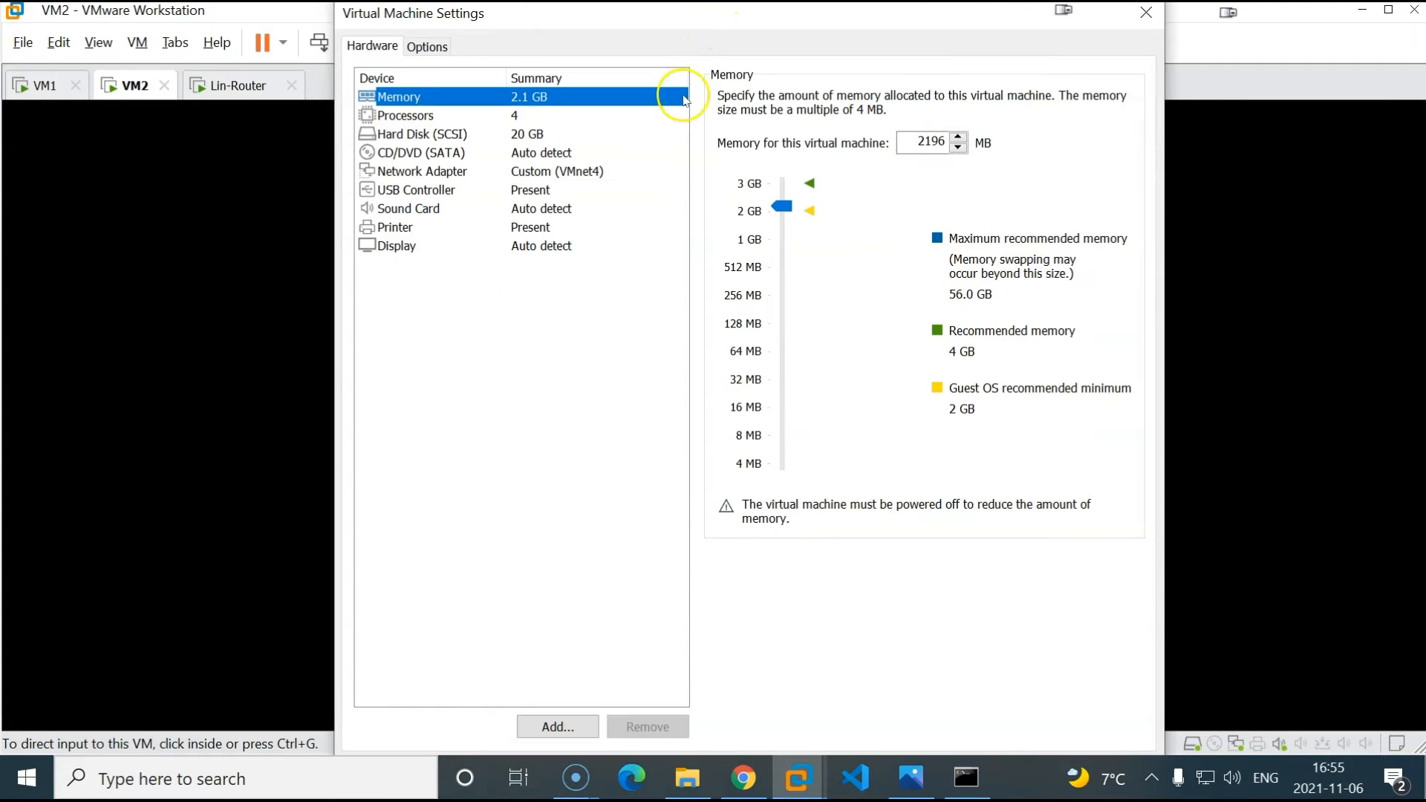
left_click(421, 170)
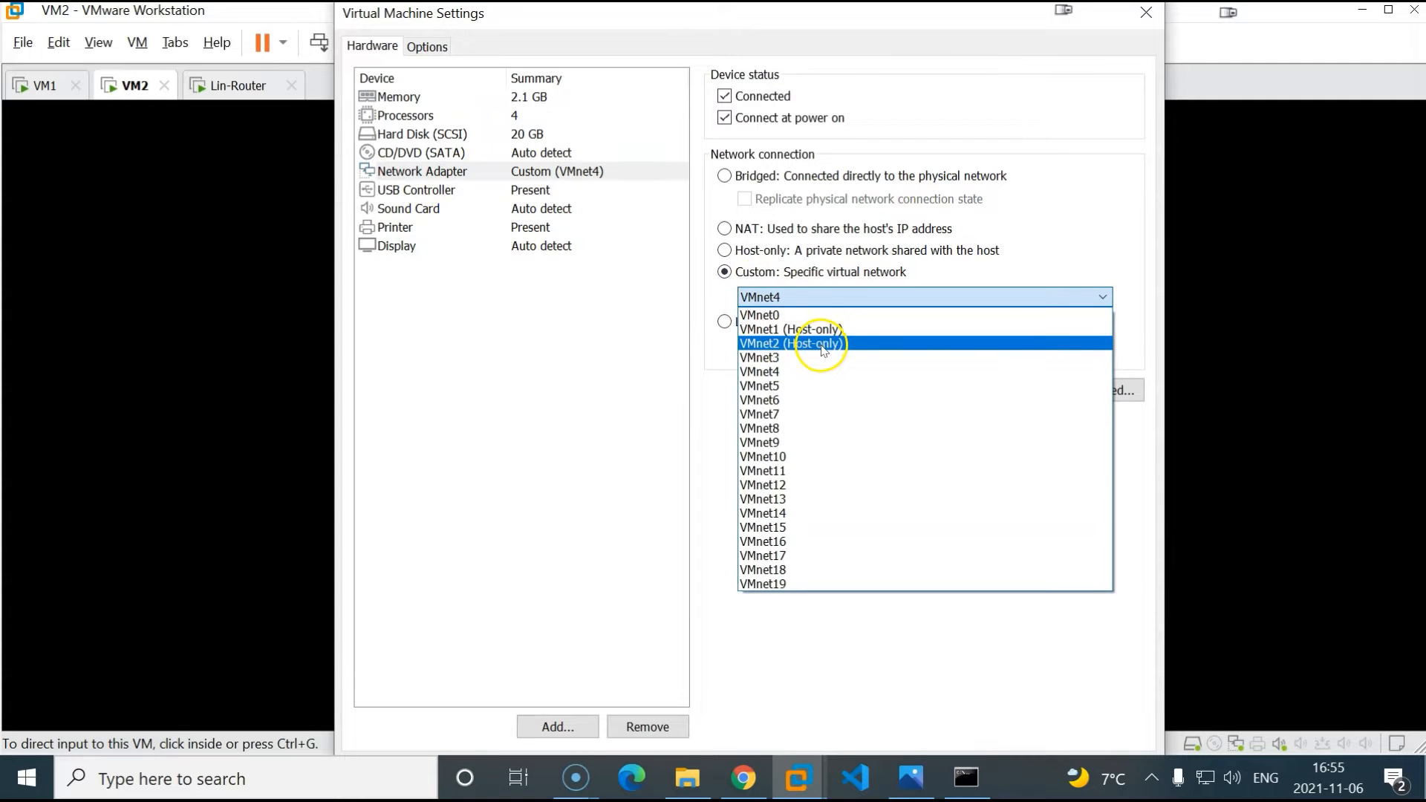
left_click(791, 343)
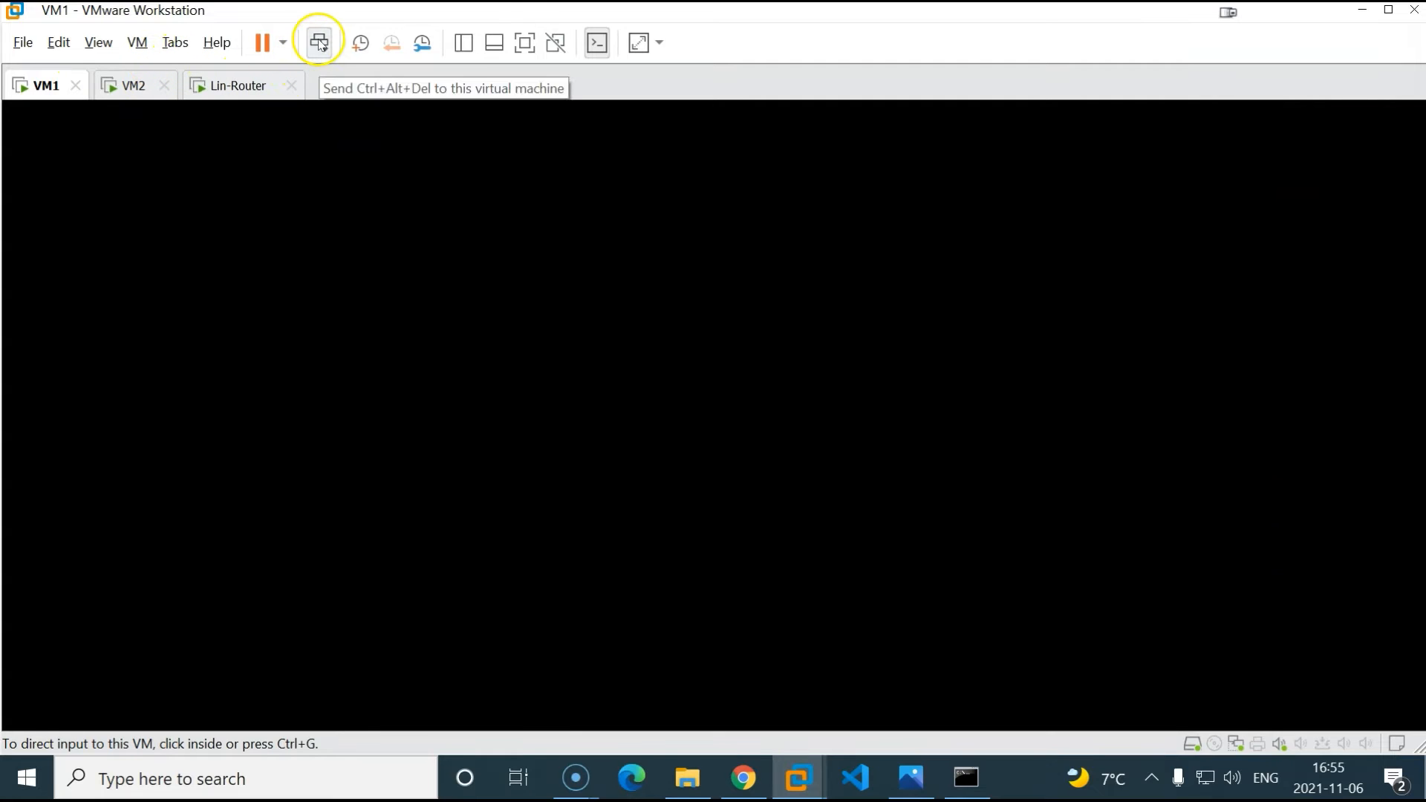
Send Ctrl+Alt+Del to VM1 and log in with its password
left_click(319, 43)
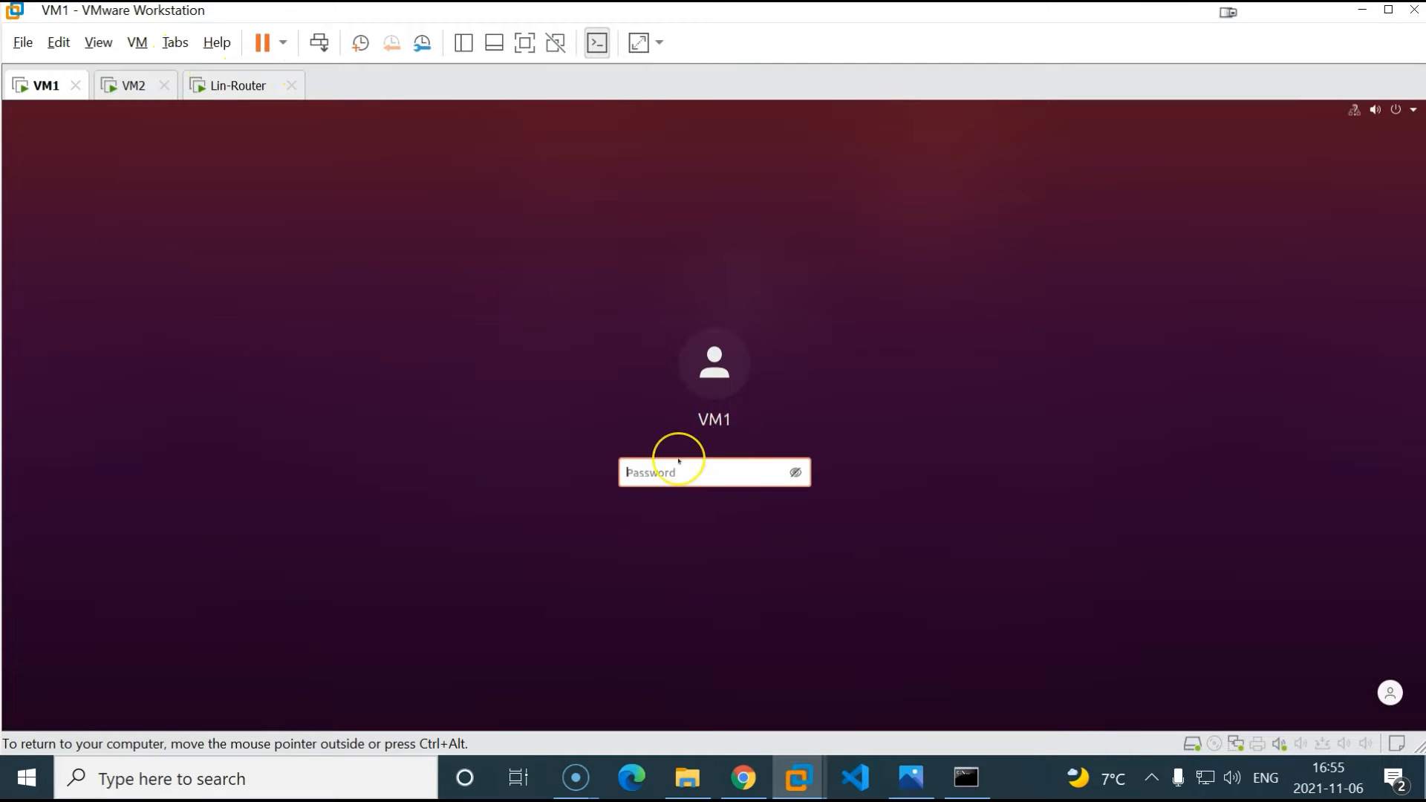
type("password")
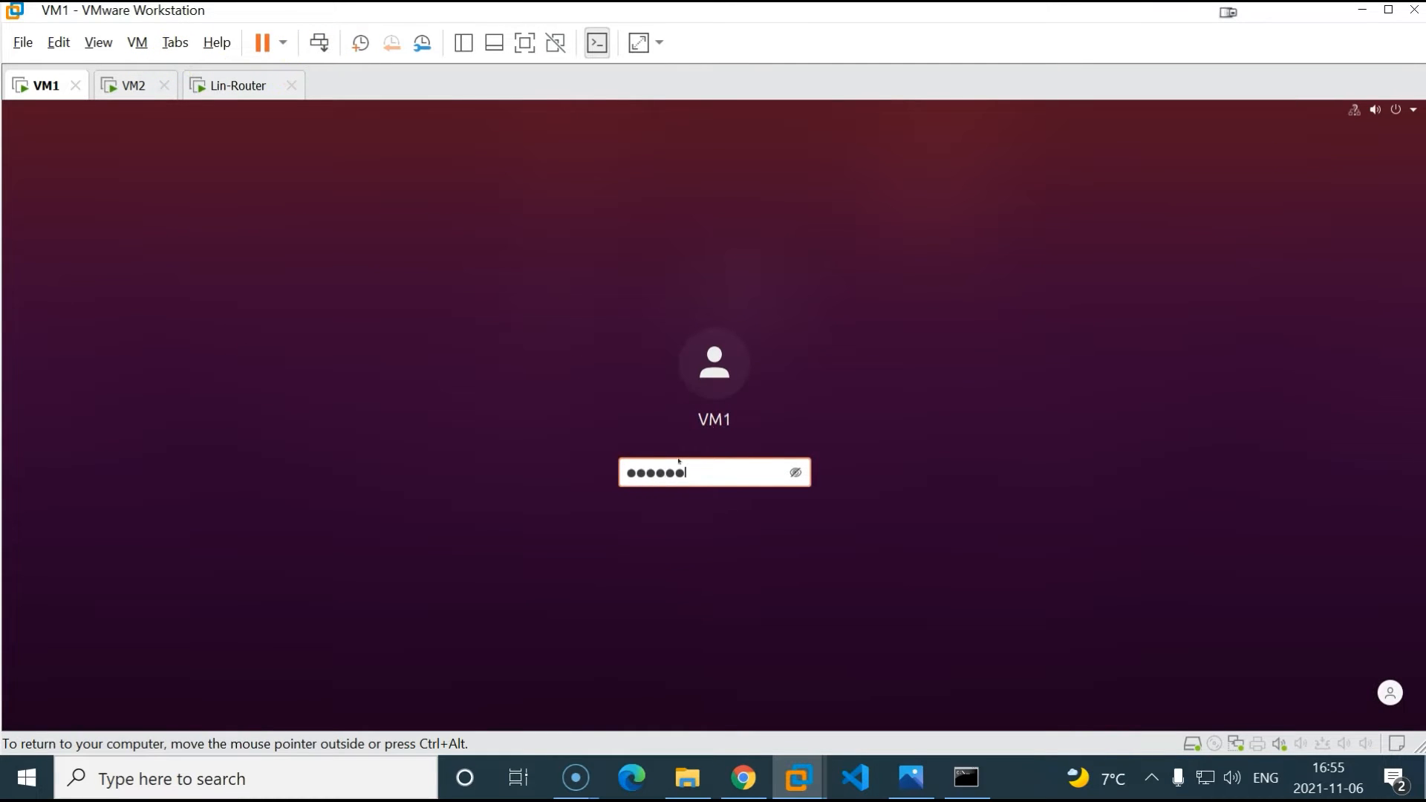
key("Return")
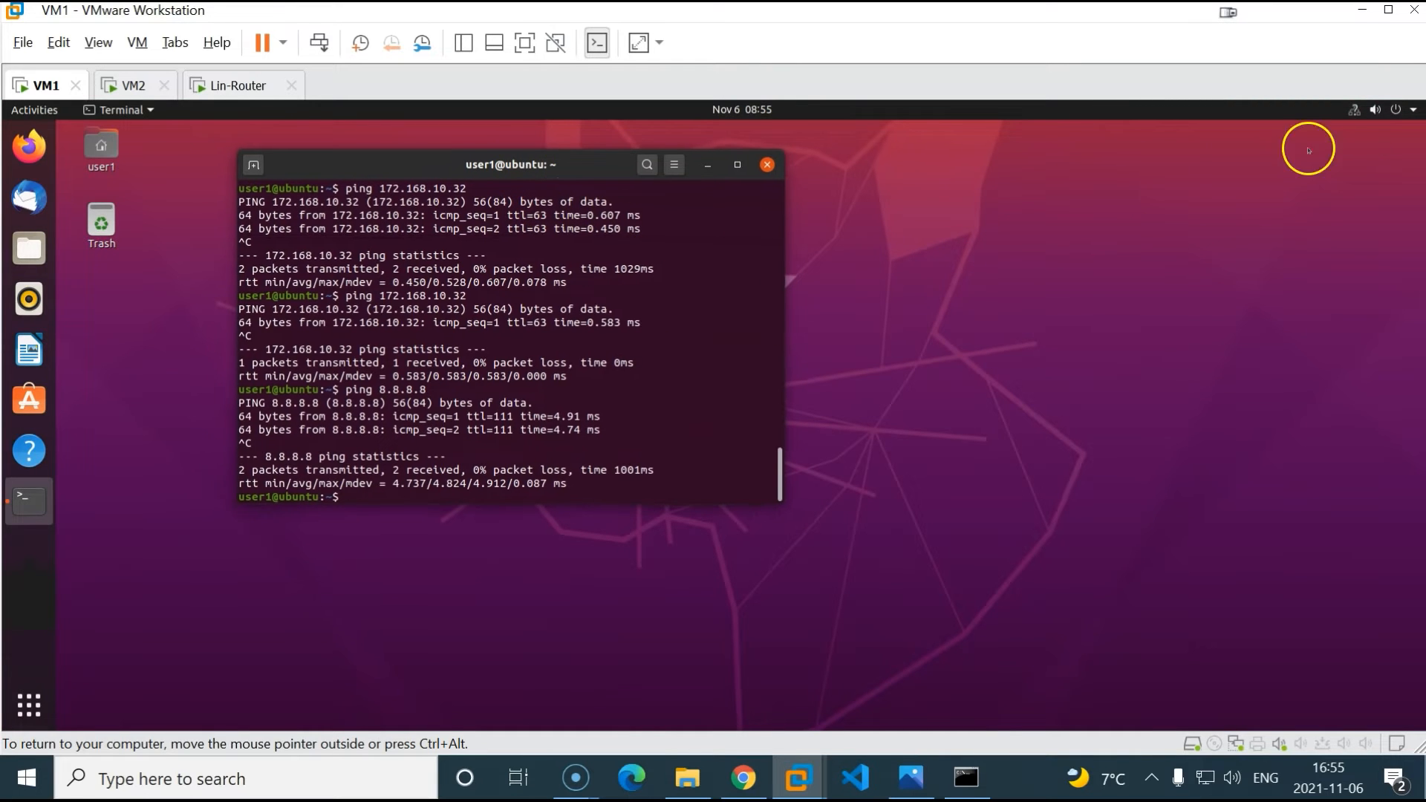
Switch VM1's wired IPv4 to Automatic (DHCP), apply, and toggle the connection off and on
left_click(1354, 109)
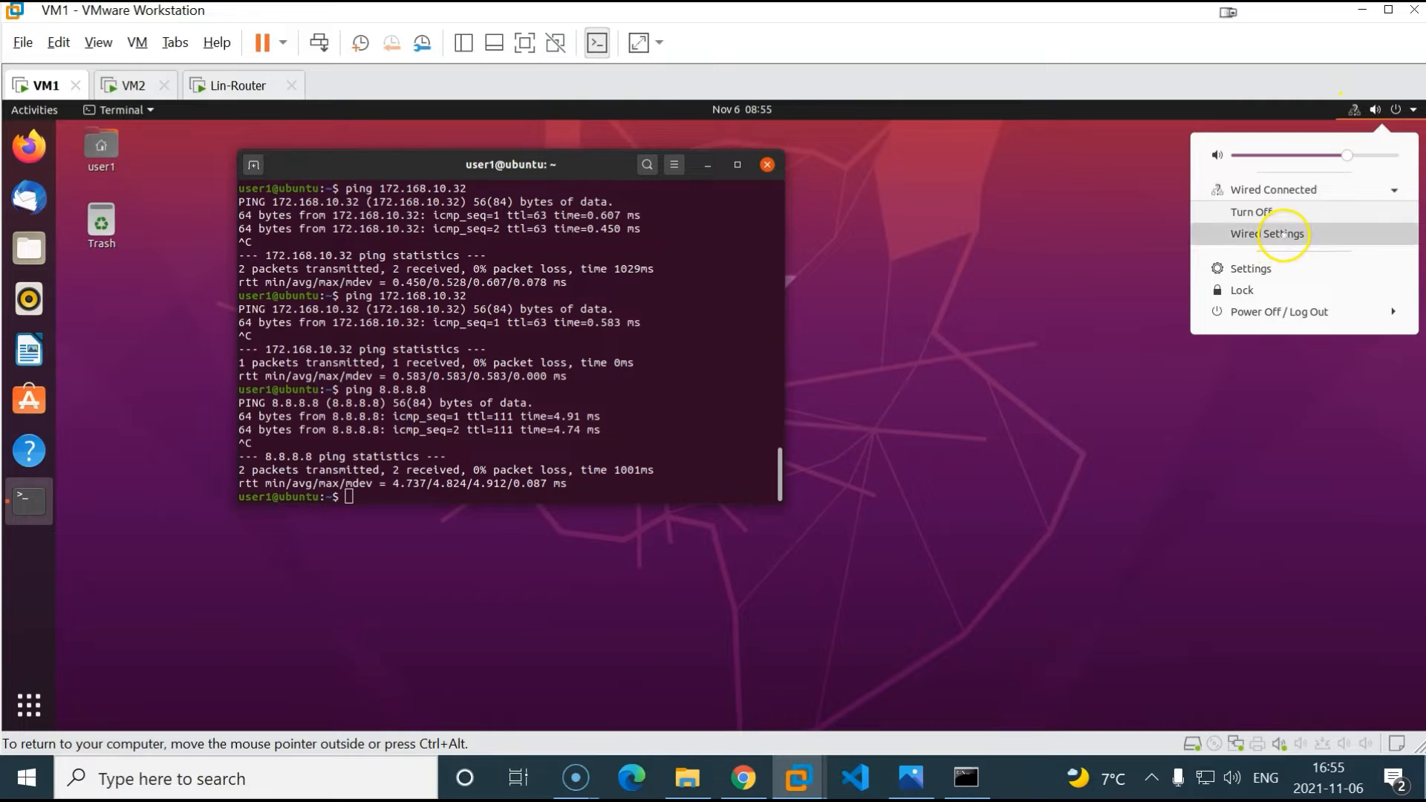
left_click(1269, 234)
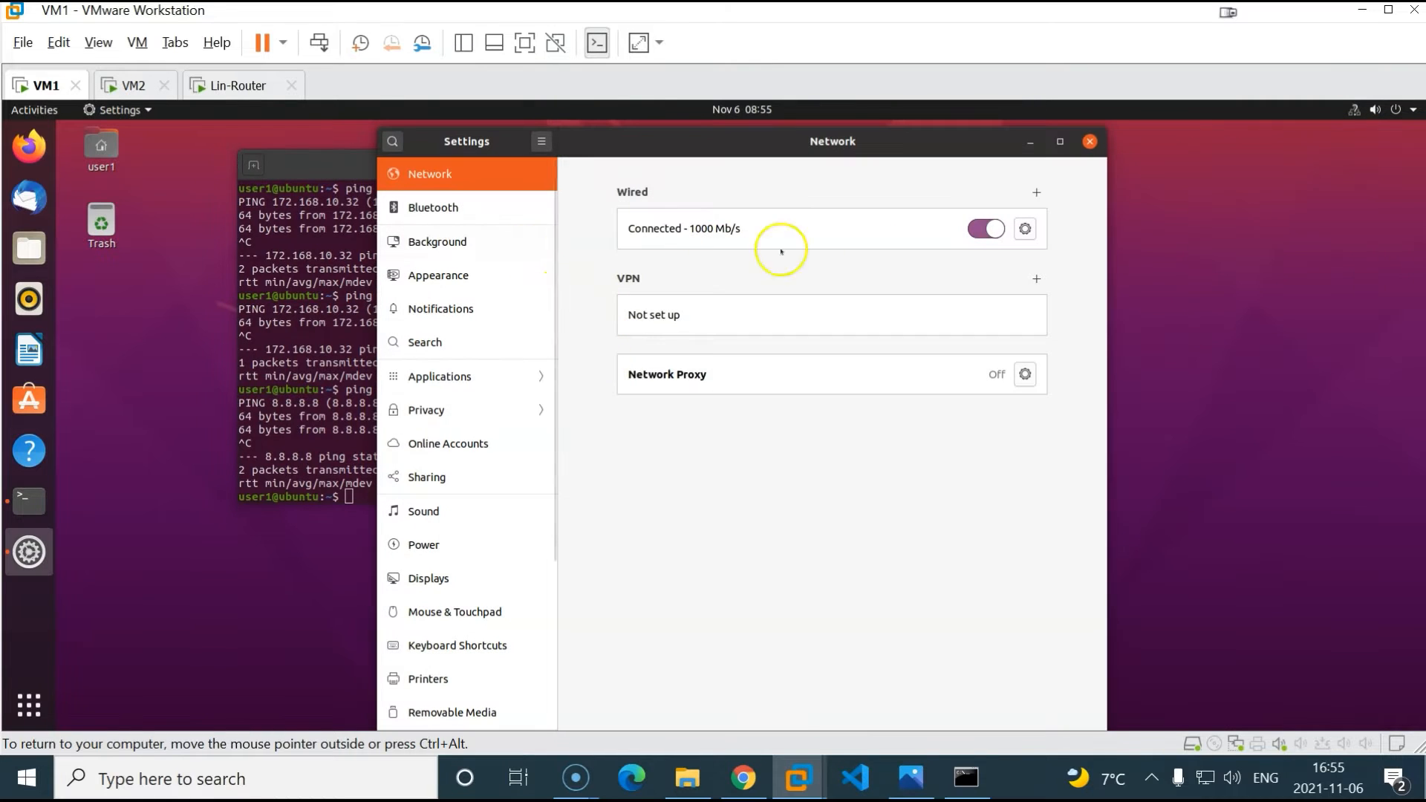
left_click(1024, 228)
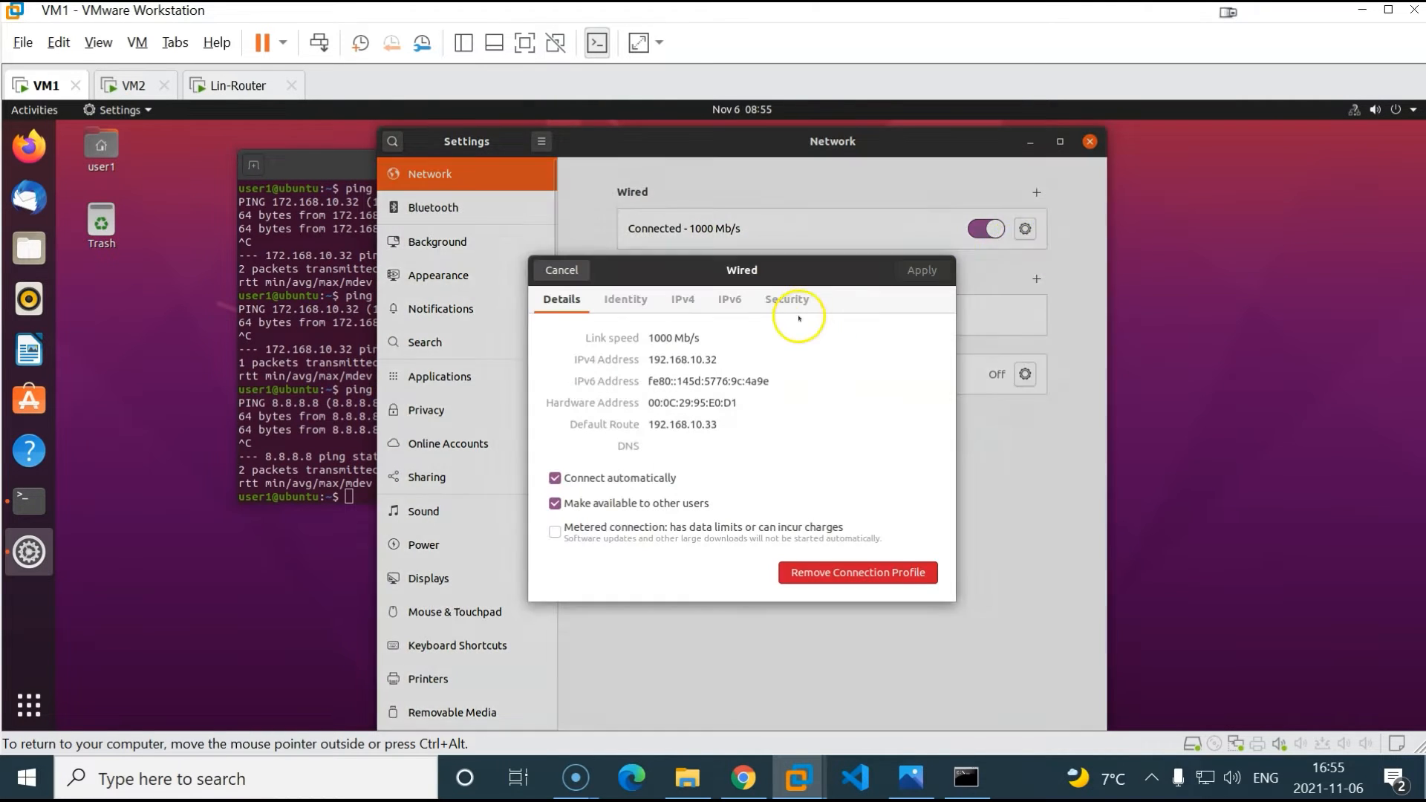
mouse_move(713, 377)
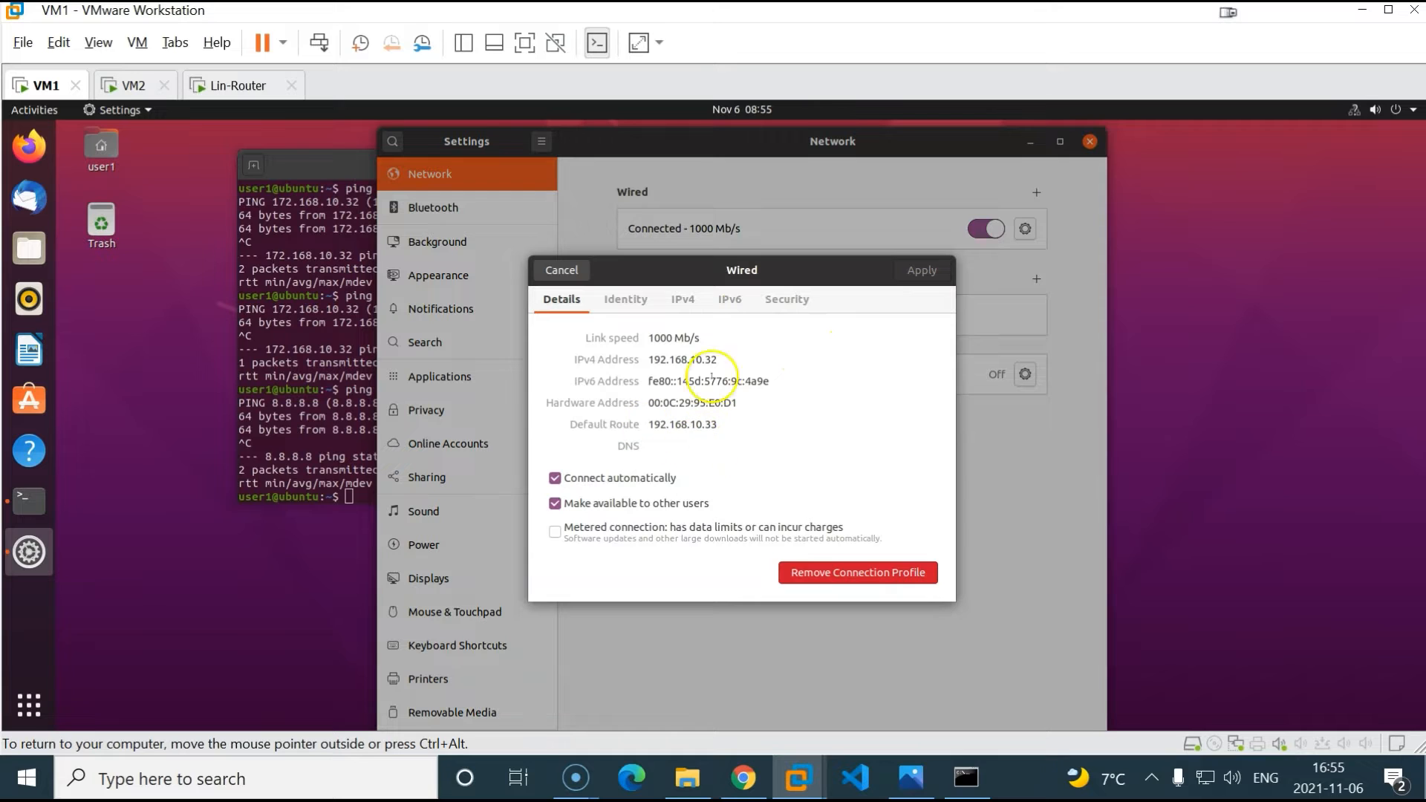
left_click(681, 298)
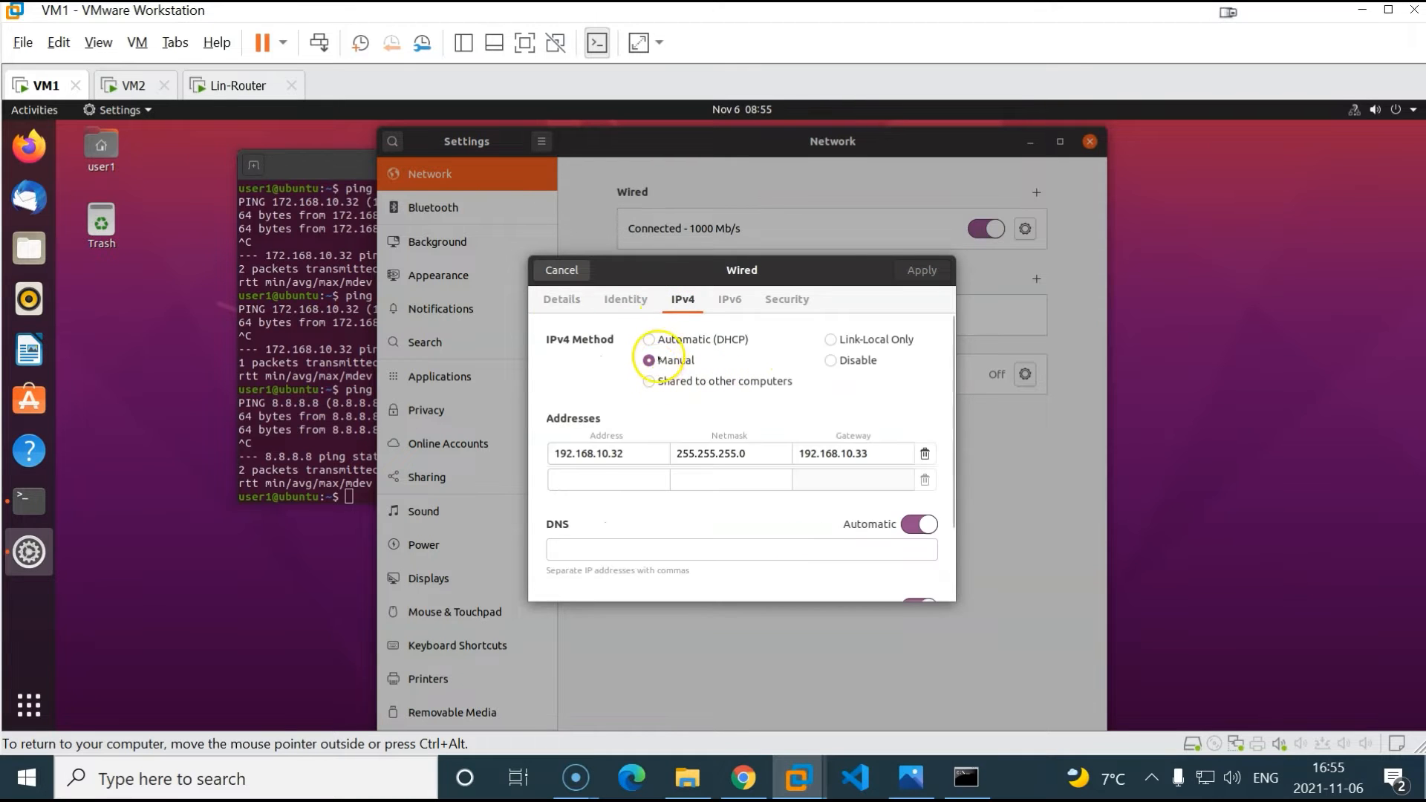
left_click(648, 339)
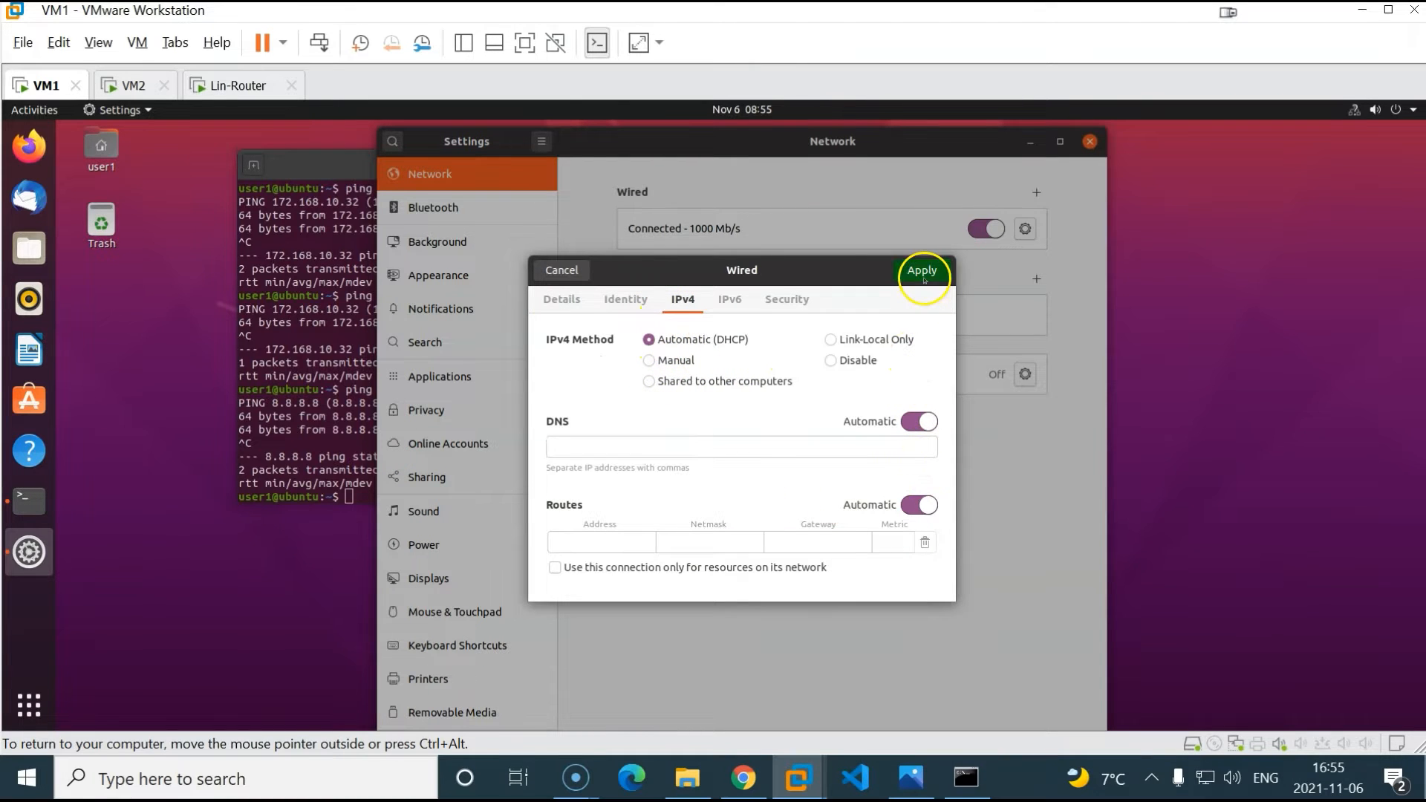
left_click(923, 270)
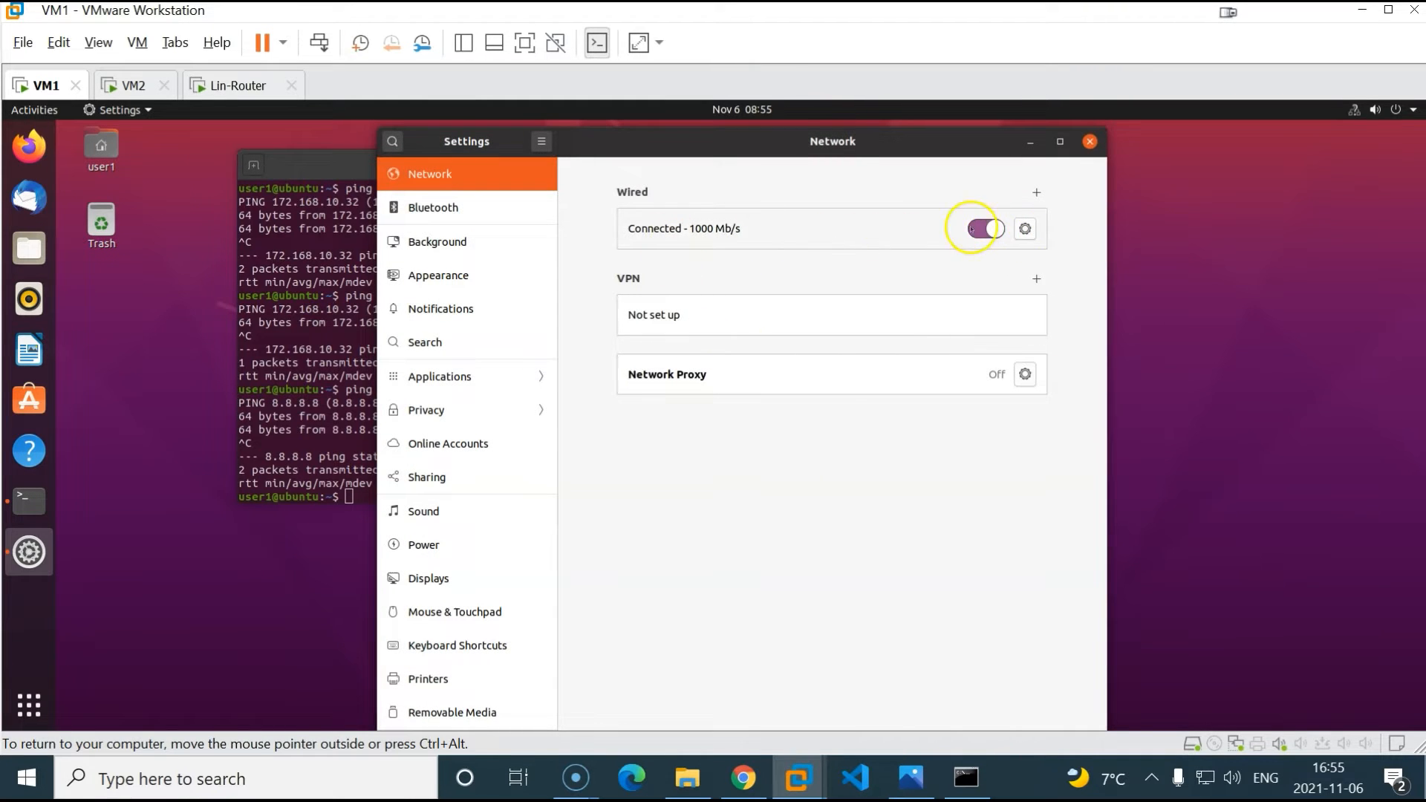
left_click(980, 228)
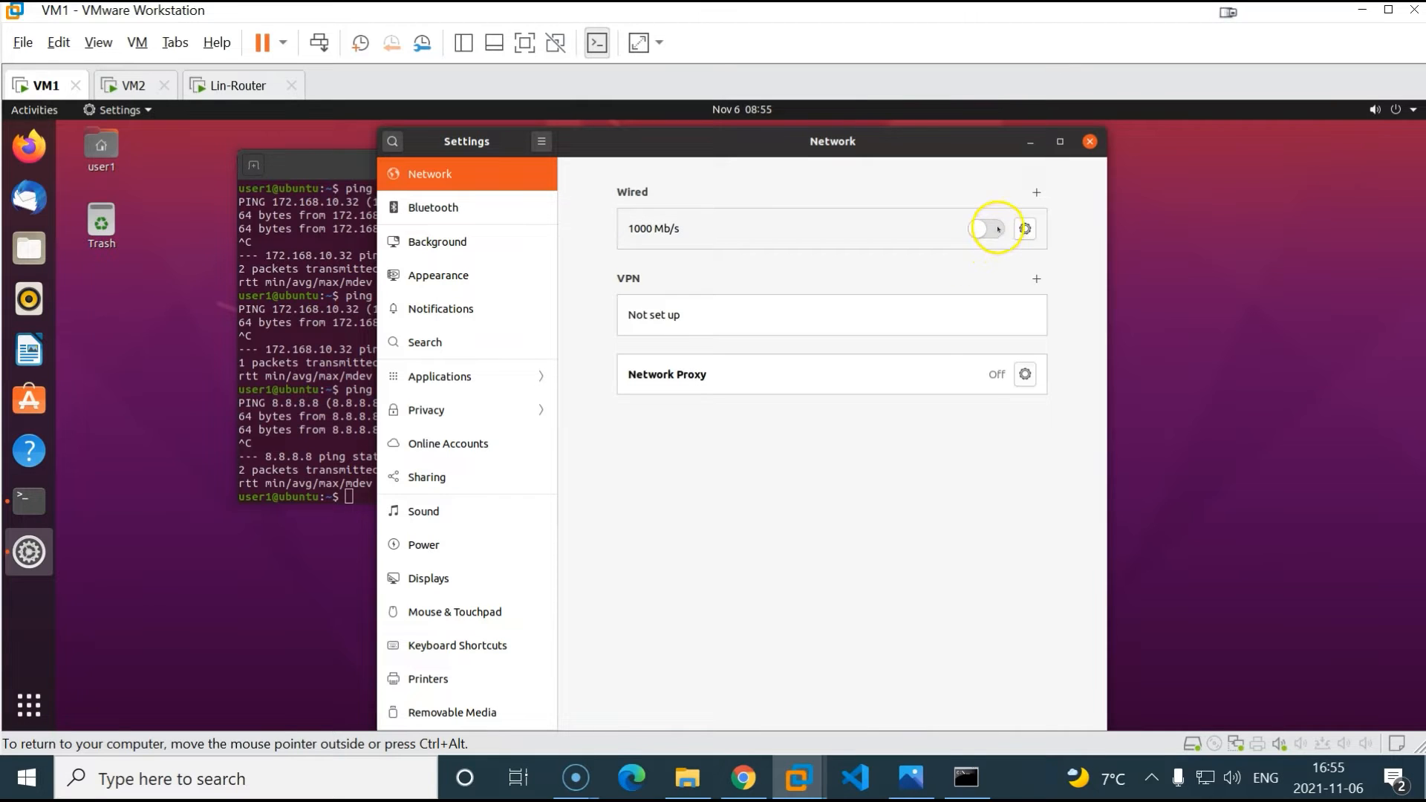
left_click(985, 228)
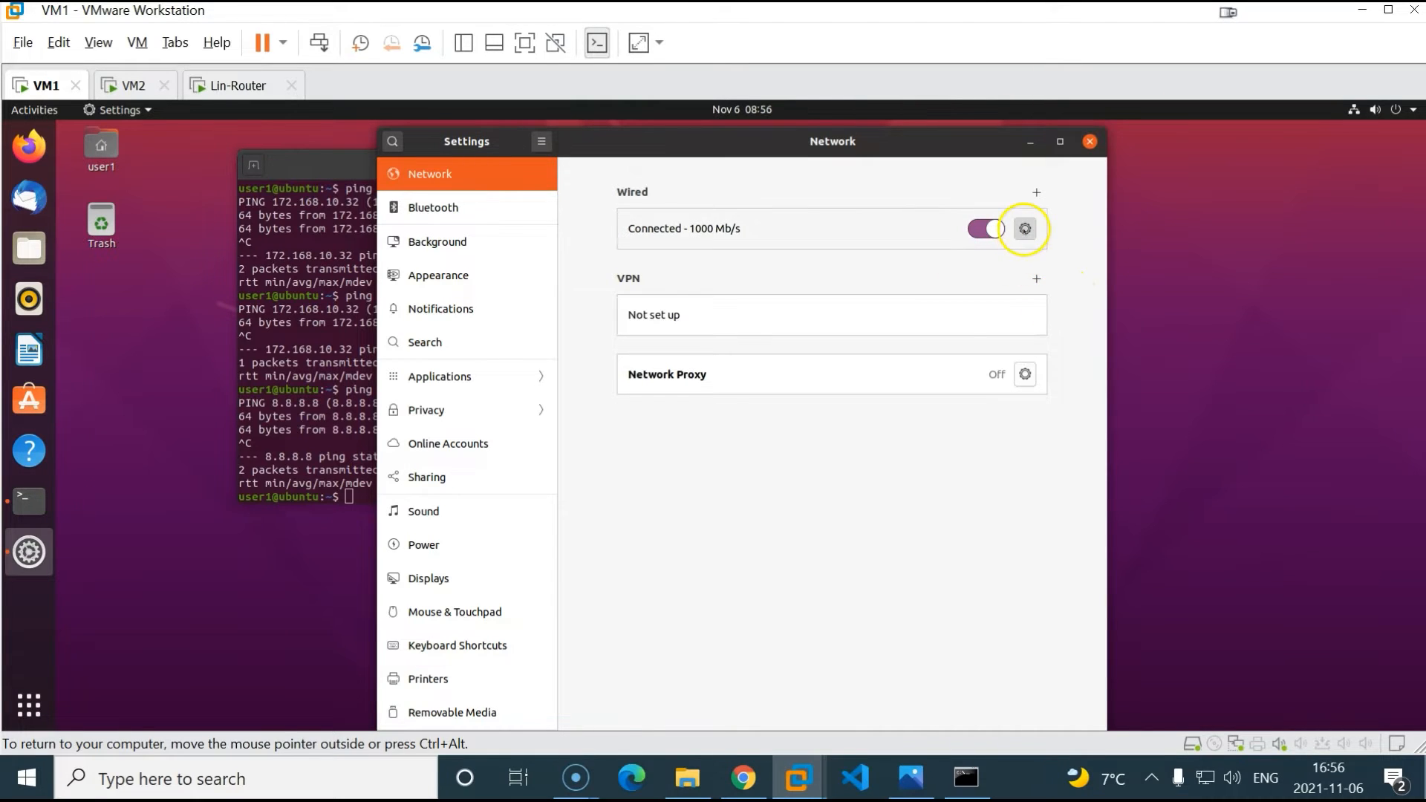
Enter manual IPv4 for VM1: 172.168.10.32, netmask 255.255.255.0, gateway 172.168.10.33
left_click(1024, 228)
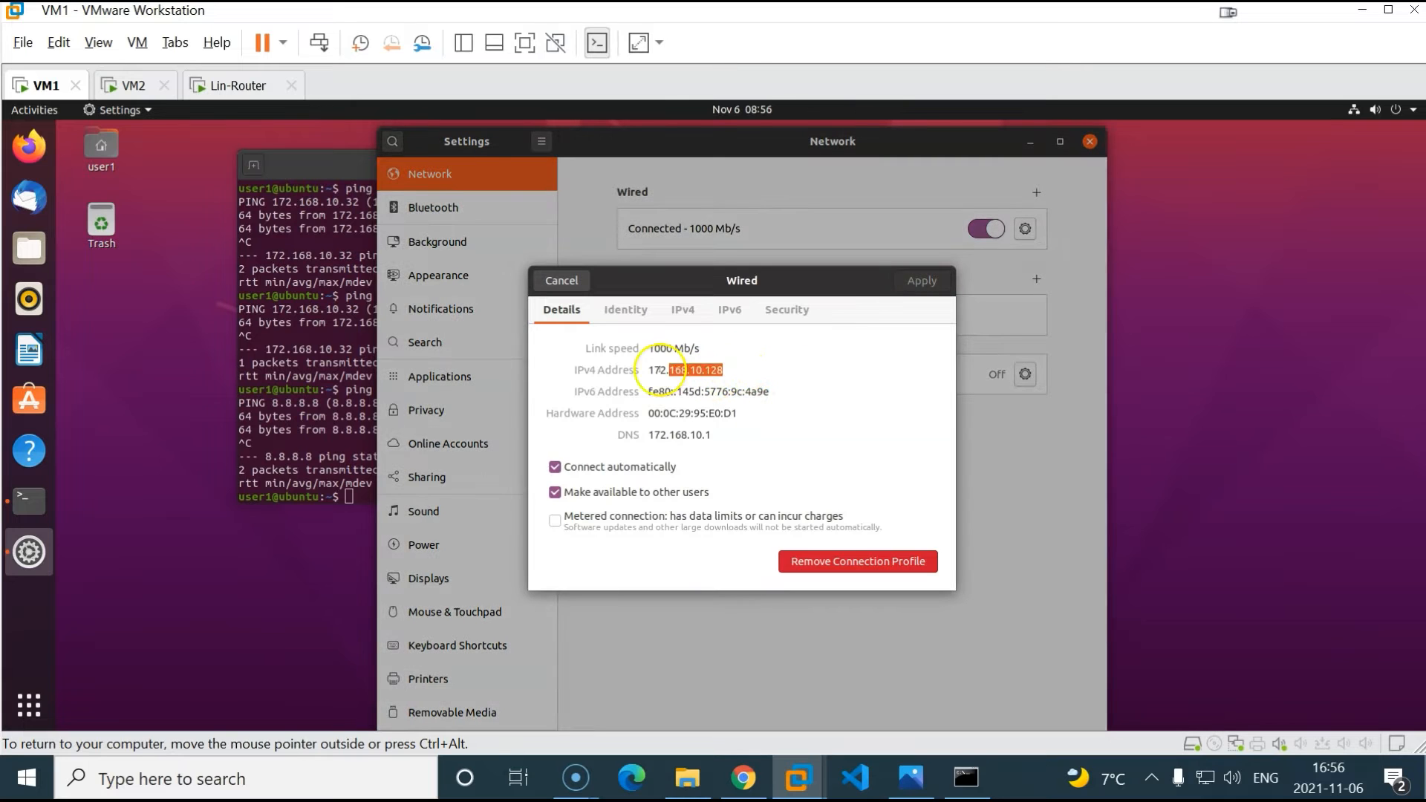
triple_click(684, 370)
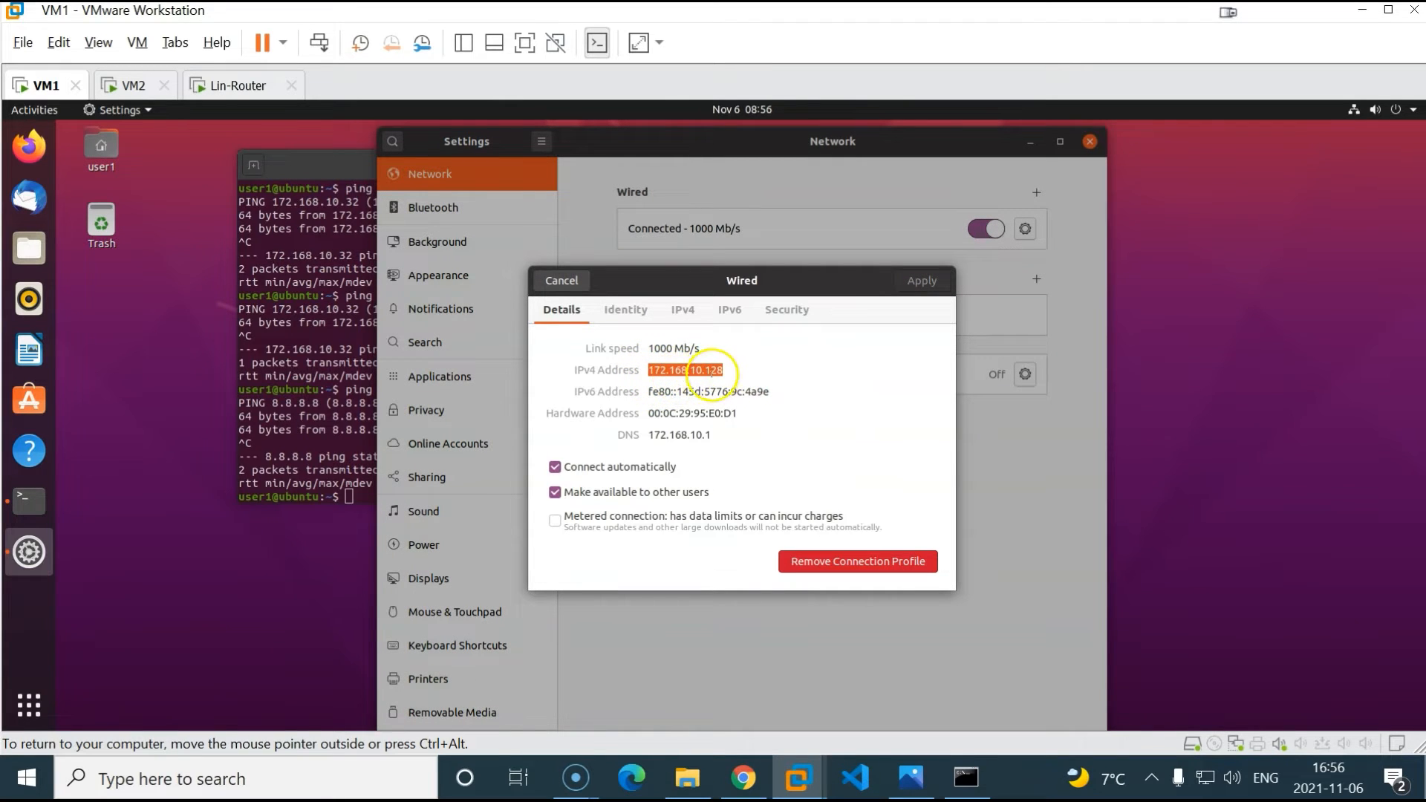
left_click(682, 311)
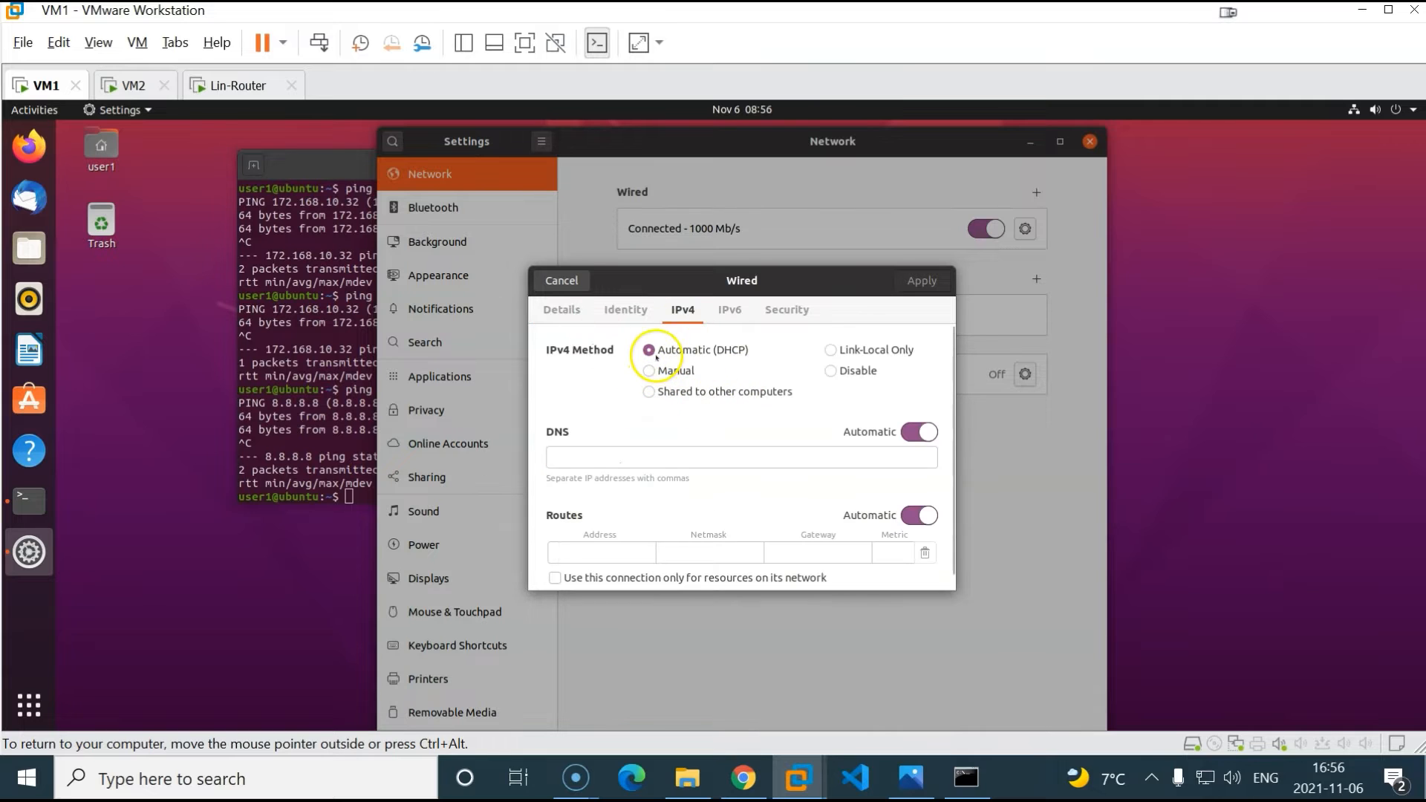
left_click(560, 309)
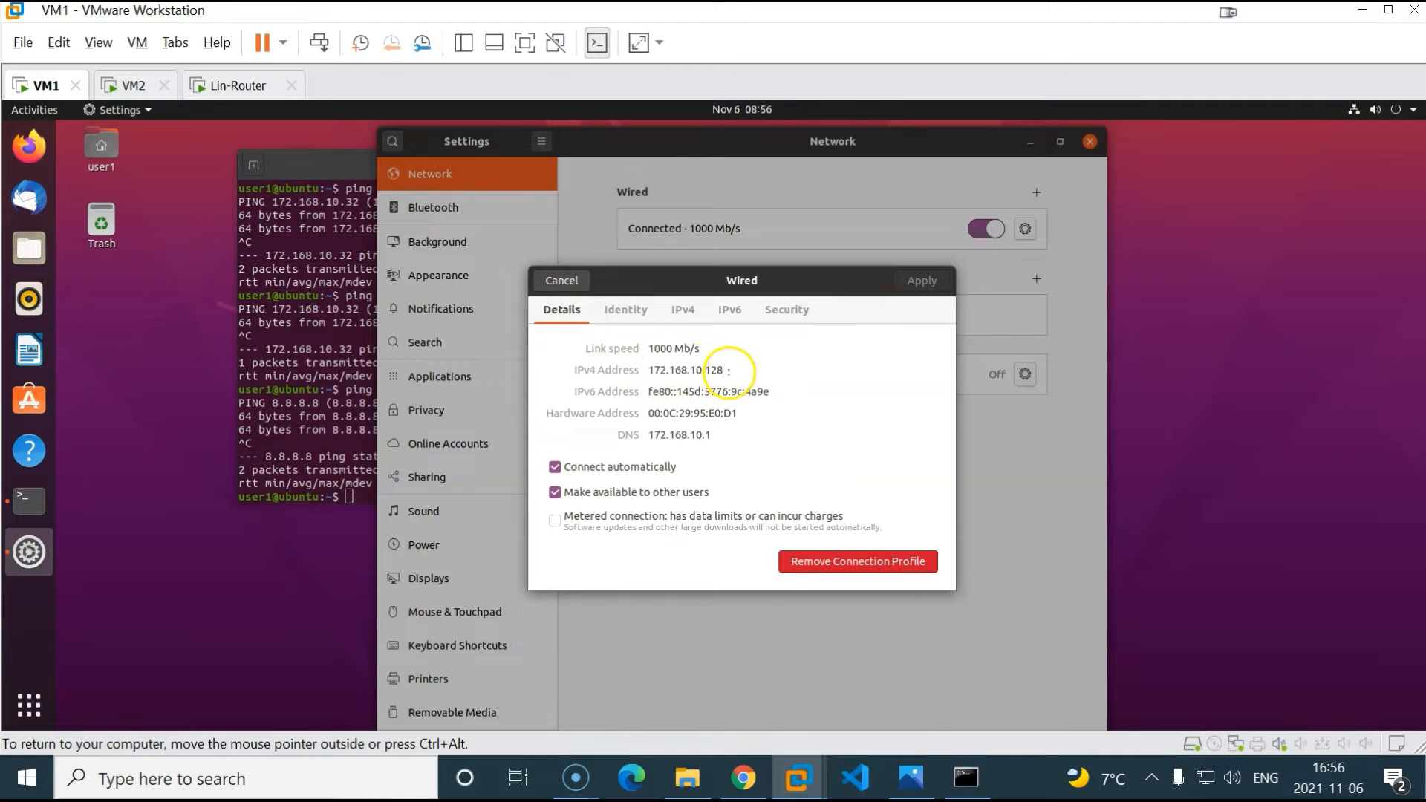
right_click(687, 369)
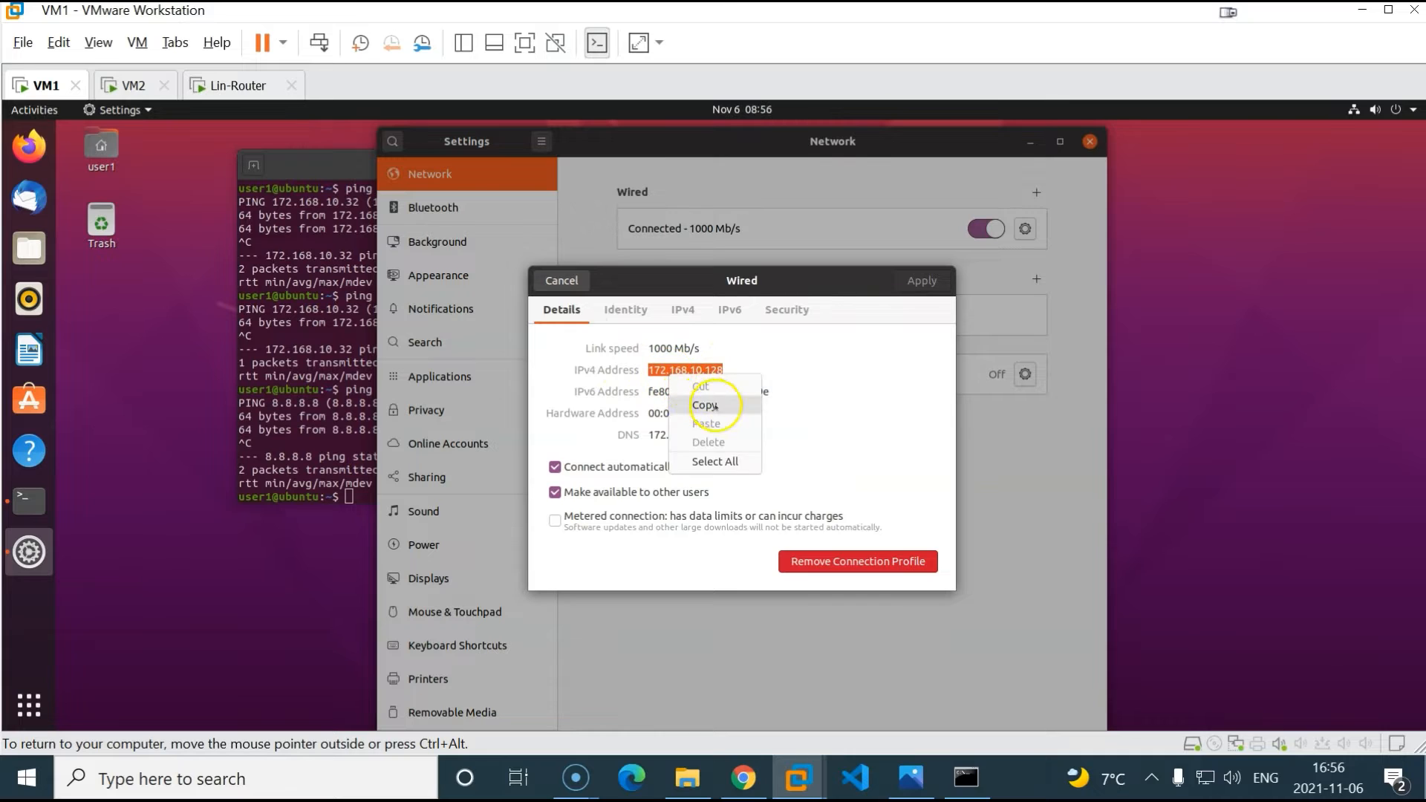
left_click(682, 309)
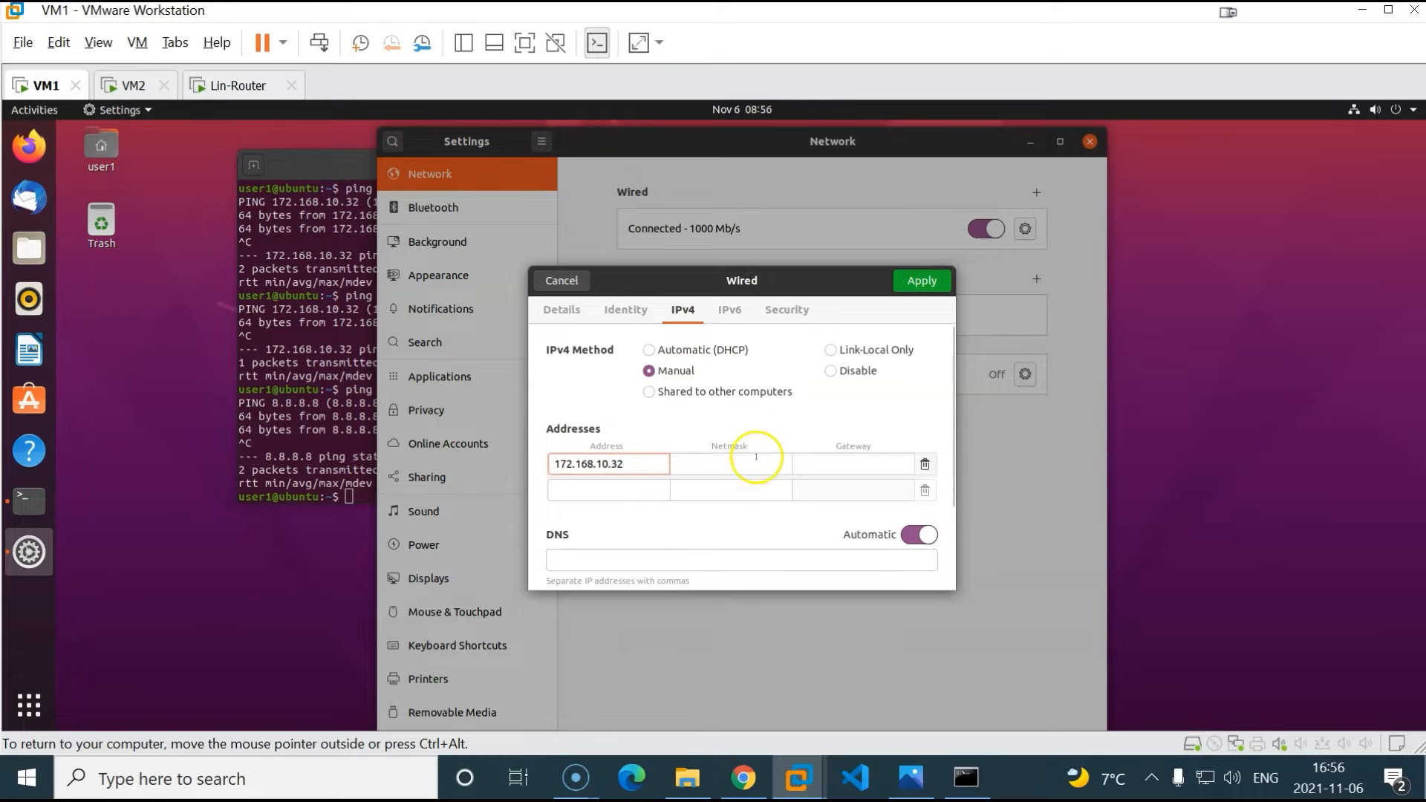
type("255.255.255.0")
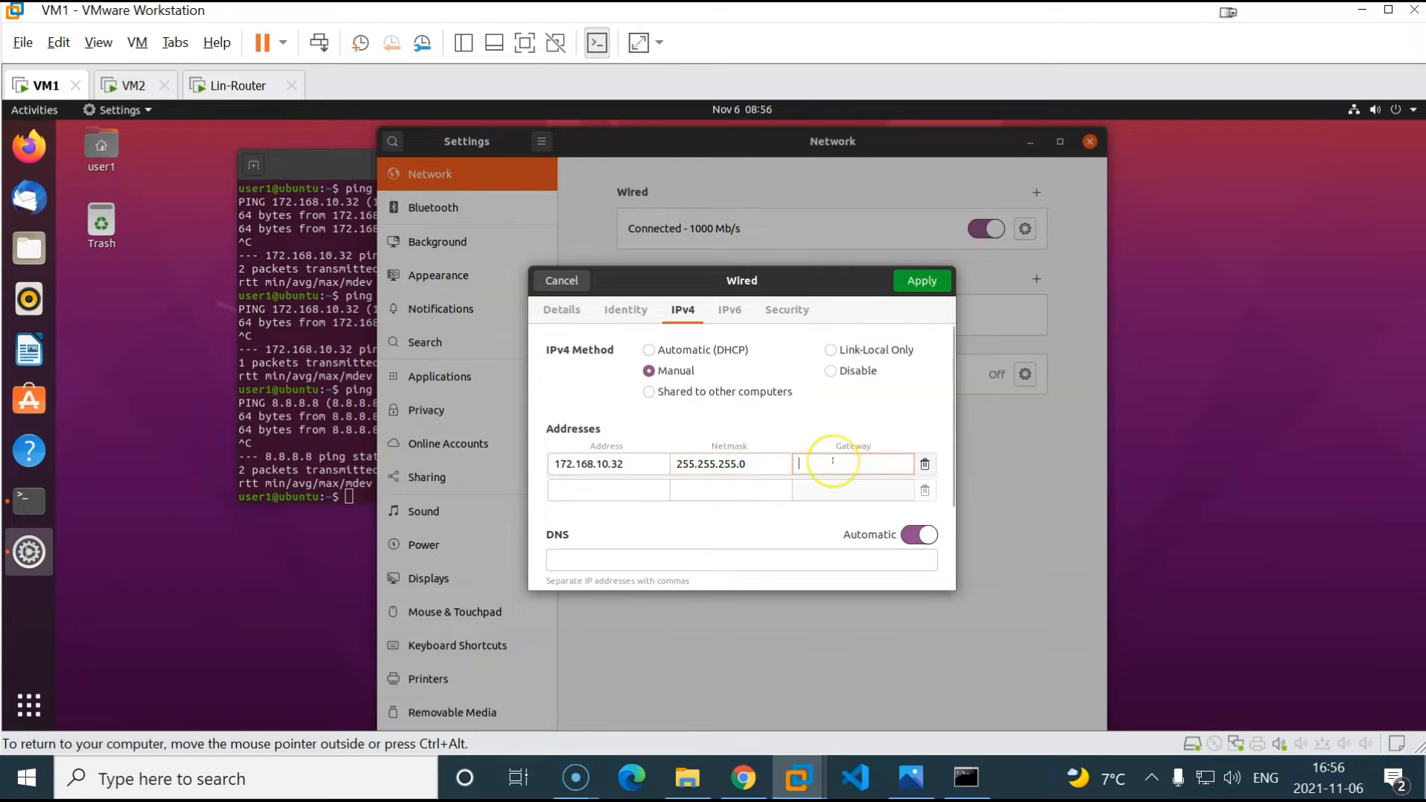
type("172.168.10.128")
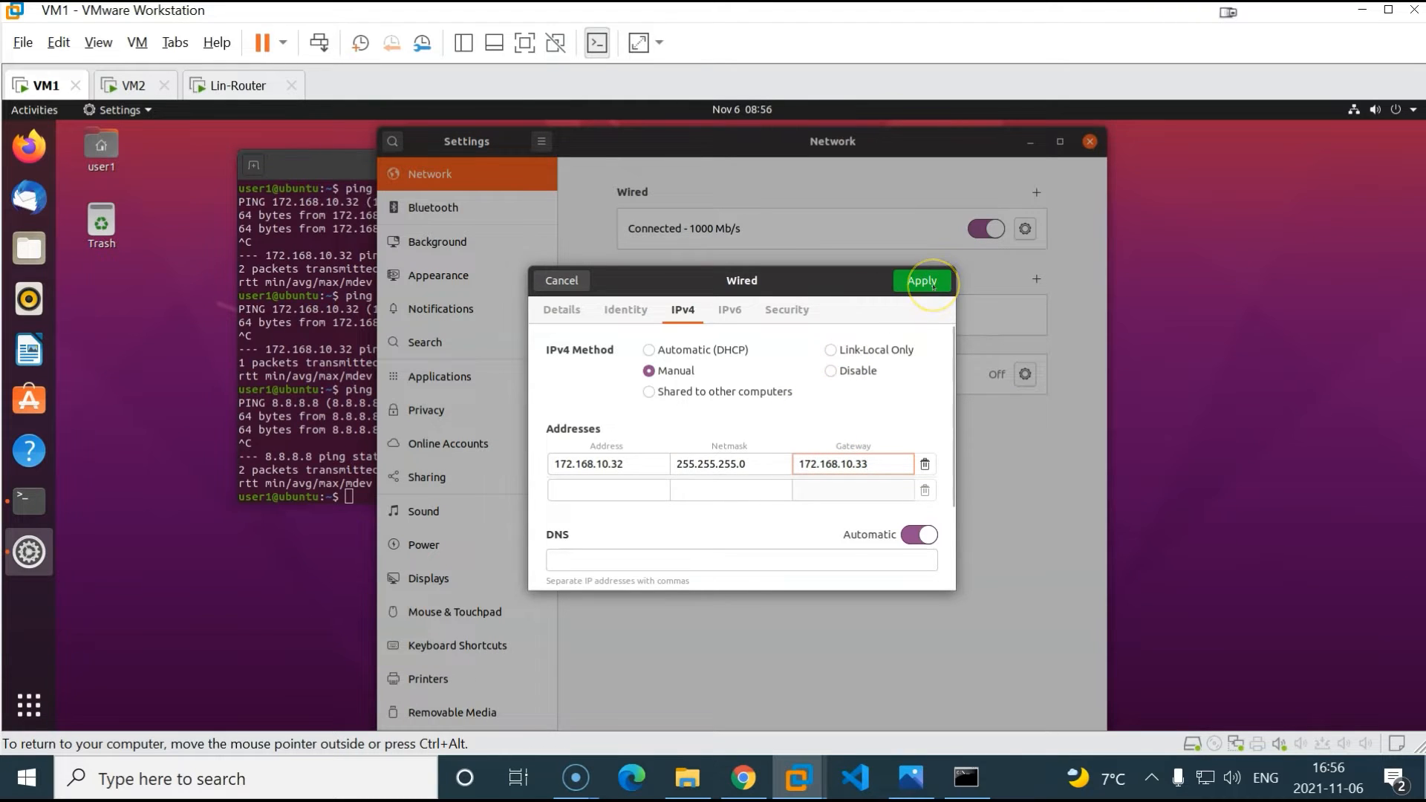
Apply the static settings, reconnect, and verify the new address in the details
left_click(920, 280)
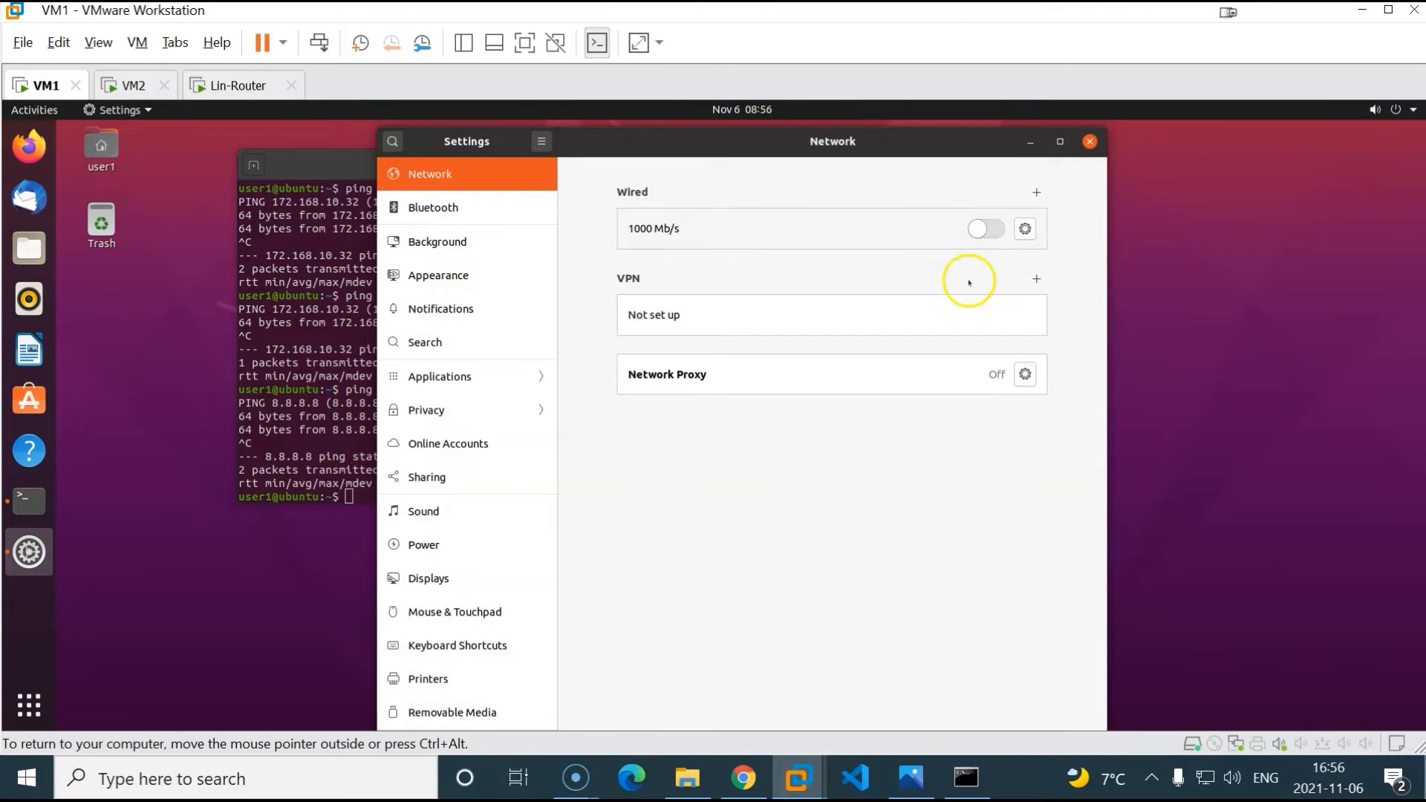
left_click(985, 228)
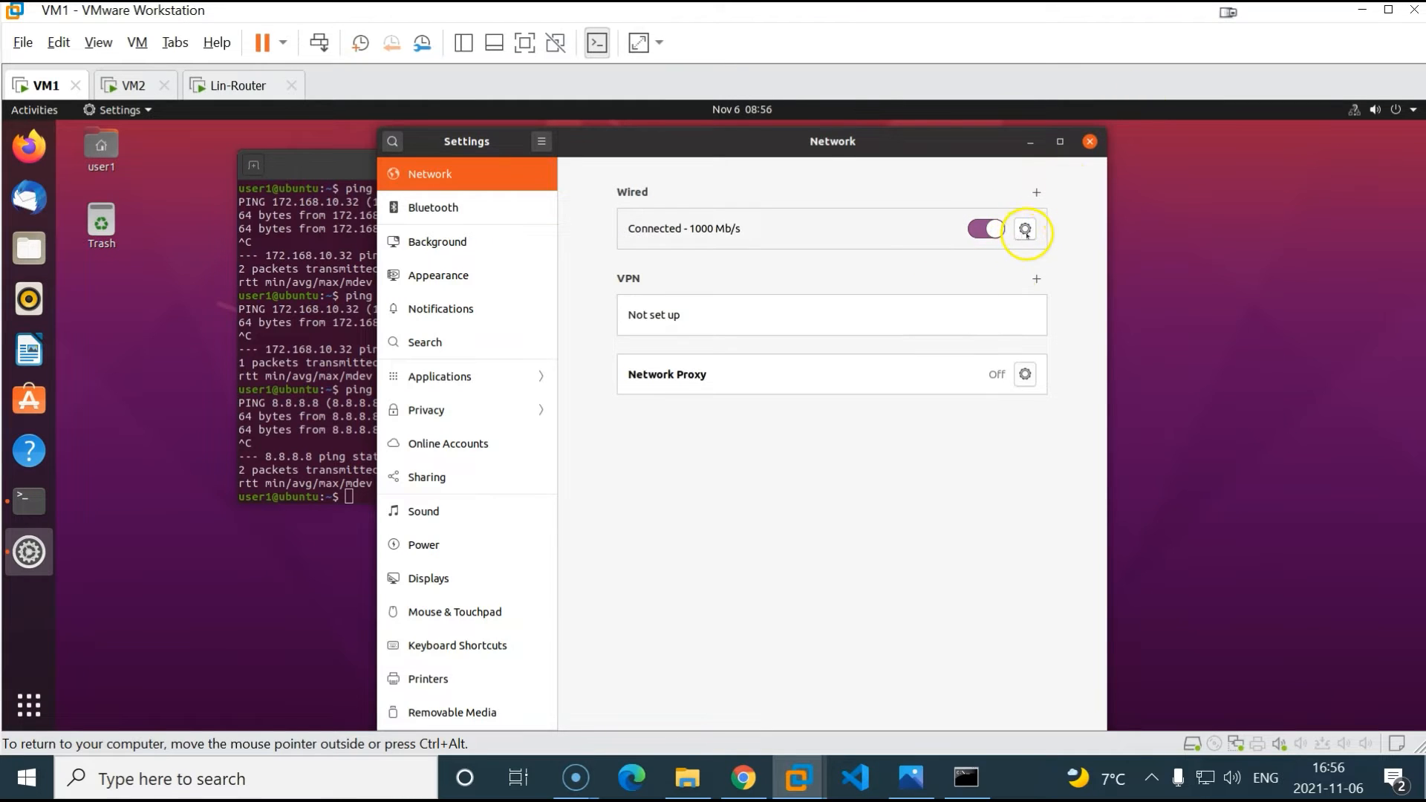
left_click(1024, 228)
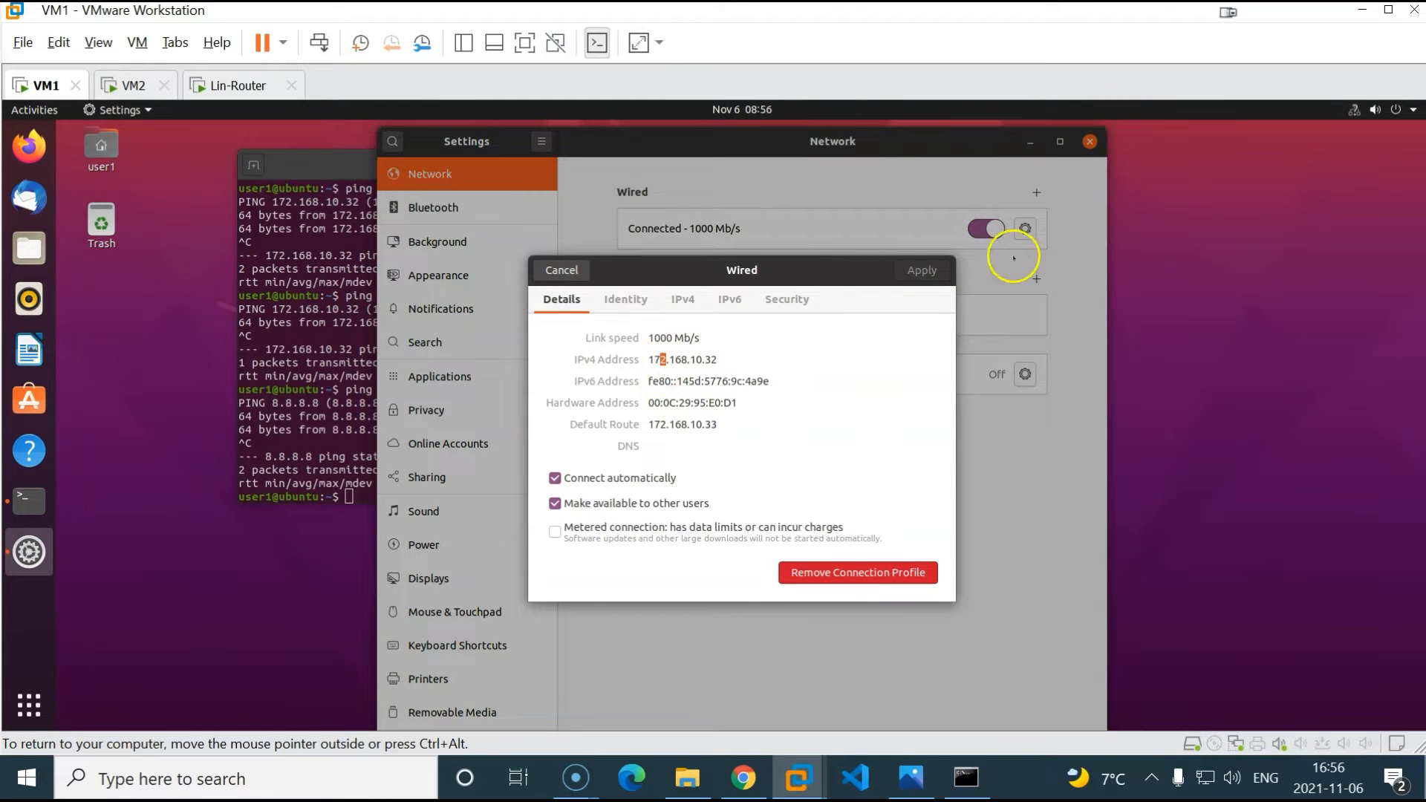
left_click(561, 270)
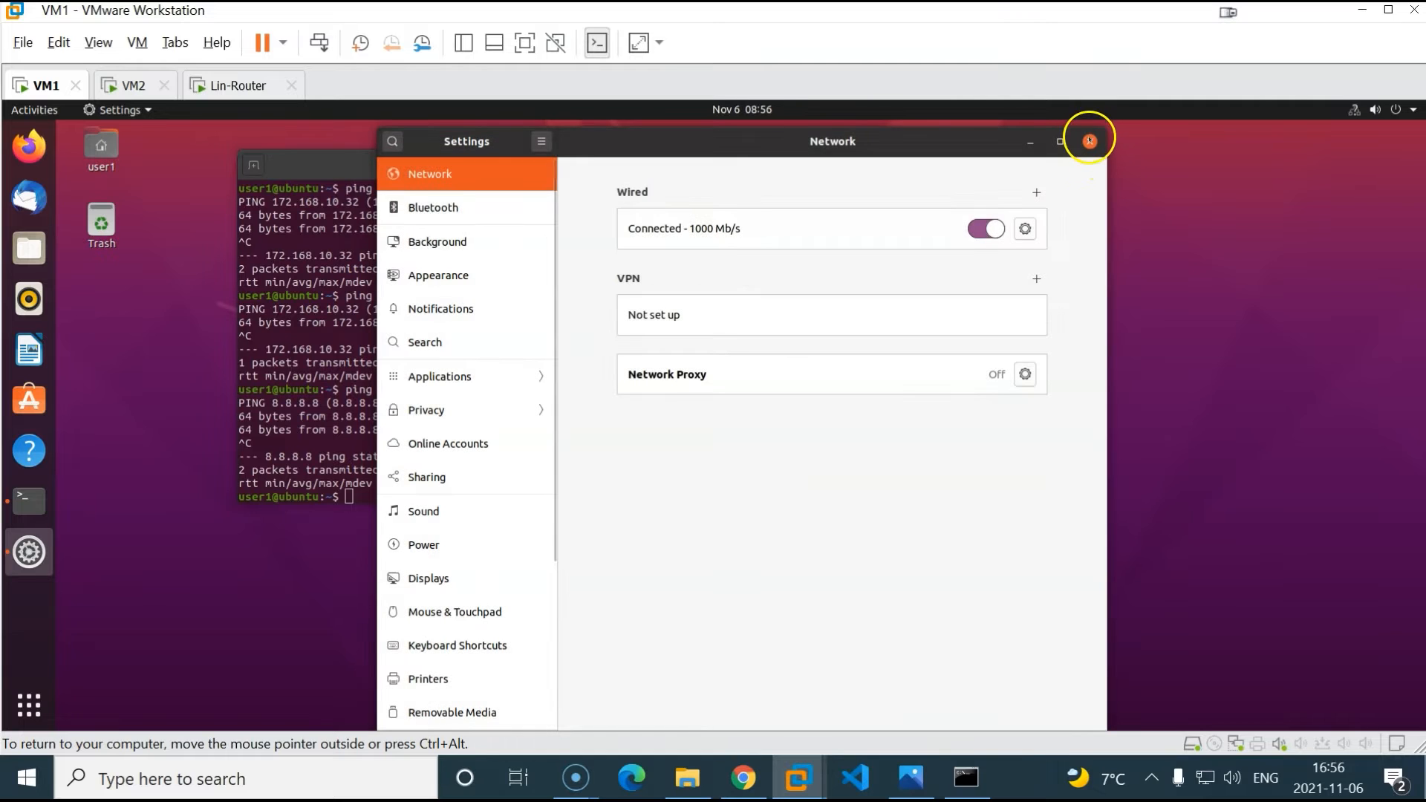
Switch to VM2 and open its guest network settings
left_click(134, 85)
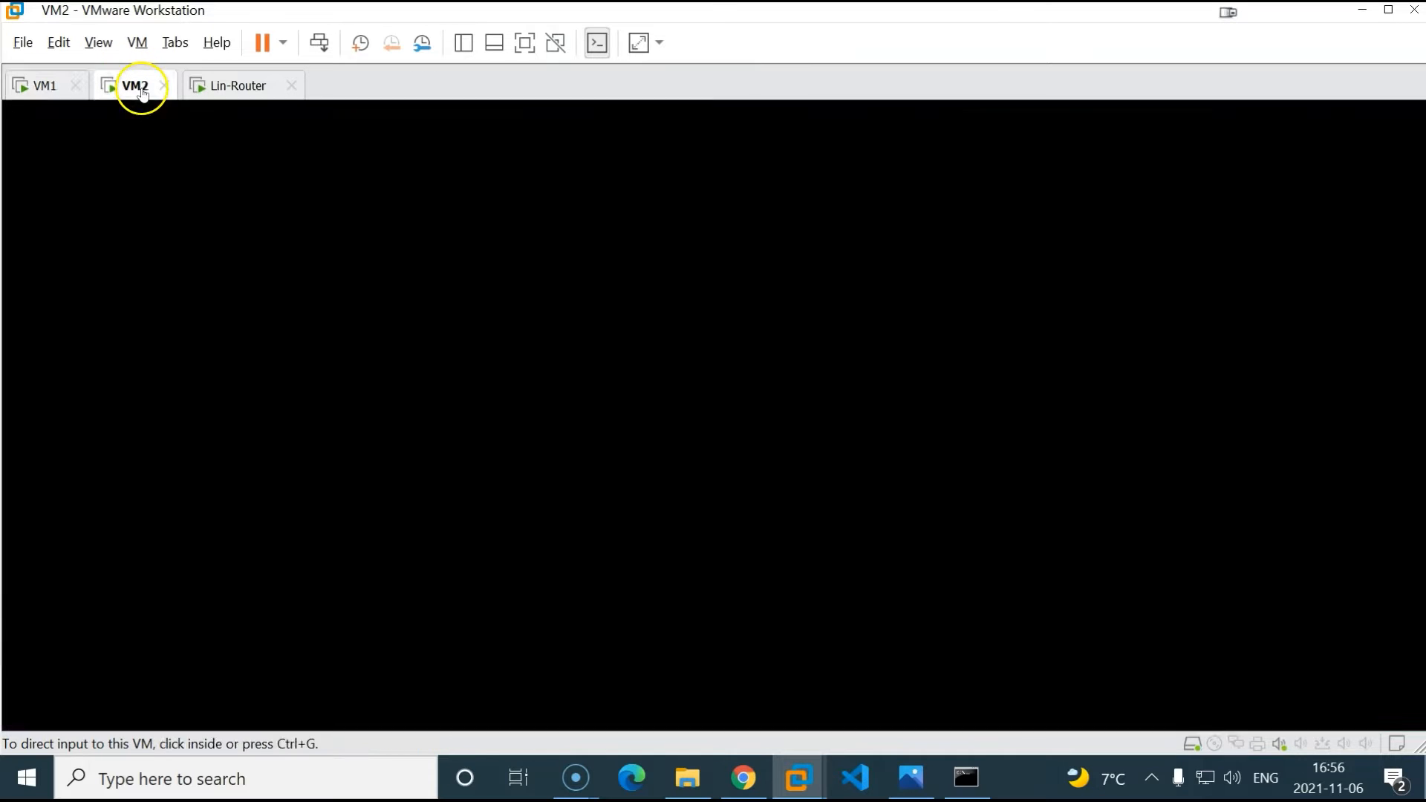
left_click(134, 84)
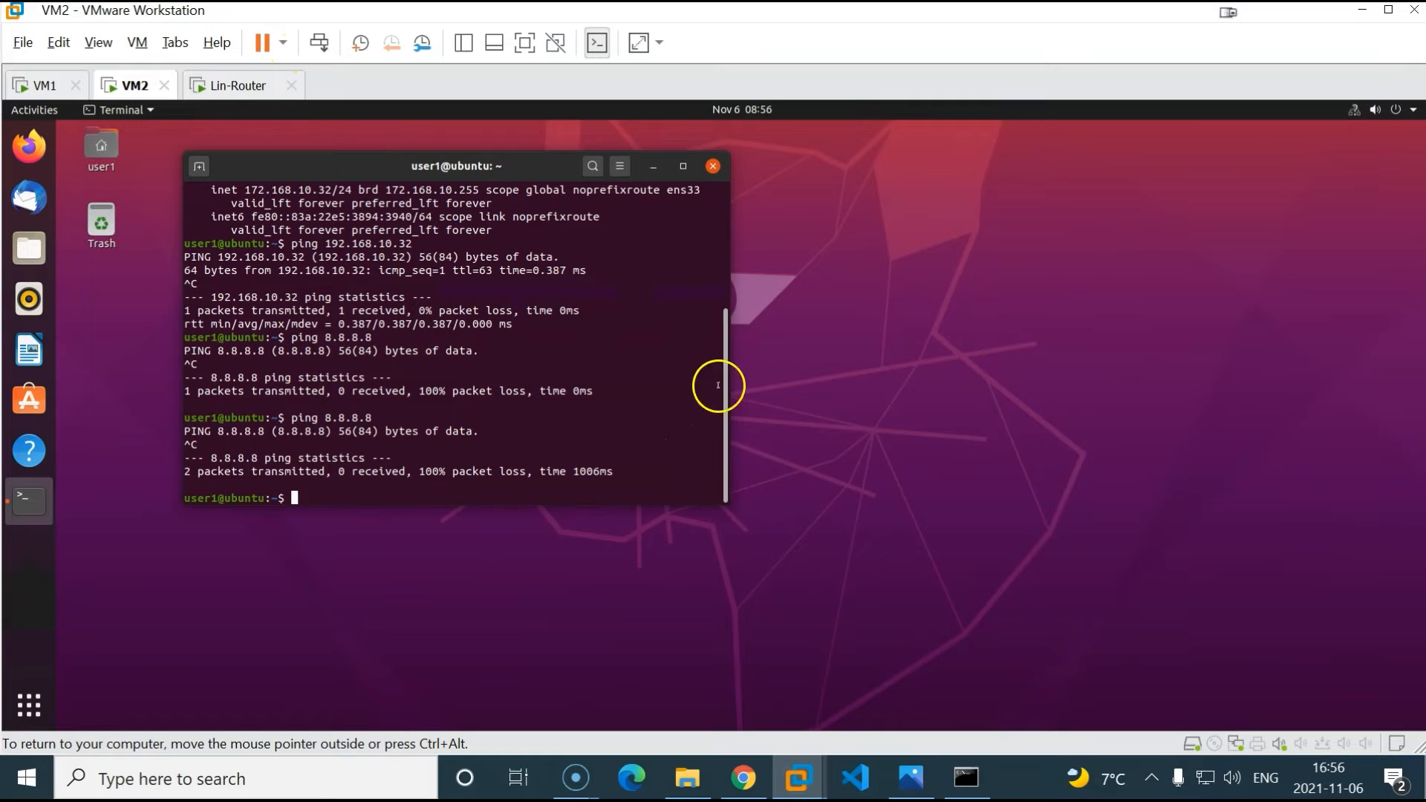
left_click(1355, 110)
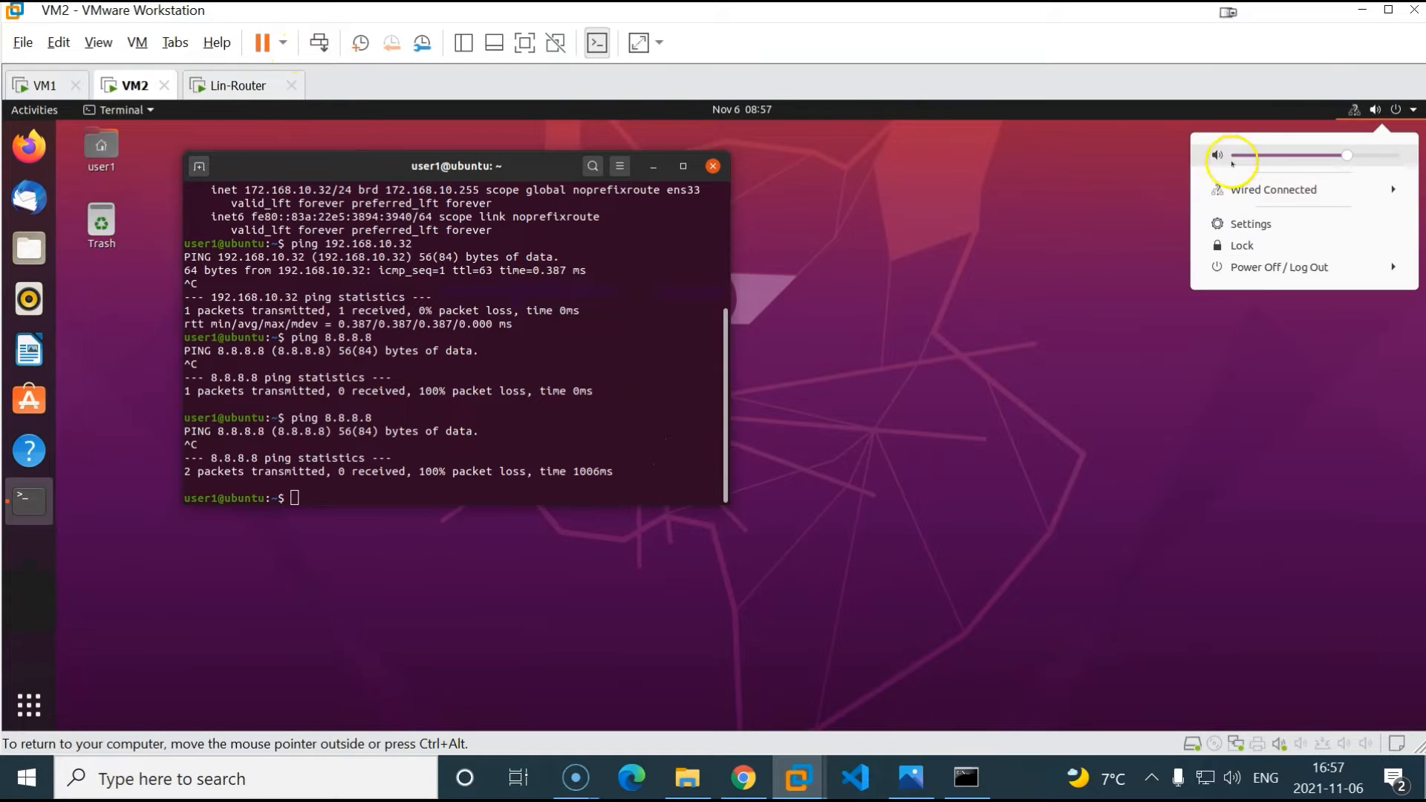
left_click(1089, 304)
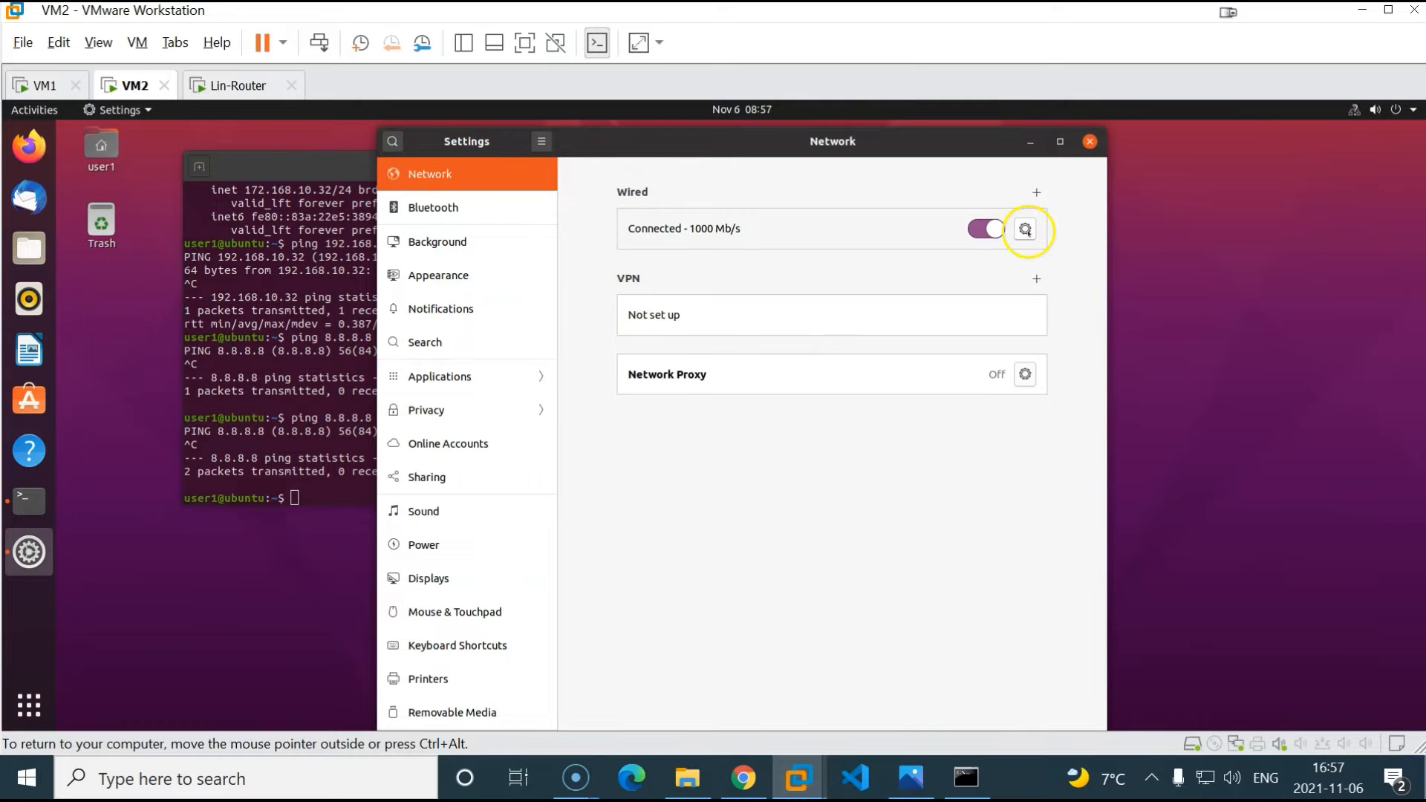
Set VM2's wired IPv4 to Automatic (DHCP), apply, and reconnect
left_click(1024, 228)
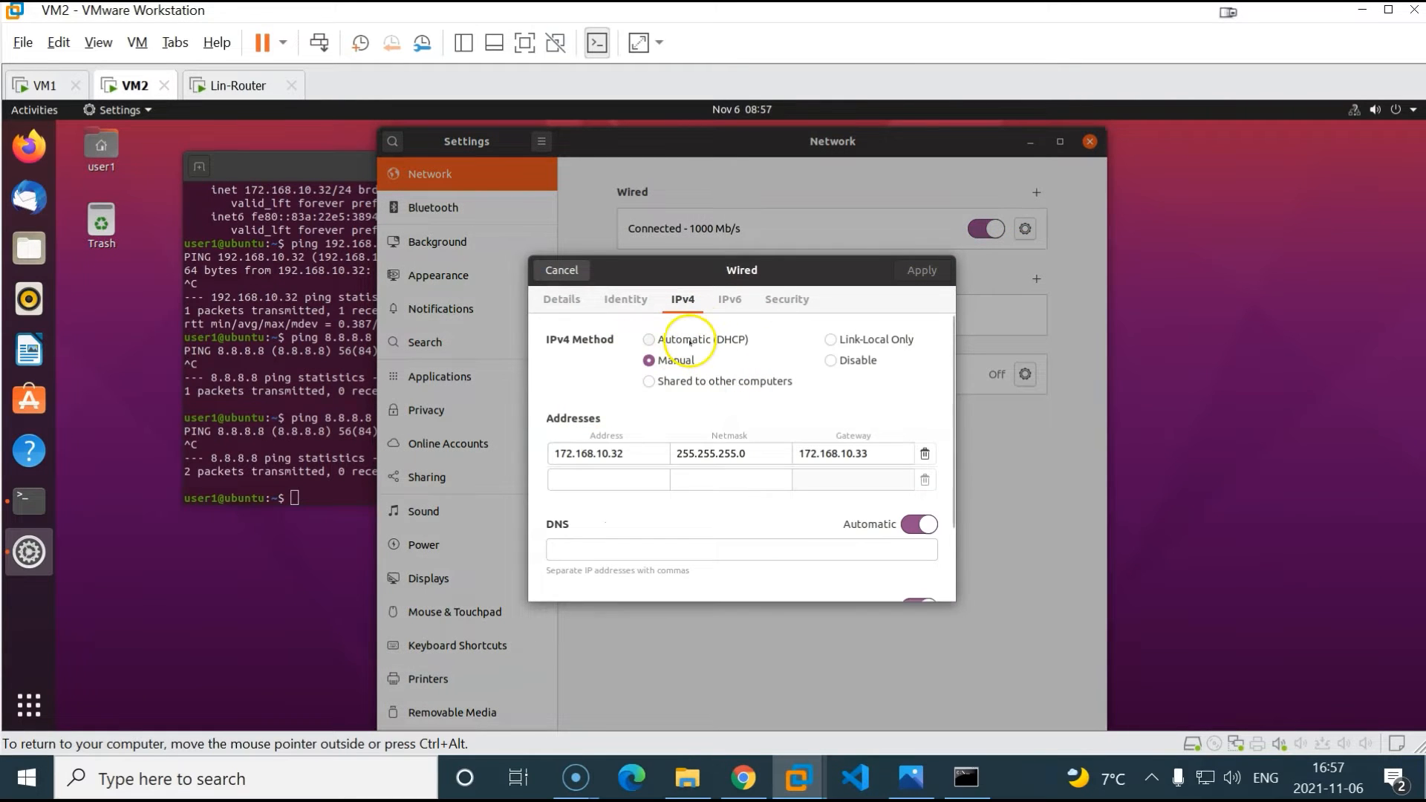
left_click(648, 339)
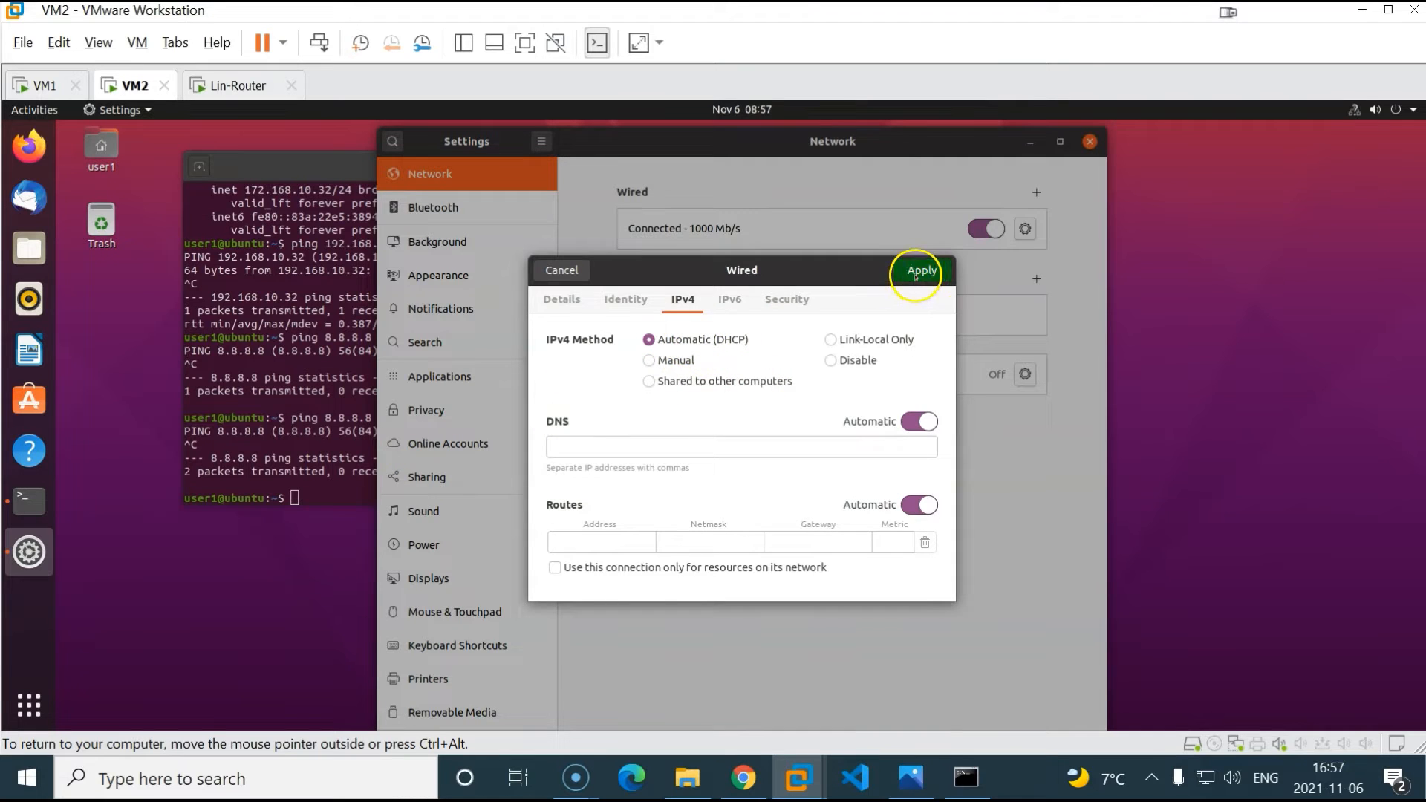
left_click(919, 270)
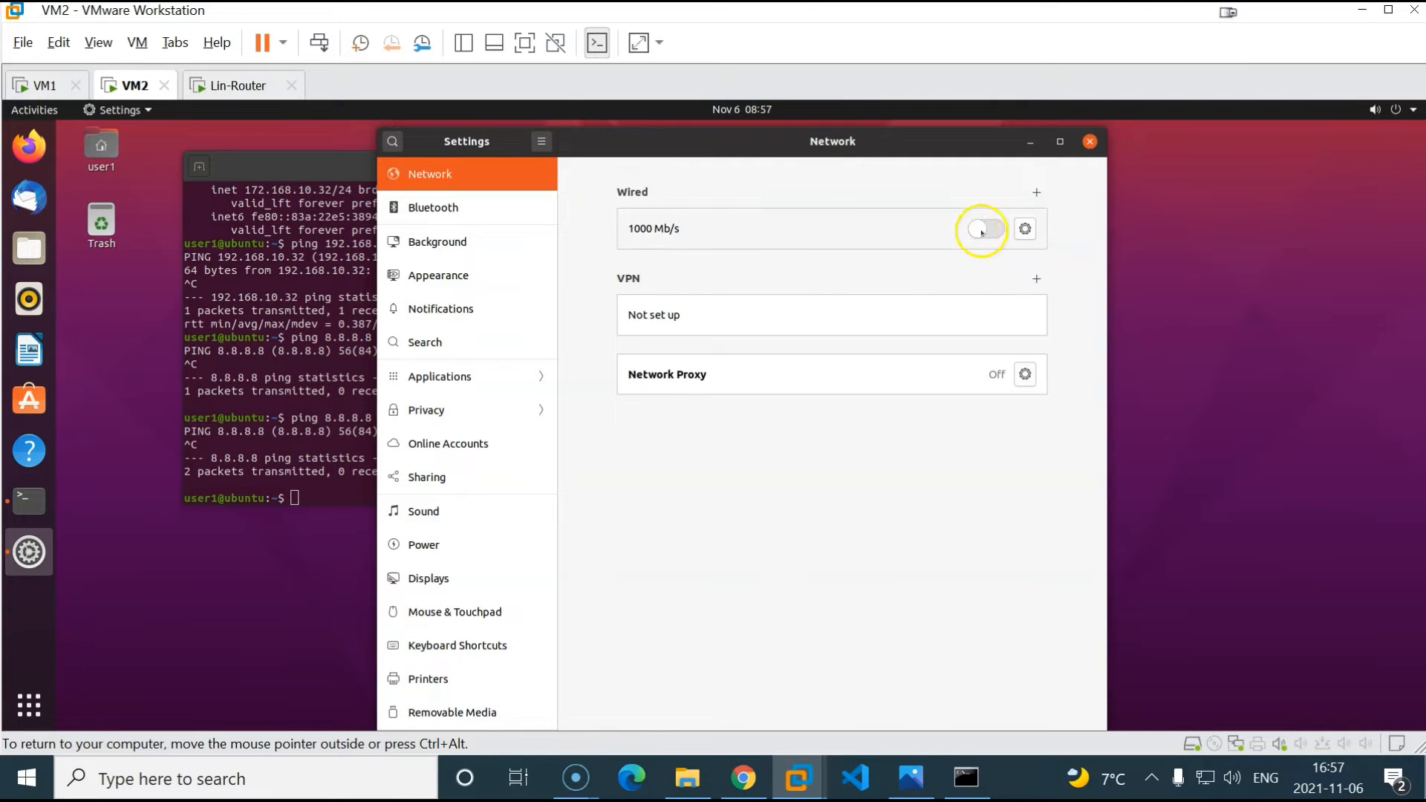
left_click(981, 228)
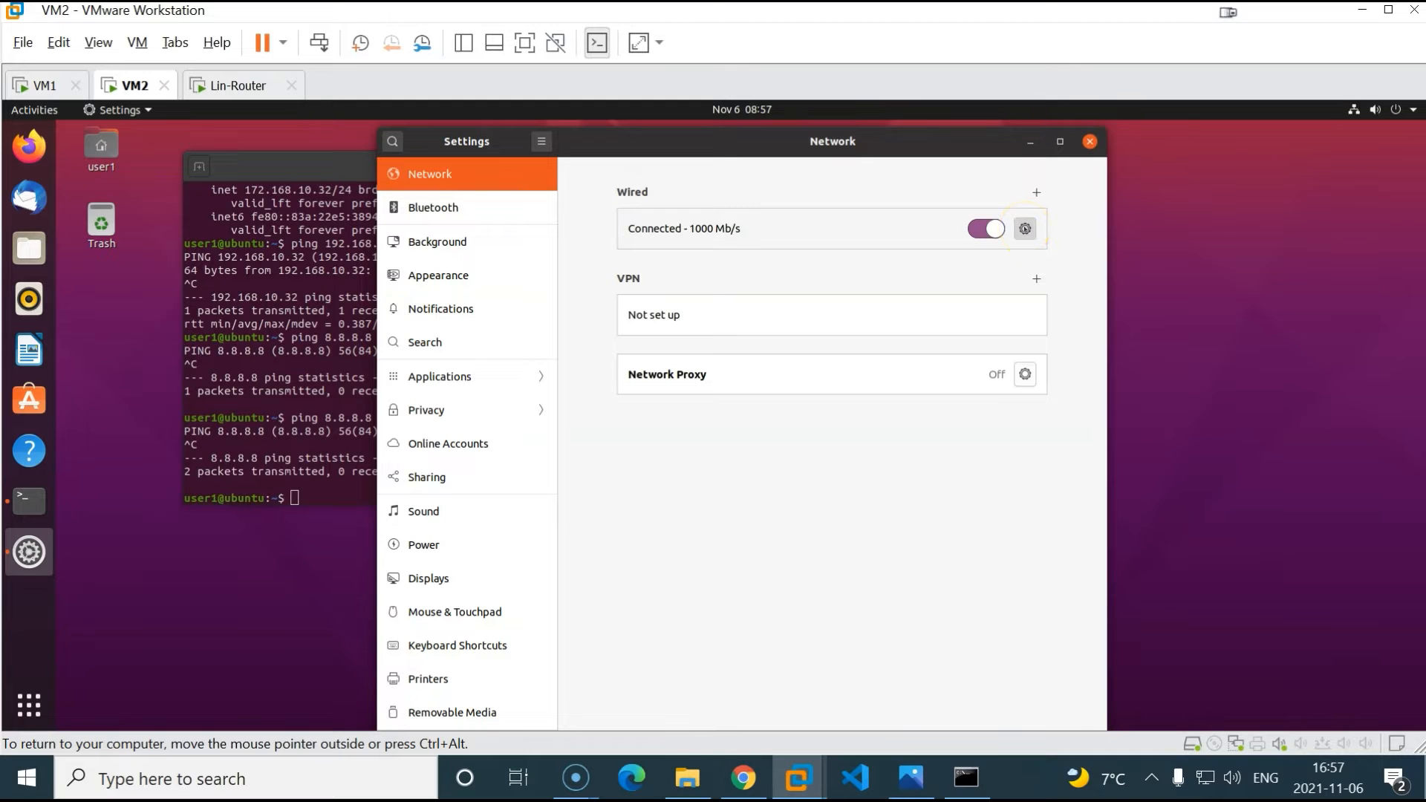
Enter a manual IPv4 address and netmask in VM2's wired connection settings
left_click(1024, 228)
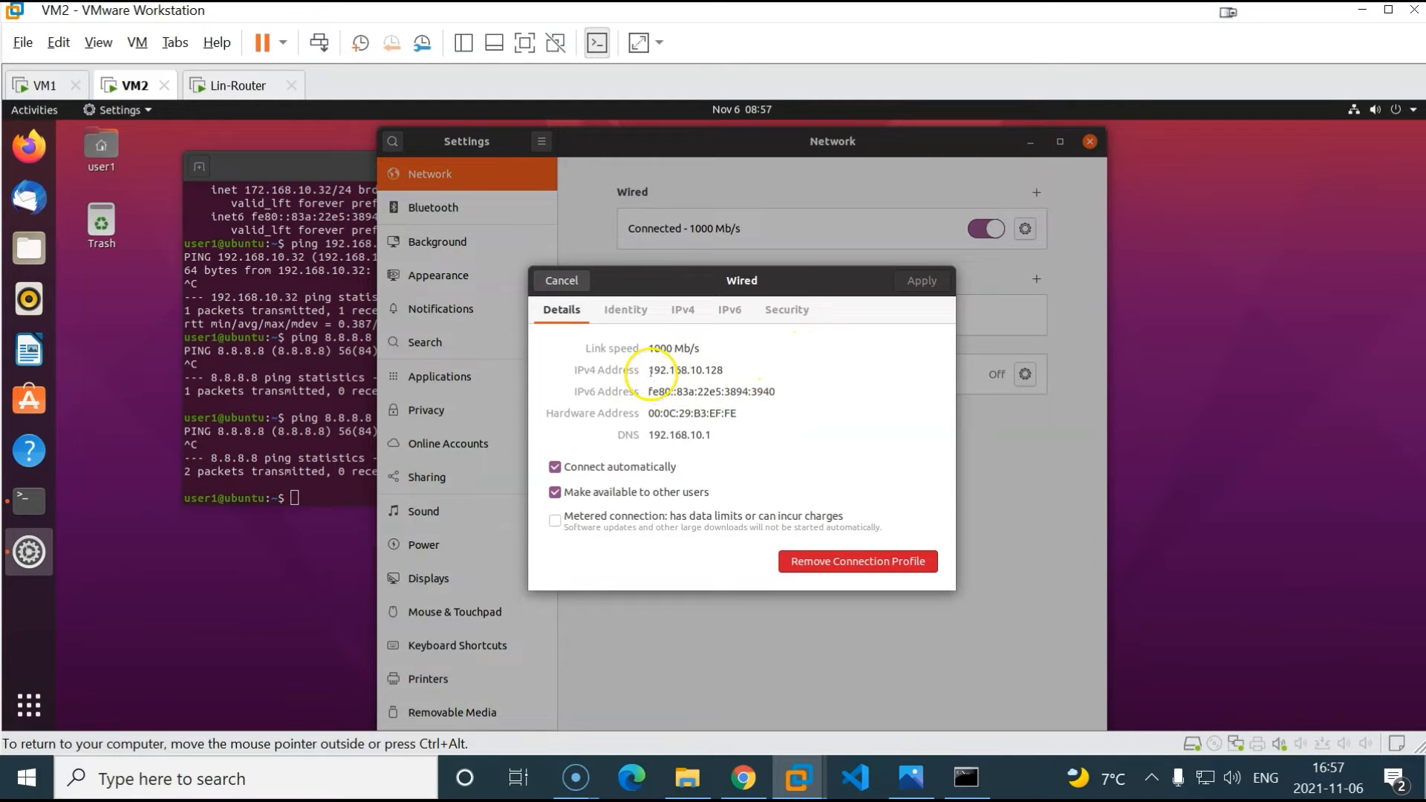
double_click(684, 370)
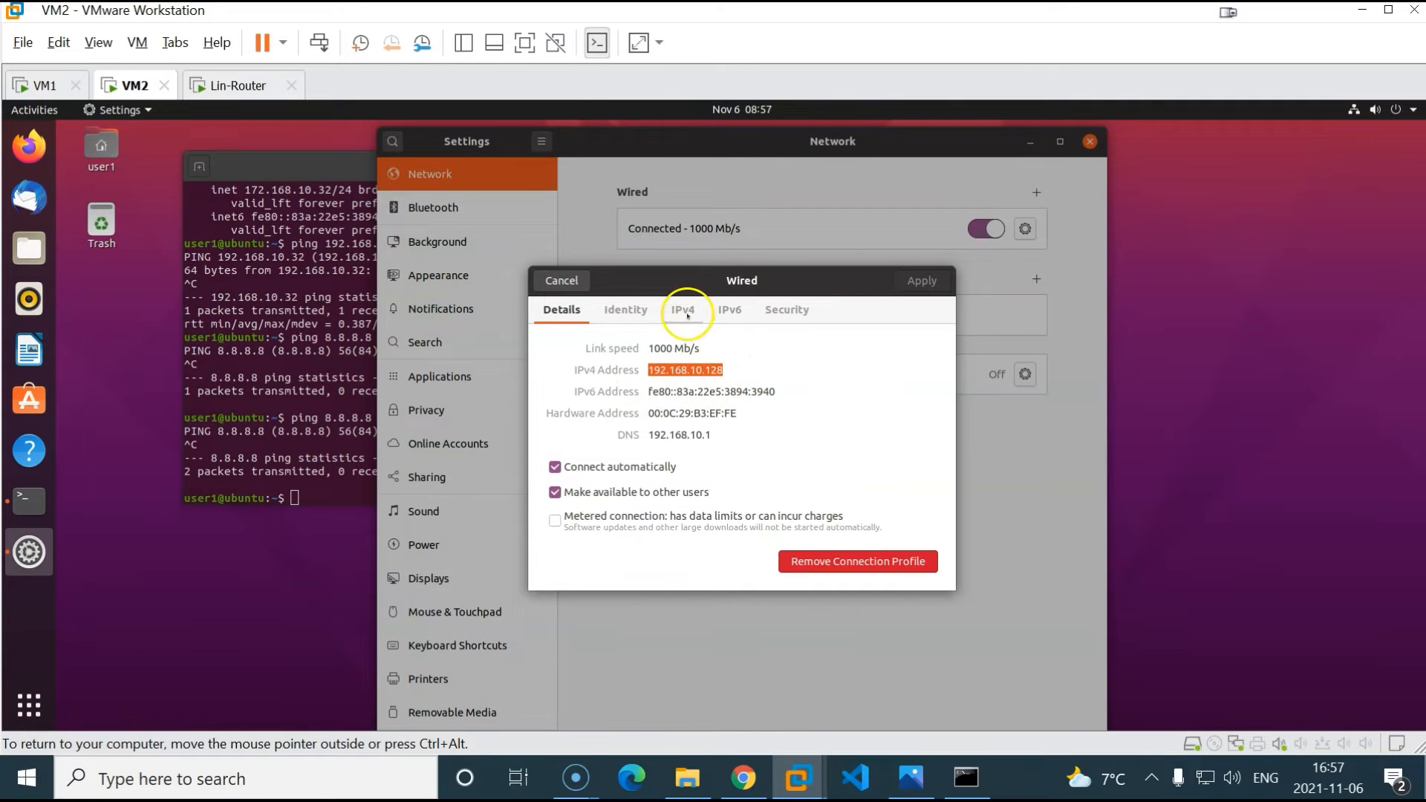
left_click(682, 309)
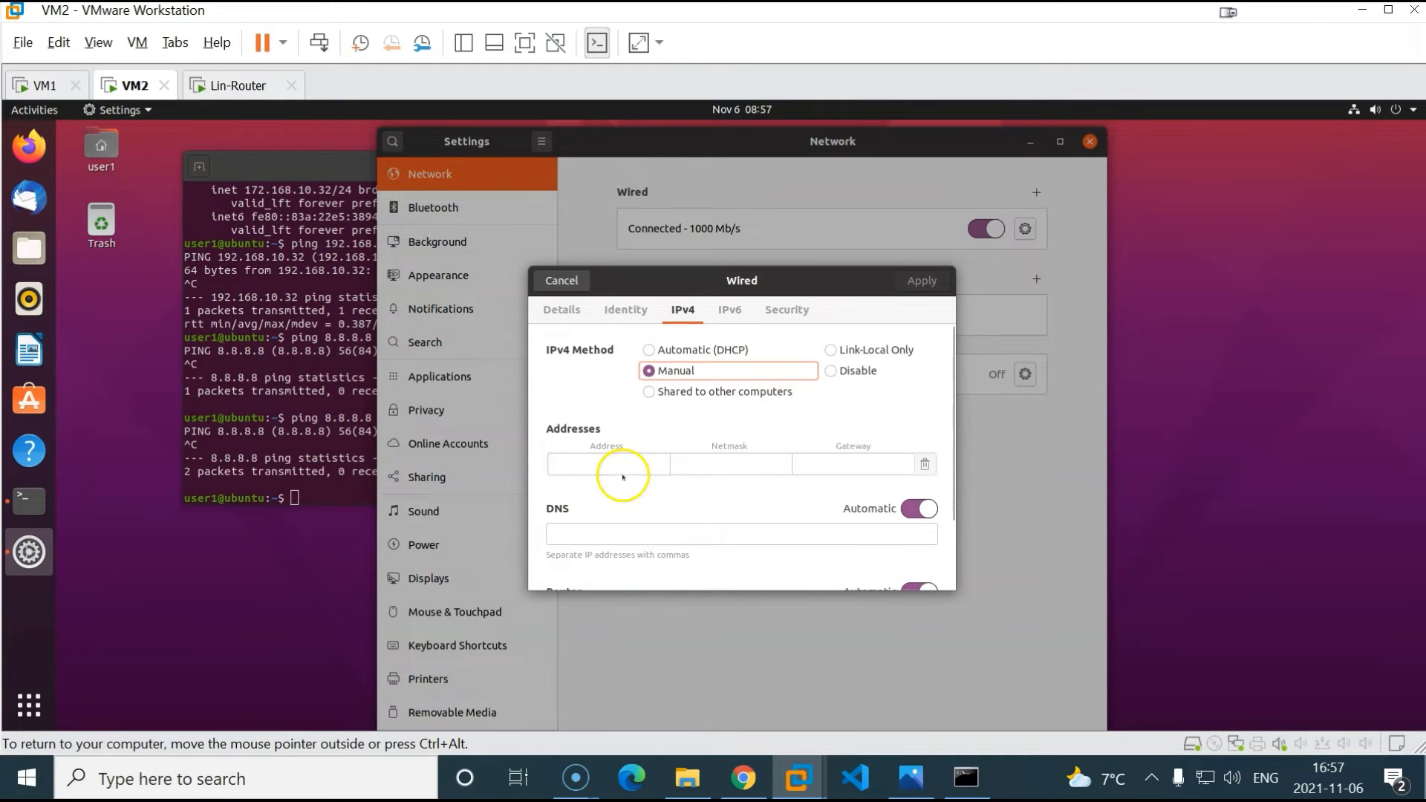
left_click(608, 464)
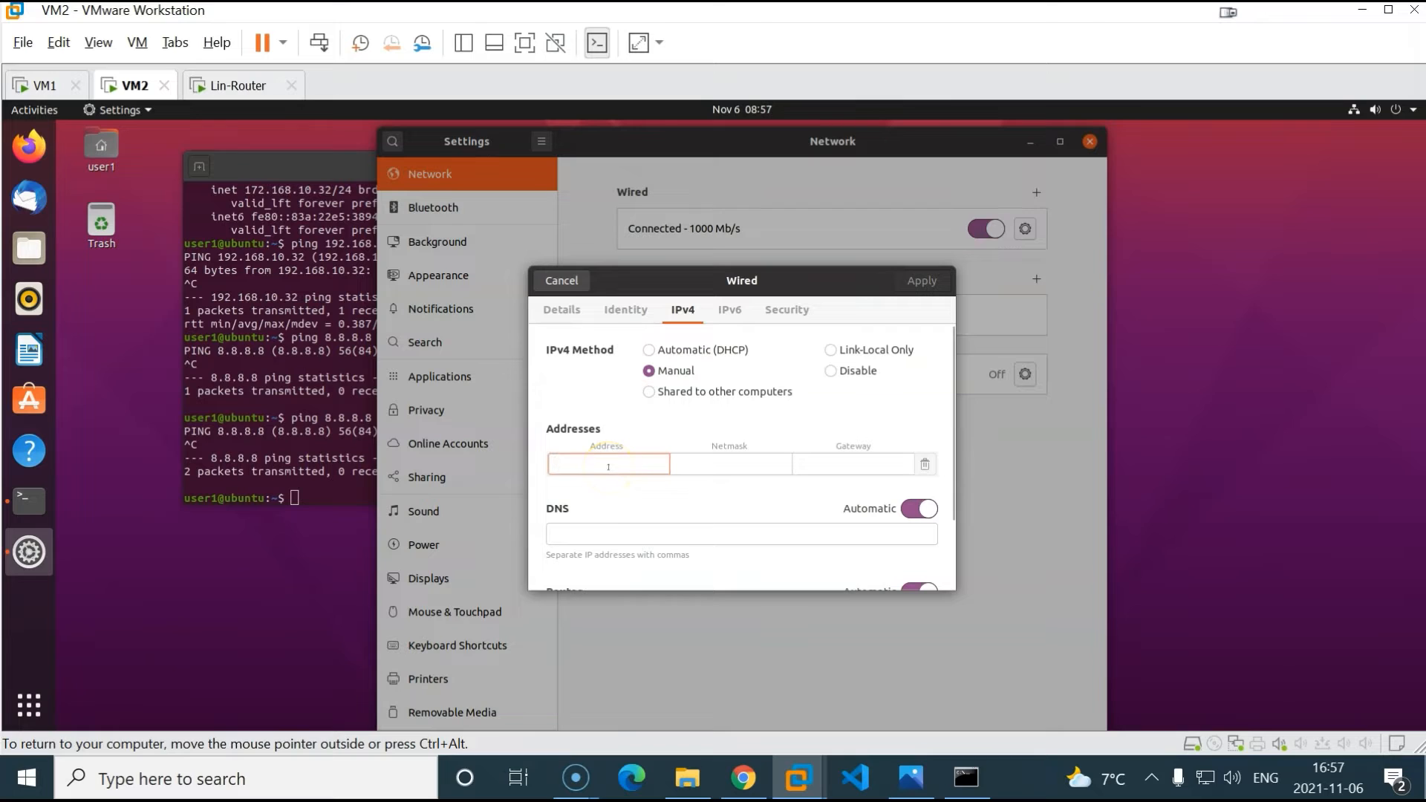
type("192.168.10.128")
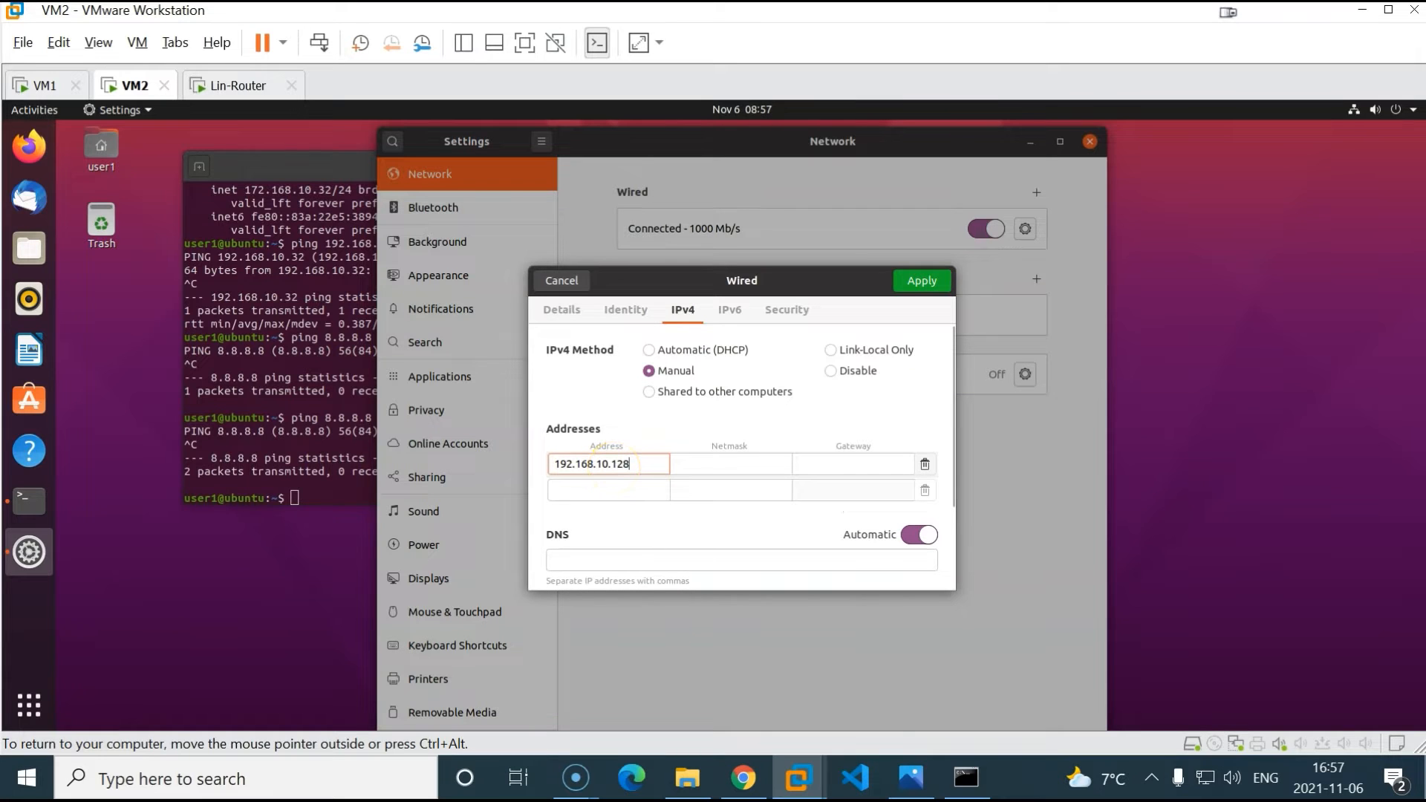
key("BackSpace")
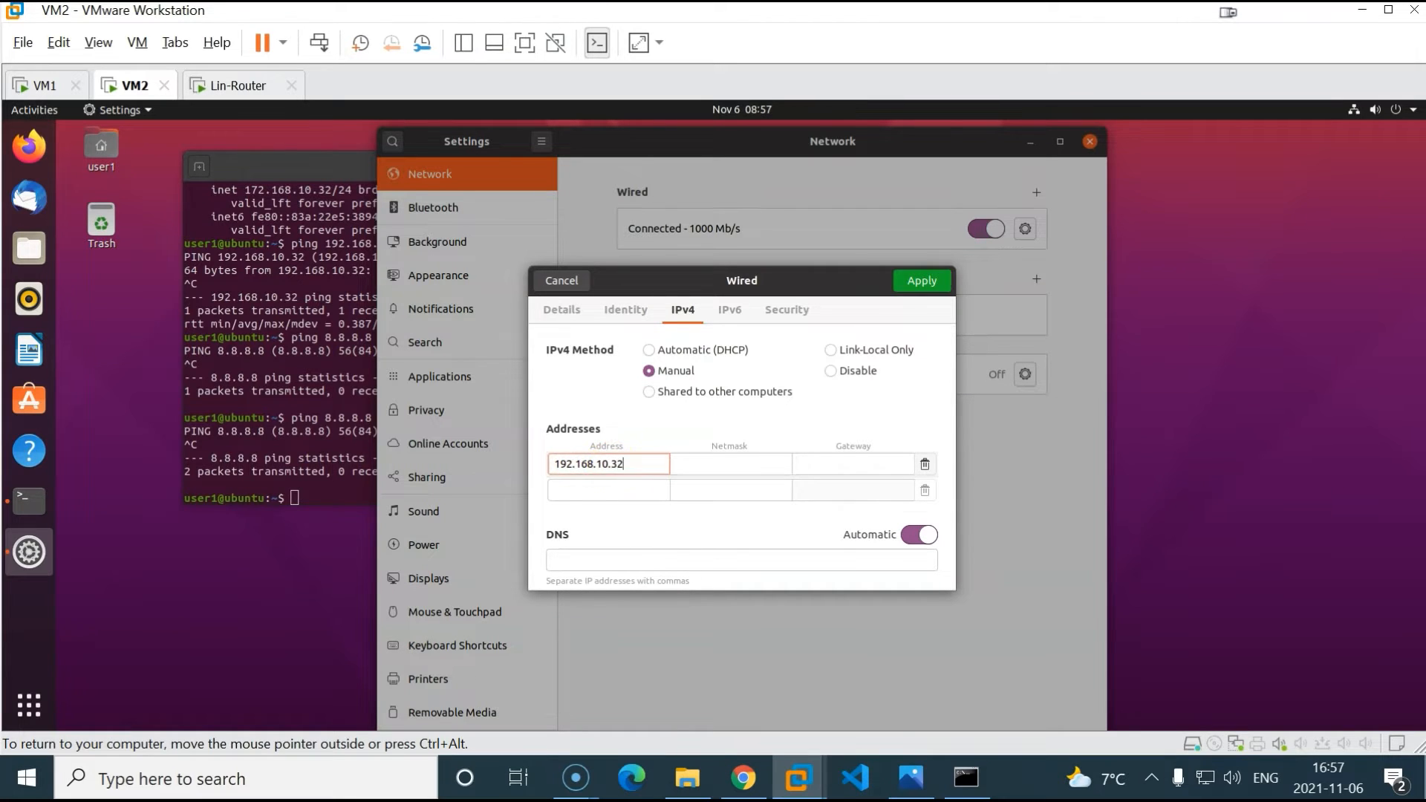
type("255.255.255.0")
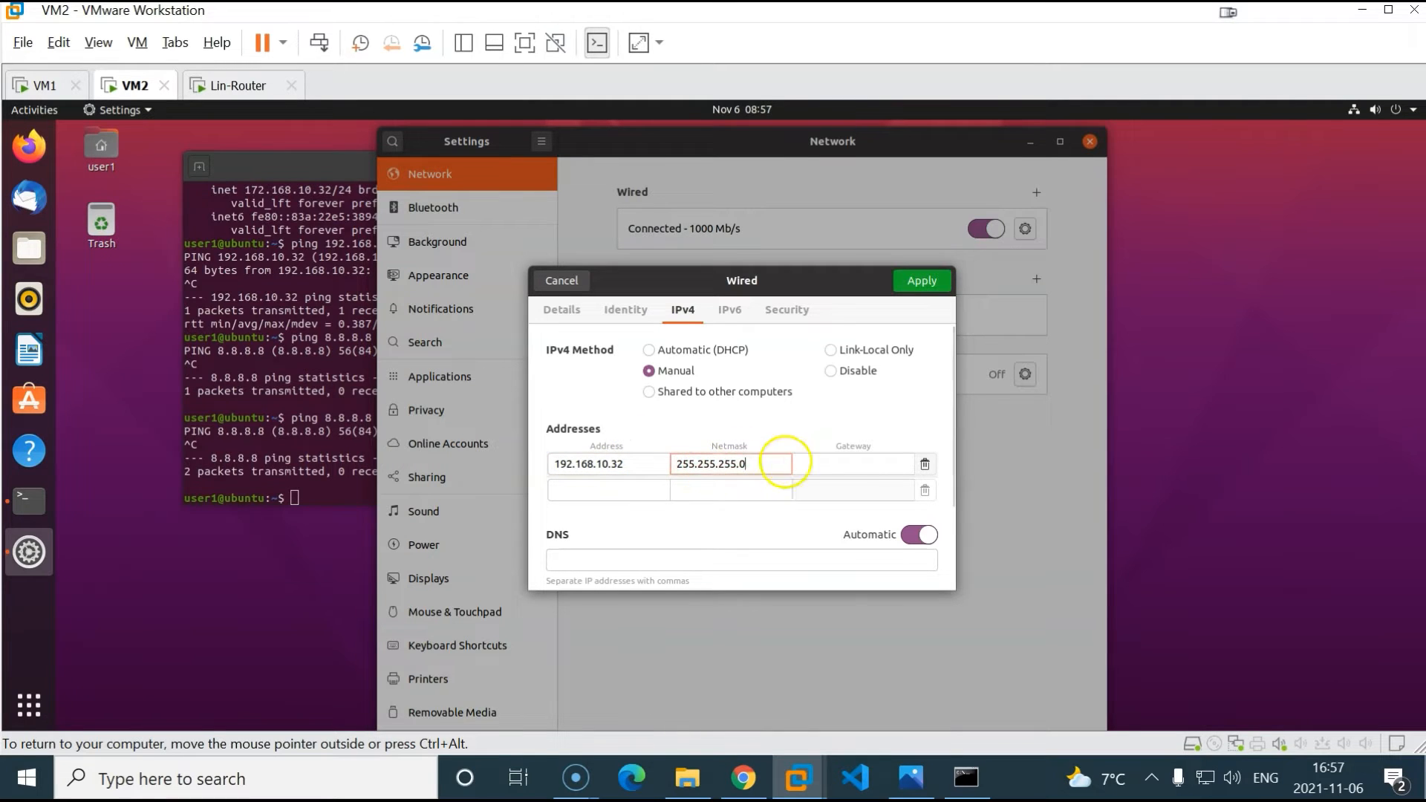
type("192.168.10.128")
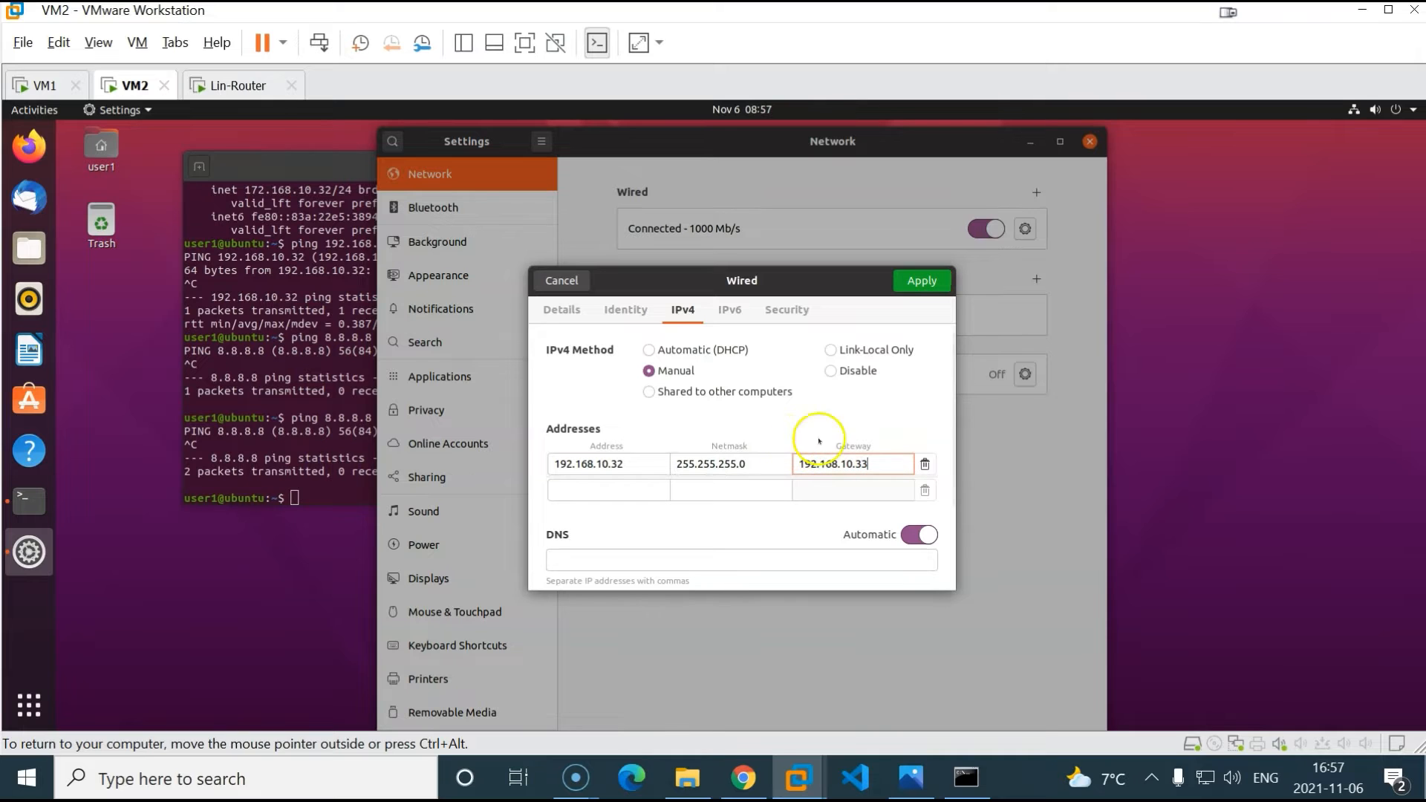
Reconnect VM2's wired connection and confirm 192.168.10.32 with gateway 192.168.10.33
left_click(919, 280)
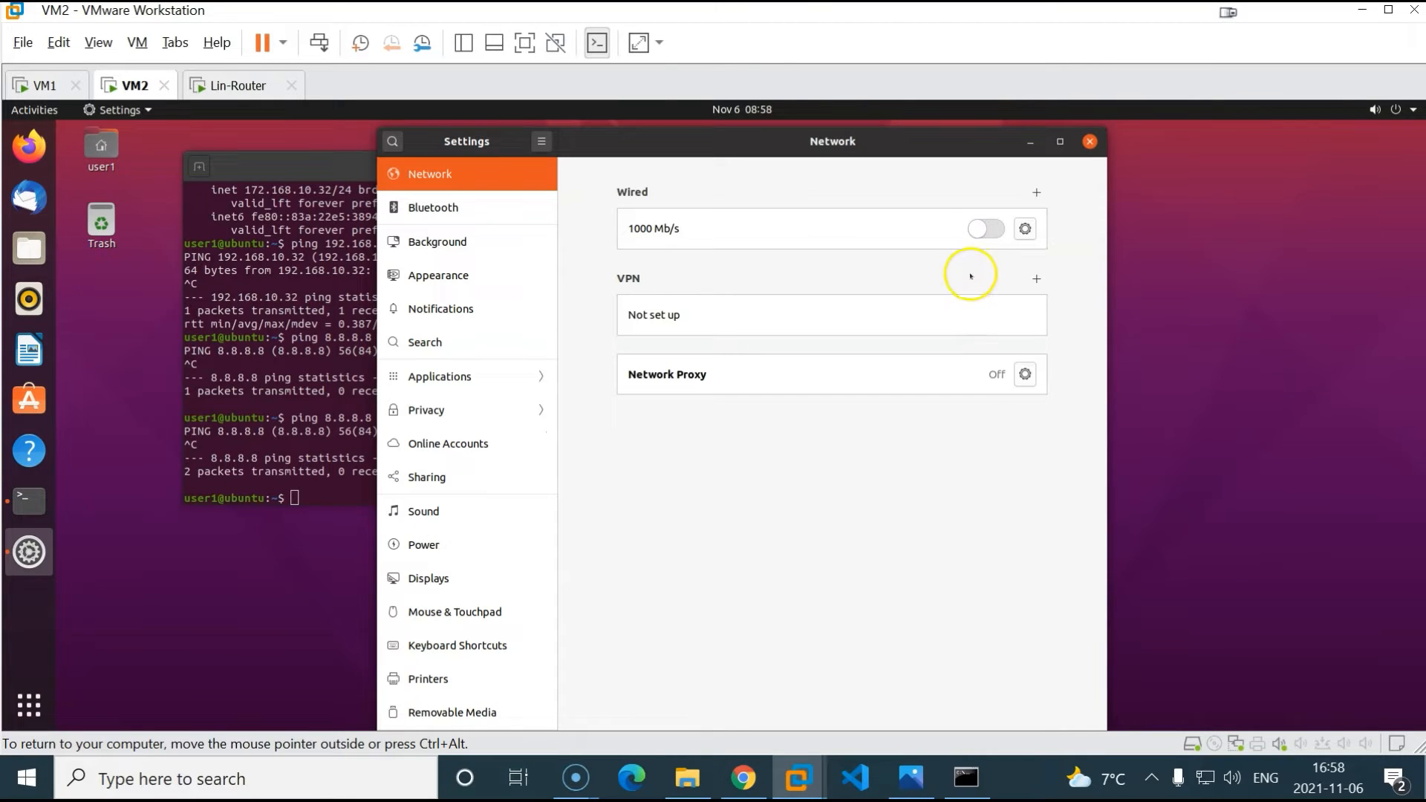
left_click(985, 228)
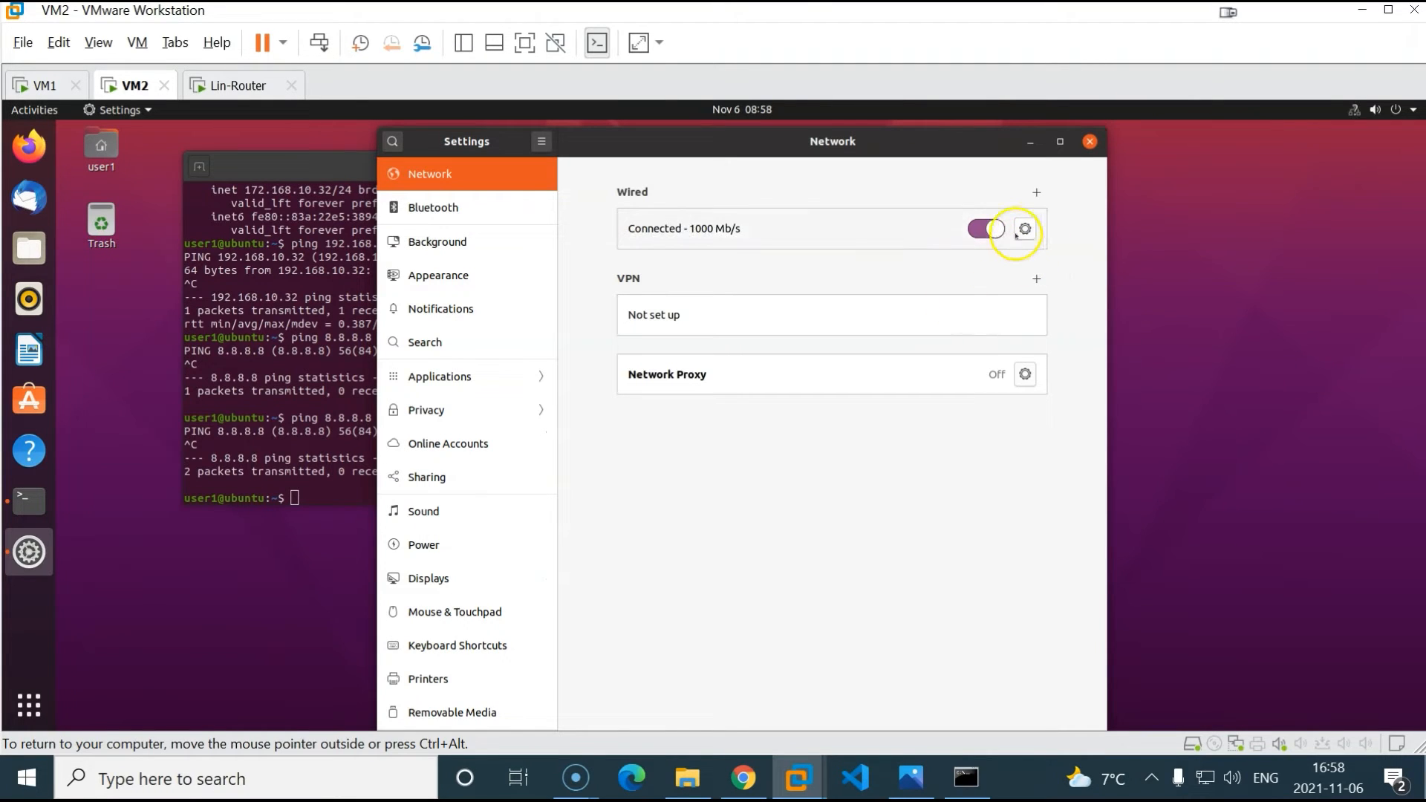
left_click(1025, 228)
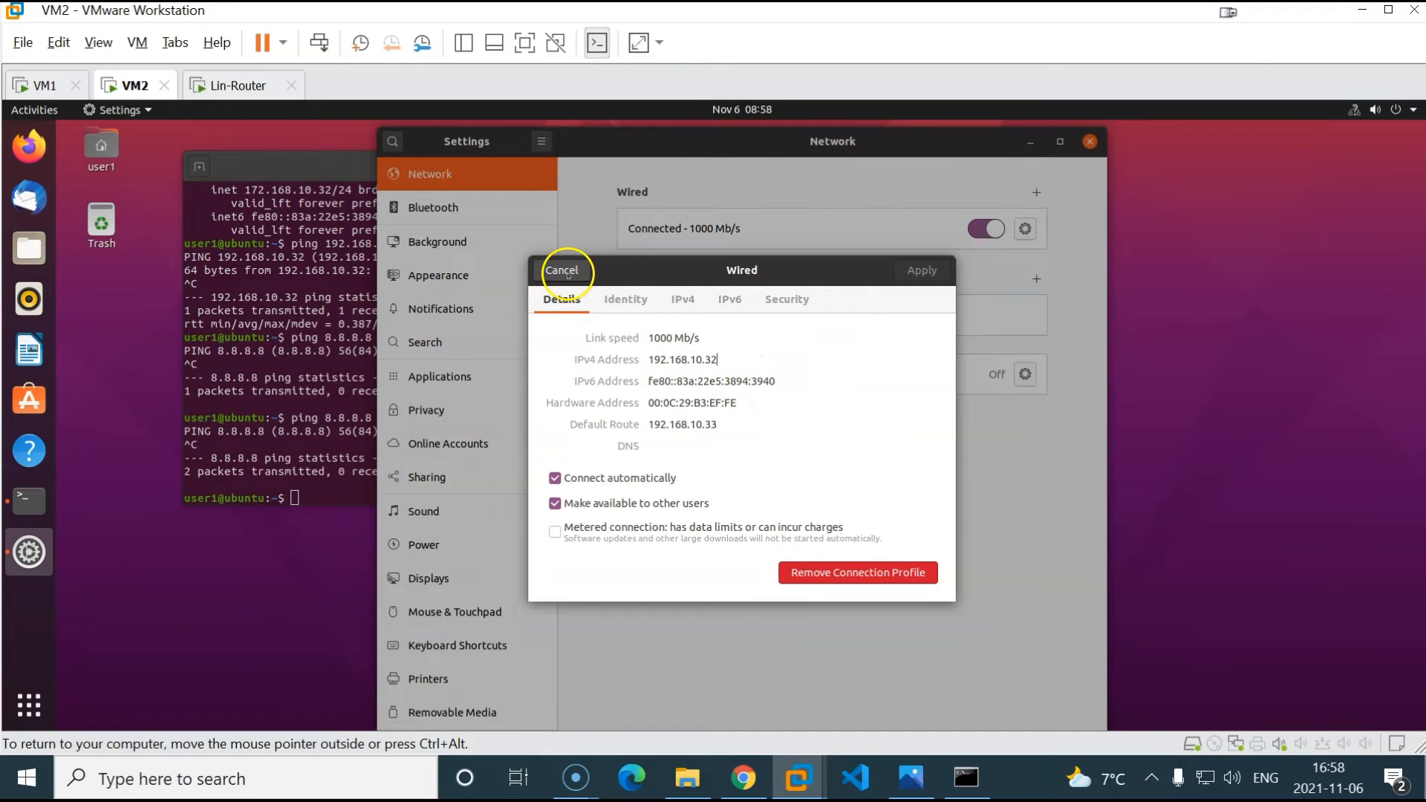
left_click(240, 85)
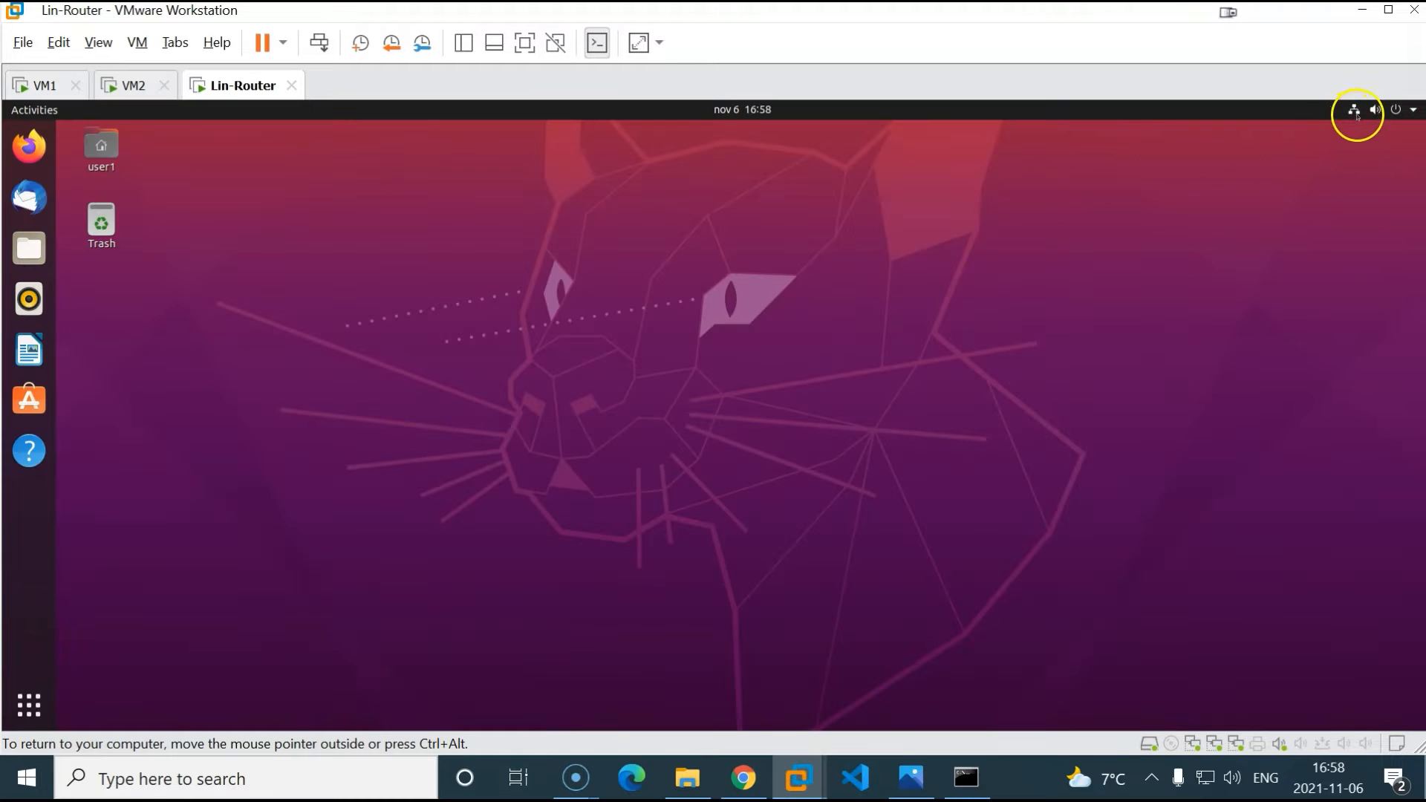
Switch Lin-Router's ens33 to automatic DHCP addressing and reconnect it
left_click(1354, 109)
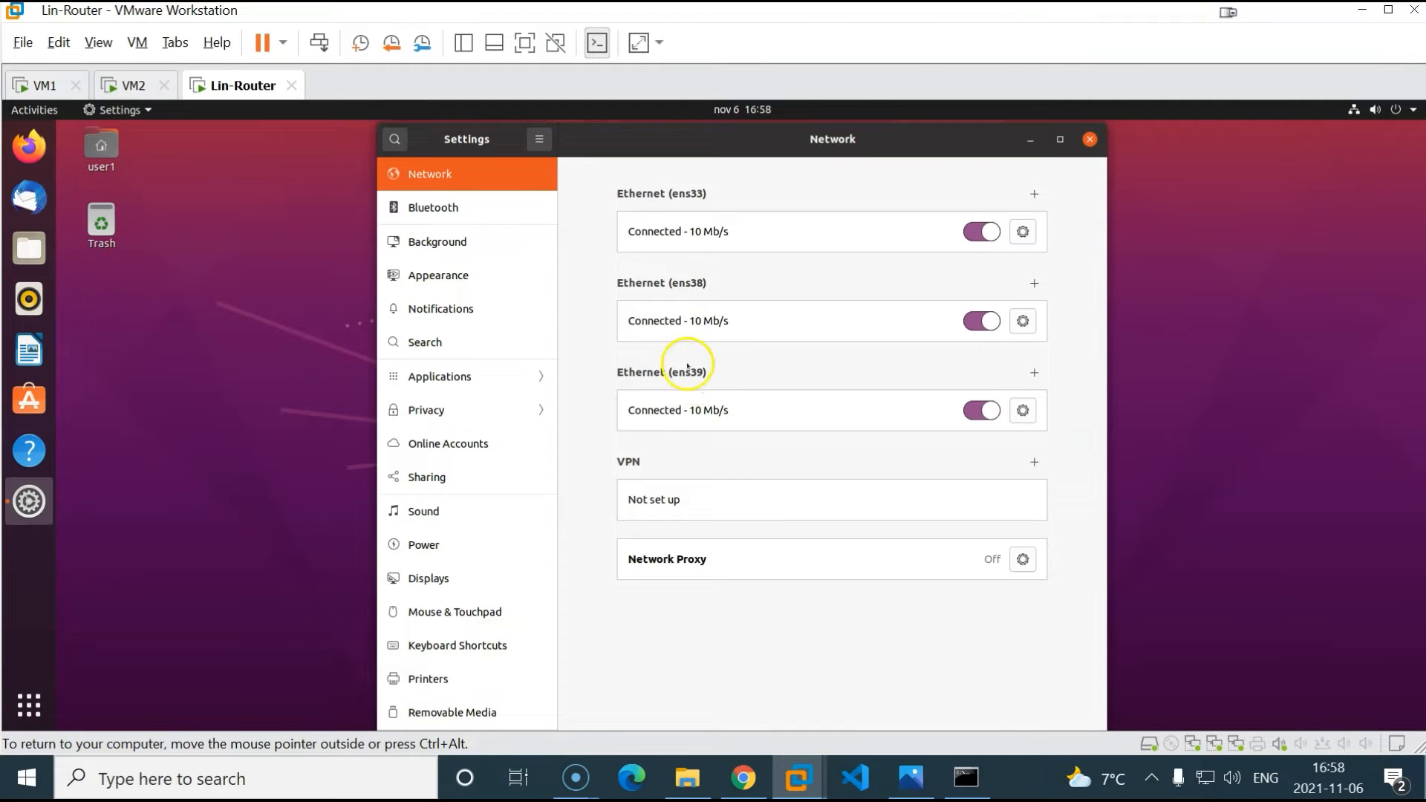
mouse_move(675, 198)
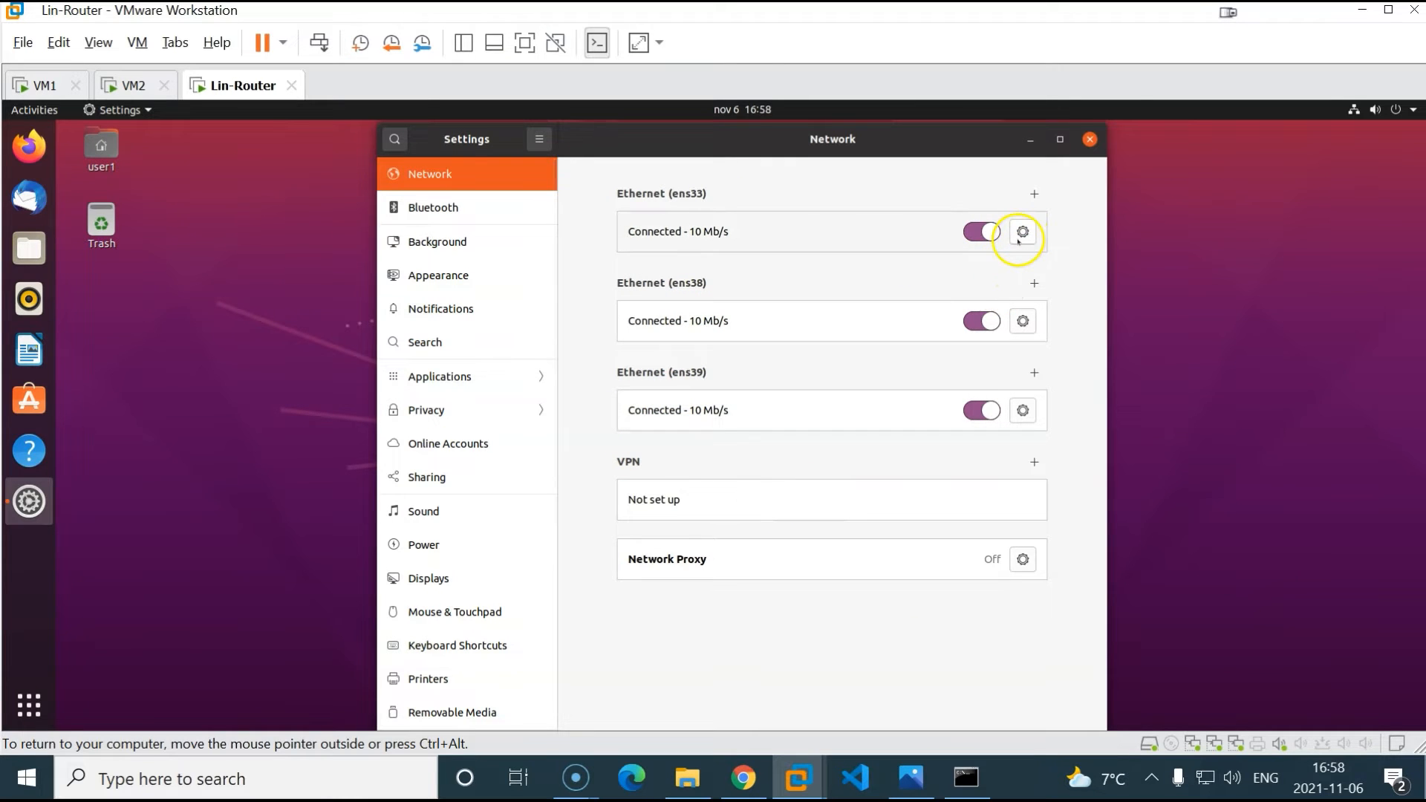
left_click(1021, 232)
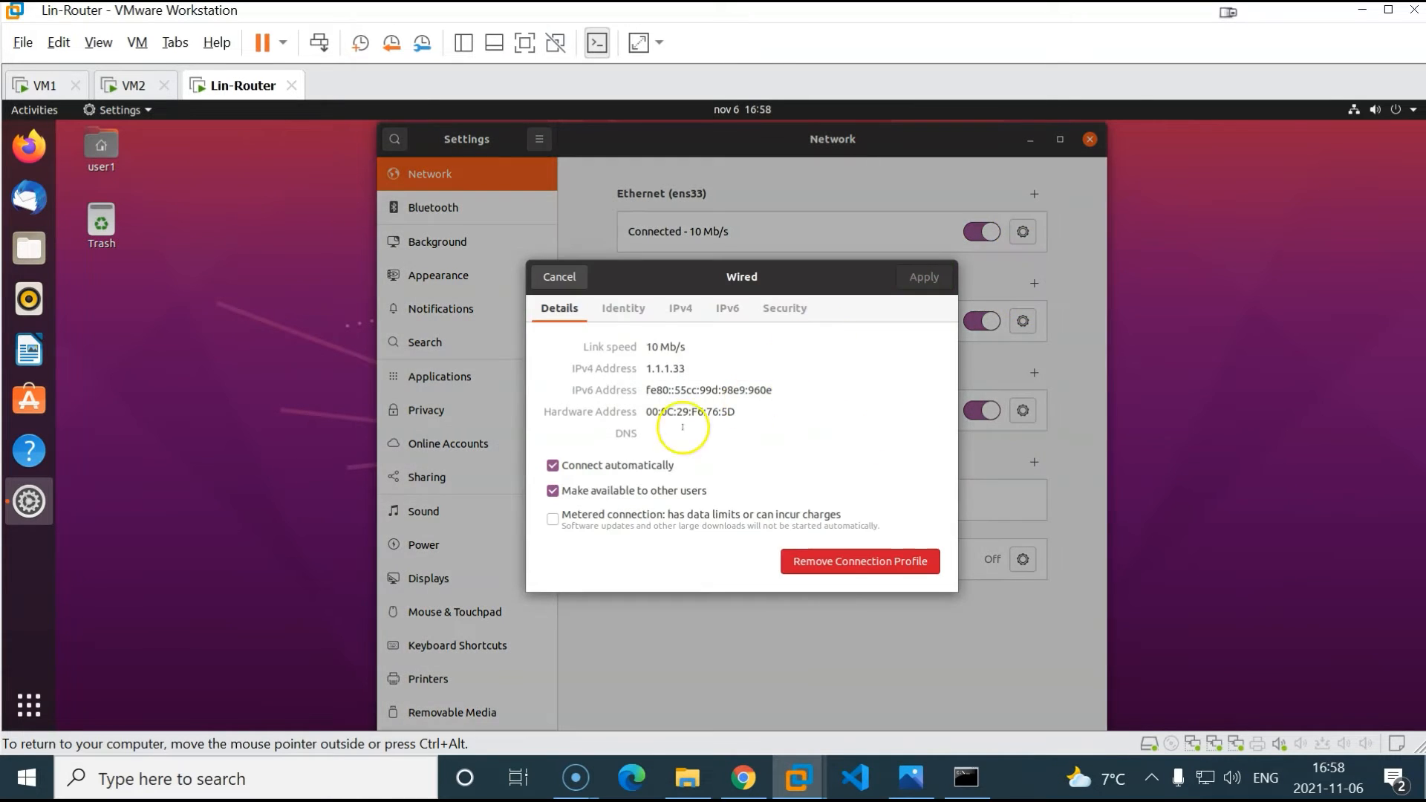
left_click(679, 308)
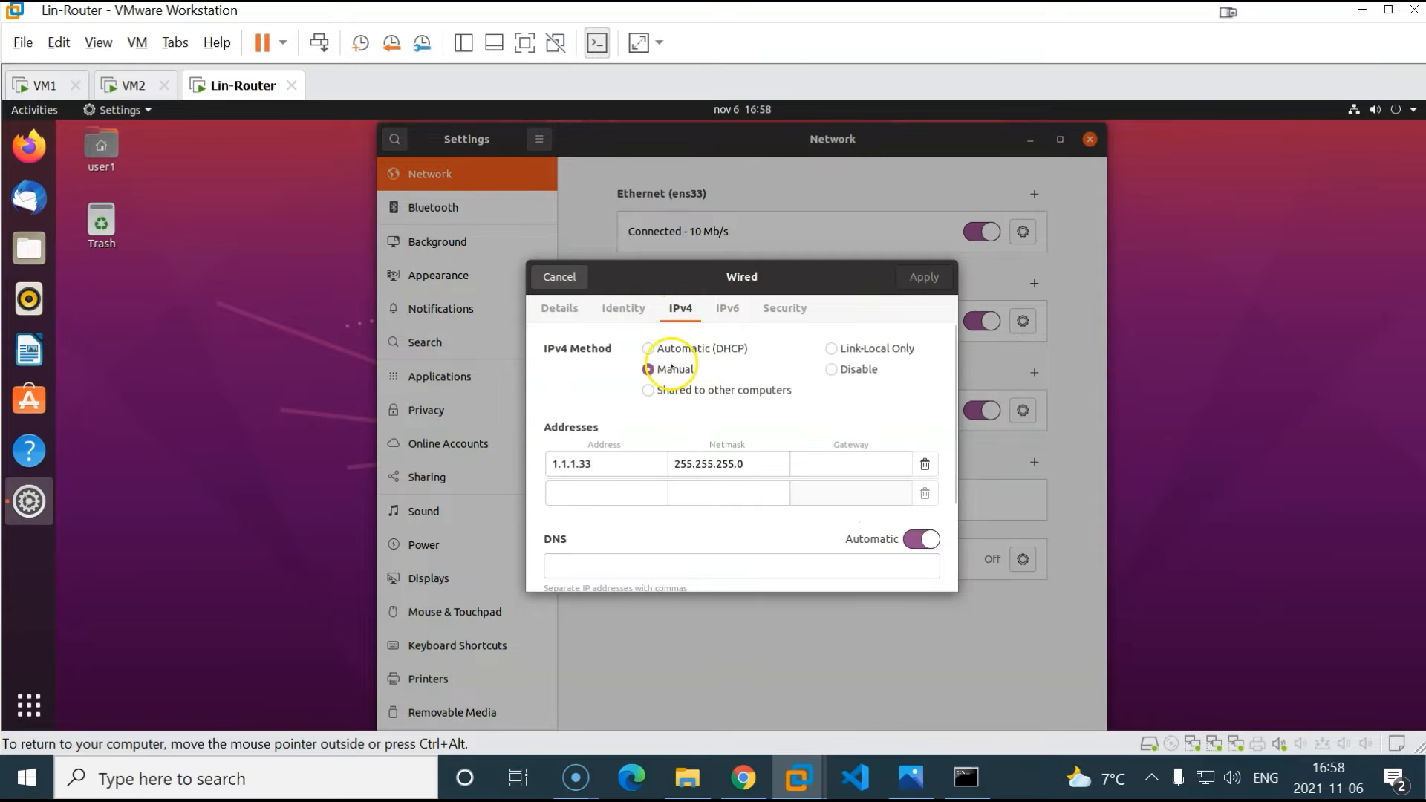
left_click(648, 348)
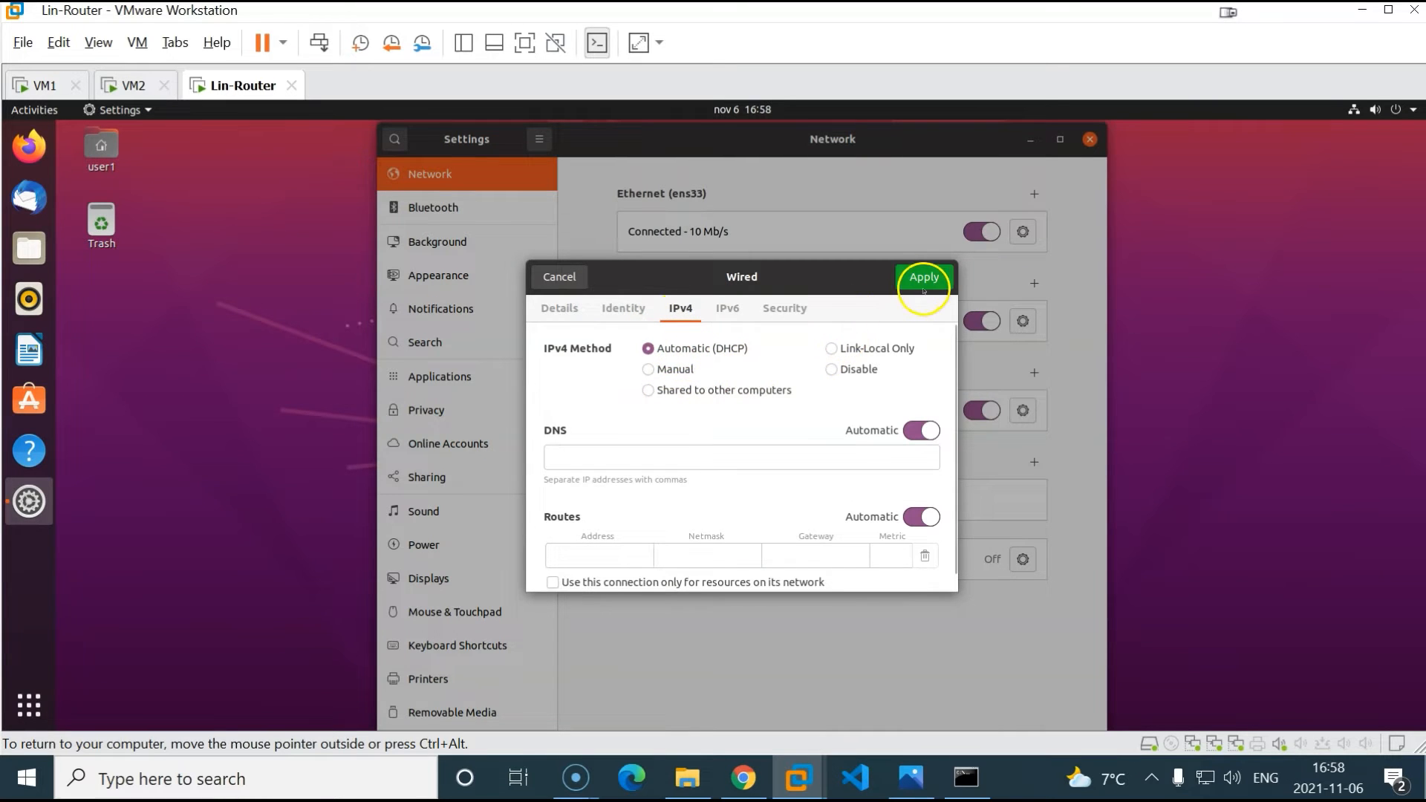
left_click(922, 277)
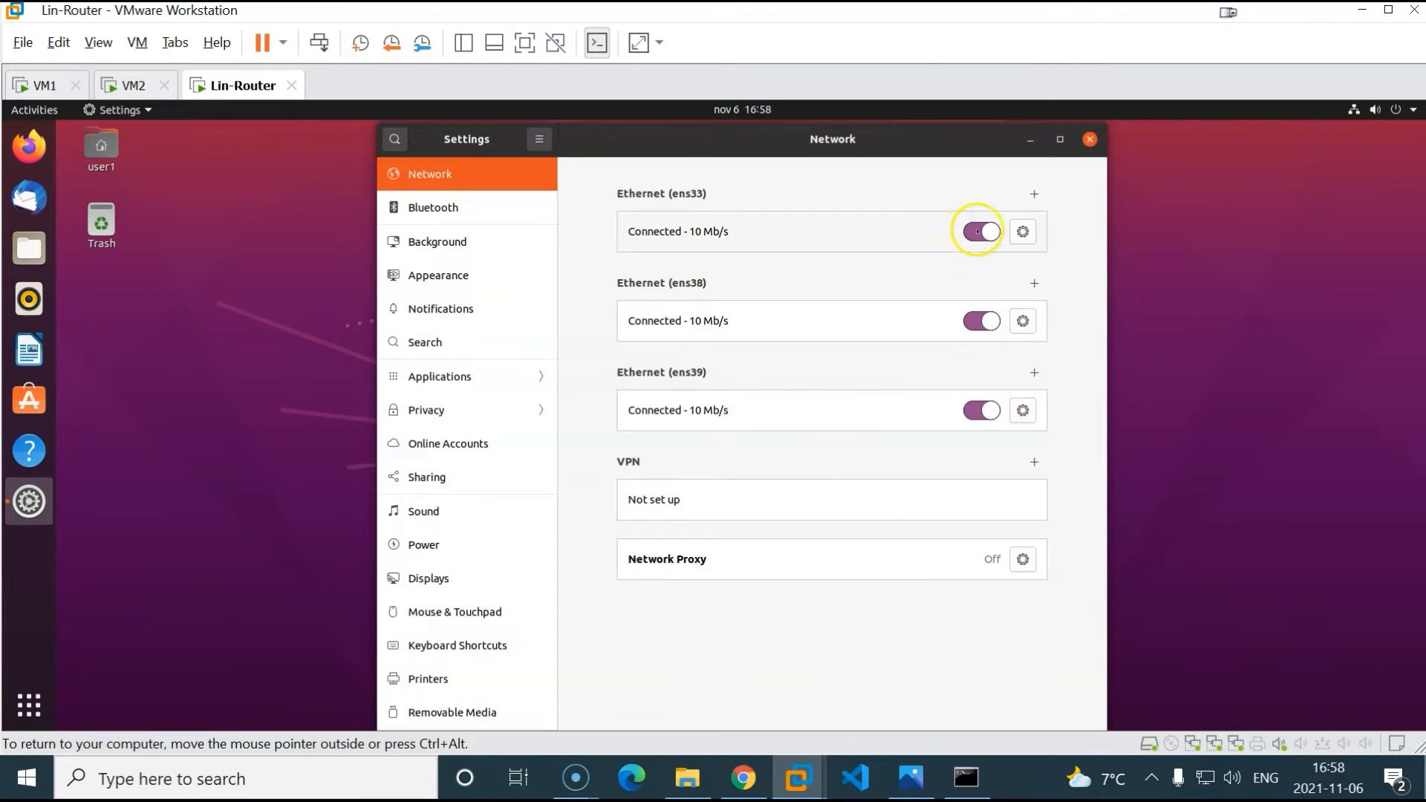
left_click(981, 230)
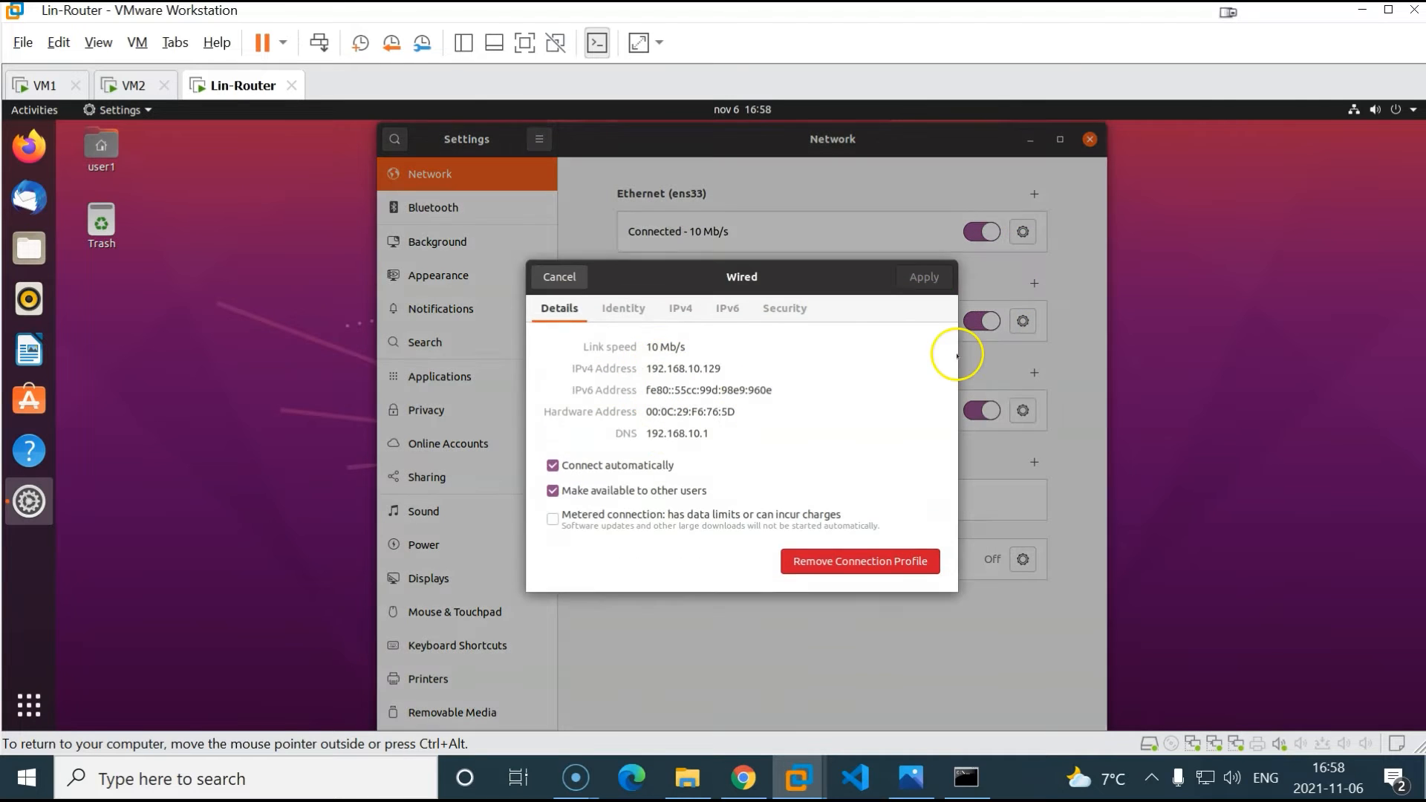
mouse_move(727, 425)
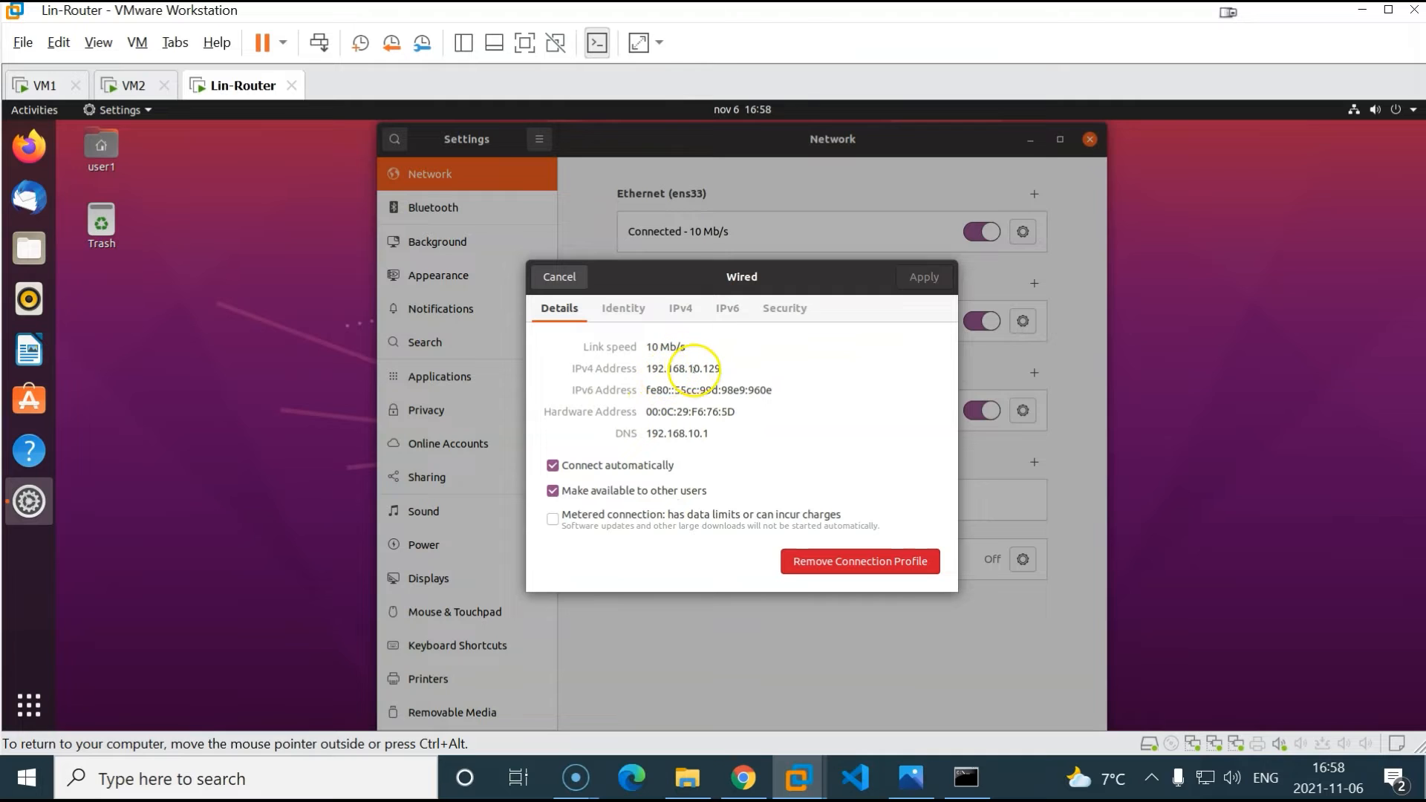
Set ens33 to manual 192.168.10.33/255.255.255.0, apply, and reconnect it
left_click(716, 368)
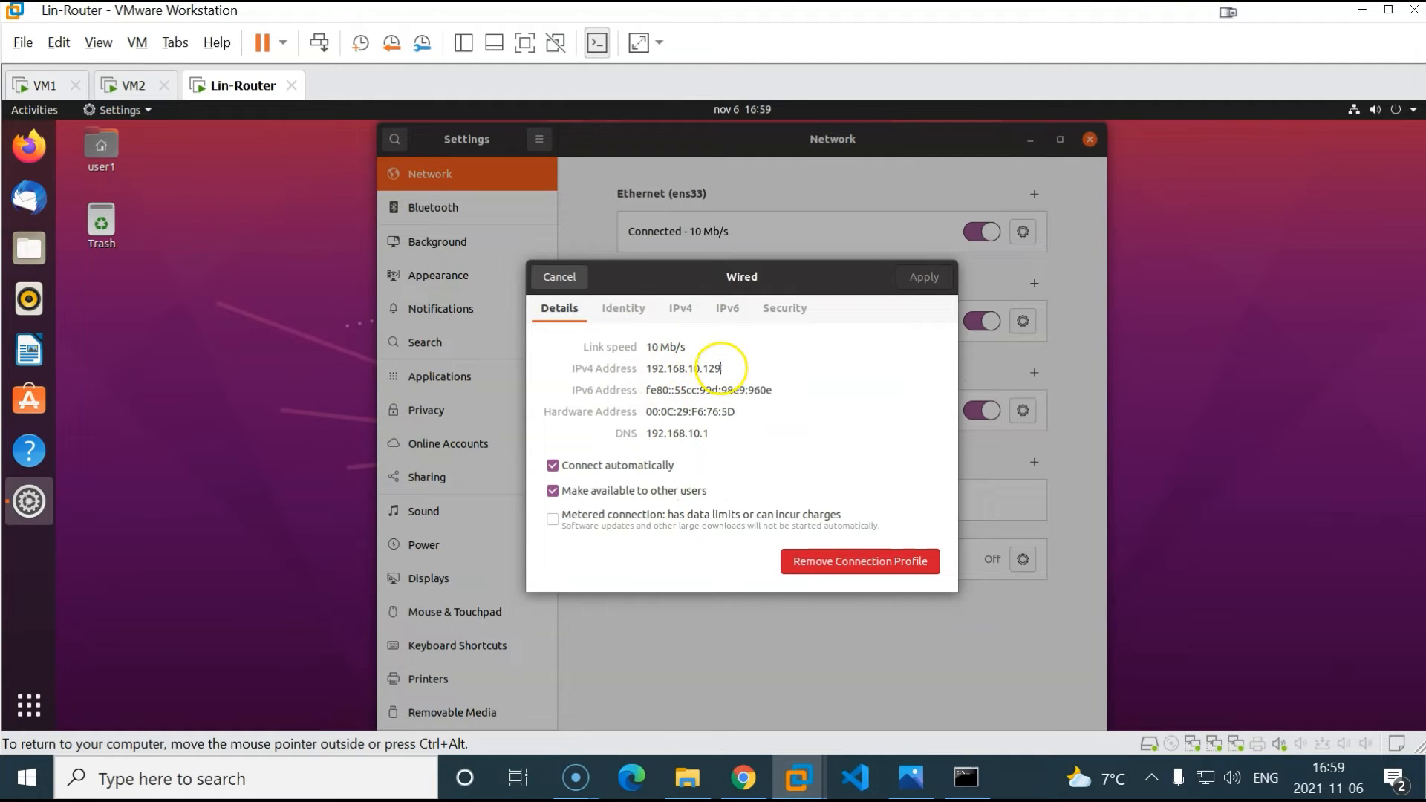
left_click(680, 309)
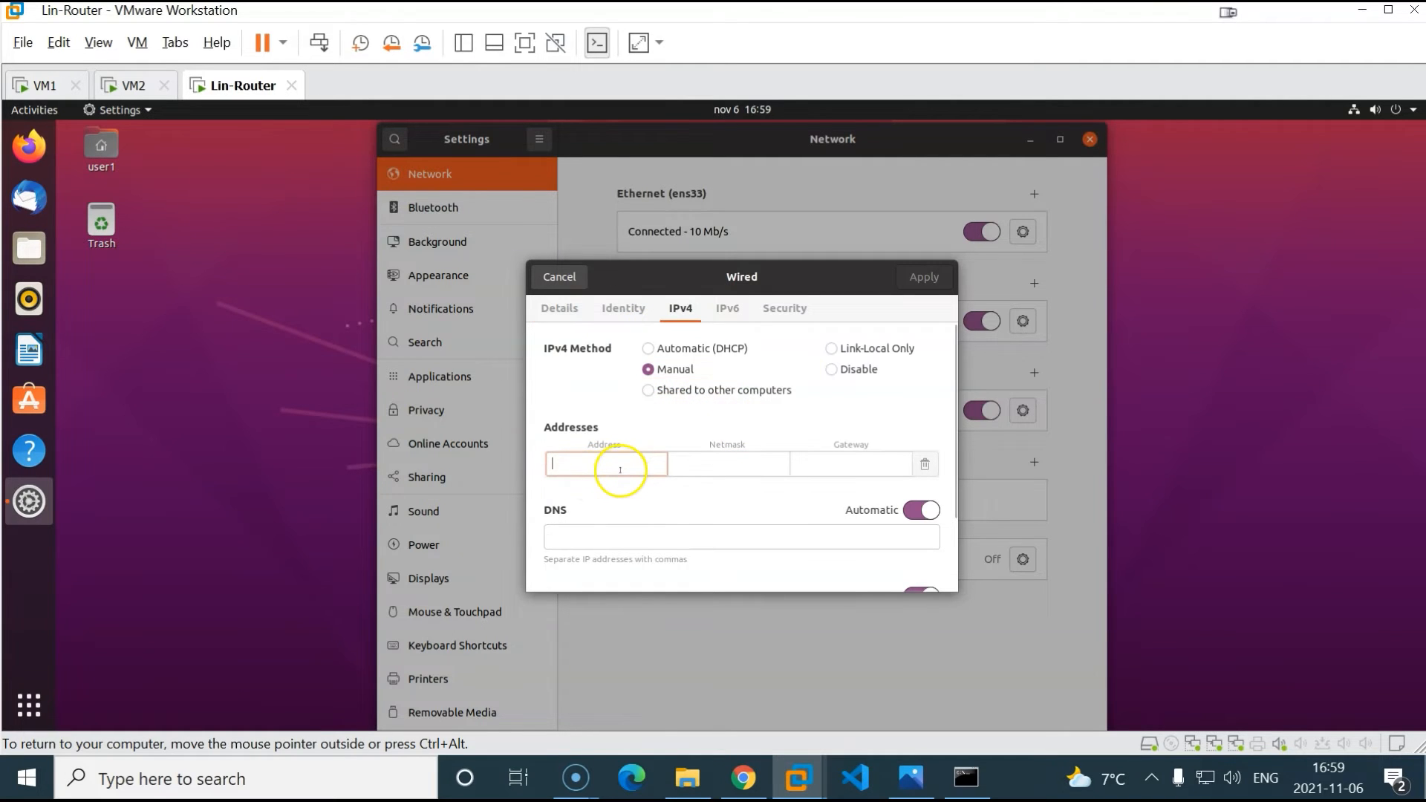
type("192.168.10.12")
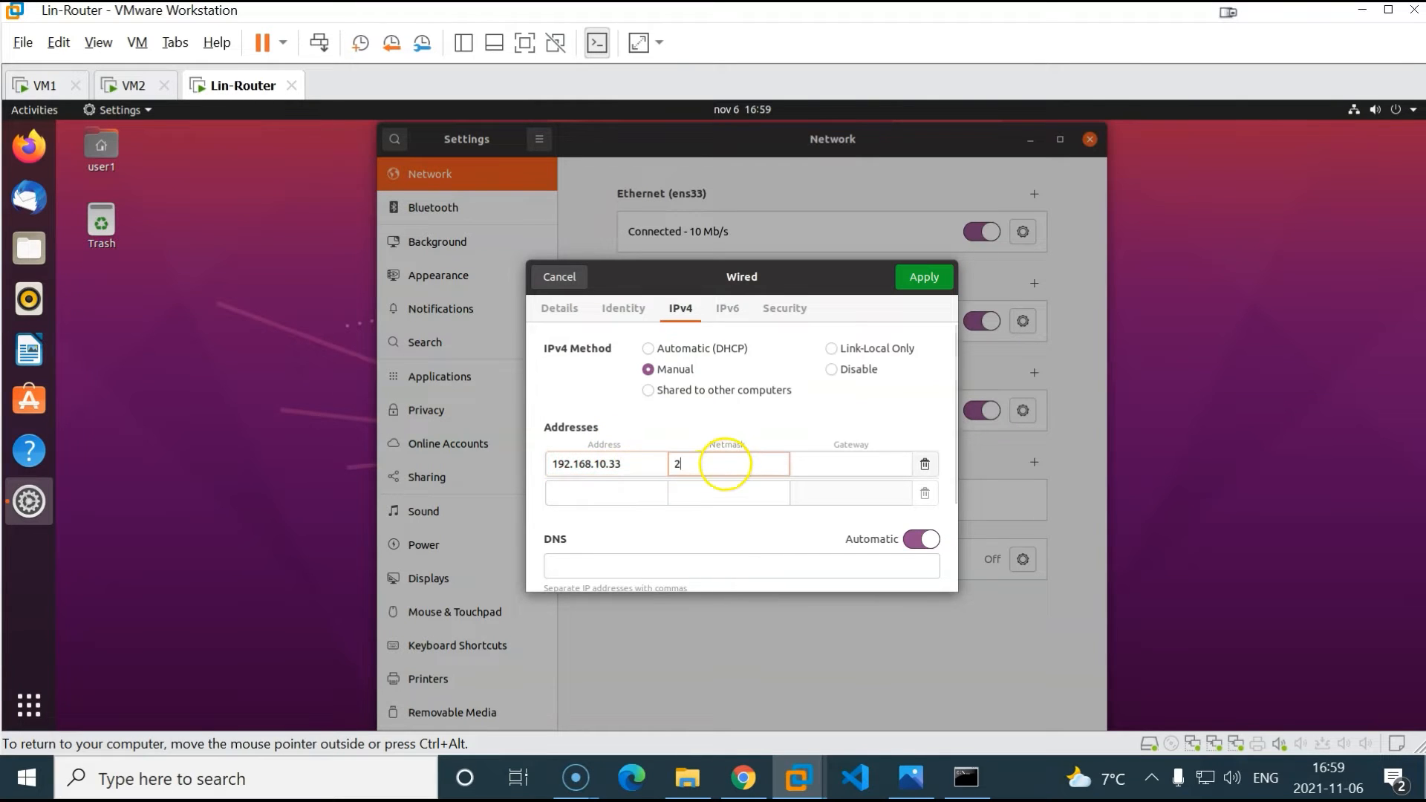
type("55.255.255.0")
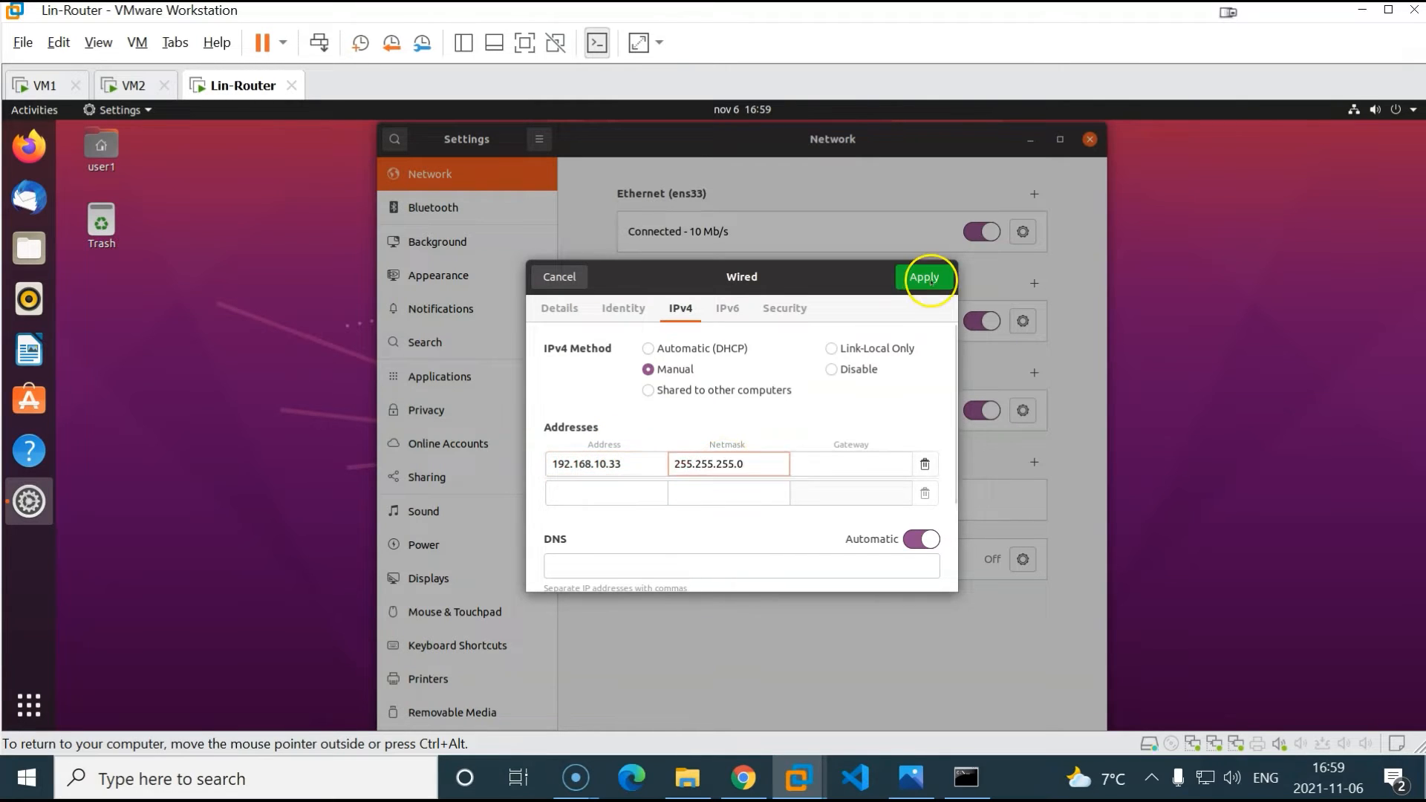
left_click(924, 279)
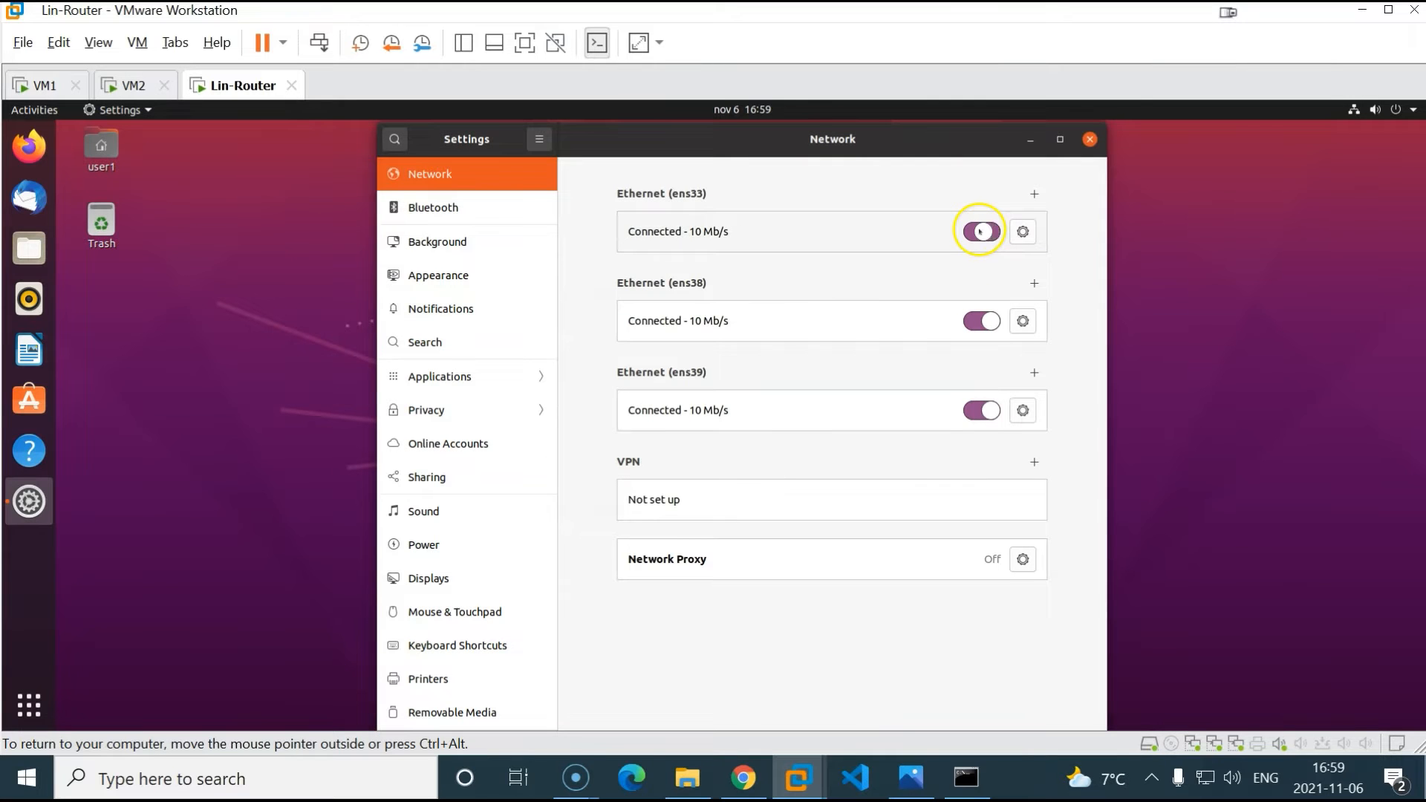
left_click(980, 231)
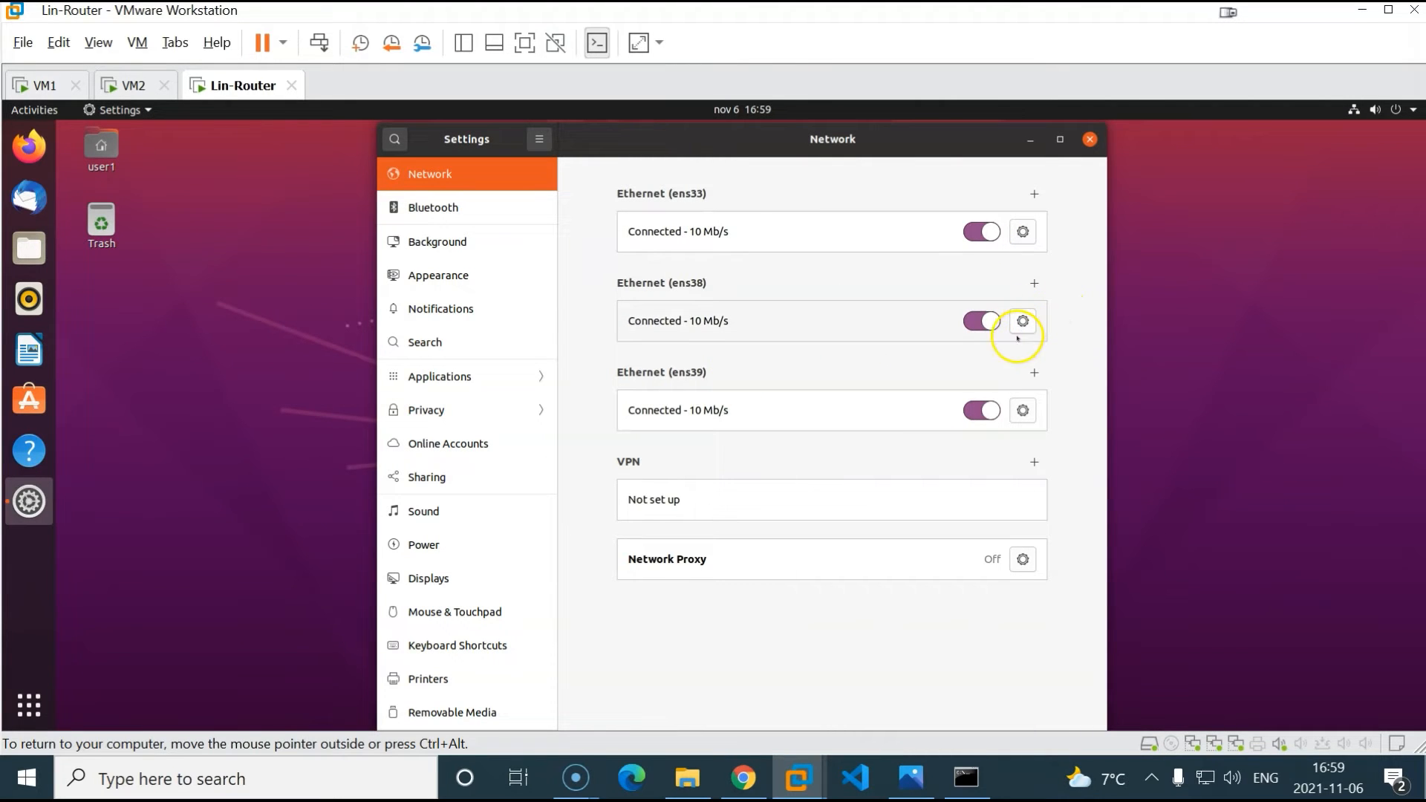
Give ens38 manual address 10.10.10.33 with netmask 255.255.255.0 and apply
left_click(1022, 320)
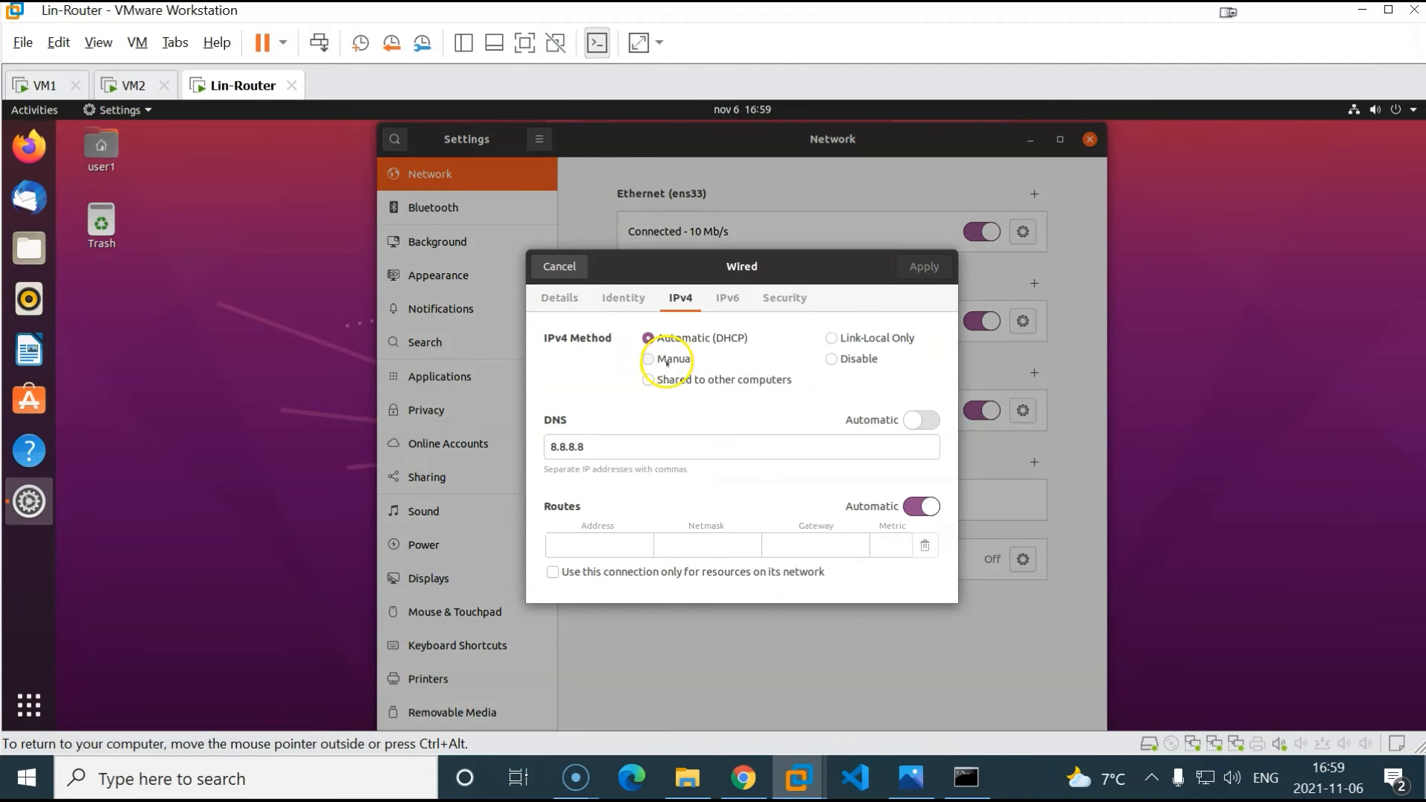
left_click(647, 358)
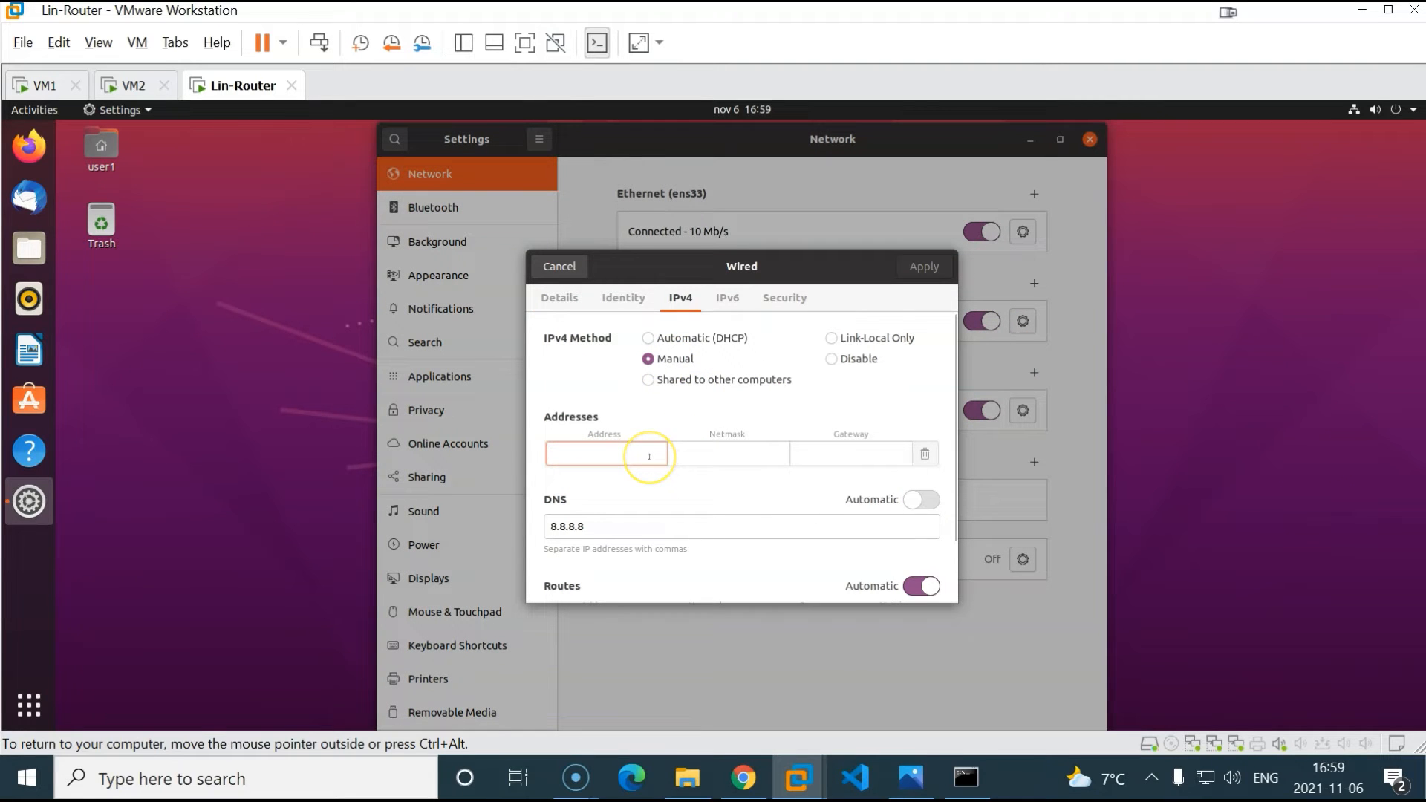
type("10.10.10.33")
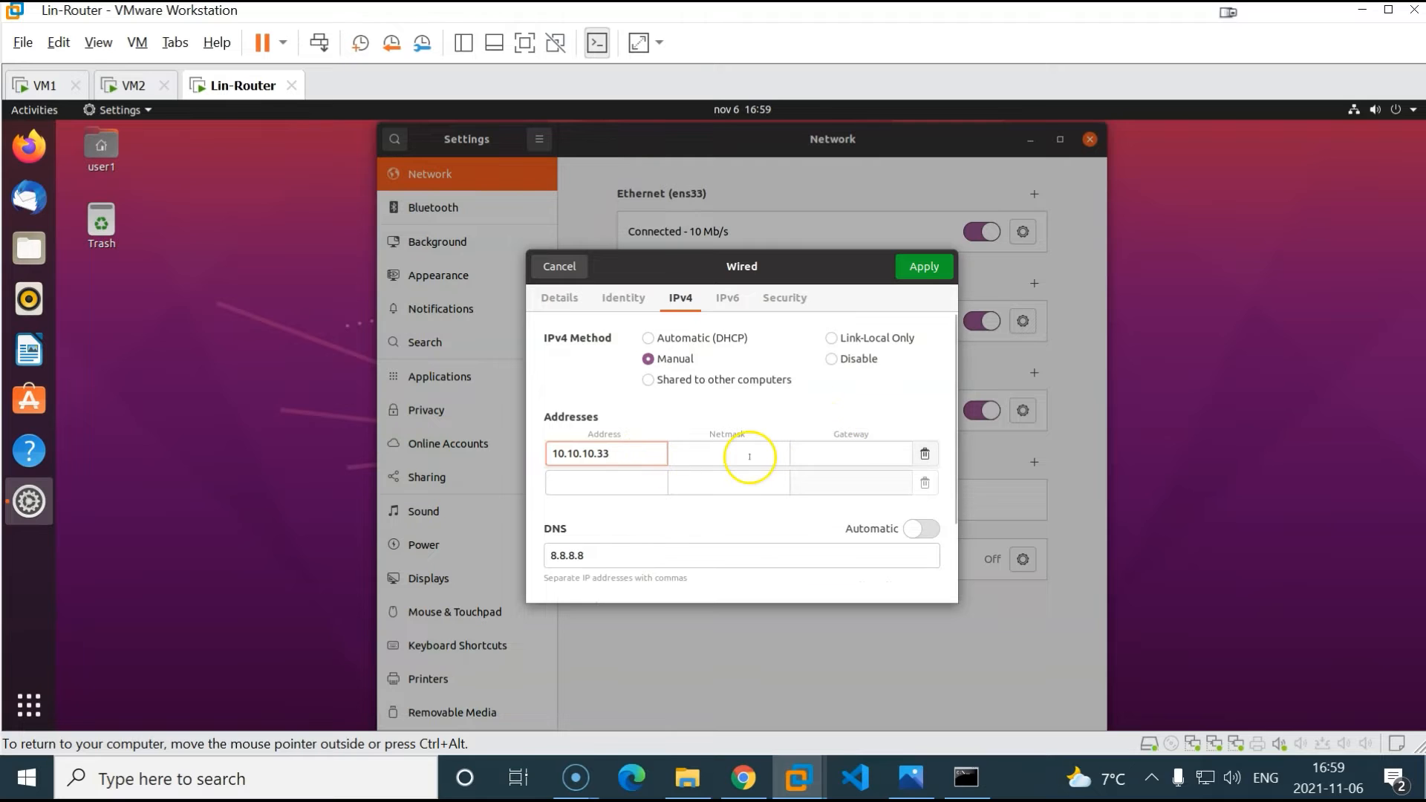
type("2")
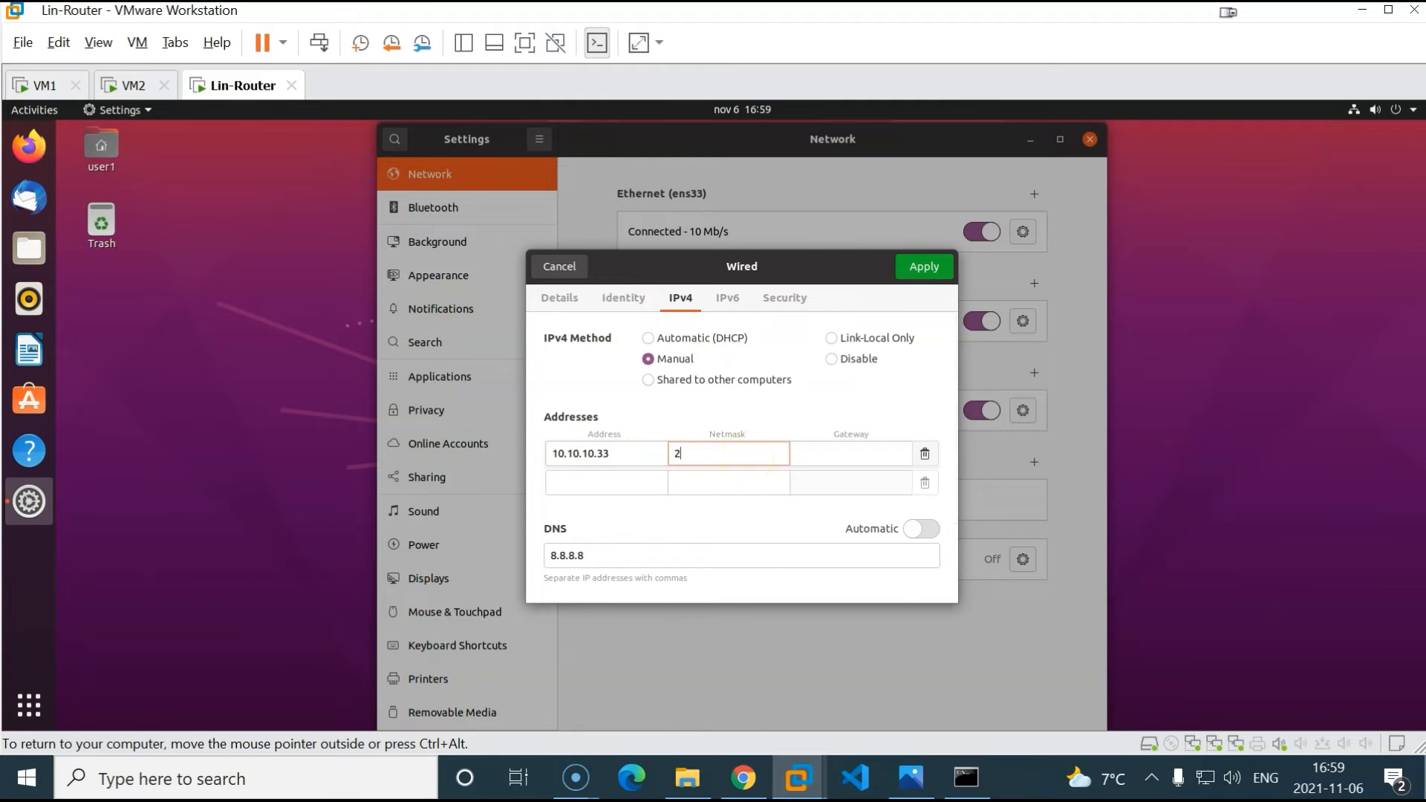
type("55.255.255.")
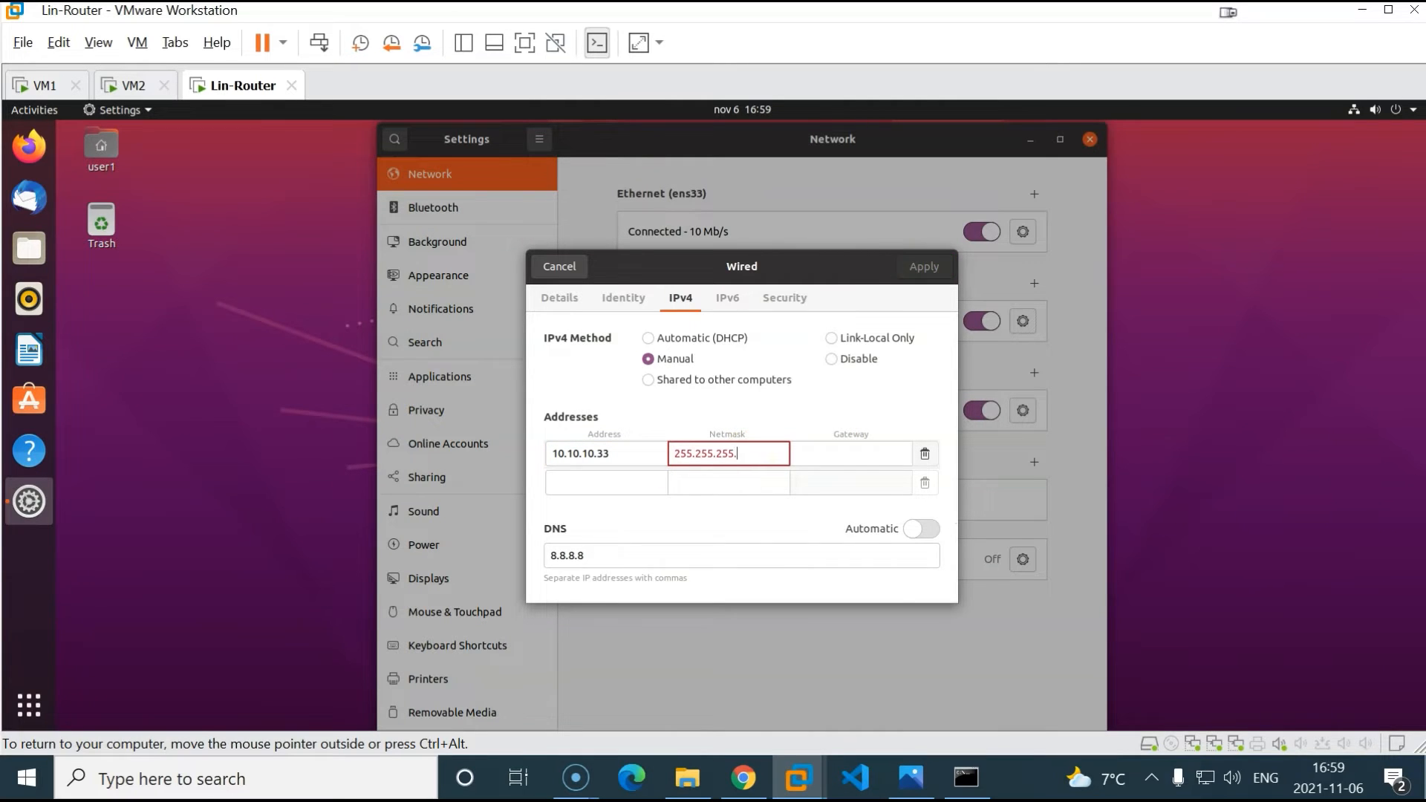
left_click(850, 453)
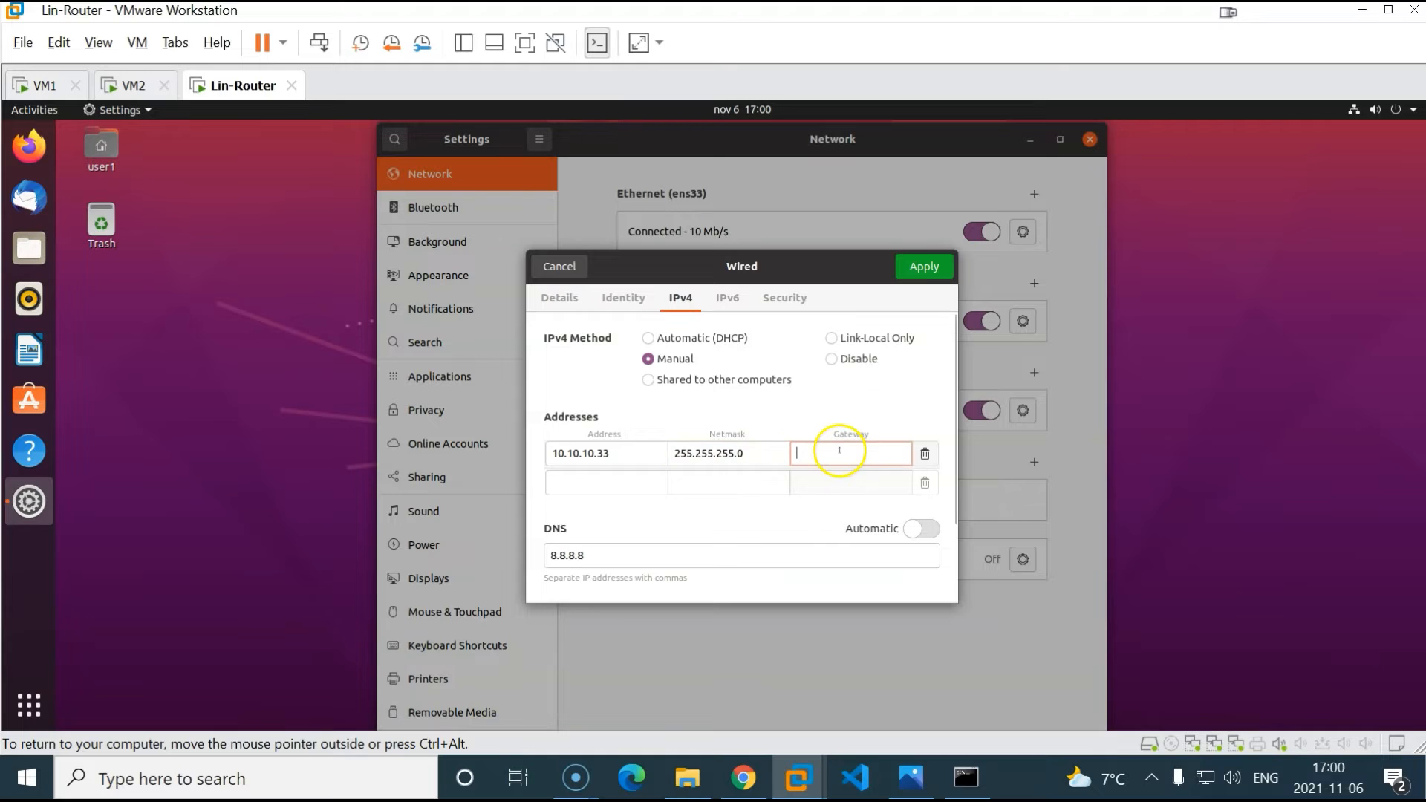
type("10.10.")
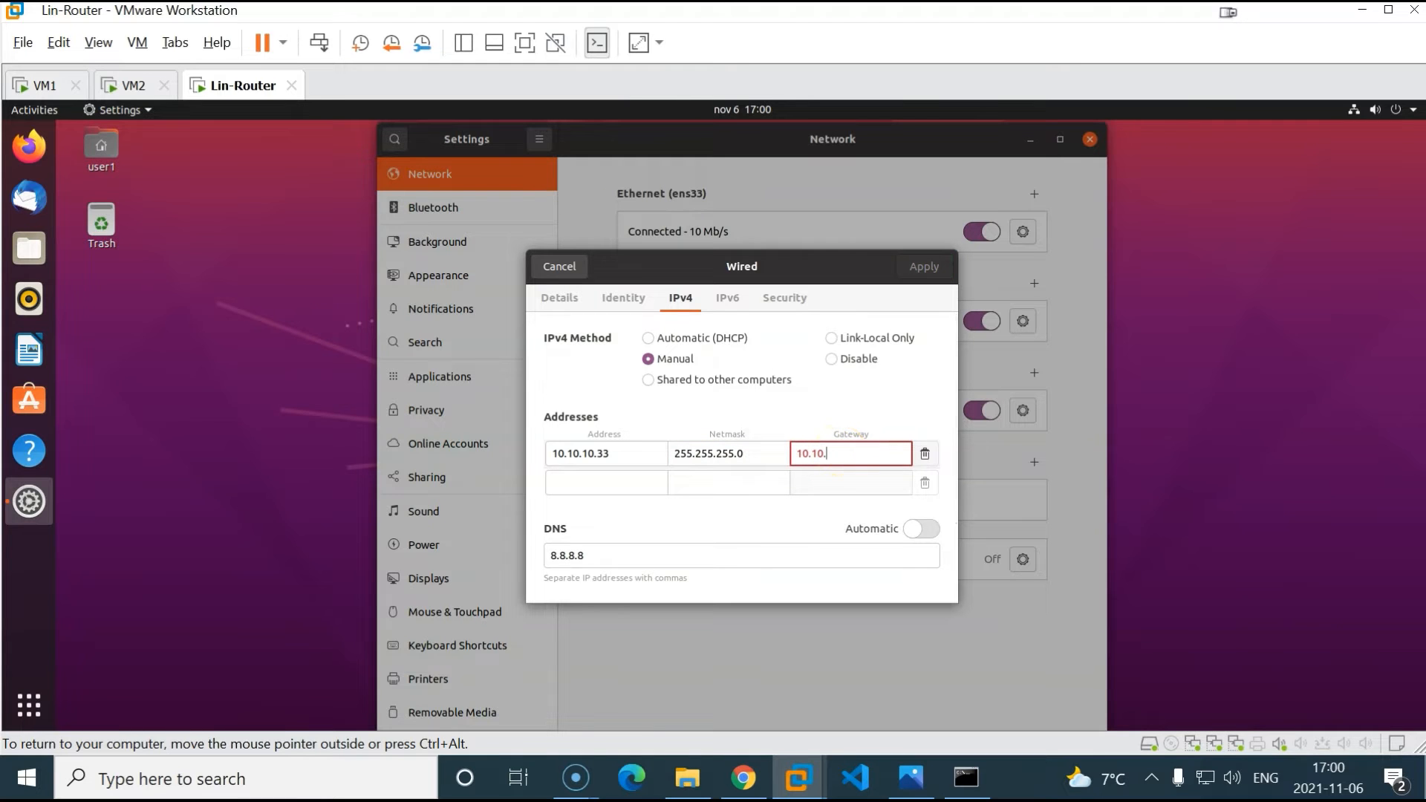
left_click(559, 266)
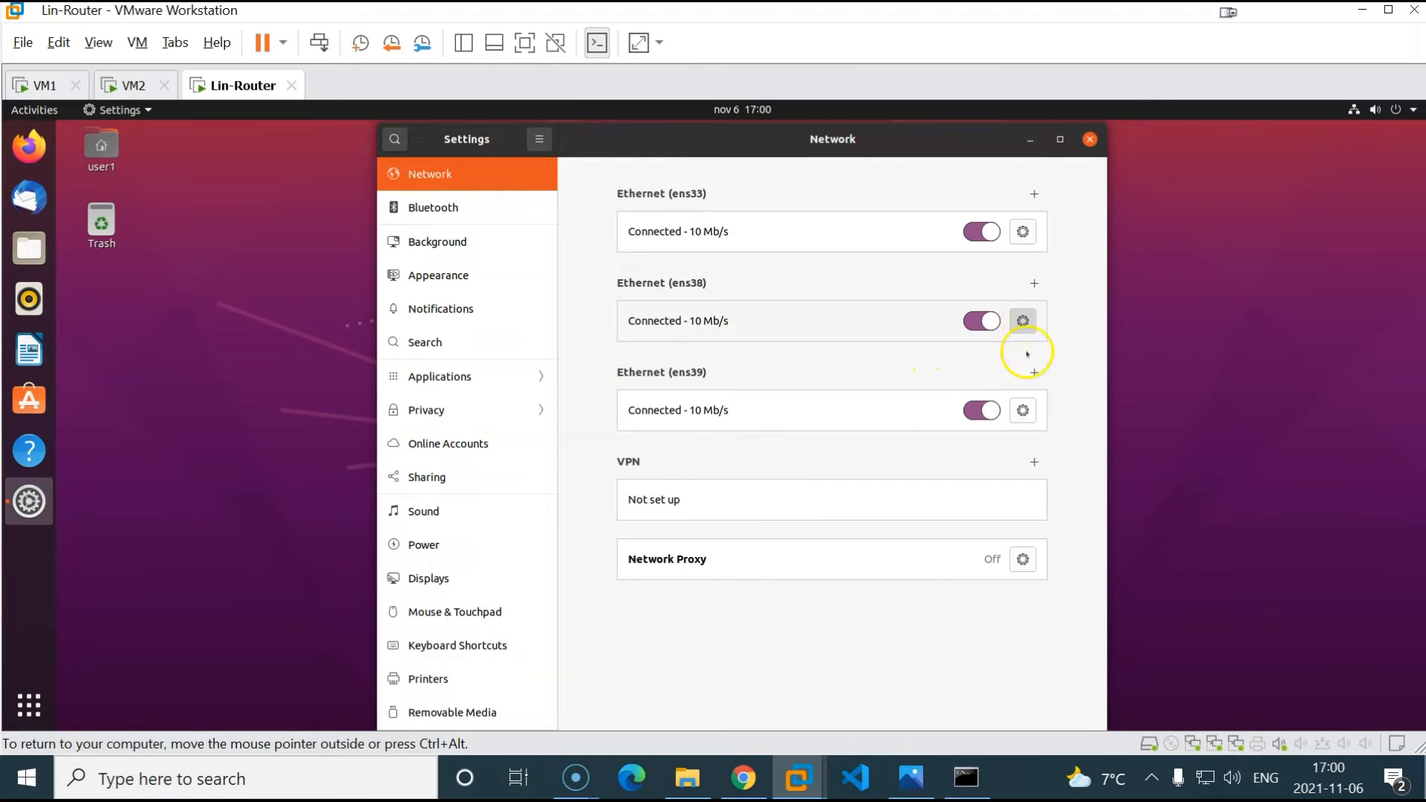
mouse_move(558, 287)
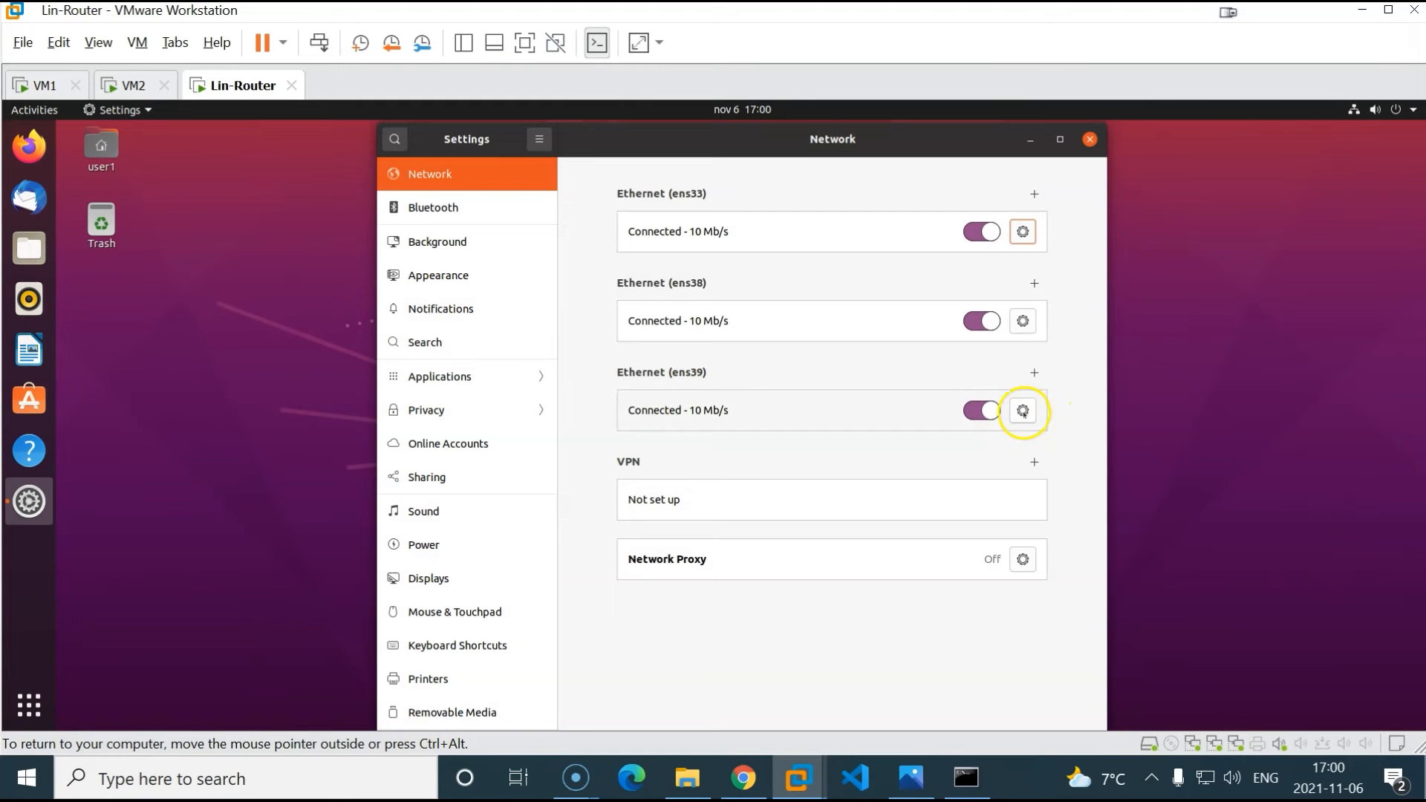
Set ens39 to manual 172.168.10.33/255.255.255.0, apply, and reconnect it
left_click(1021, 410)
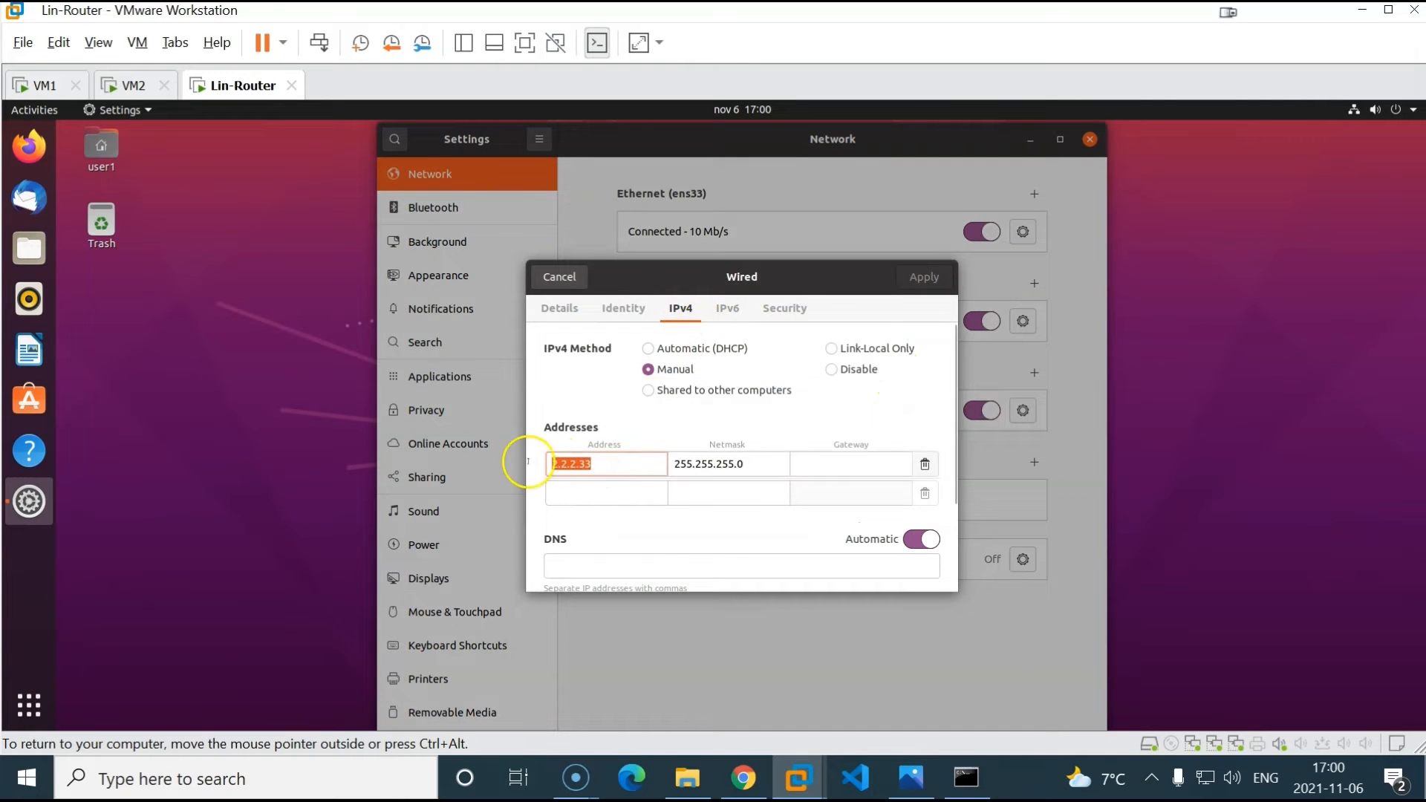
type("172.168.10")
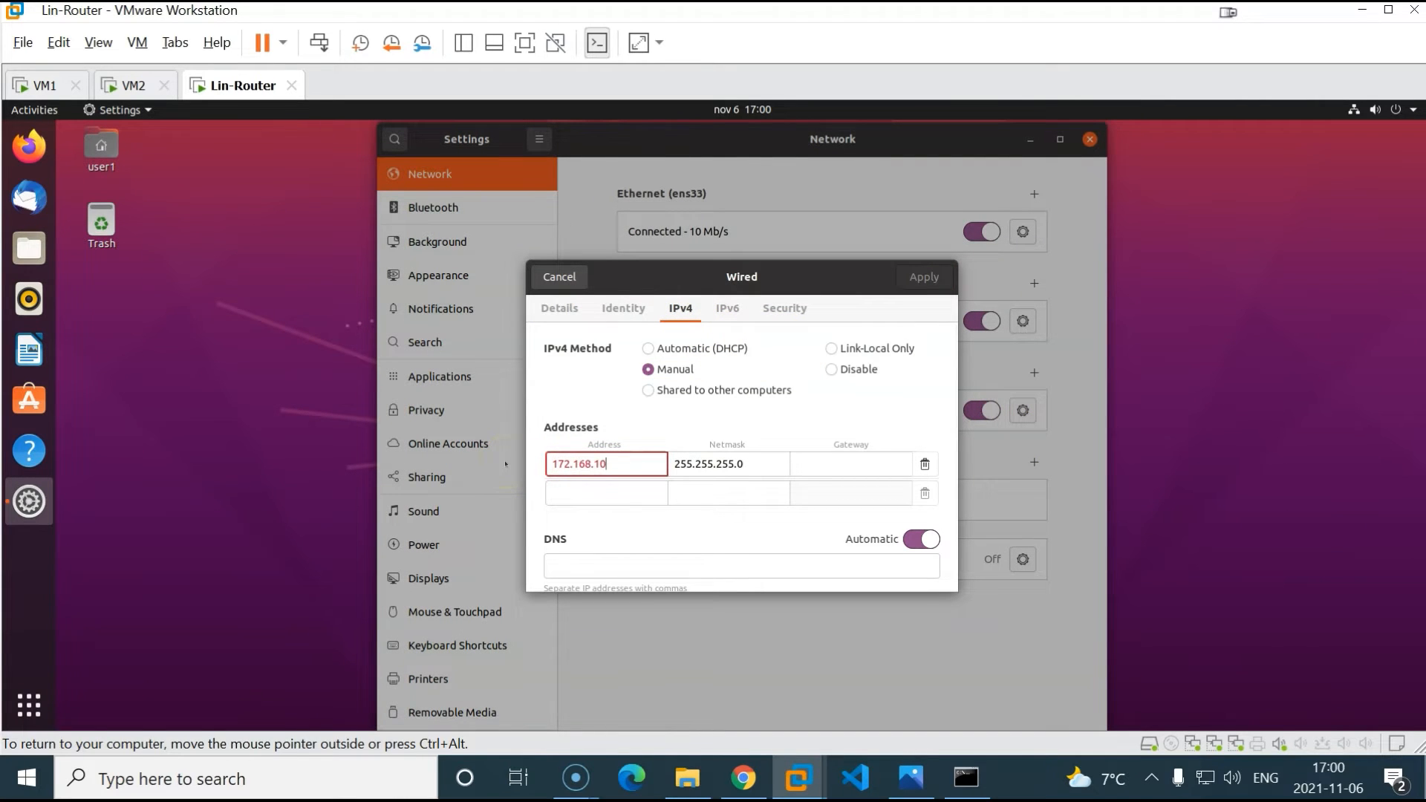
type(".33")
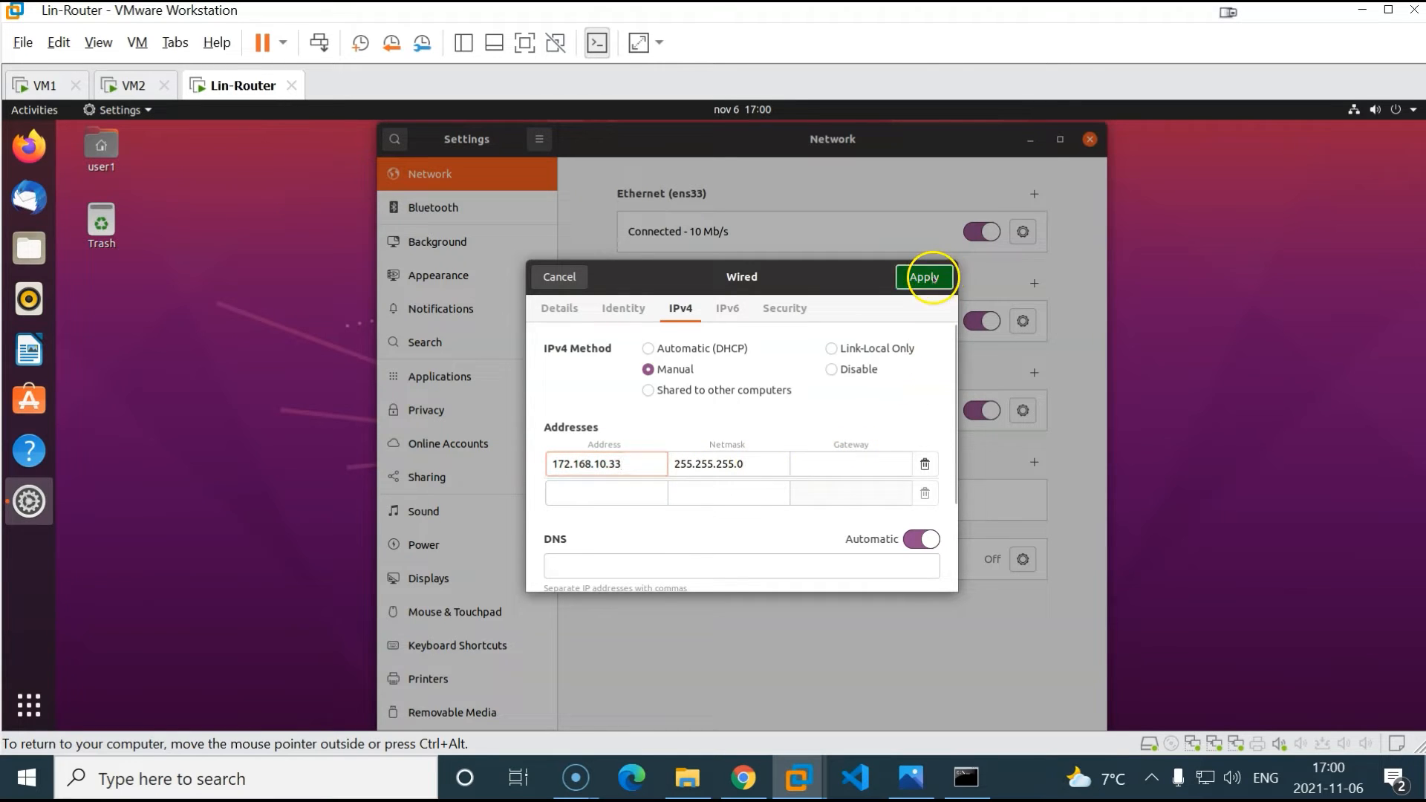
left_click(923, 276)
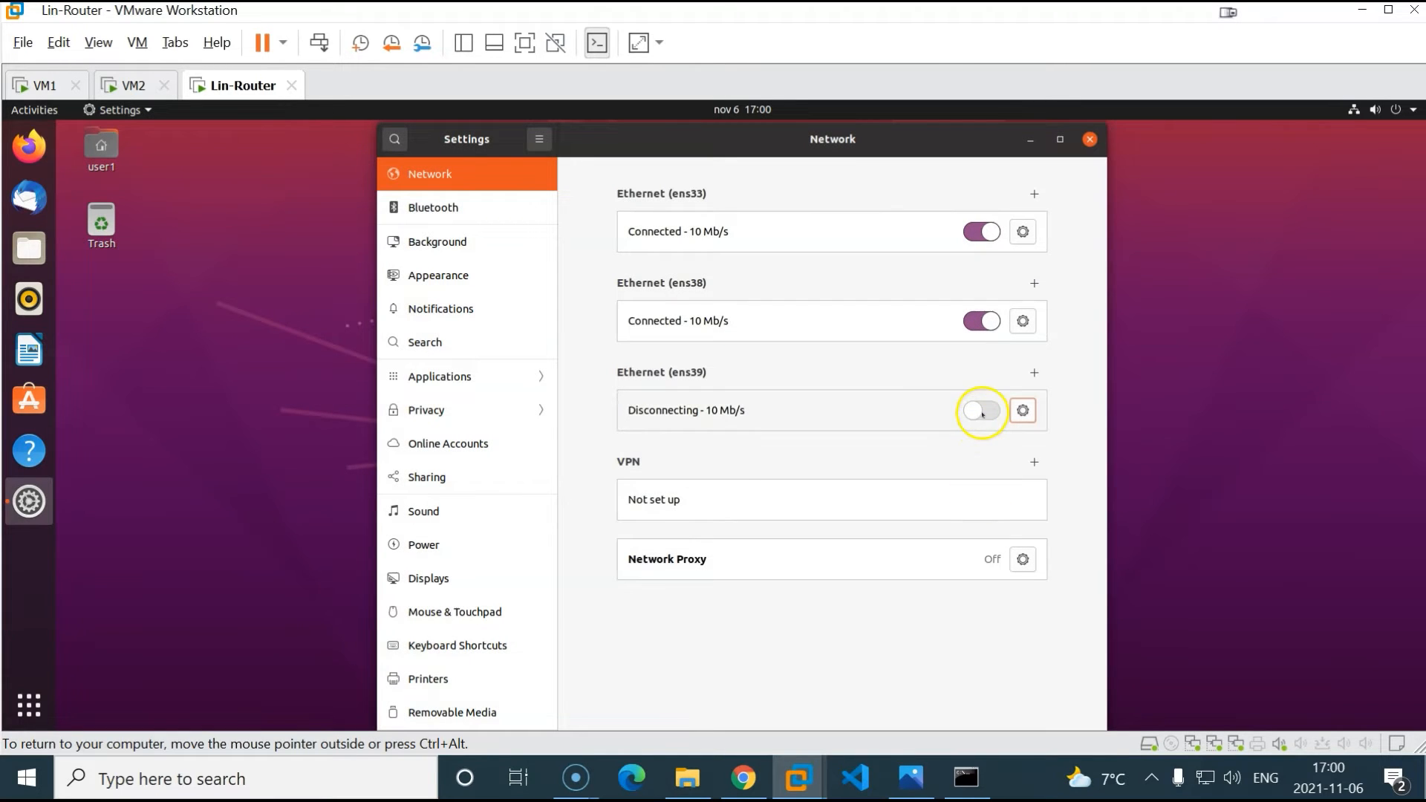
left_click(980, 410)
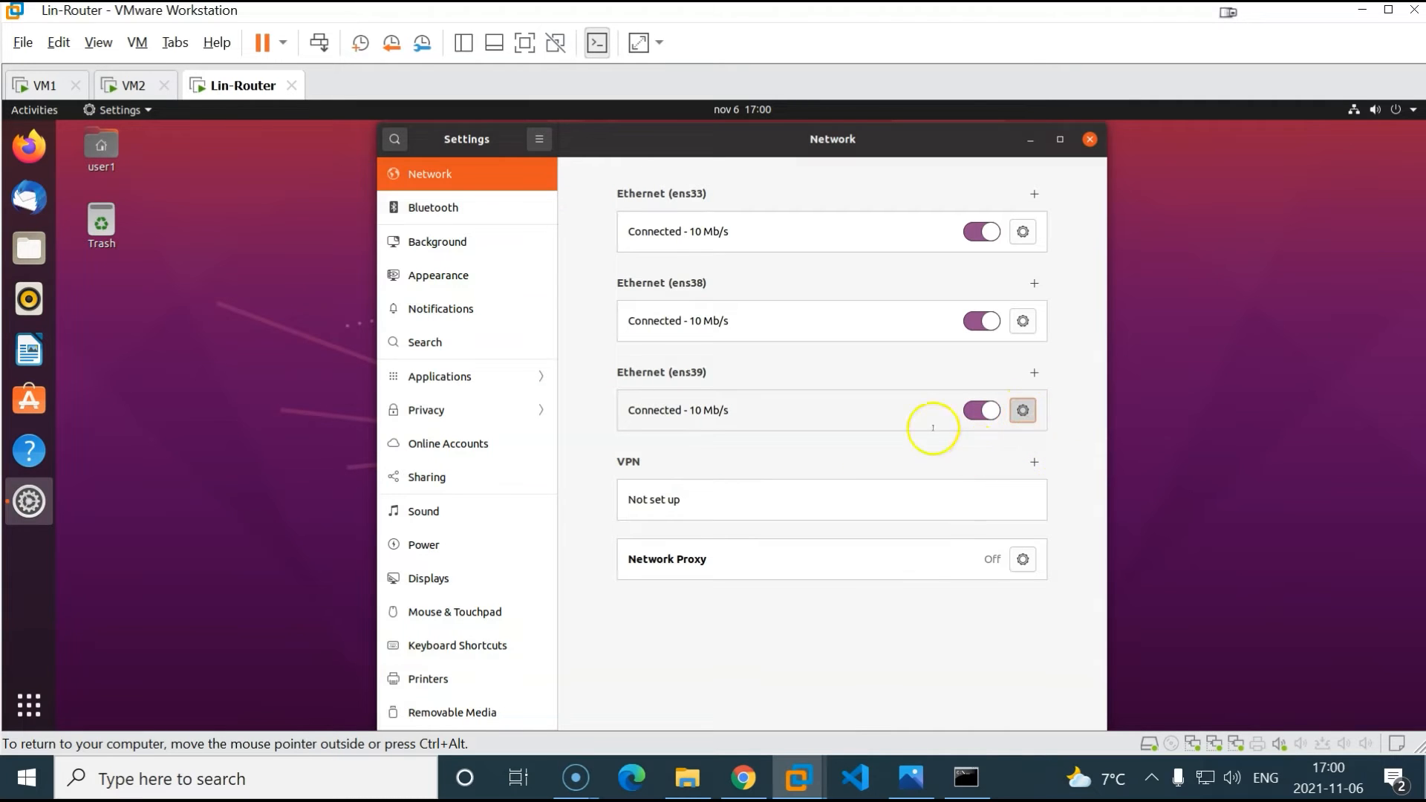
left_click(1022, 410)
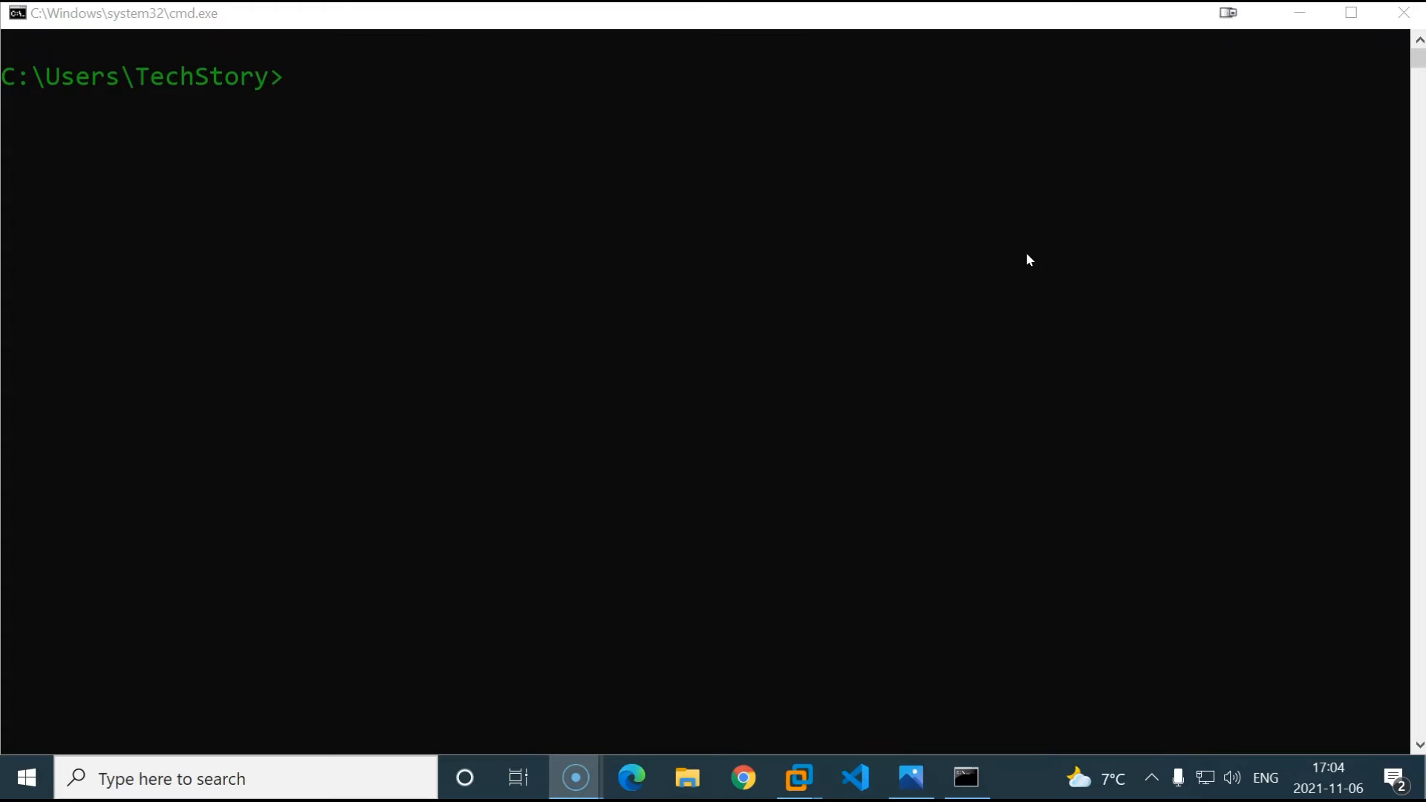
SSH into Lin-Router at 10.10.10.33, accept the host key, and list interface addresses
type("ssh user")
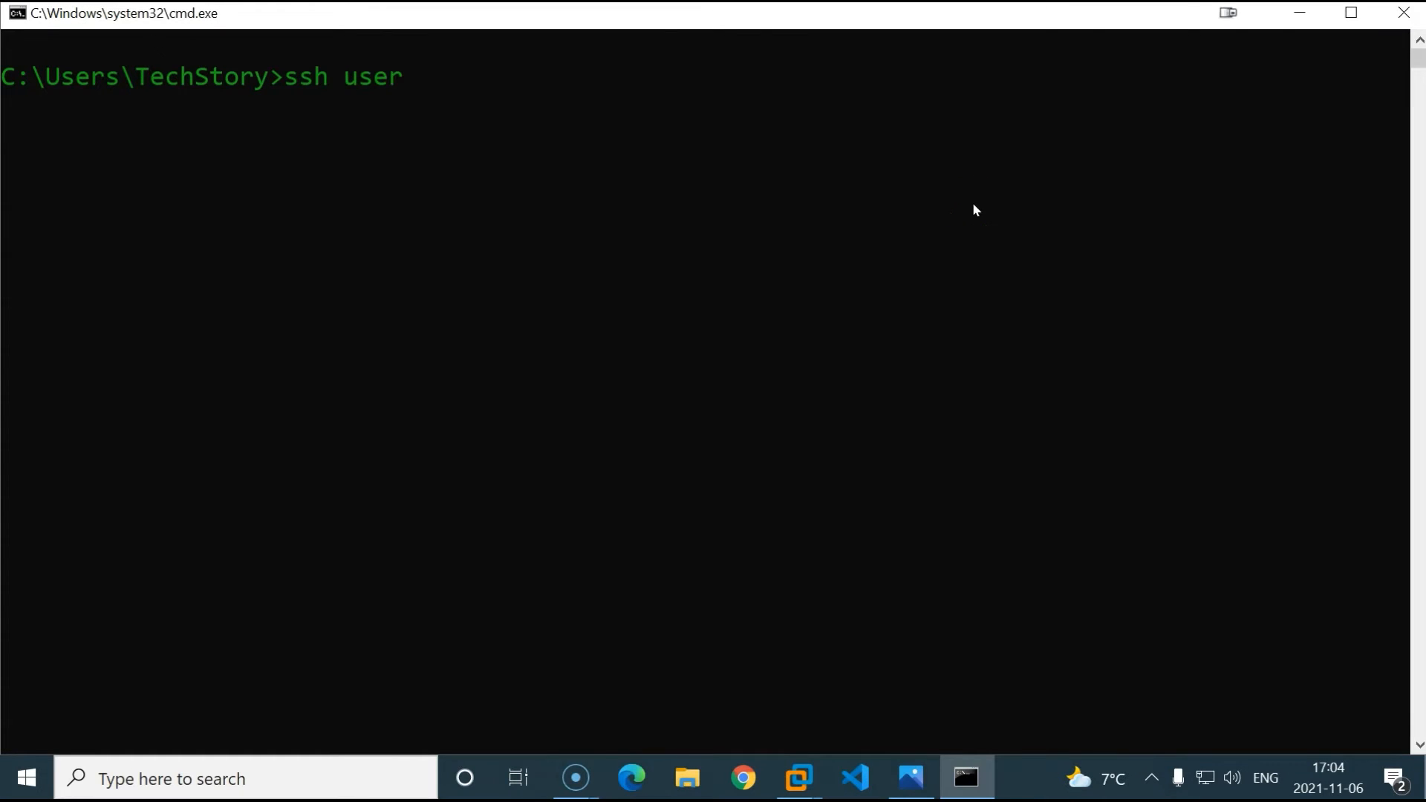
type("1@")
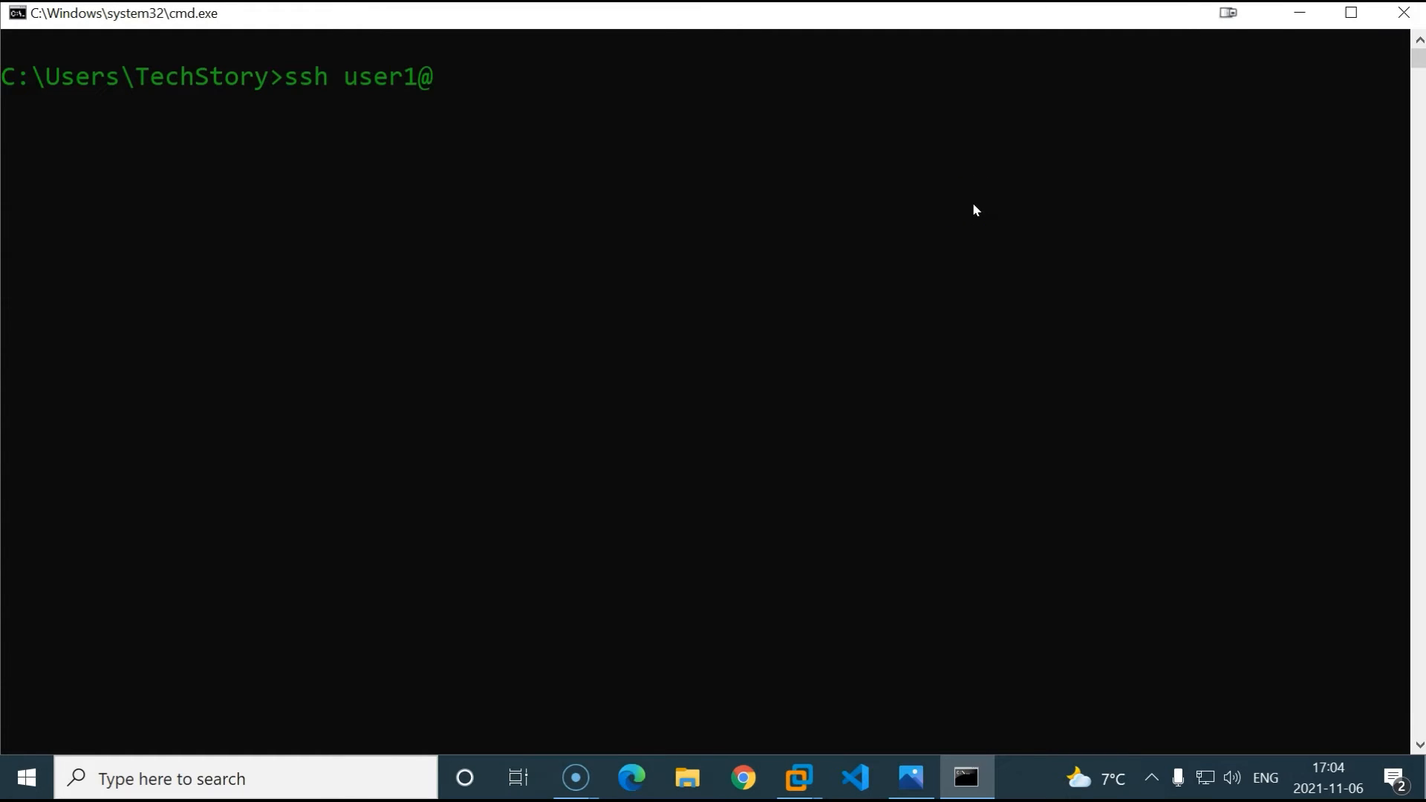
type("1")
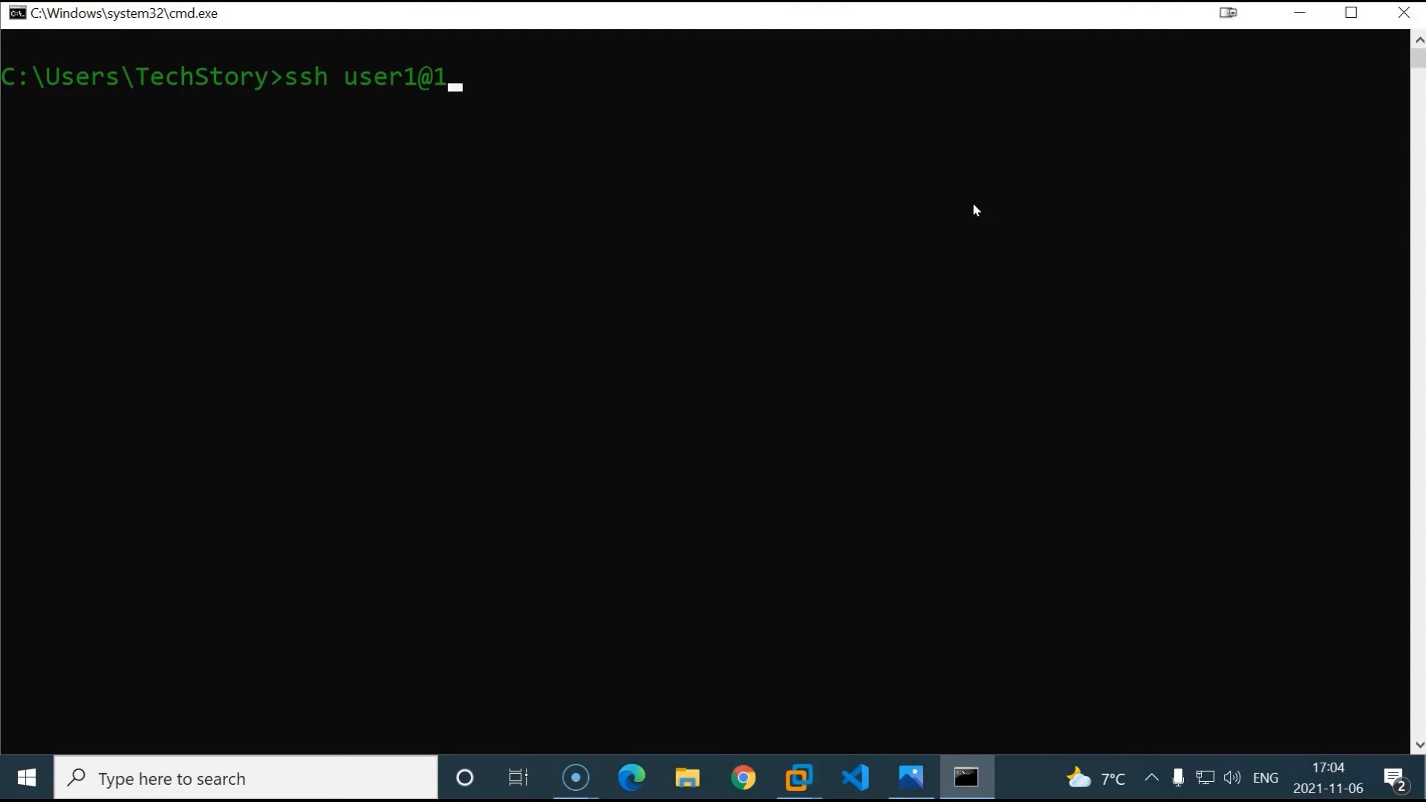
type("0.1")
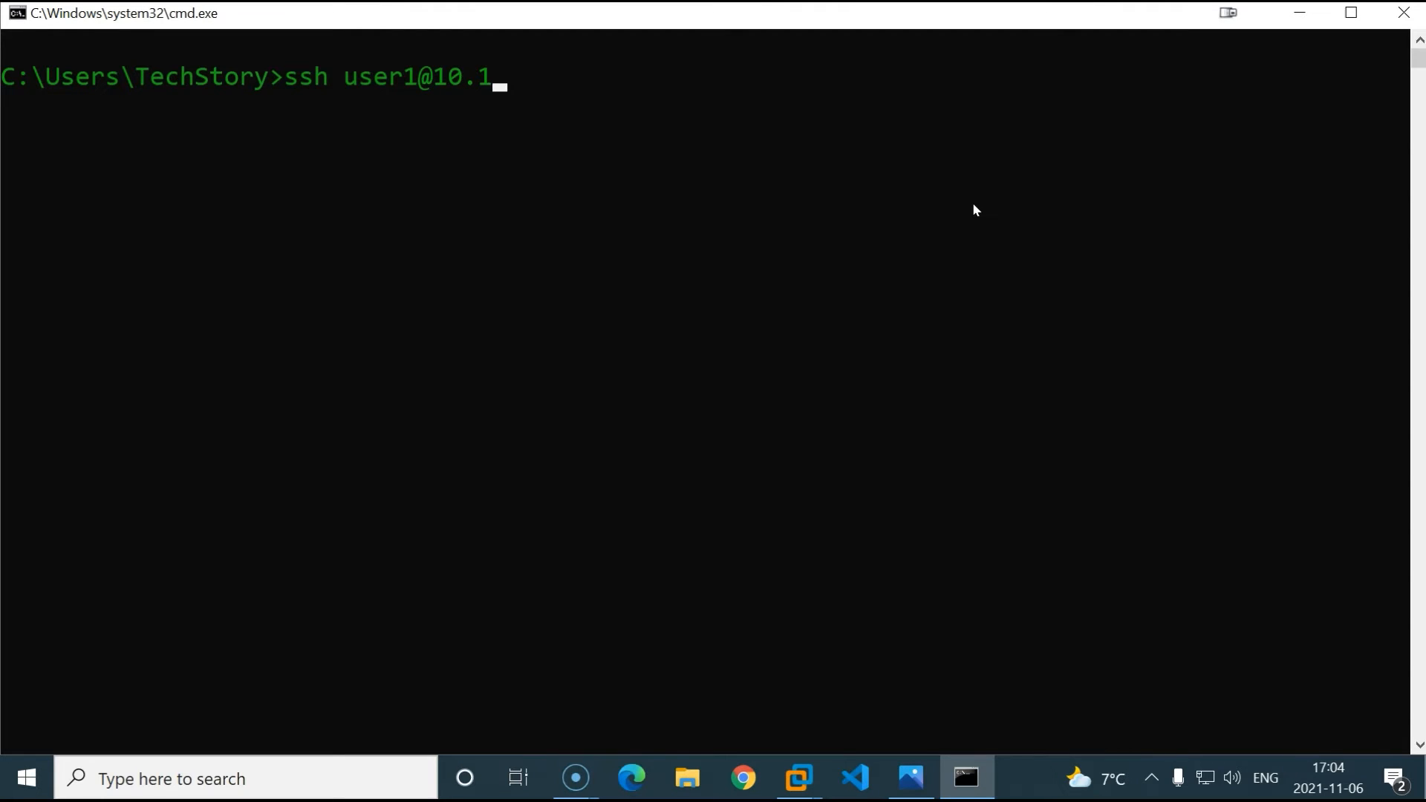
type("0.10.33")
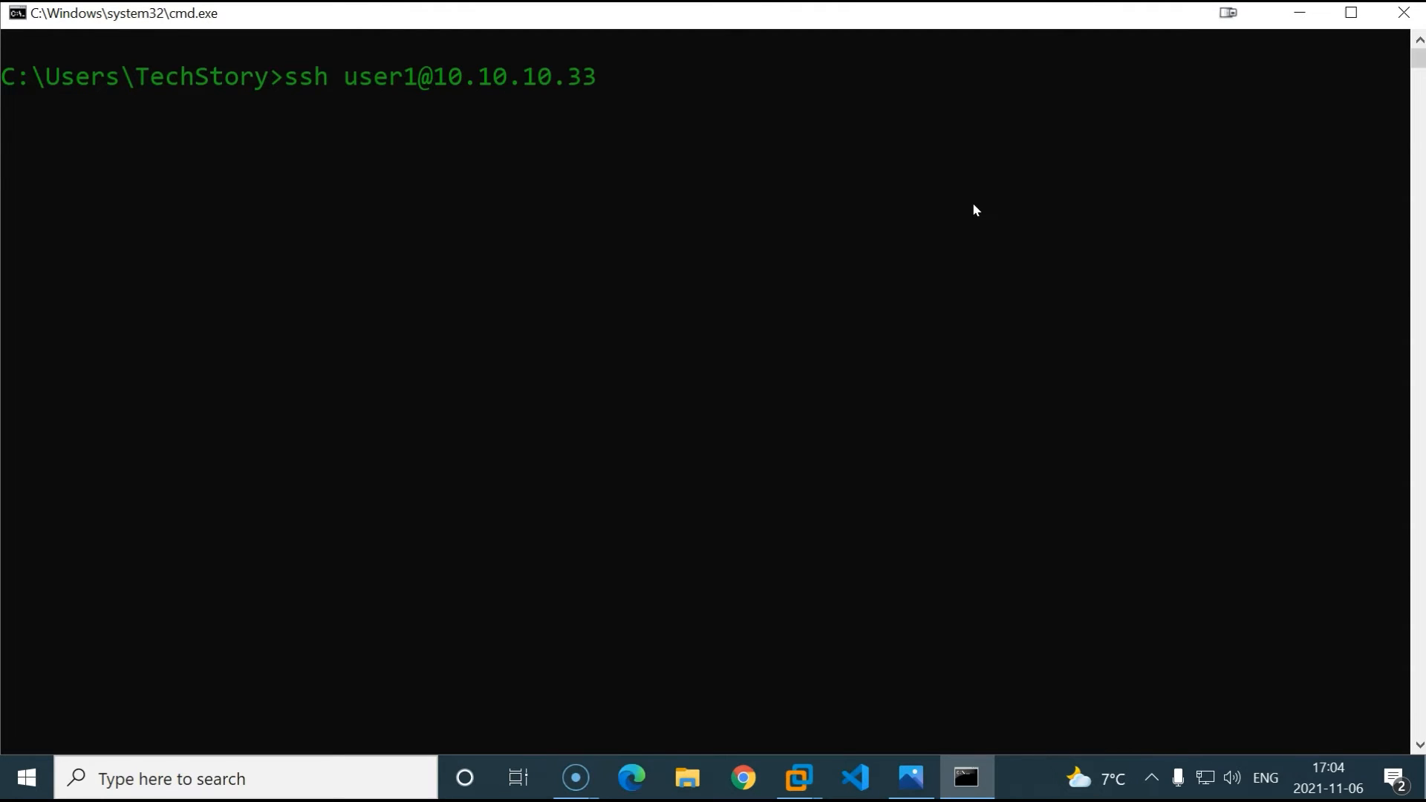
type("ye")
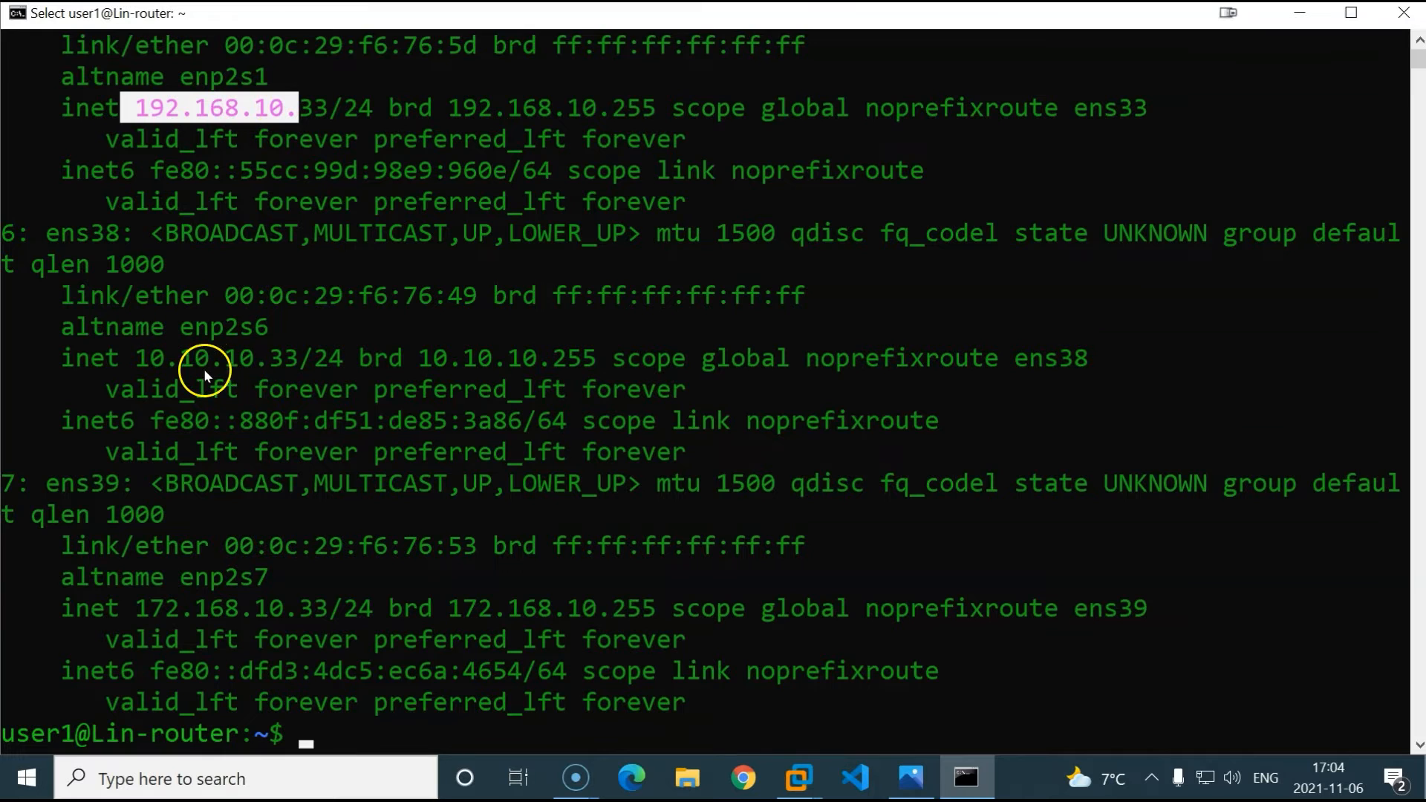
mouse_move(155, 302)
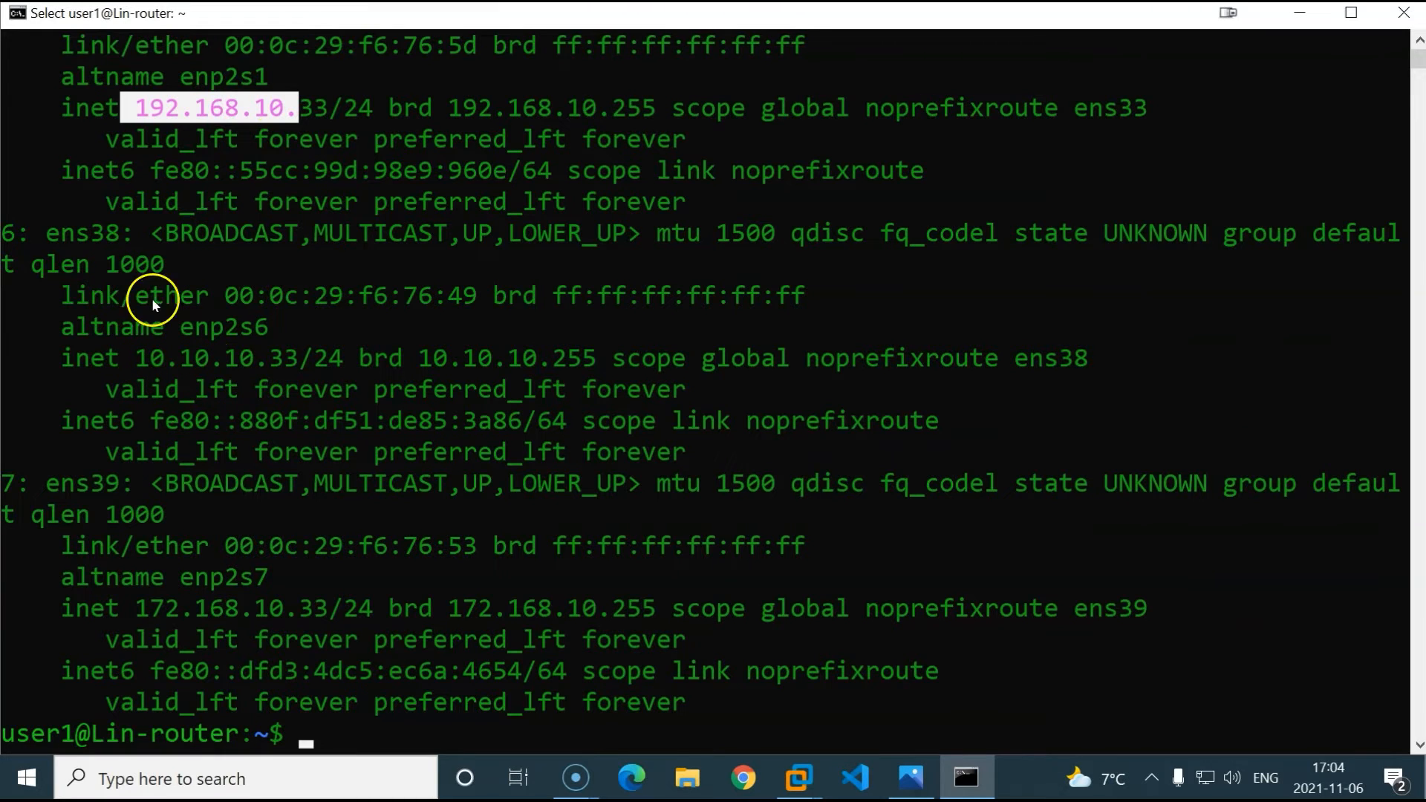
mouse_move(291, 357)
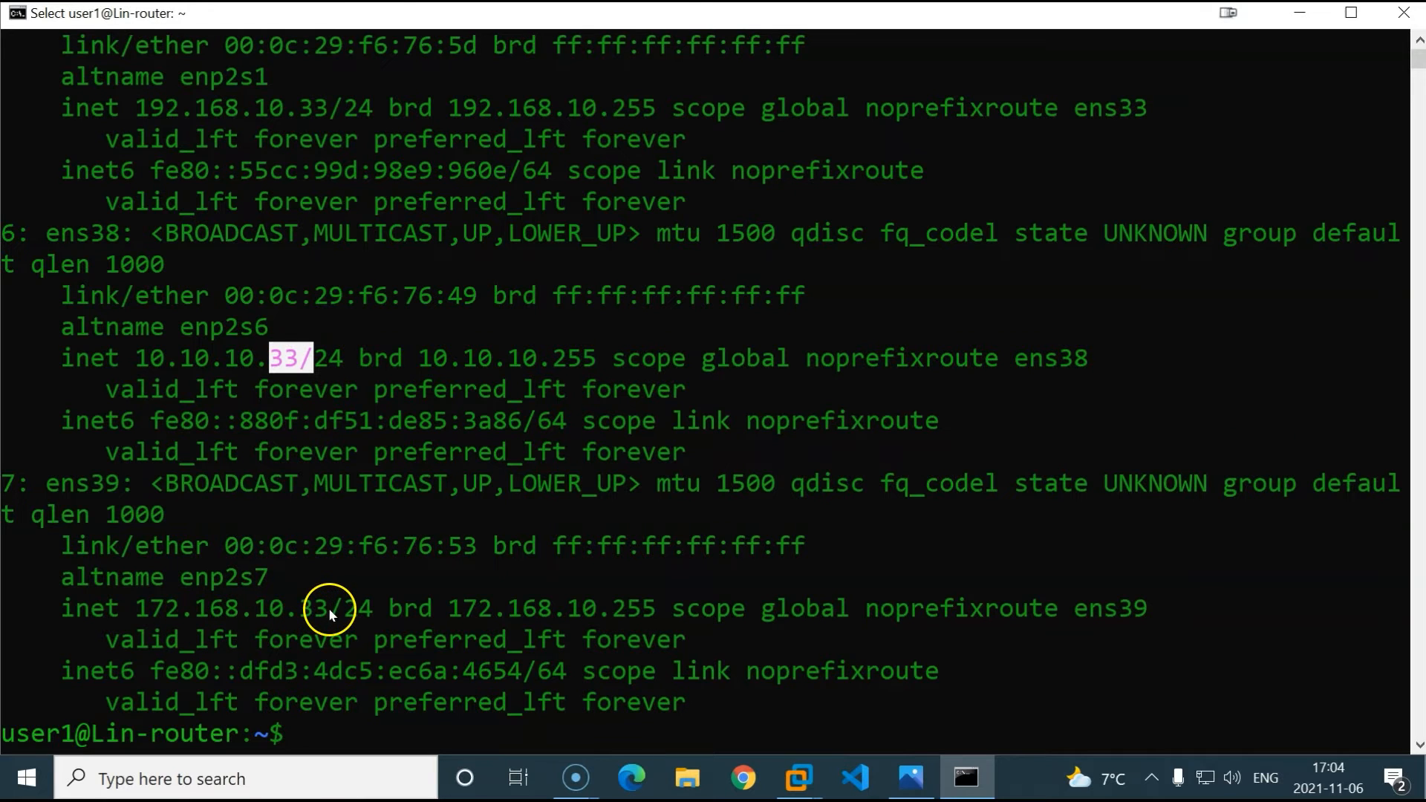
type("c")
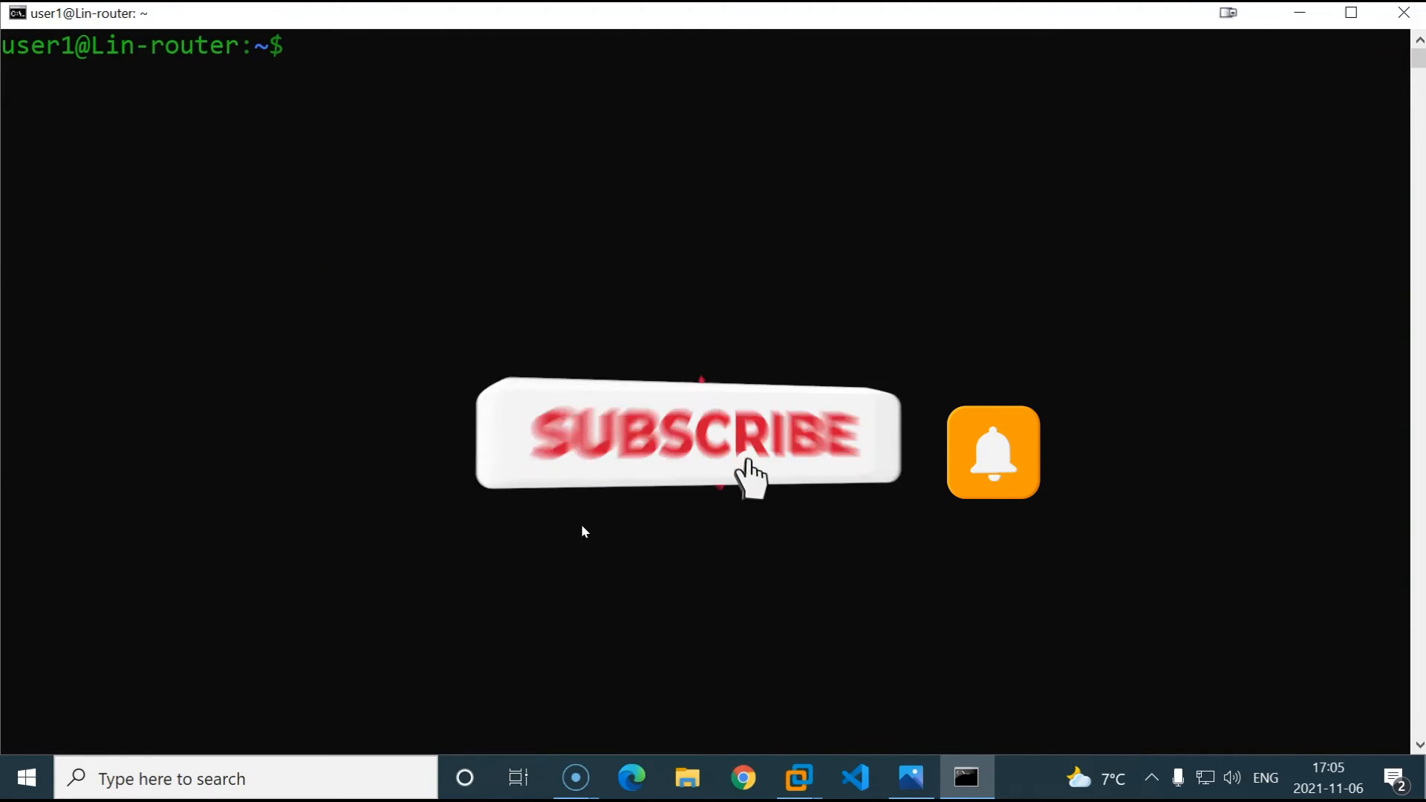
Uncomment net.ipv4.ip_forward=1 in /etc/sysctl.conf using sudo nano and save
type("sudo nano /et")
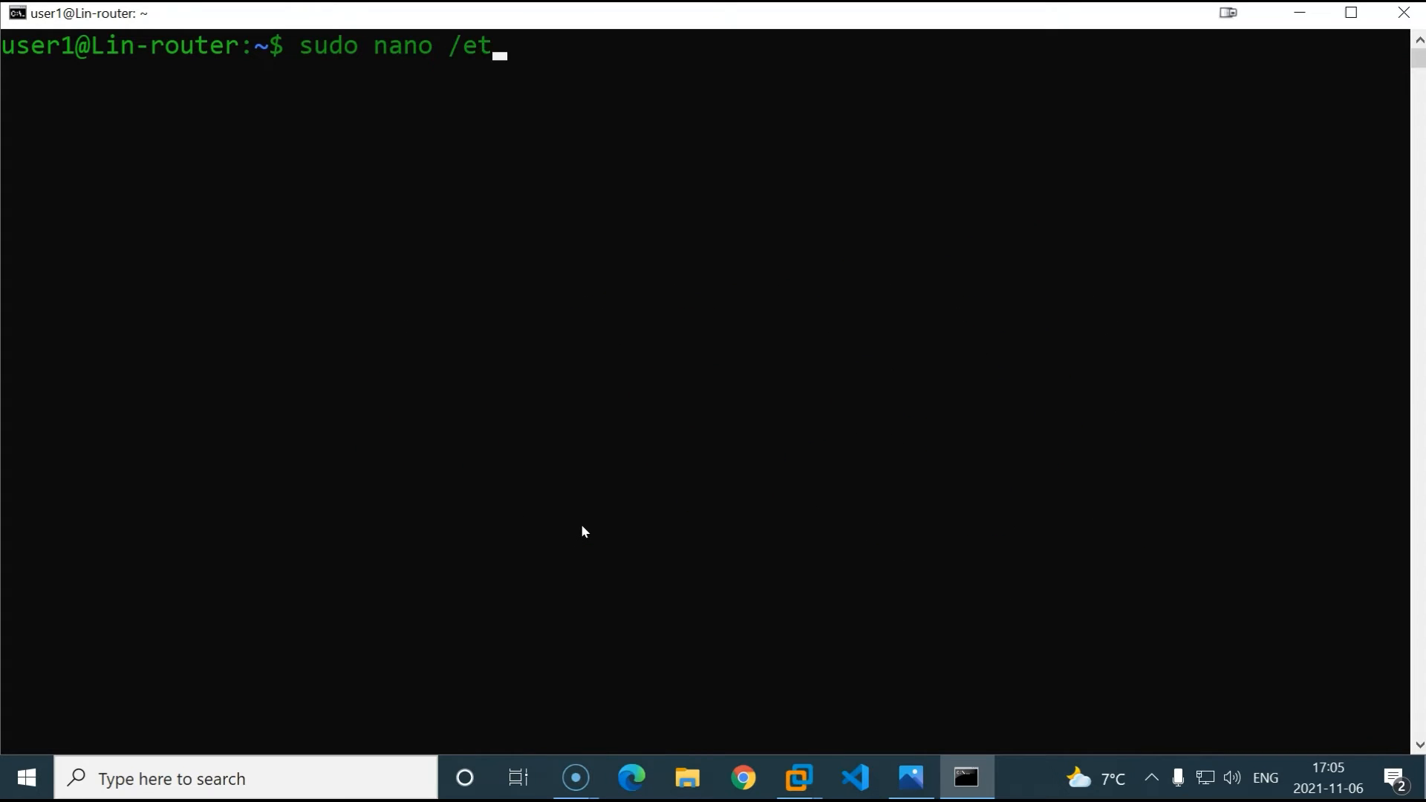
type("c/sysct")
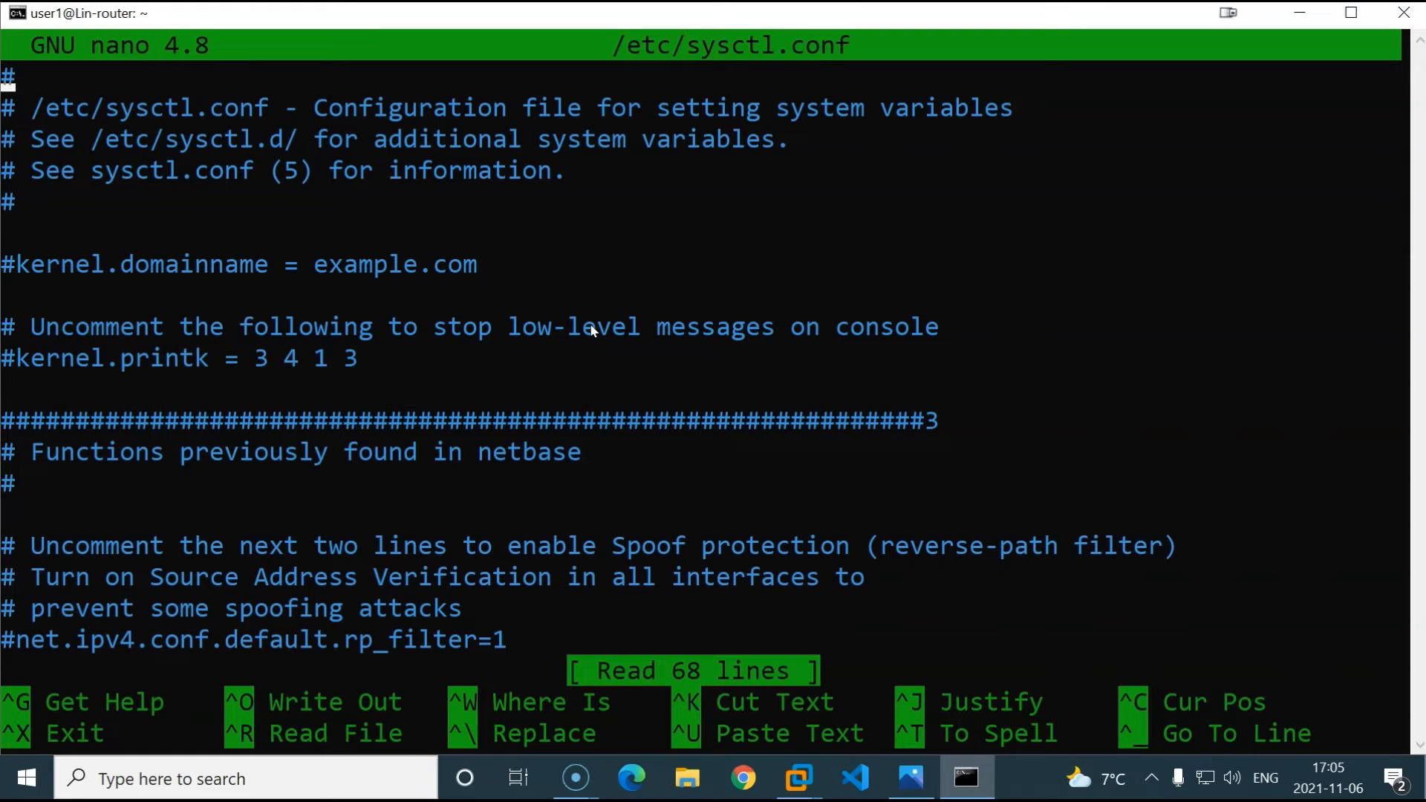
key("ctrl+w")
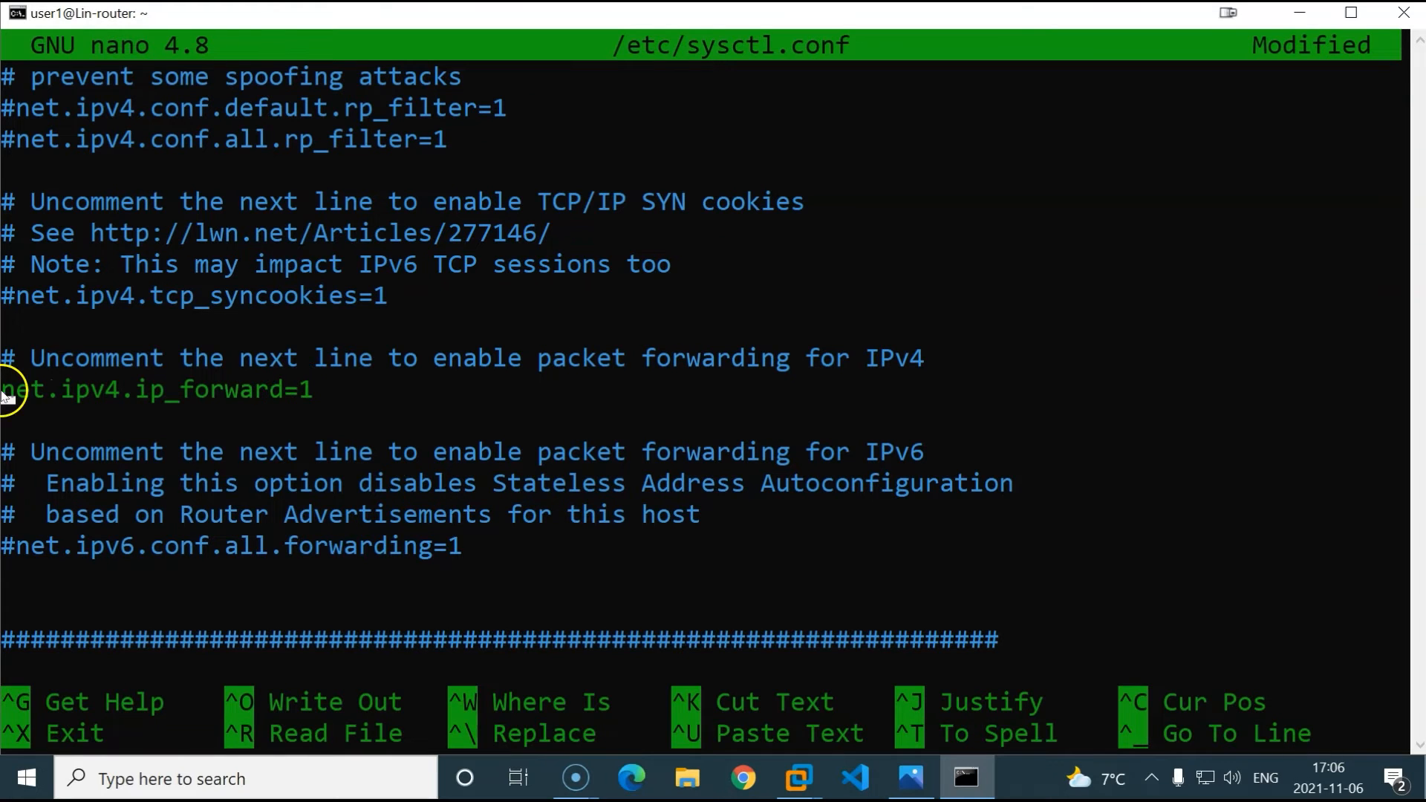
mouse_move(135, 390)
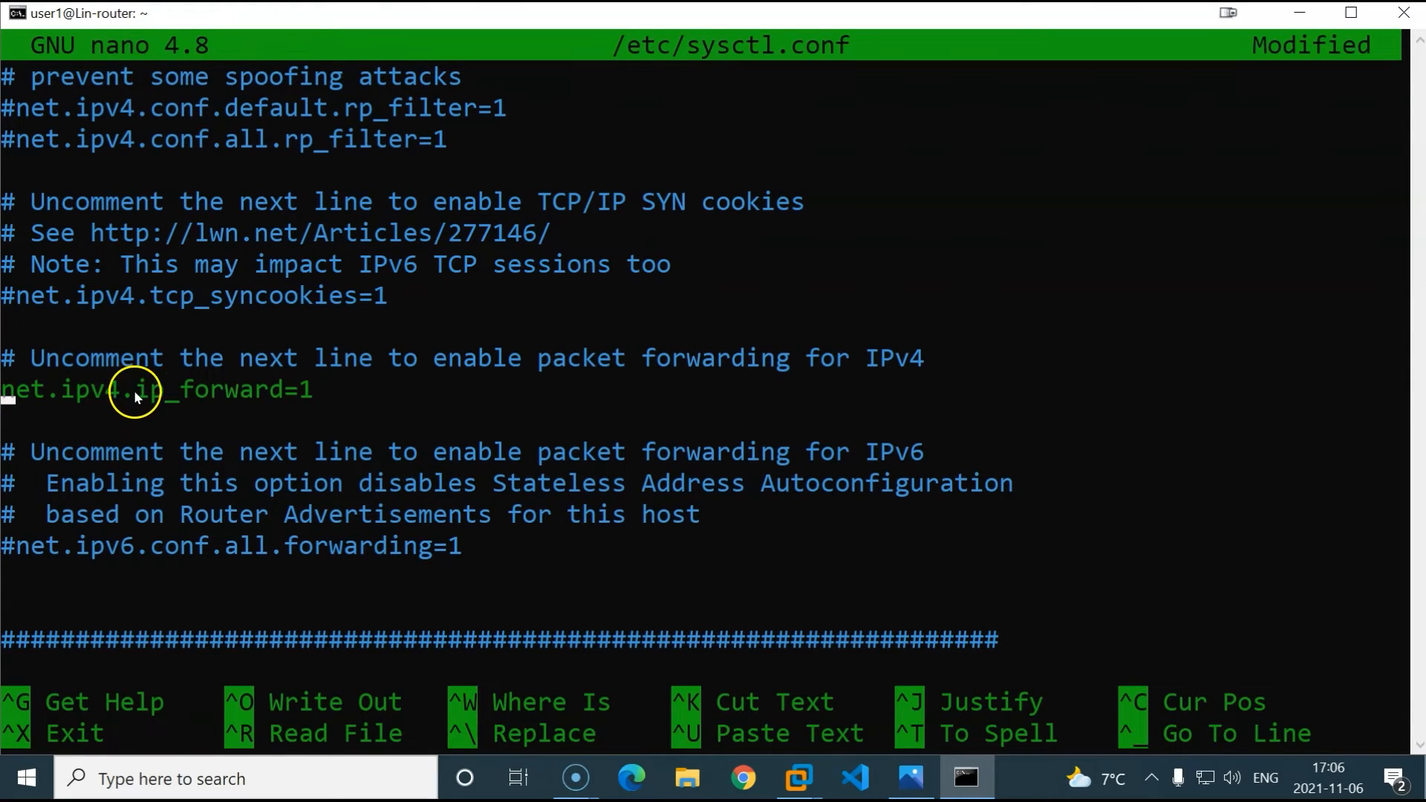
mouse_move(285, 401)
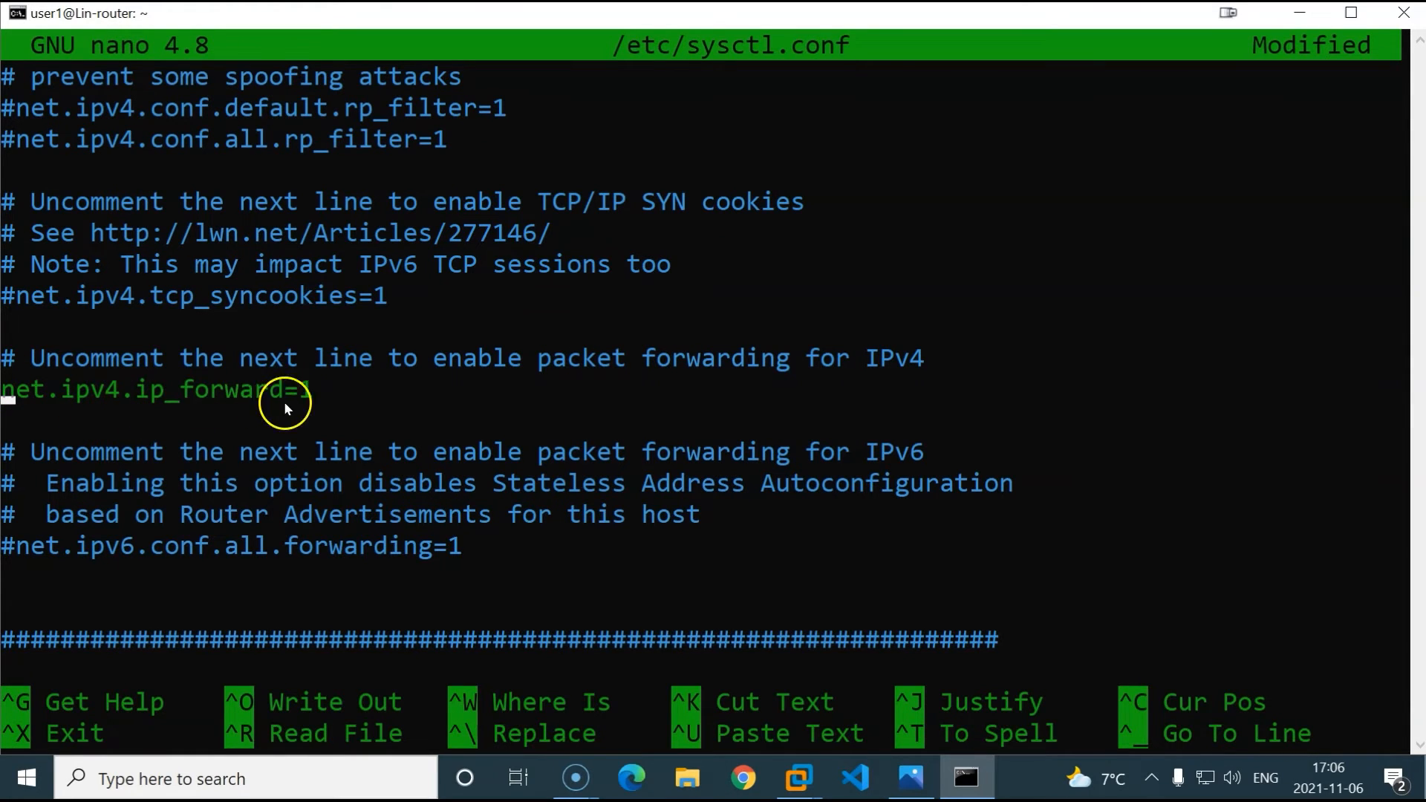
mouse_move(285, 394)
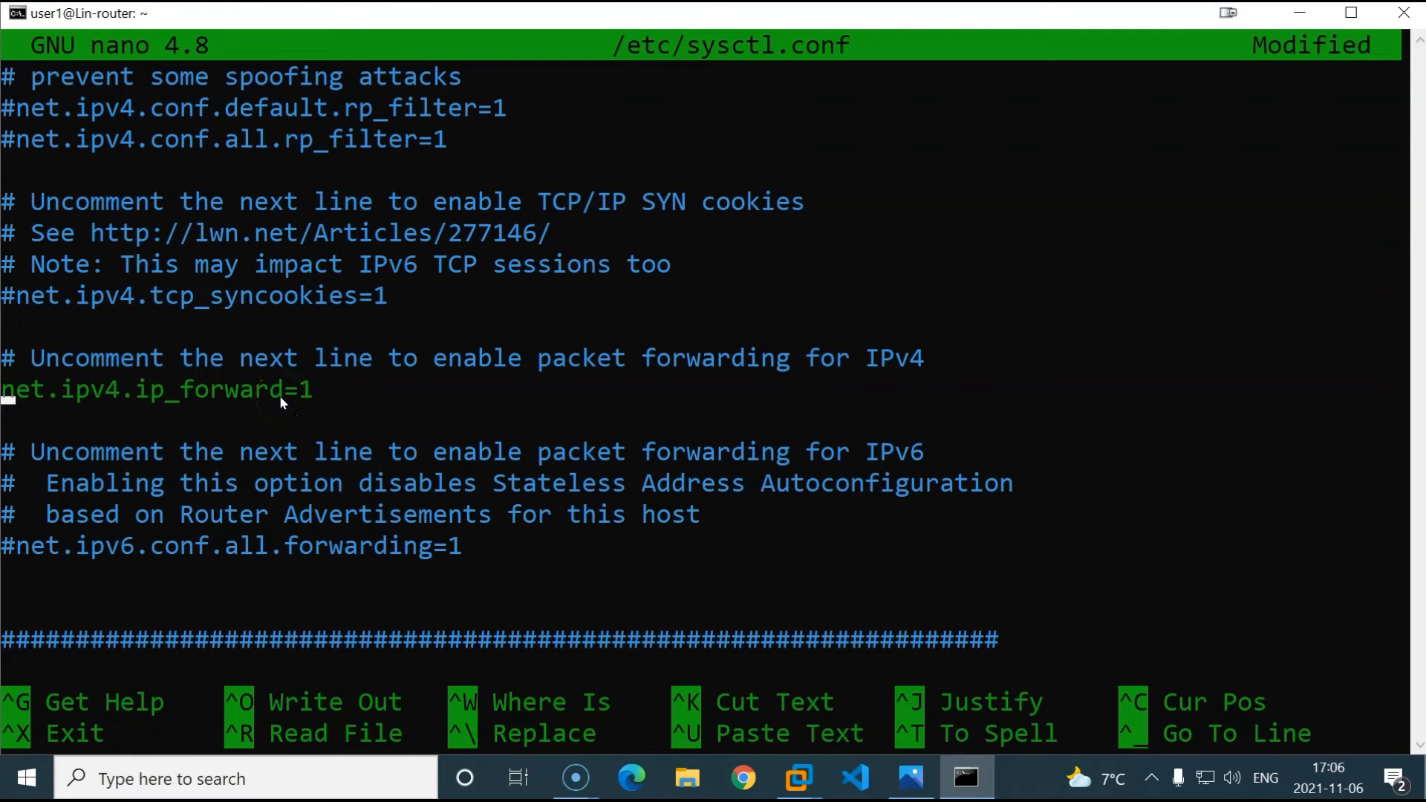
key("ctrl+x")
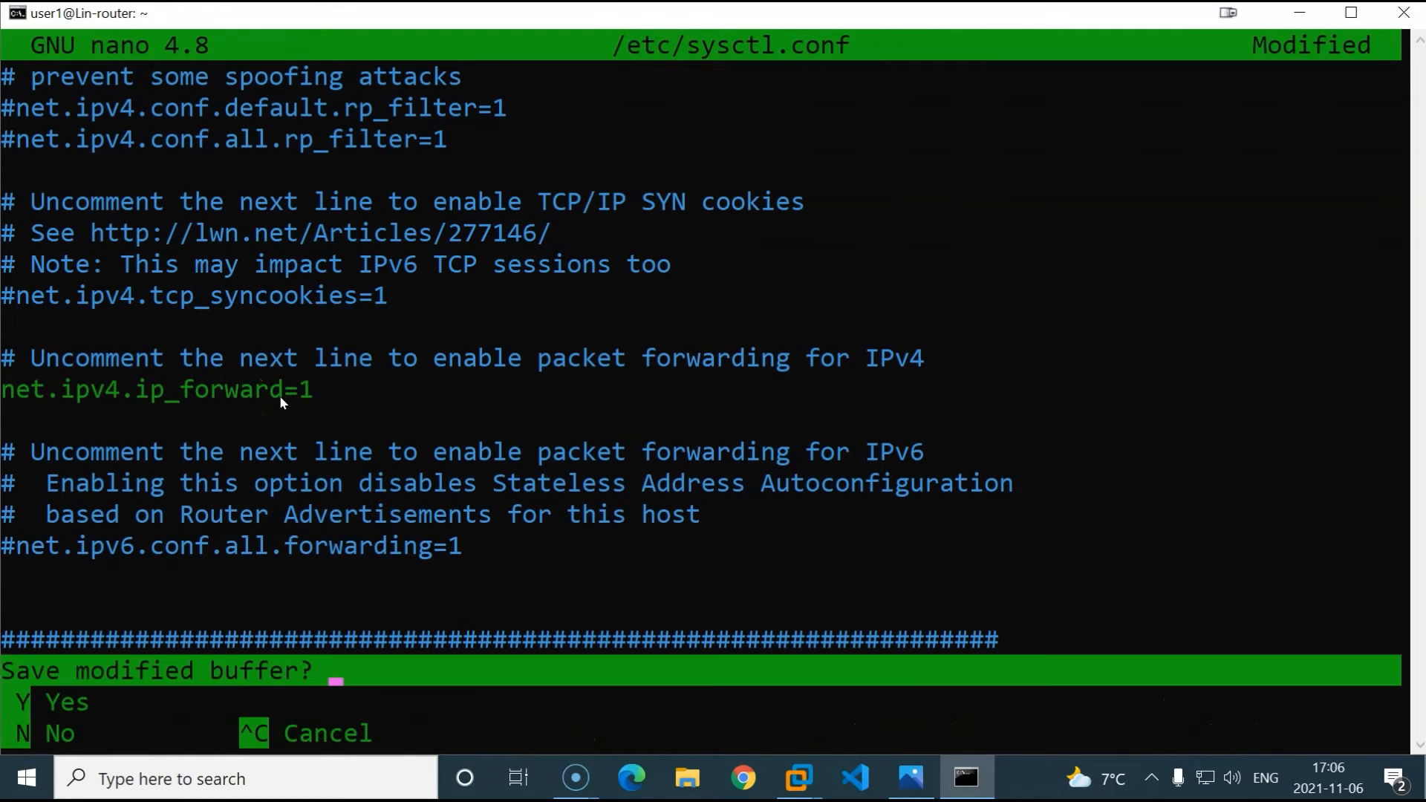
key("y")
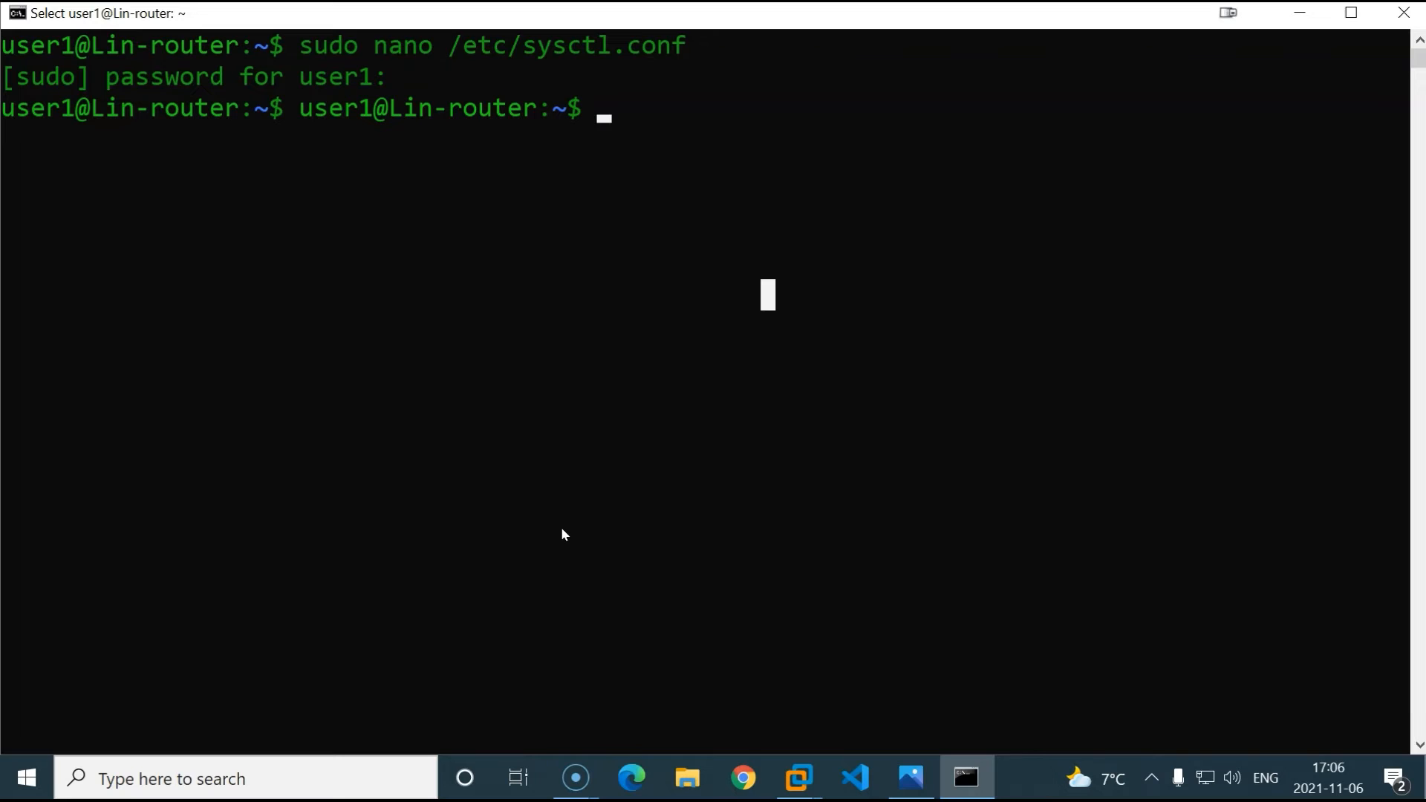
mouse_move(811, 29)
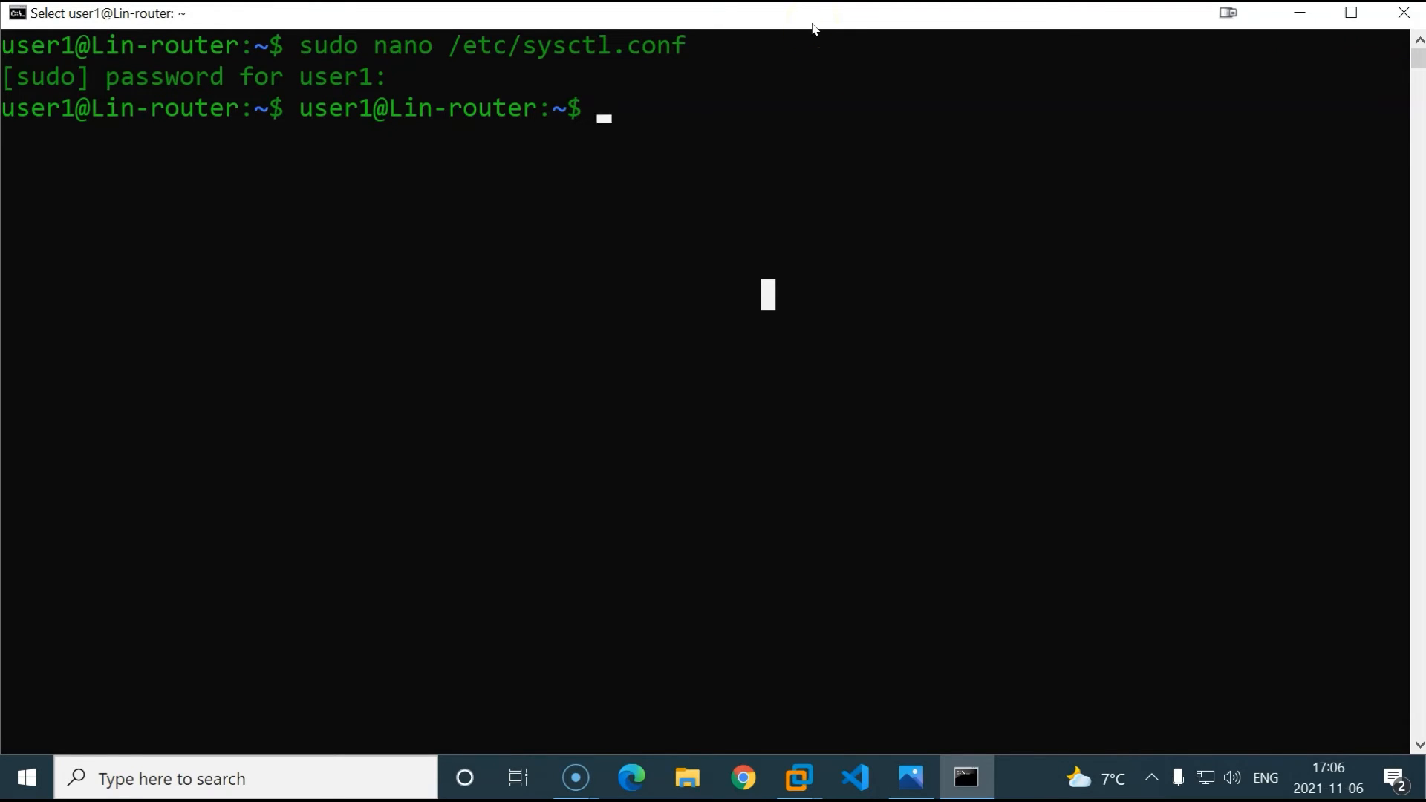
type("sudo re")
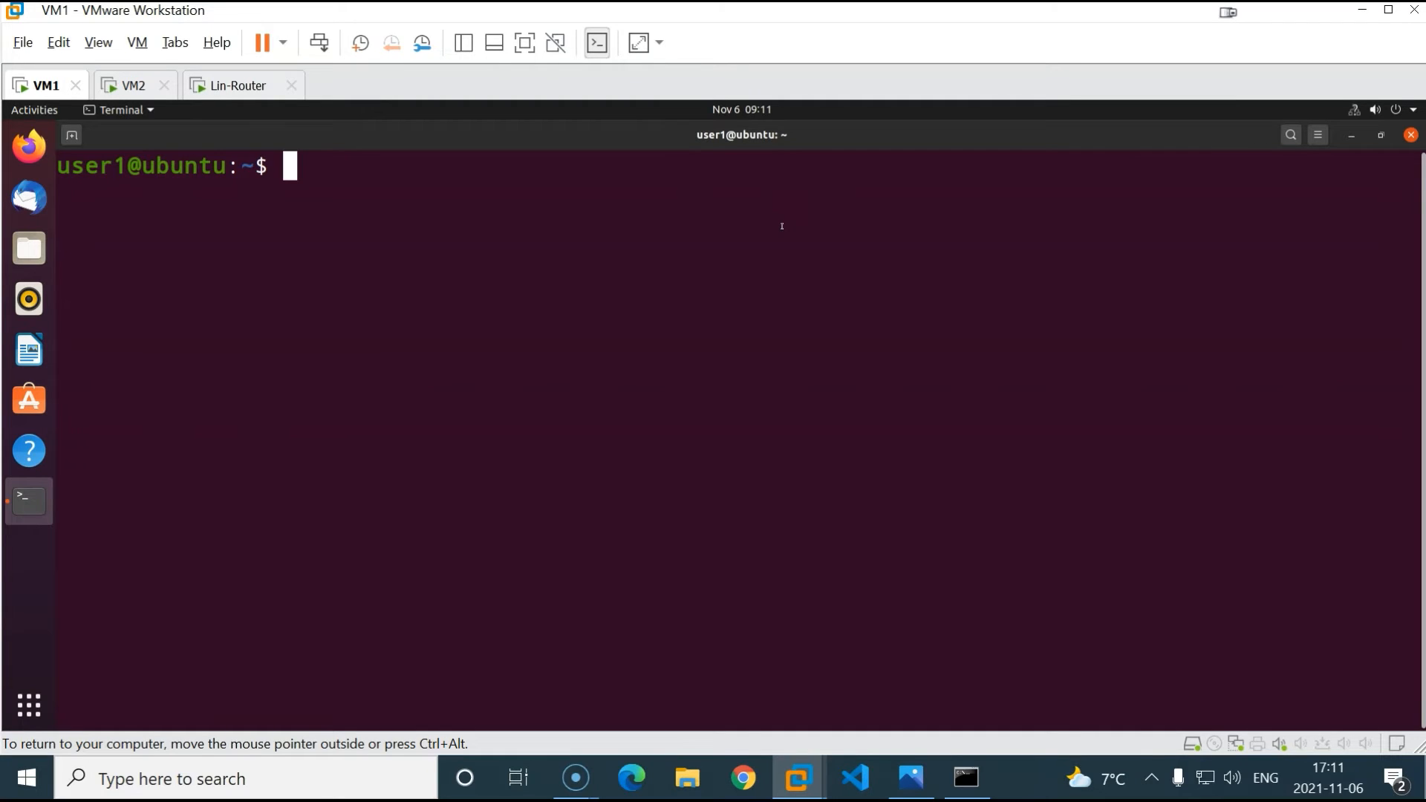
List VM1's interface addresses and ping the 192.168.10.32 host
type("ip")
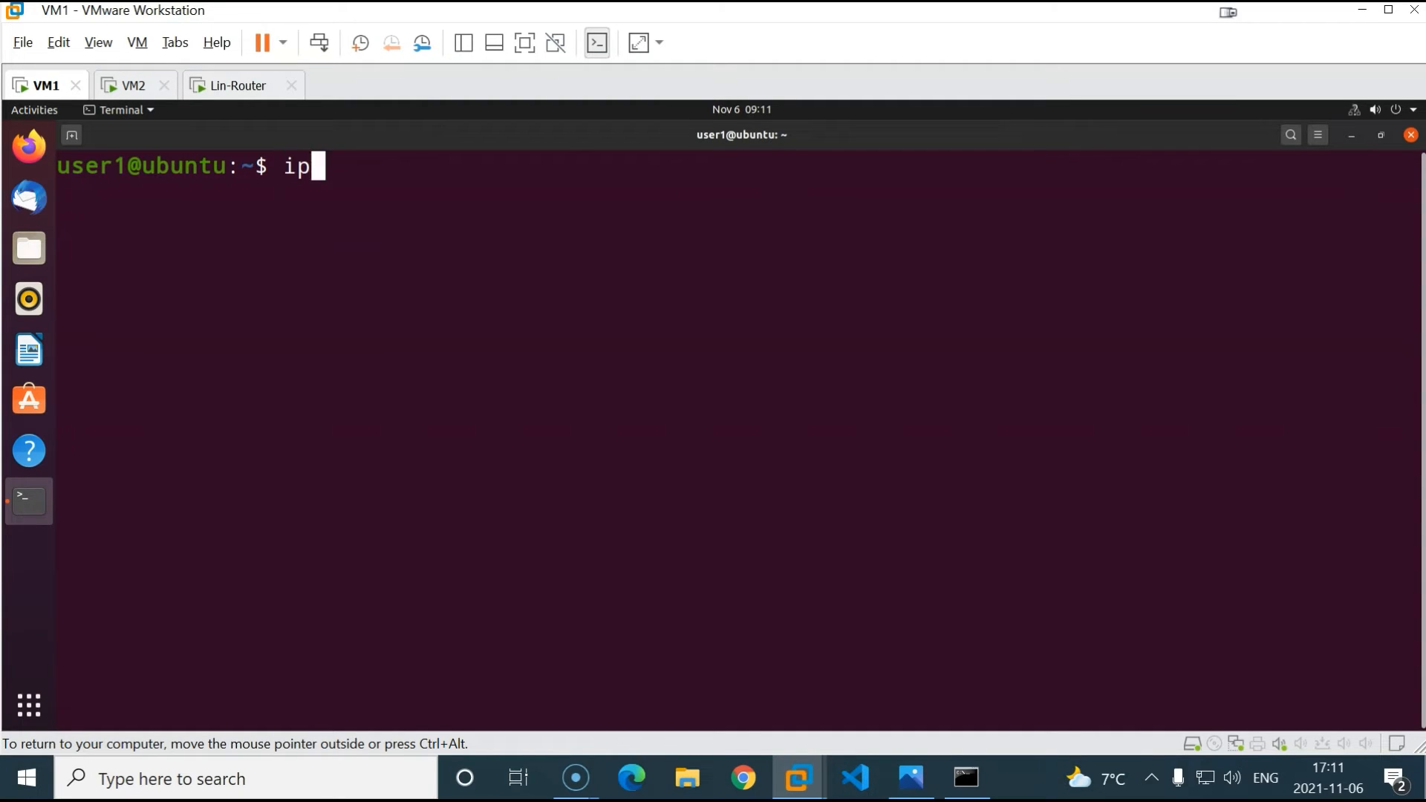
type("addr")
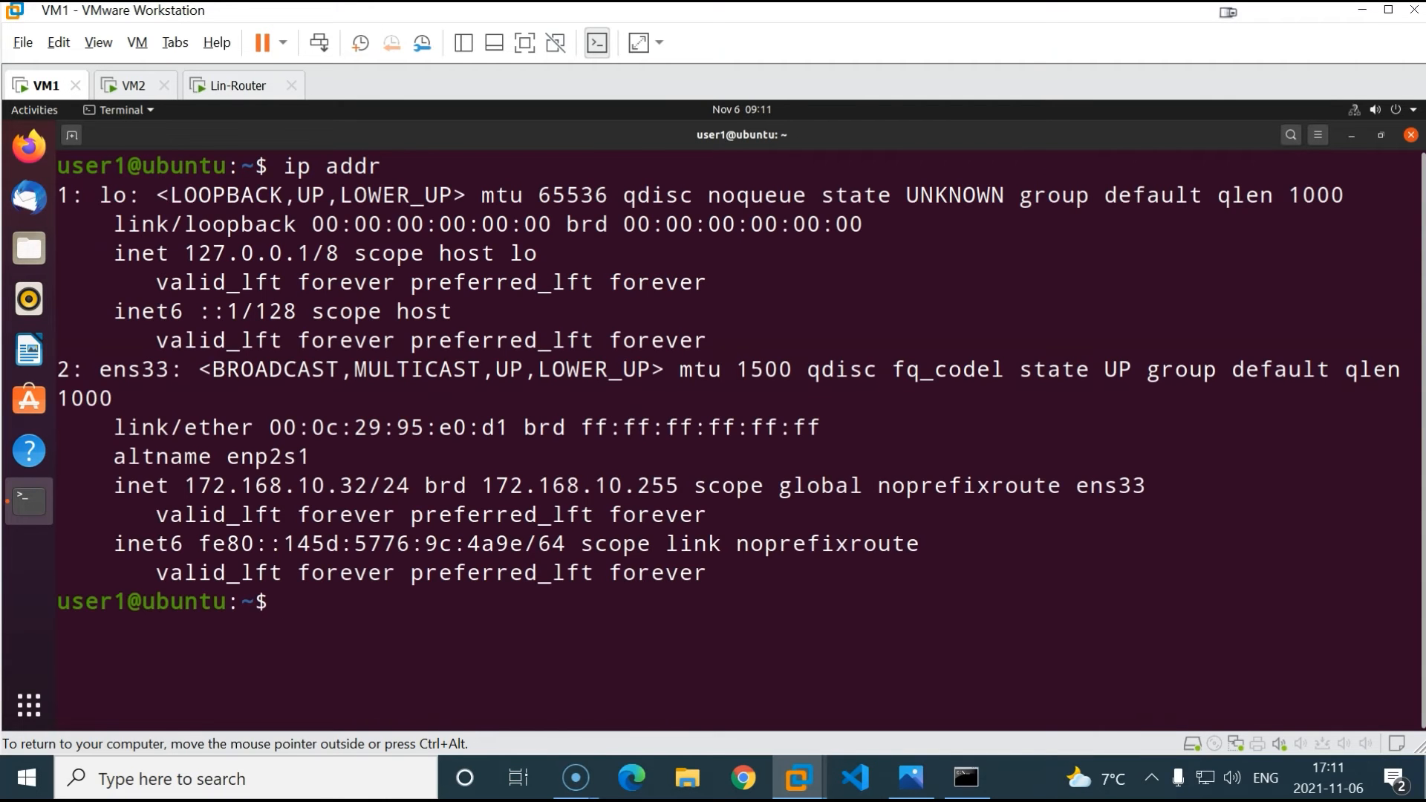
mouse_move(341, 487)
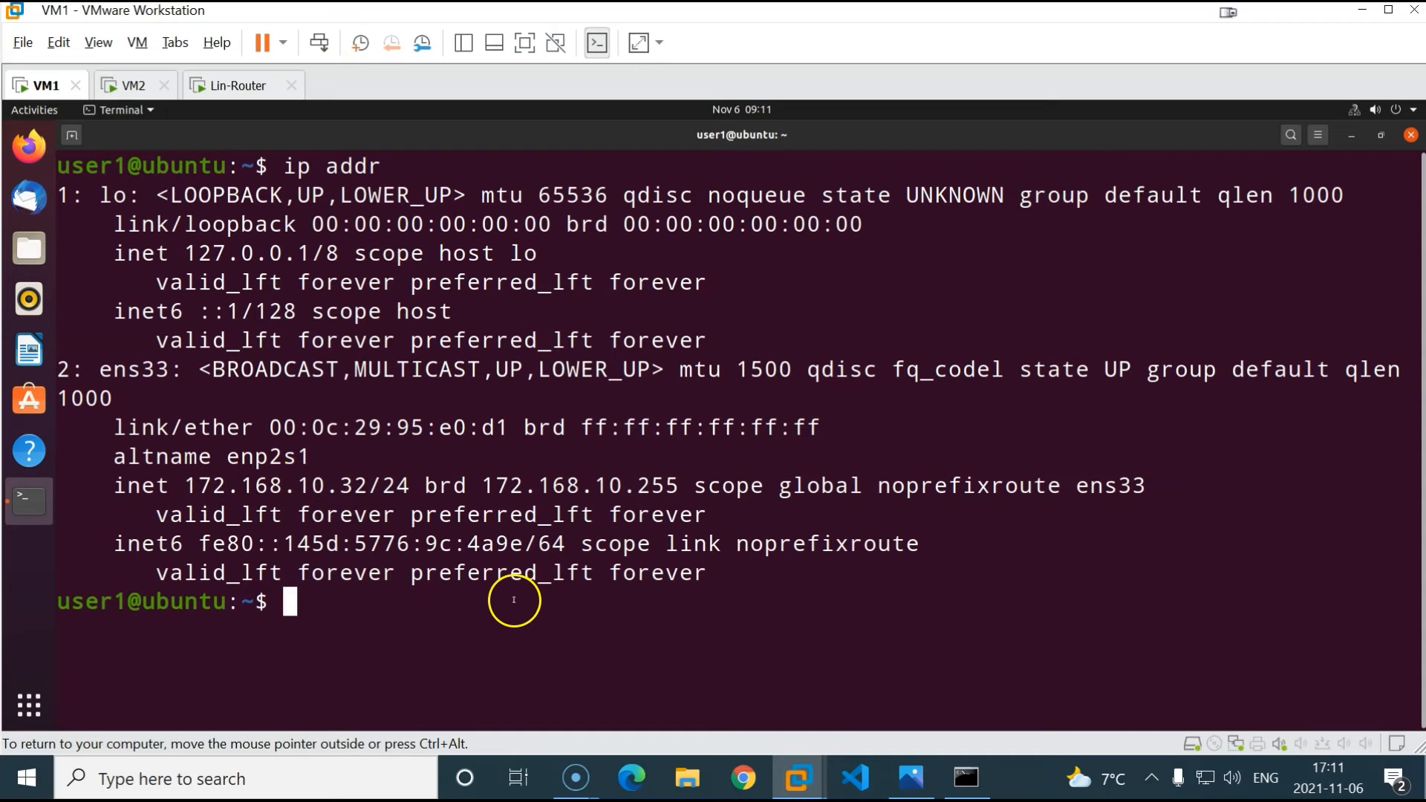
type("ping")
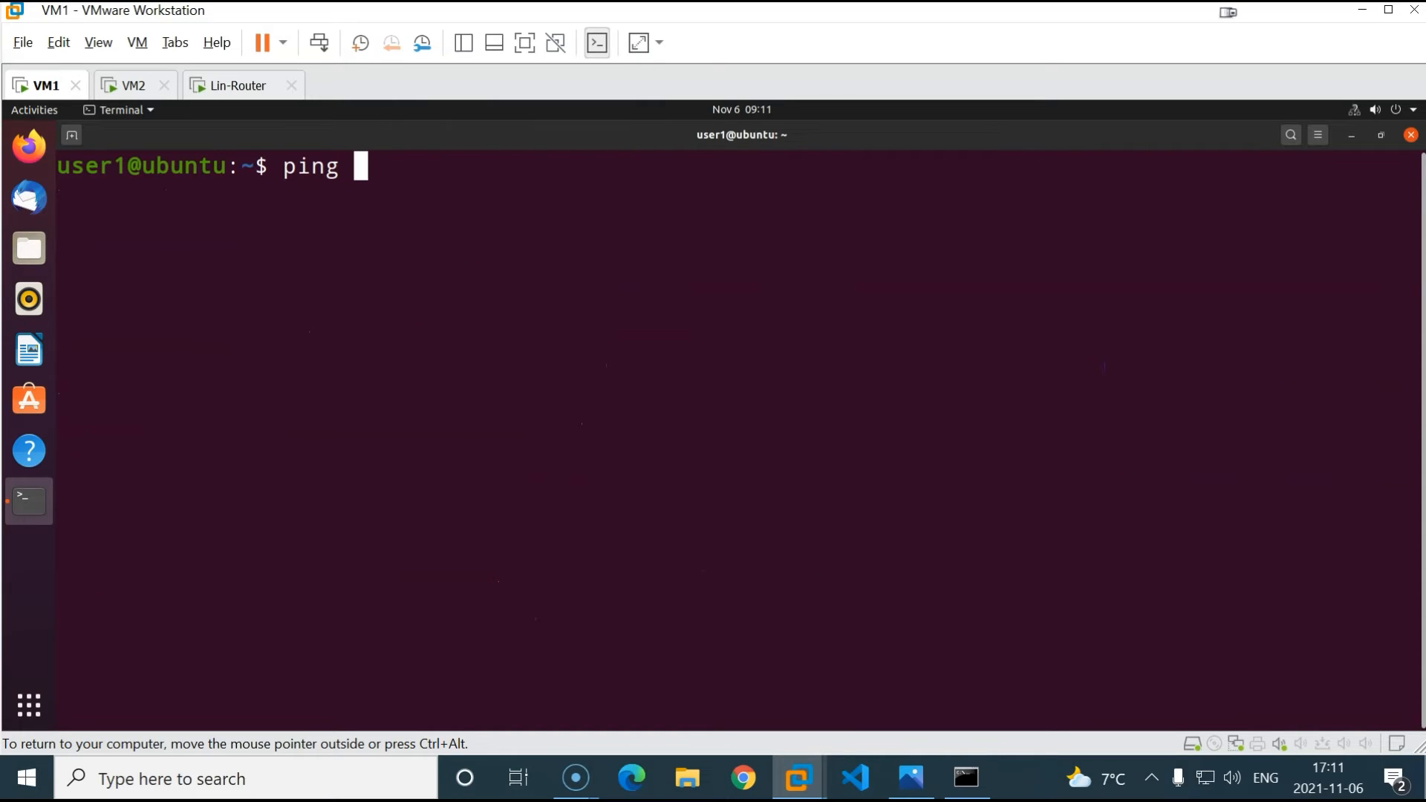
type("19")
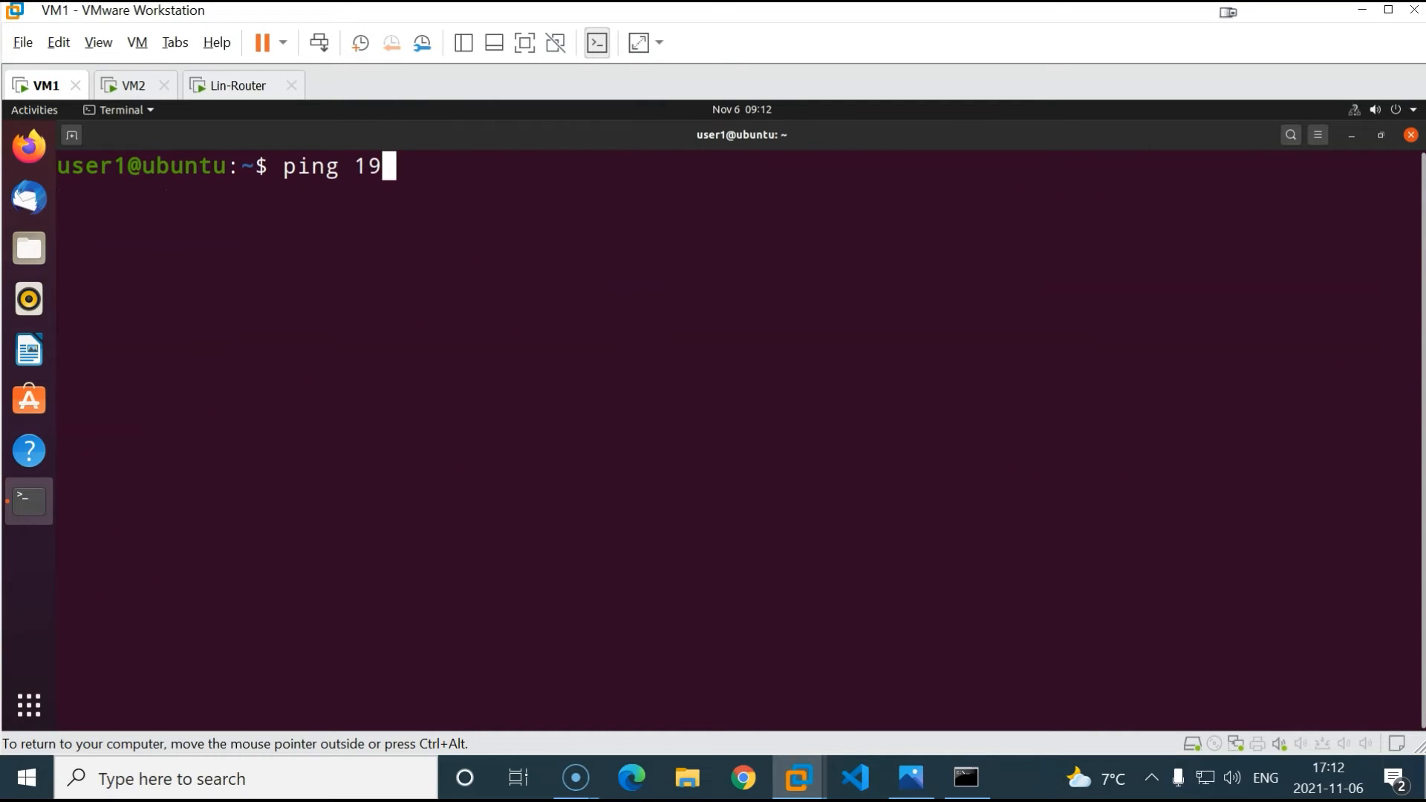
type("2.168")
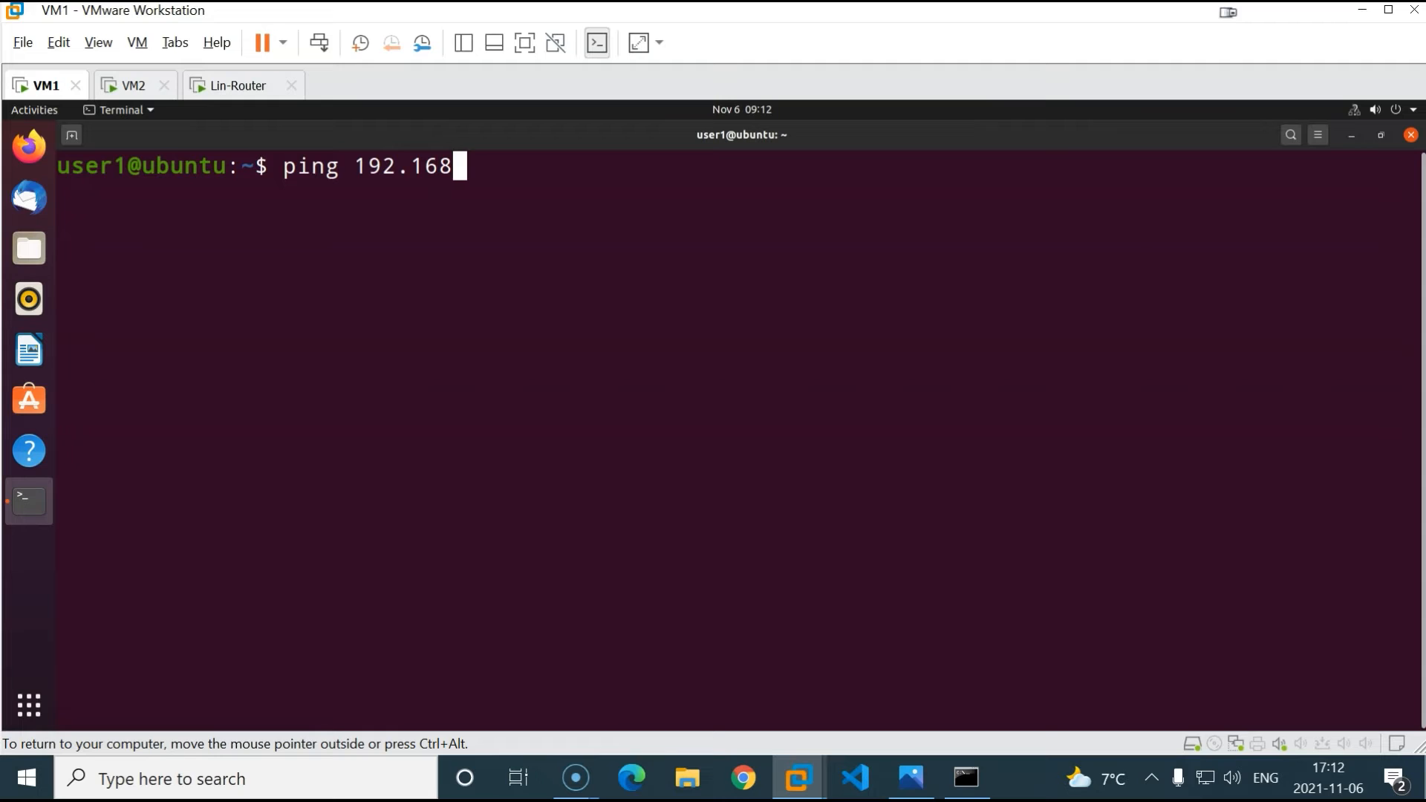
type(".10.")
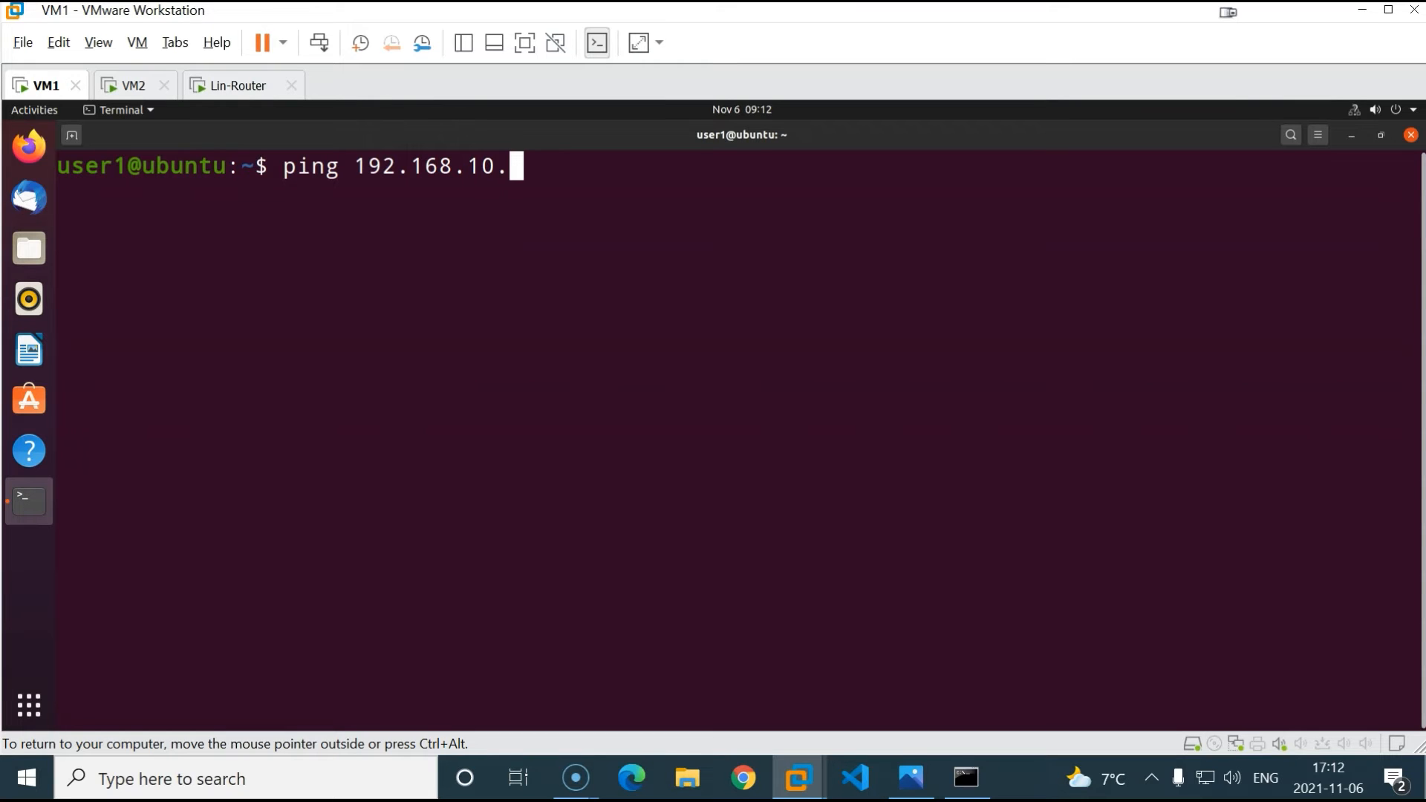
type("32")
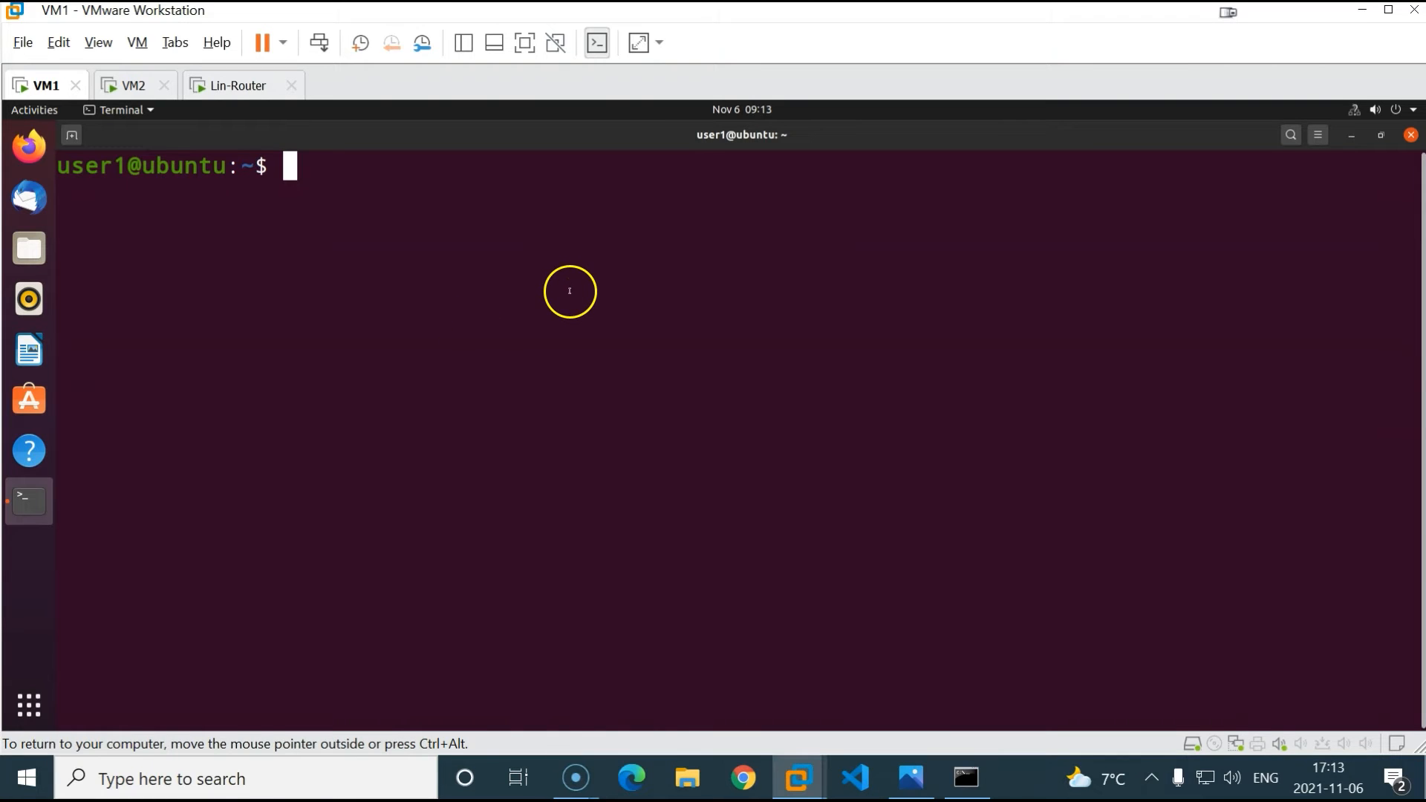
Run ping 8.8.8.8 in VM1's terminal
type("ping 8.8.8.8")
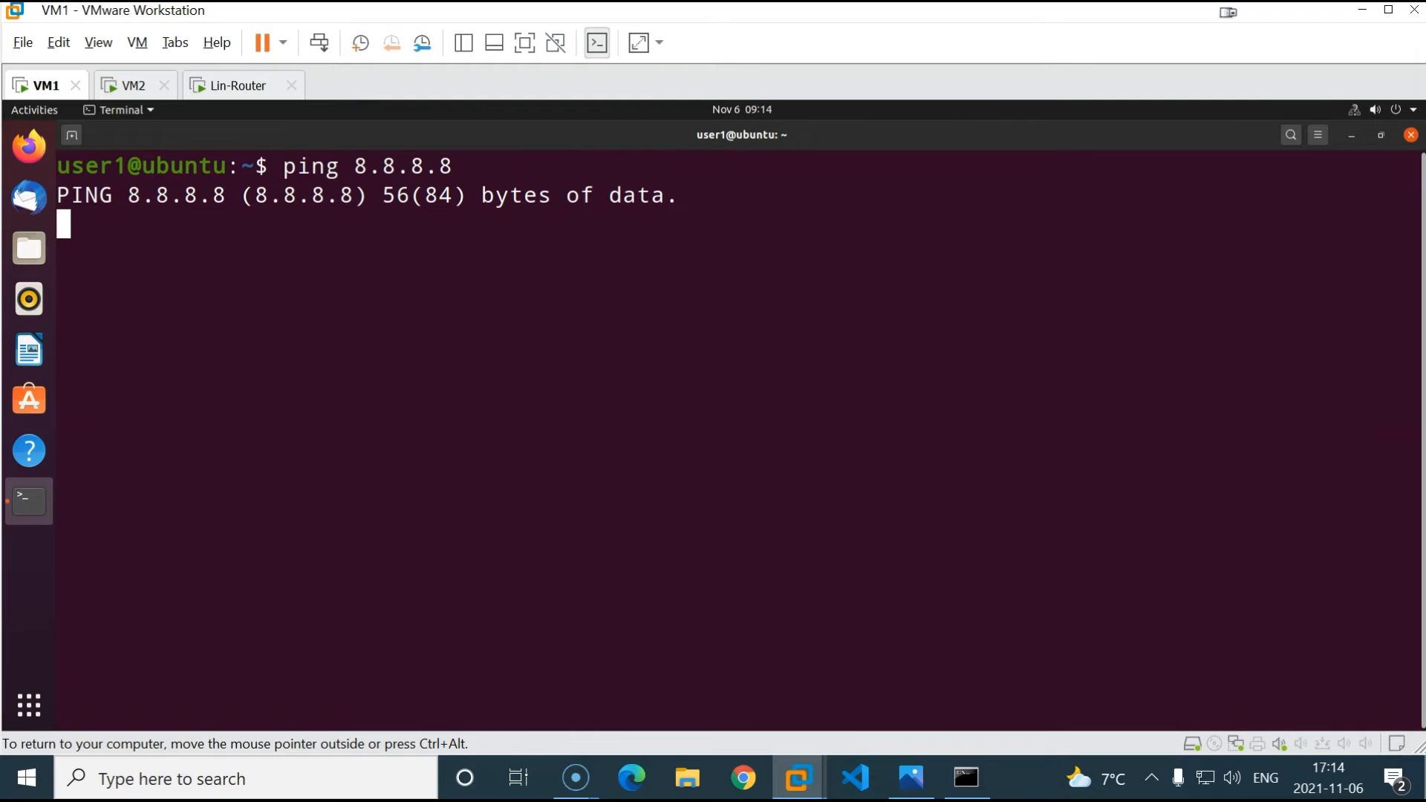
left_click(965, 777)
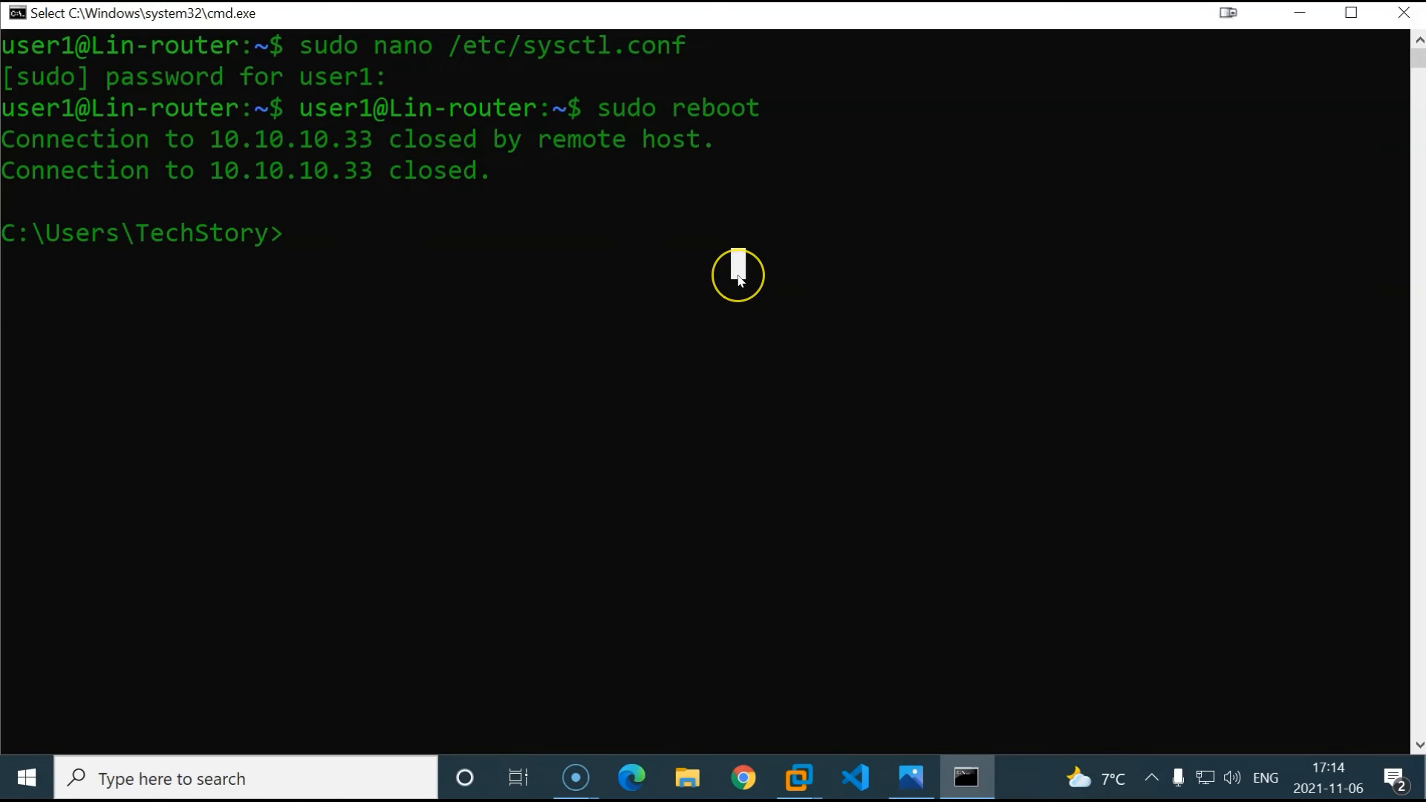
type("ssh user1@10.10.10.33")
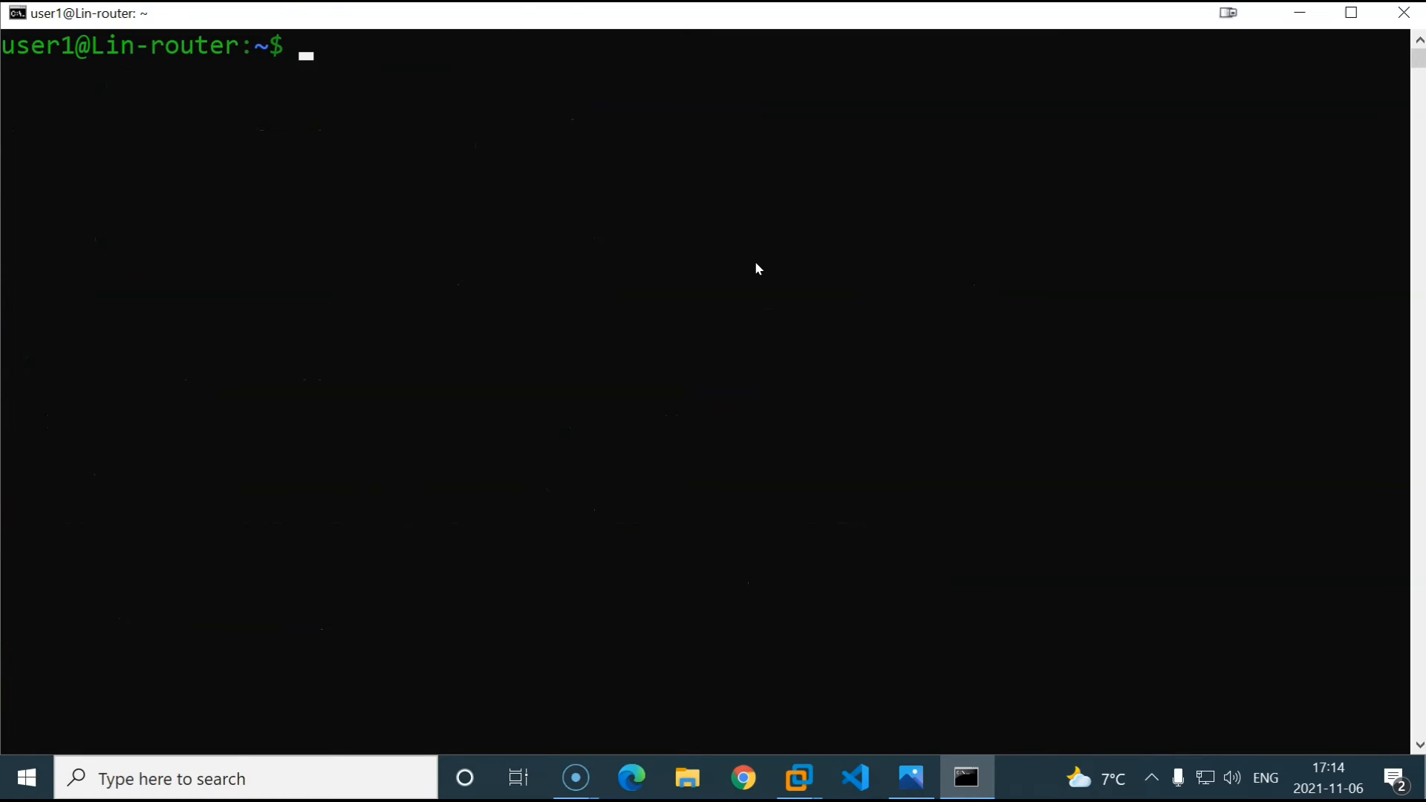
type("sudo")
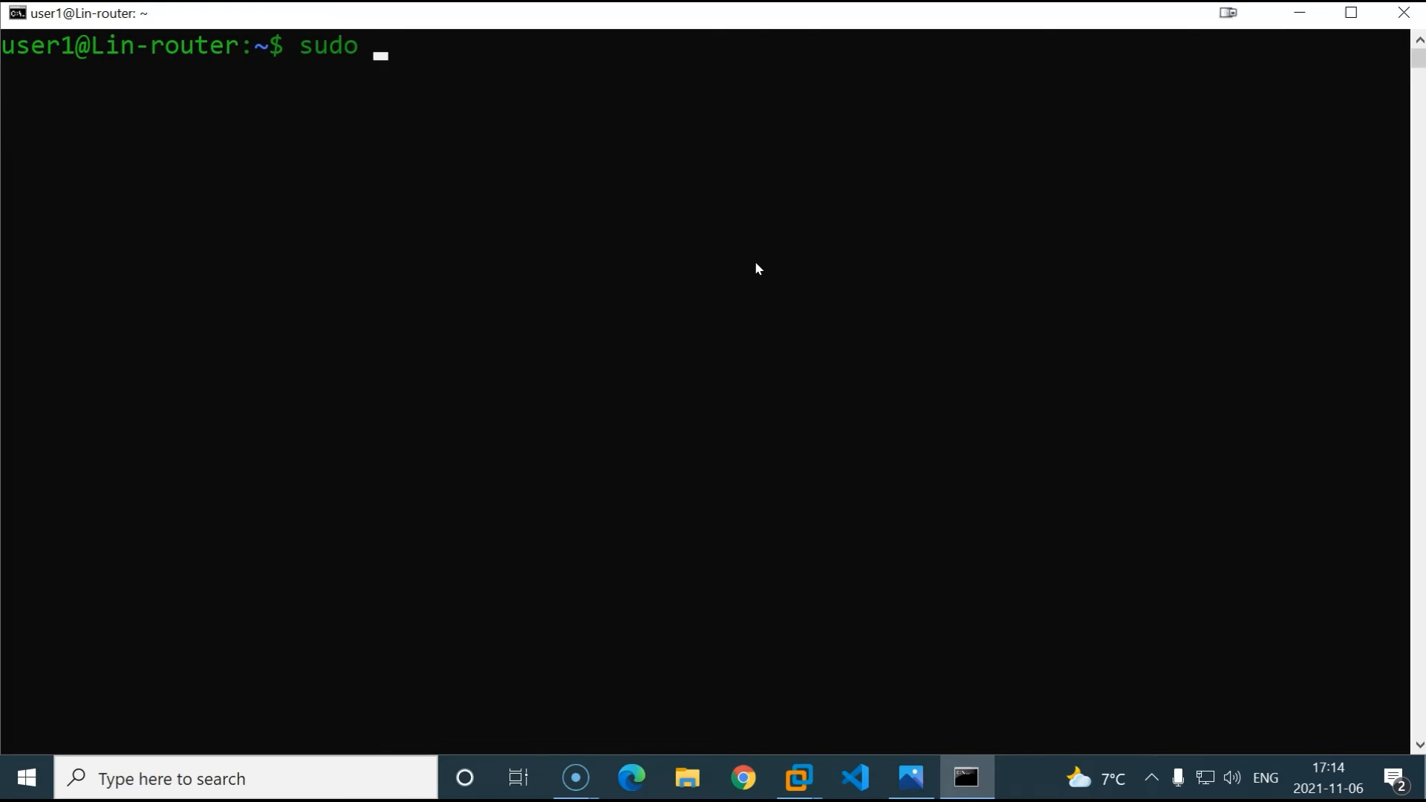
type("iptables -t")
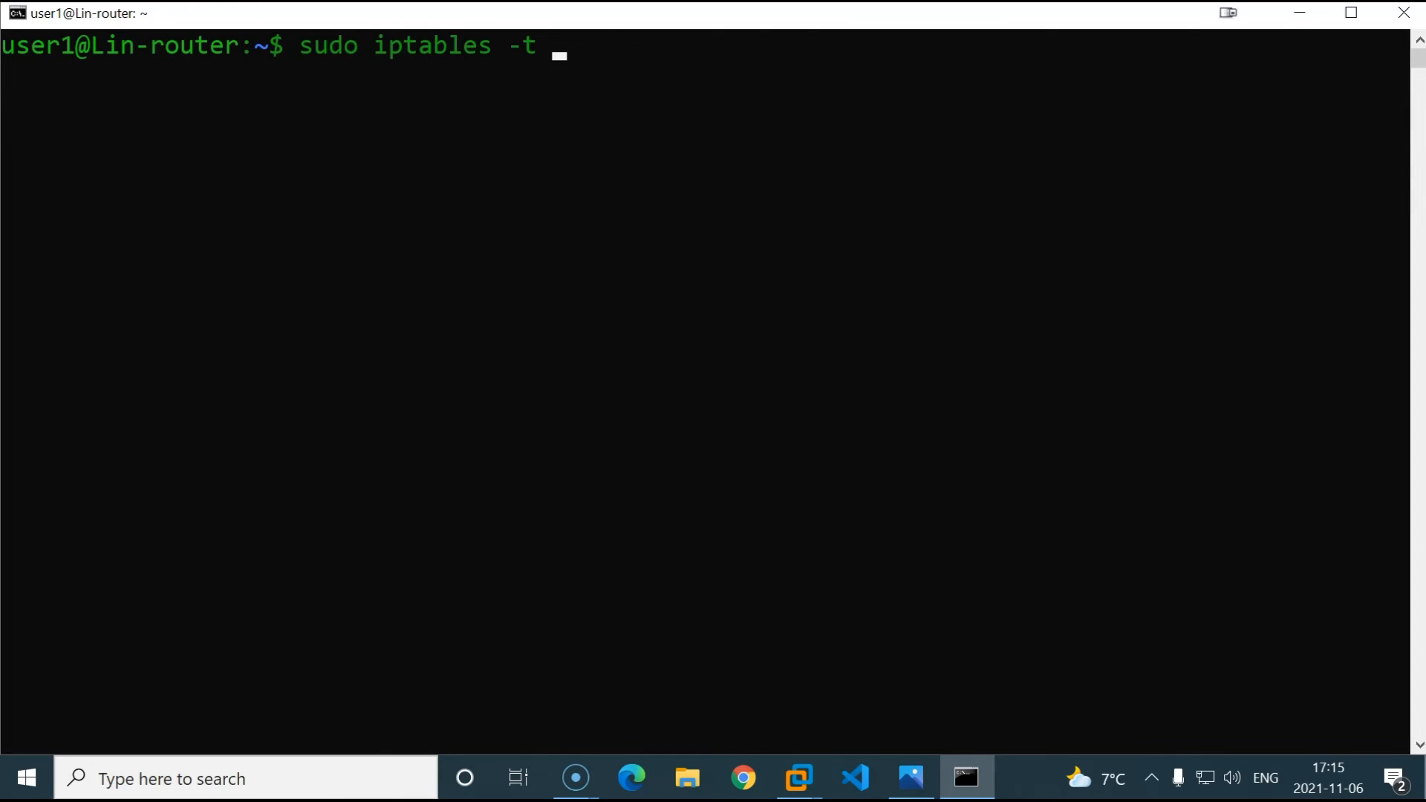
type("nat -")
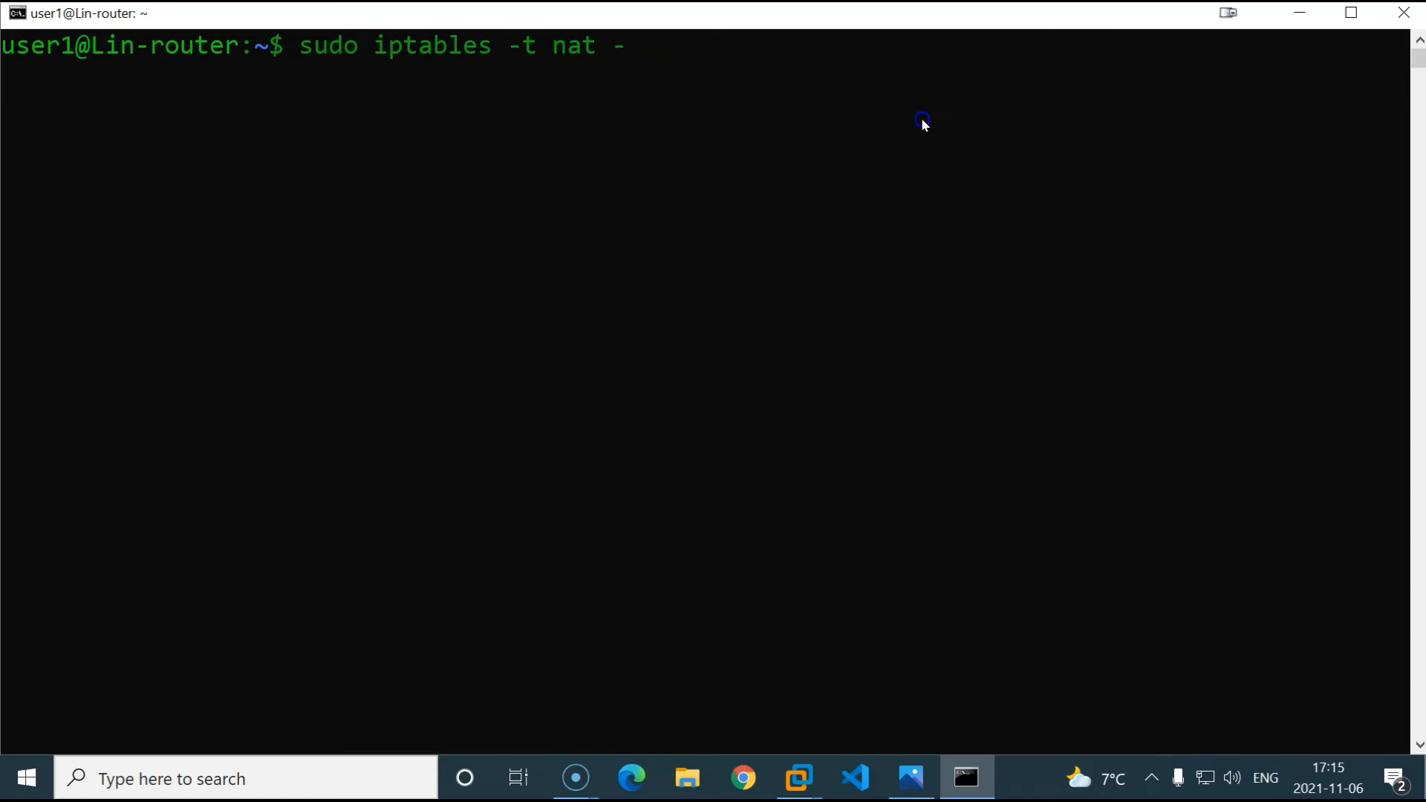
type("A POSTROUT")
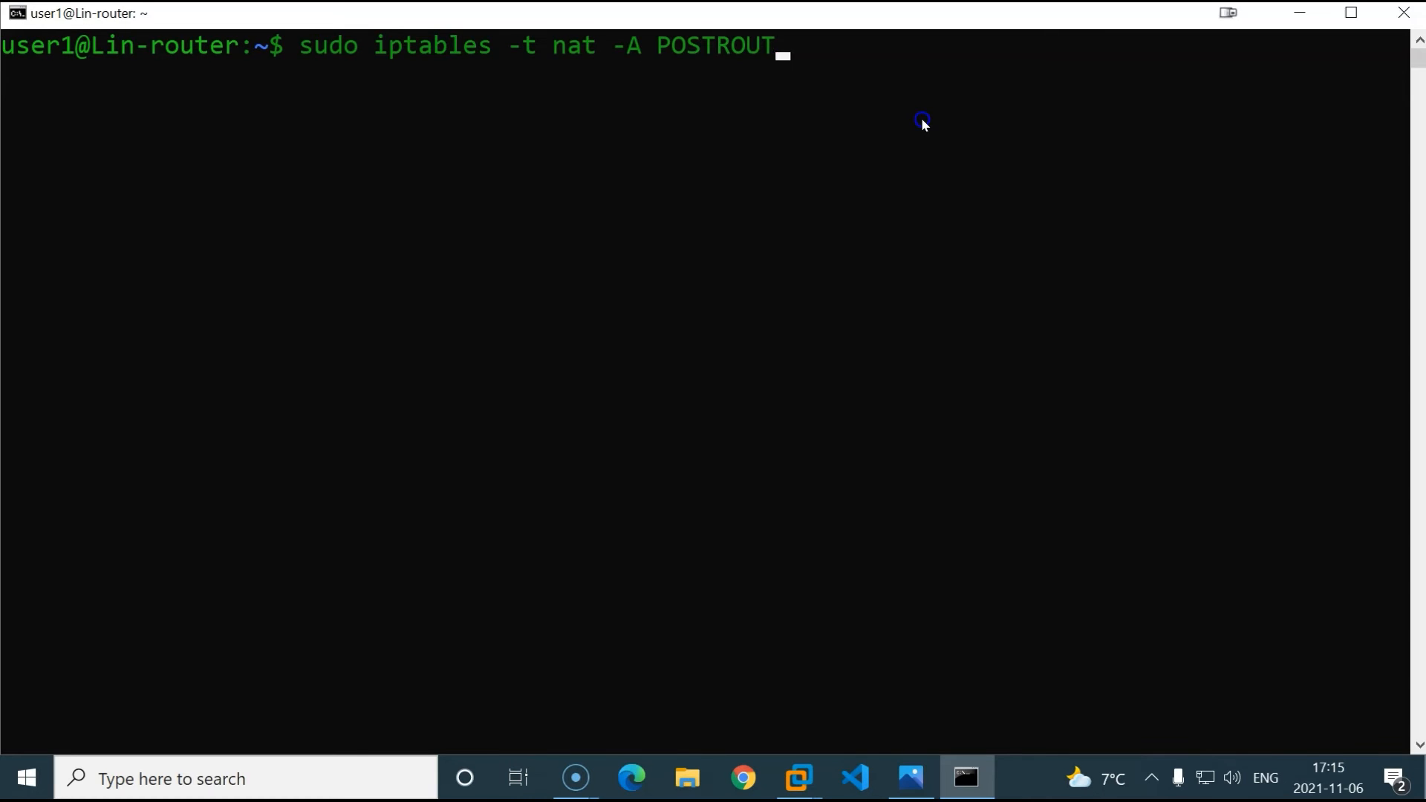
type("ING -o")
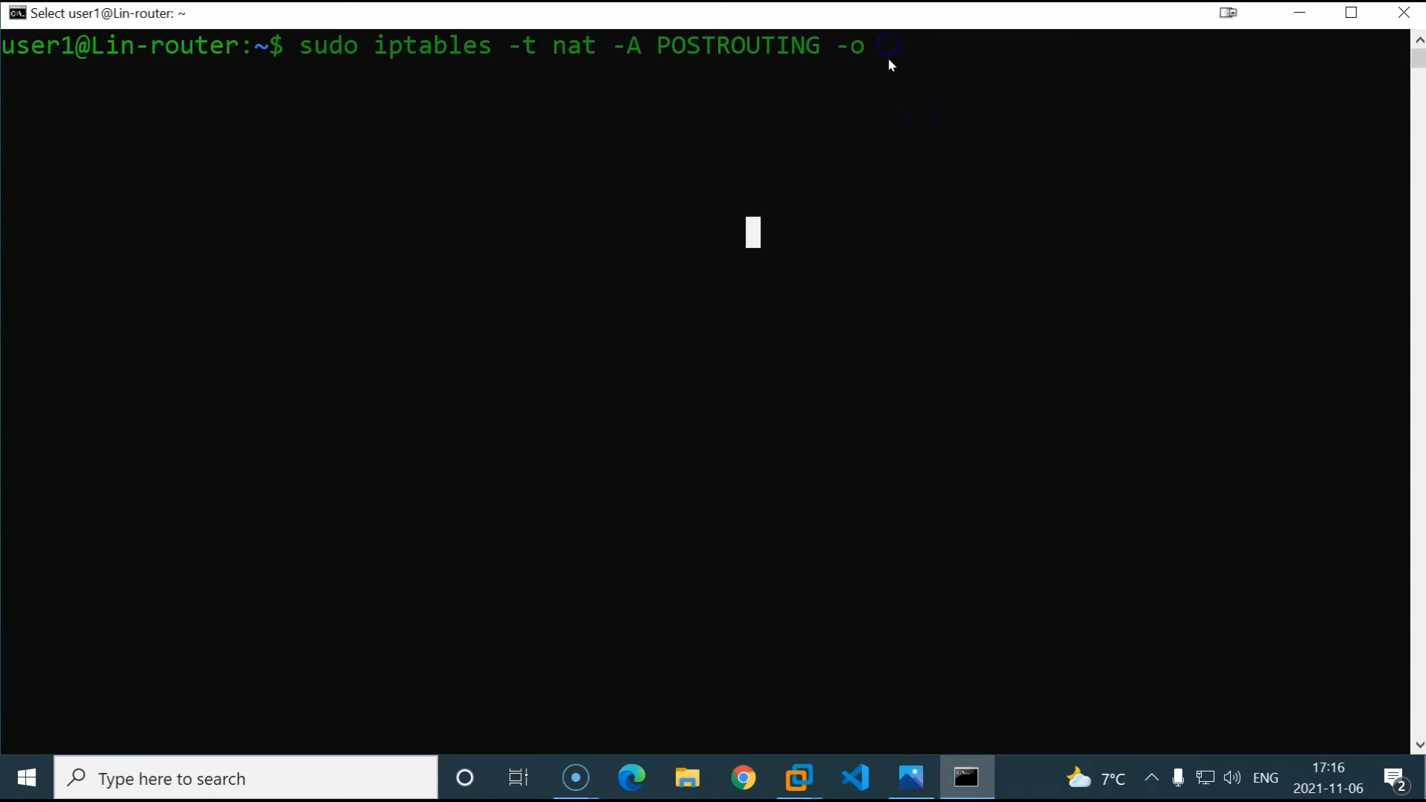
type("ens")
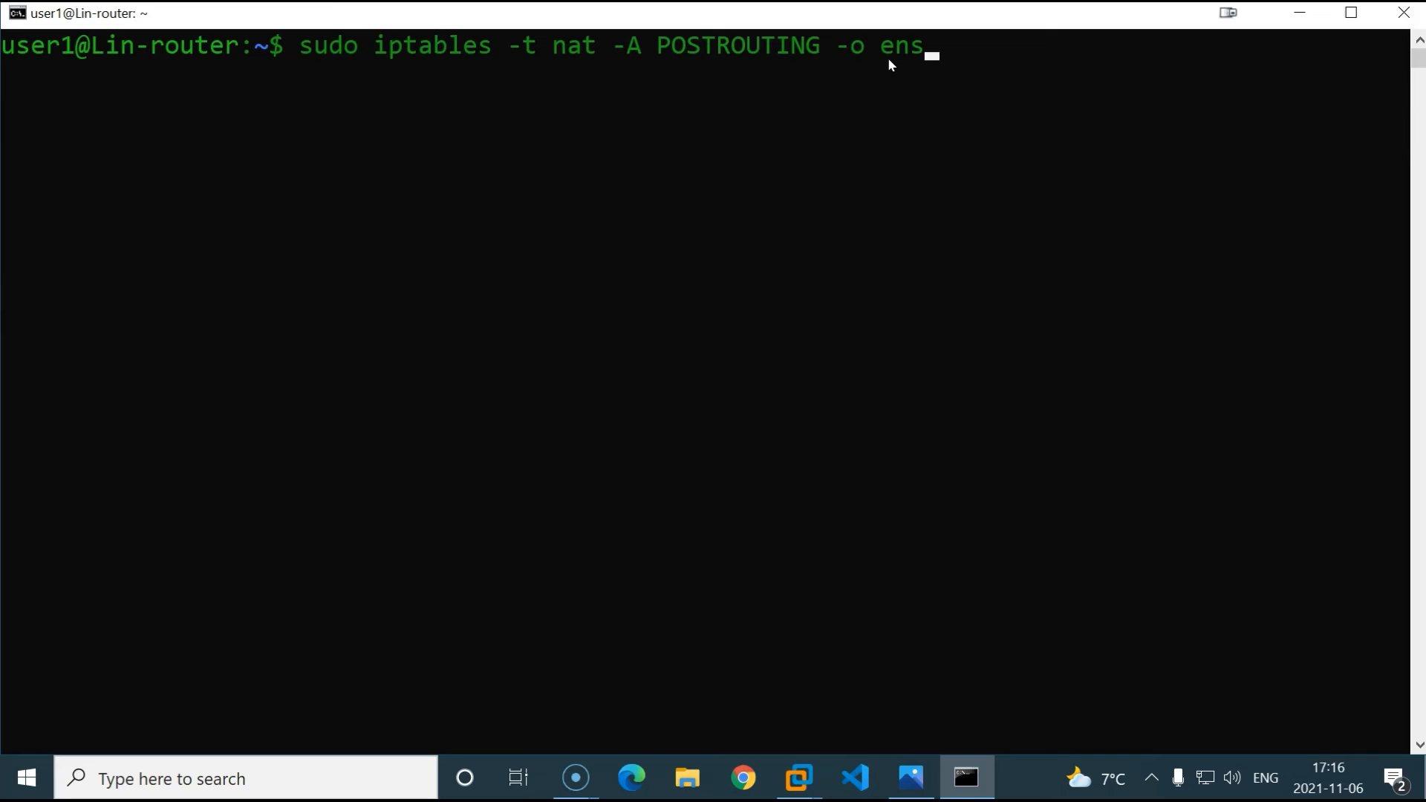
type("38")
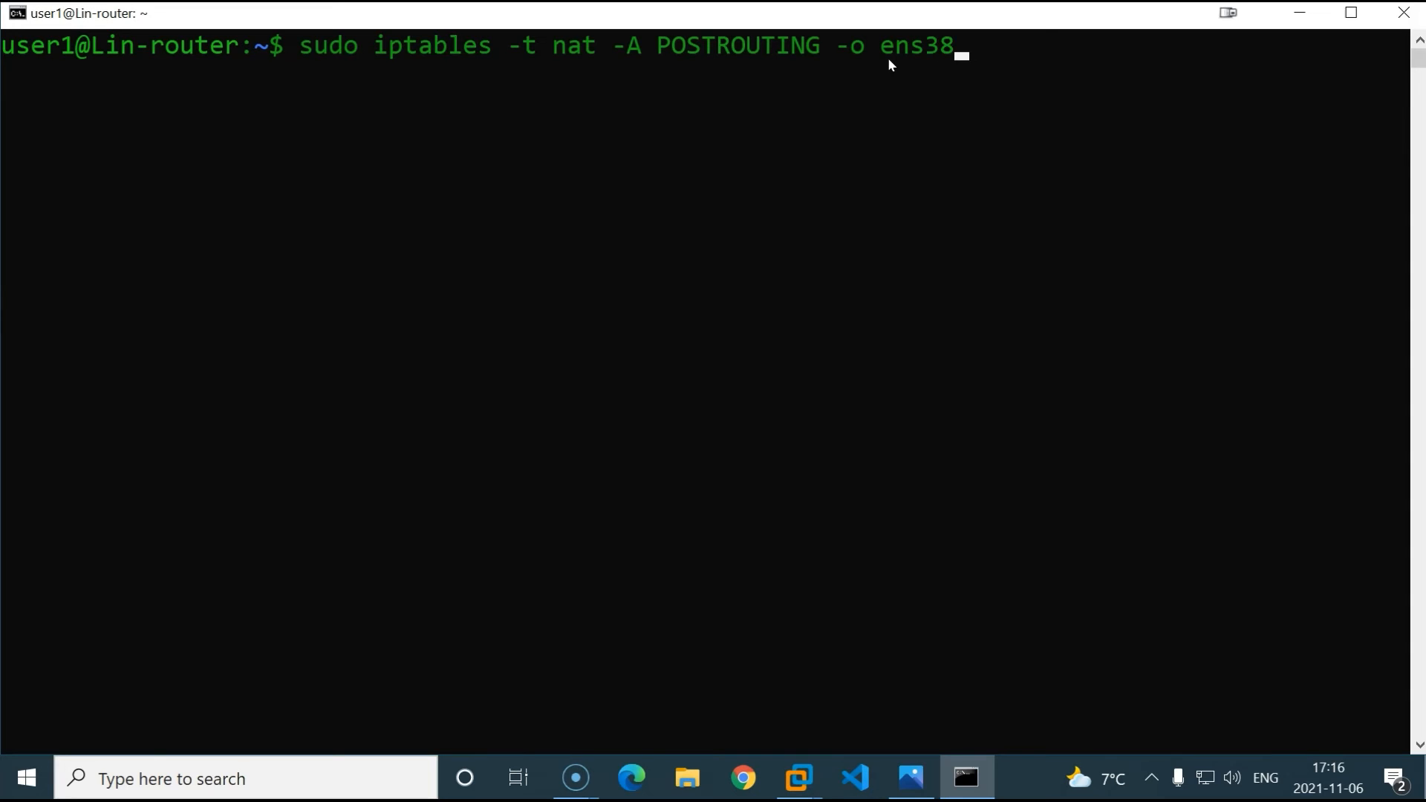
type("-")
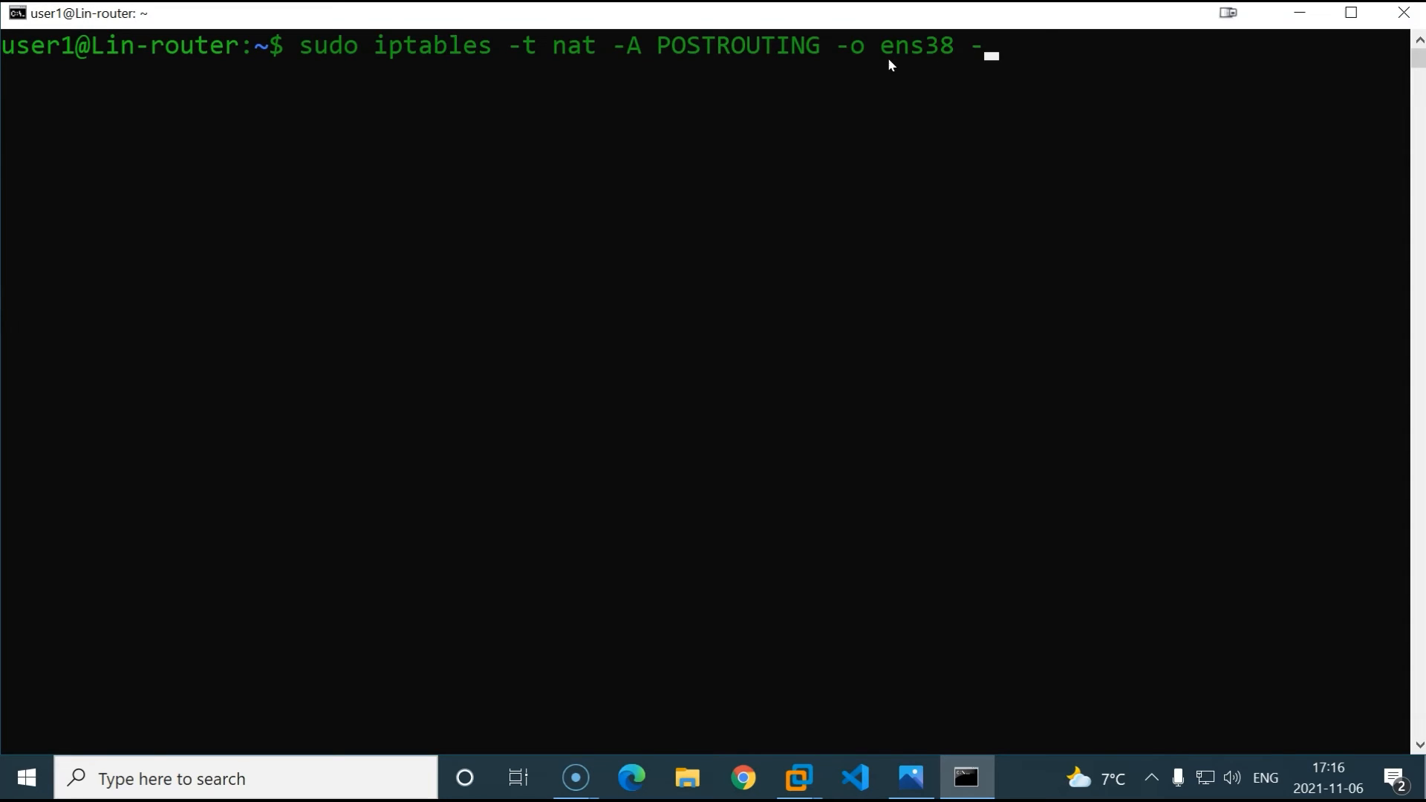
type("j MASQUERAD")
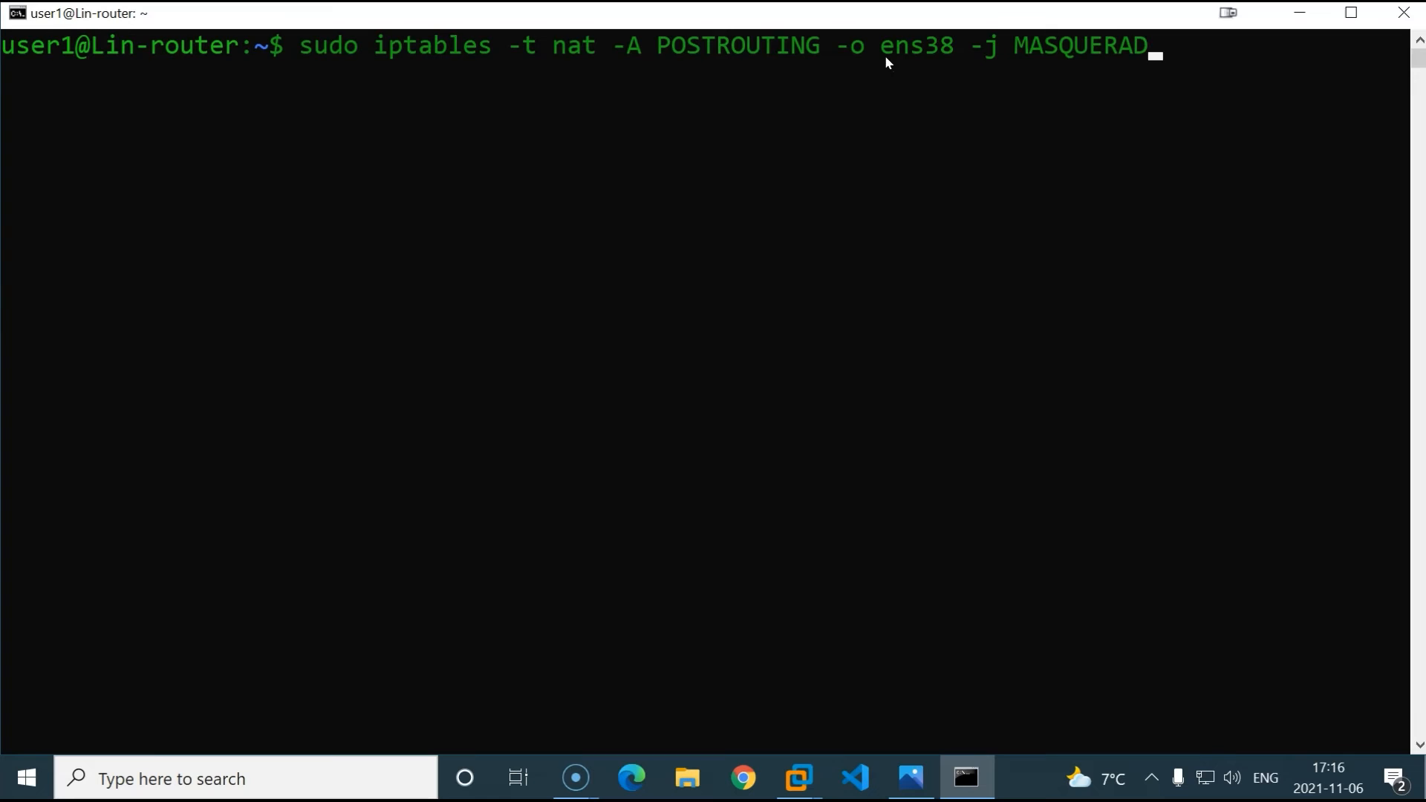
type("E")
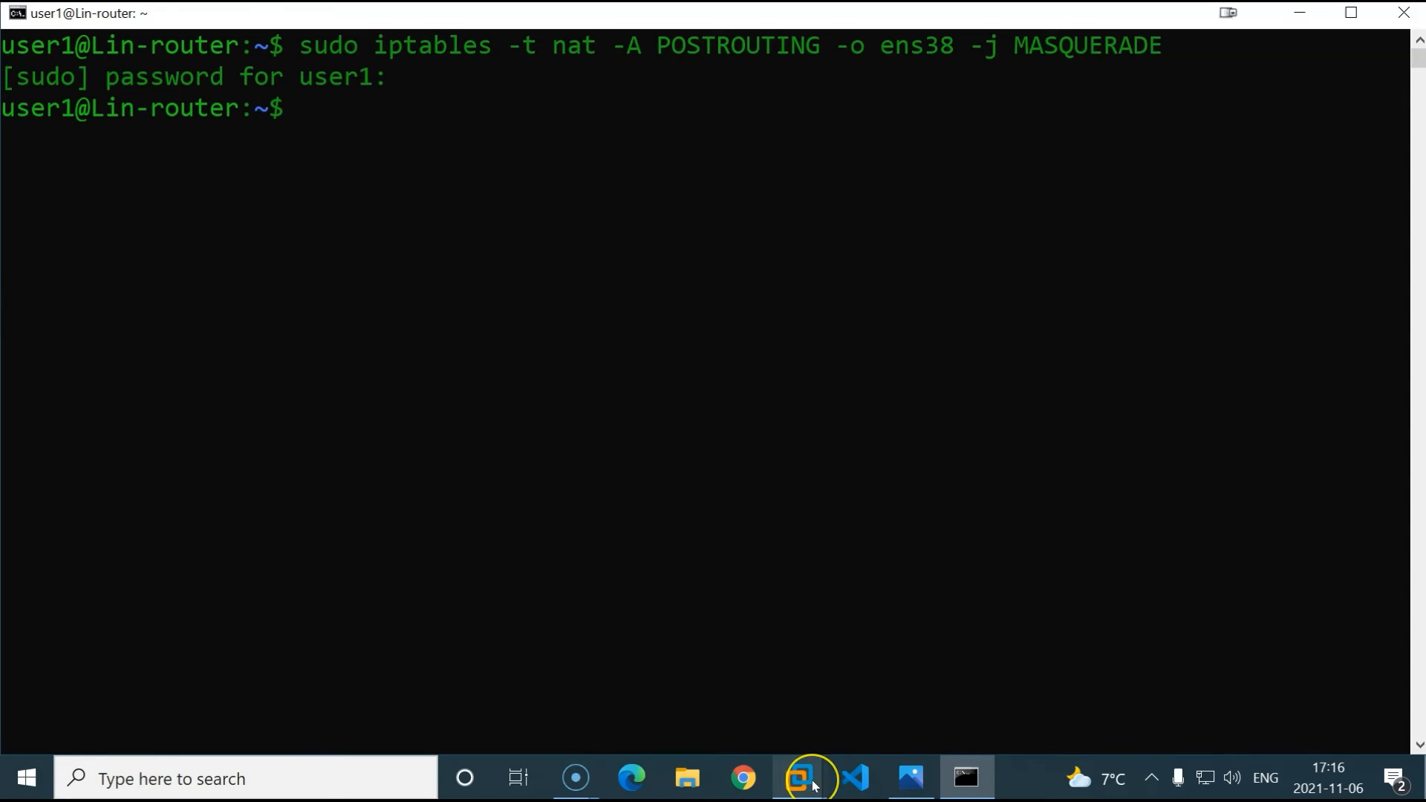
Clear VM1's terminal, ping 8.8.8.8, and stop it showing 0% packet loss
left_click(797, 778)
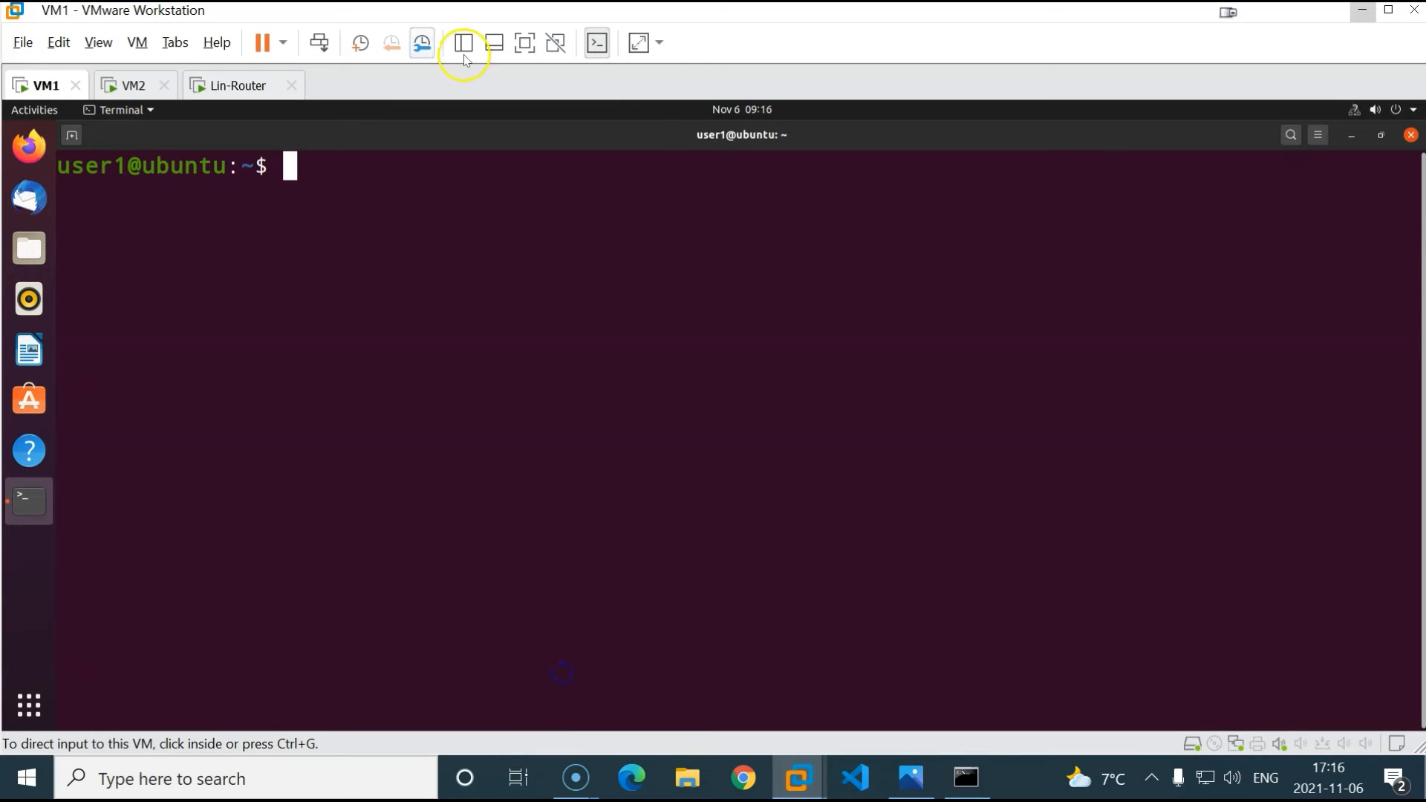
type("clear")
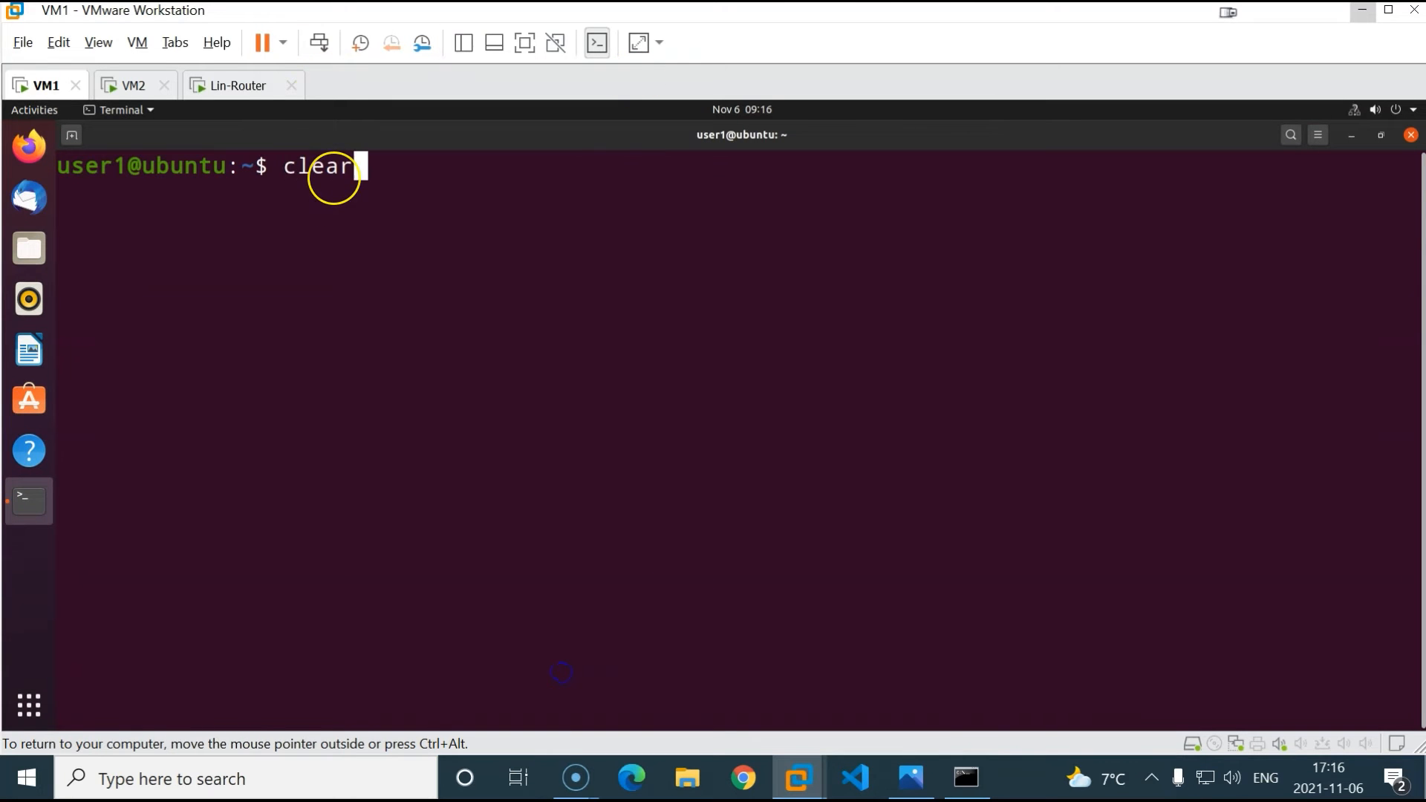
type("ping 8.8.8.8")
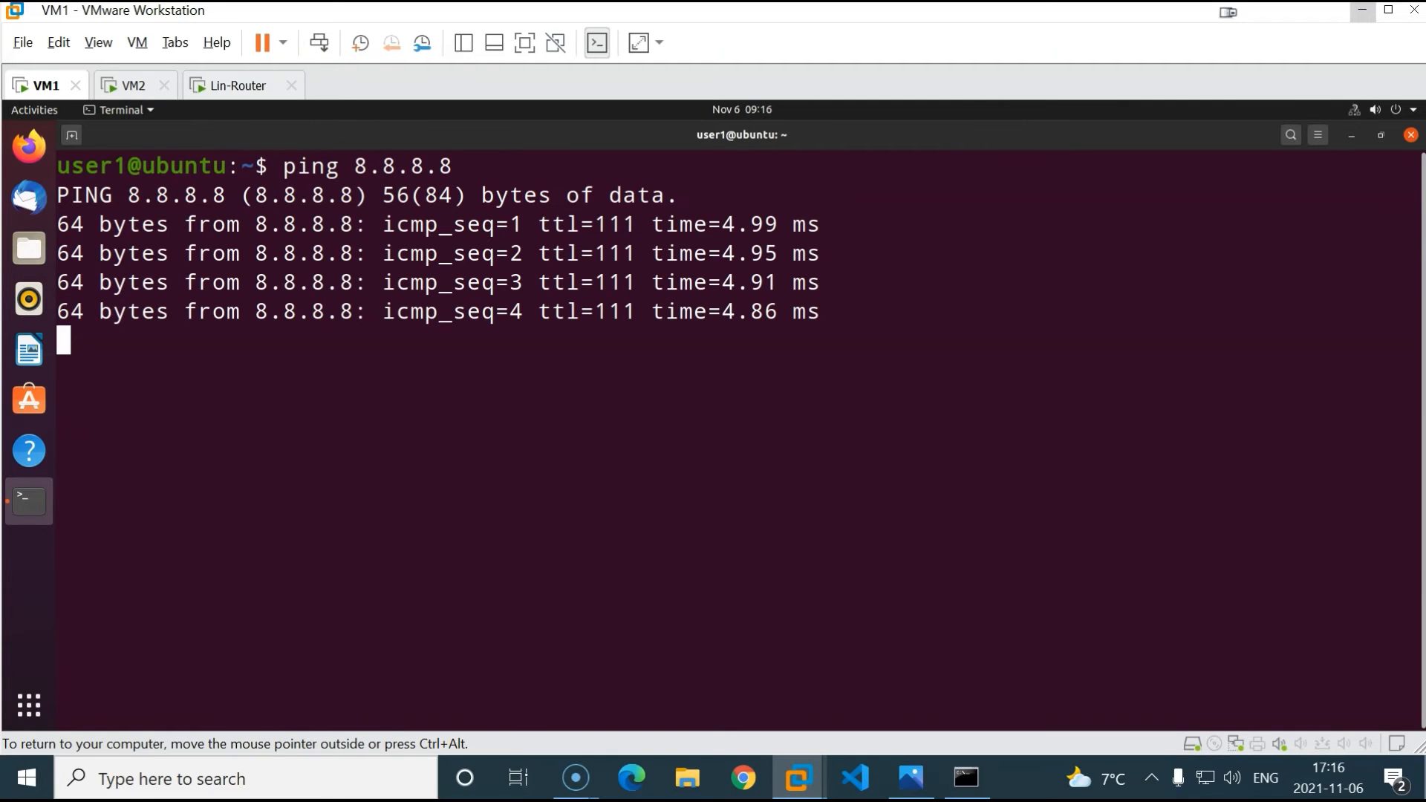
key("ctrl+c")
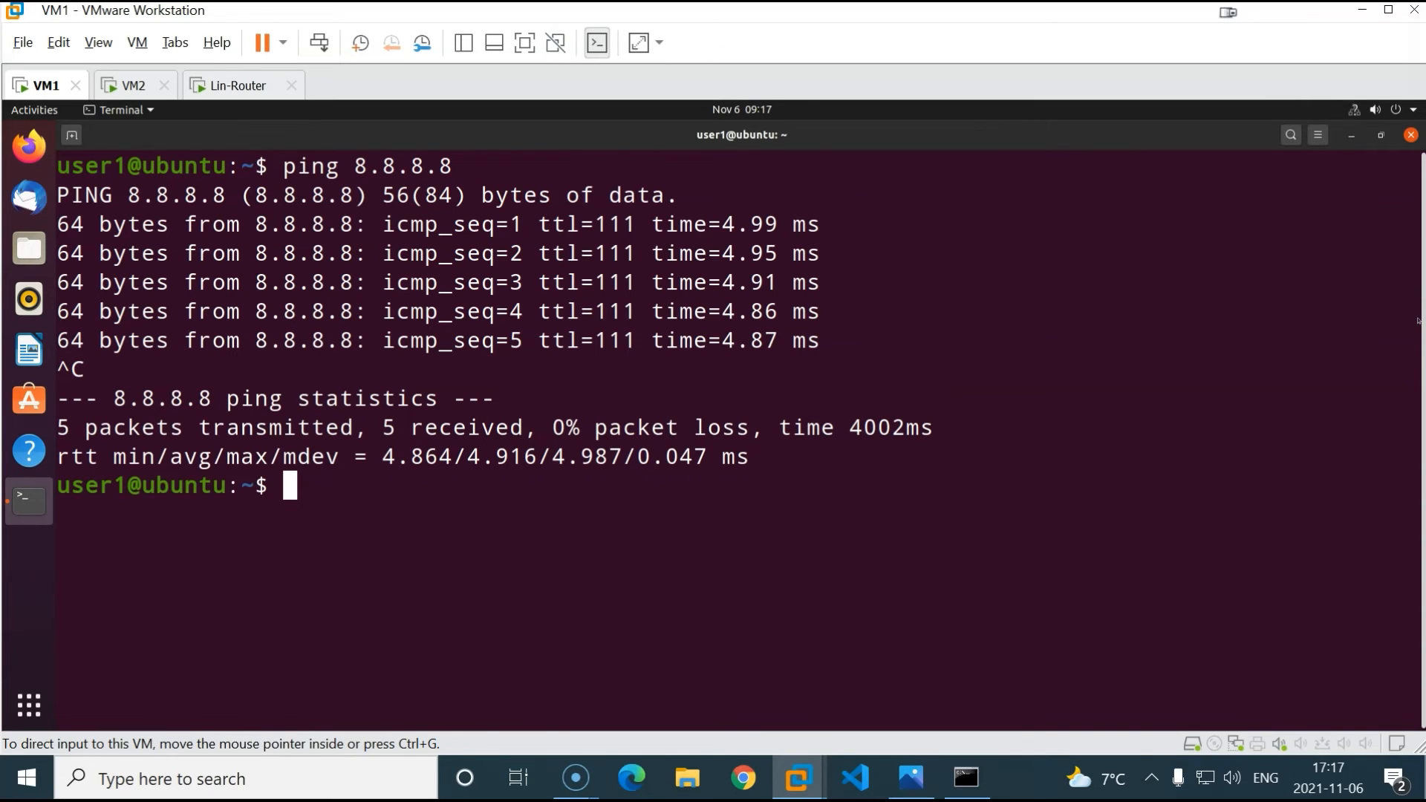
On the router session, apt install iptables-persistent and accept saving the current IPv4 rules
left_click(964, 778)
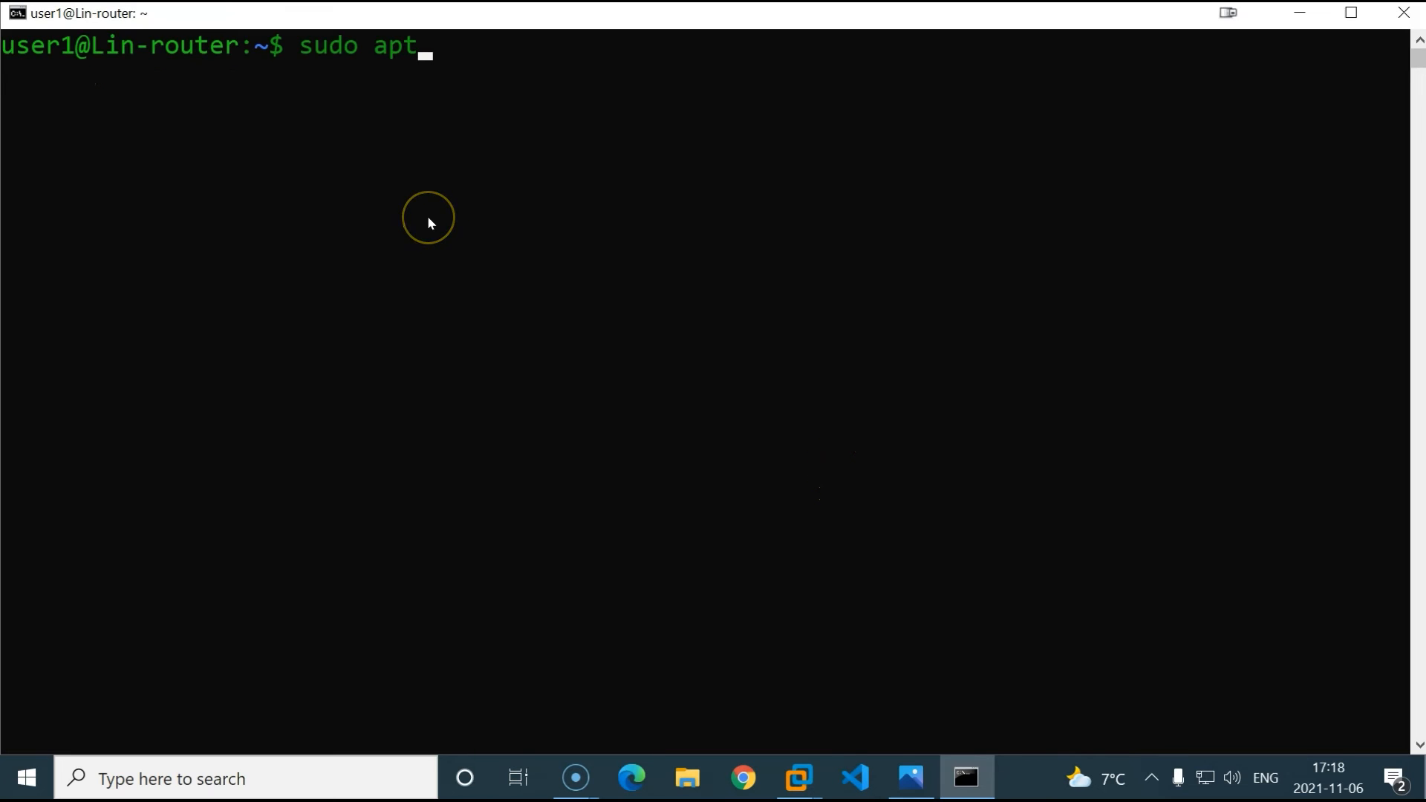
type("-y install")
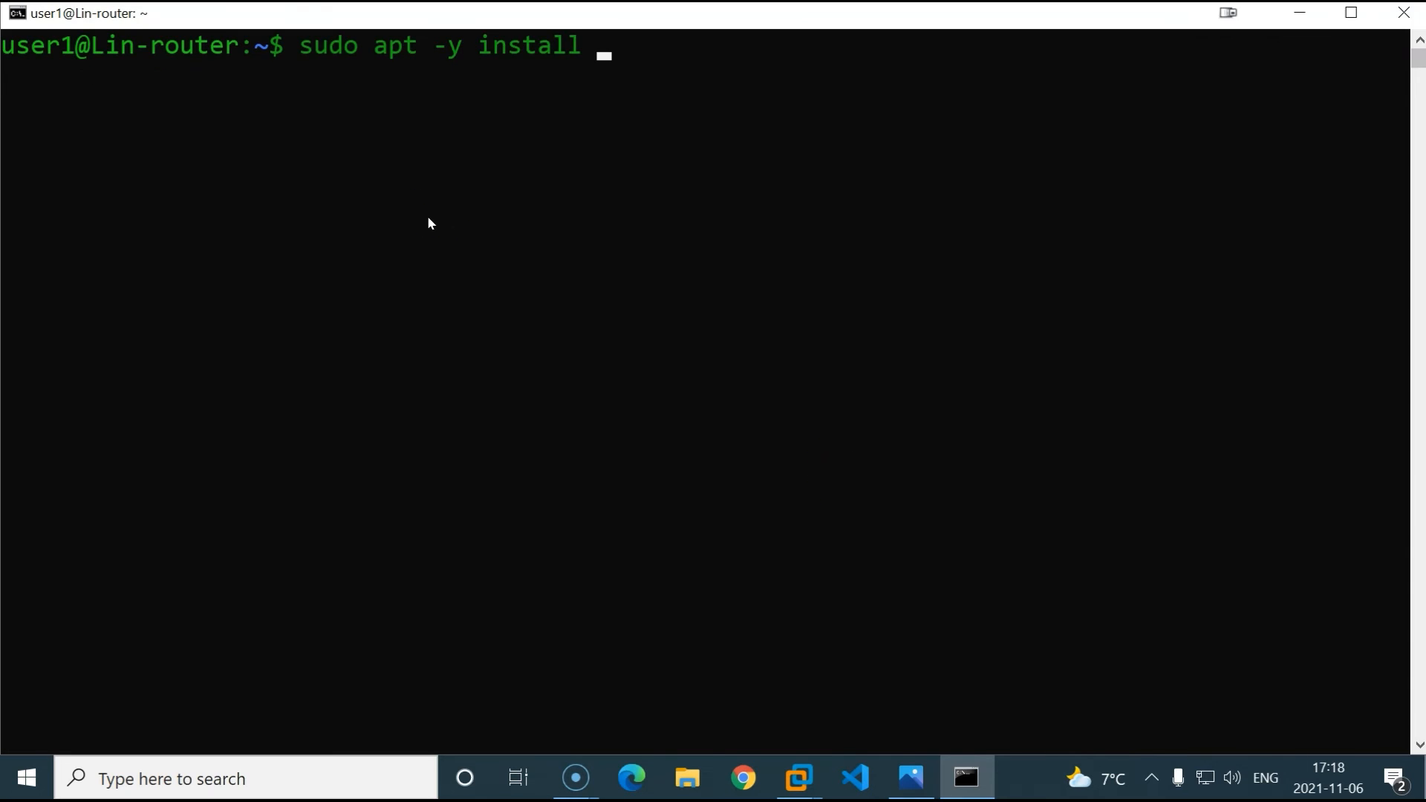
type("iptab")
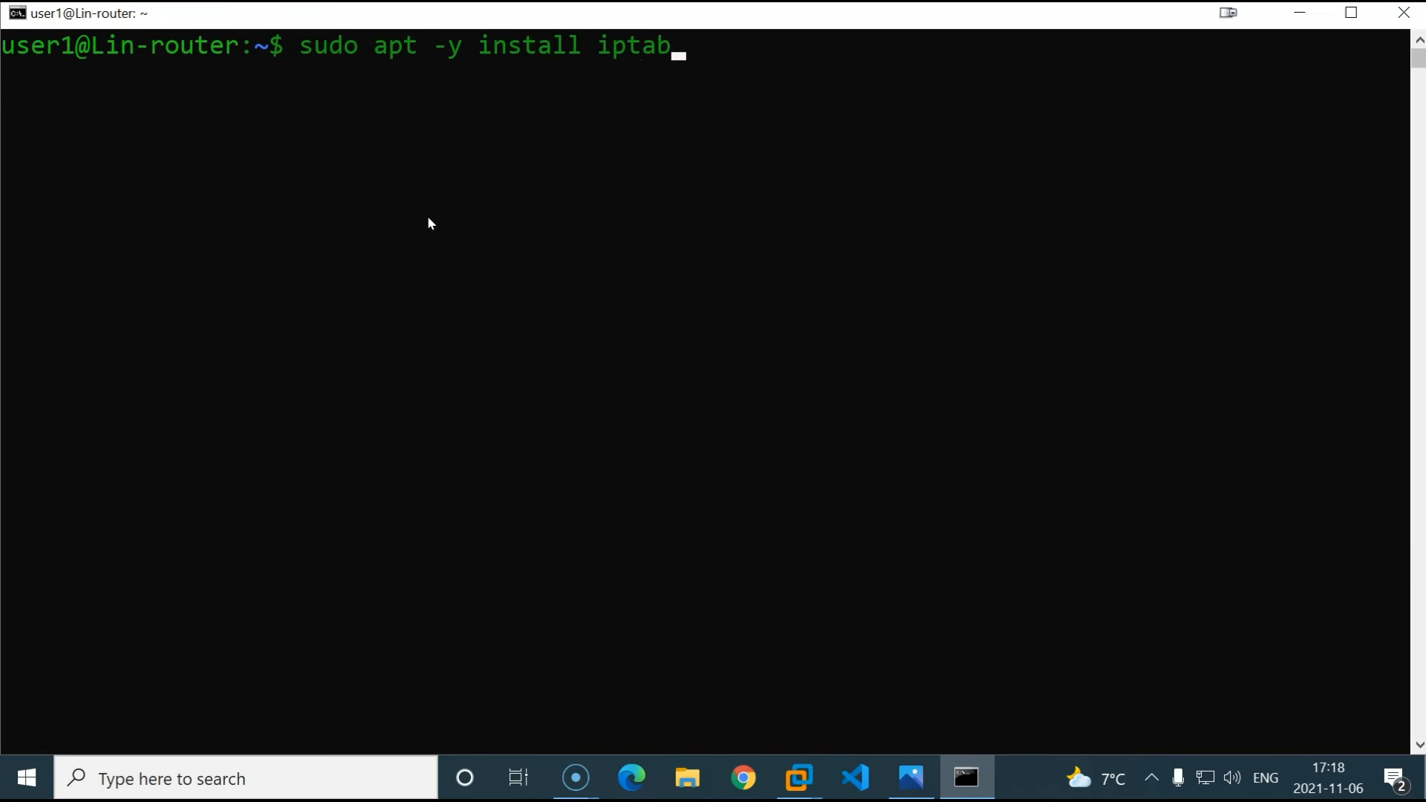
type("les-")
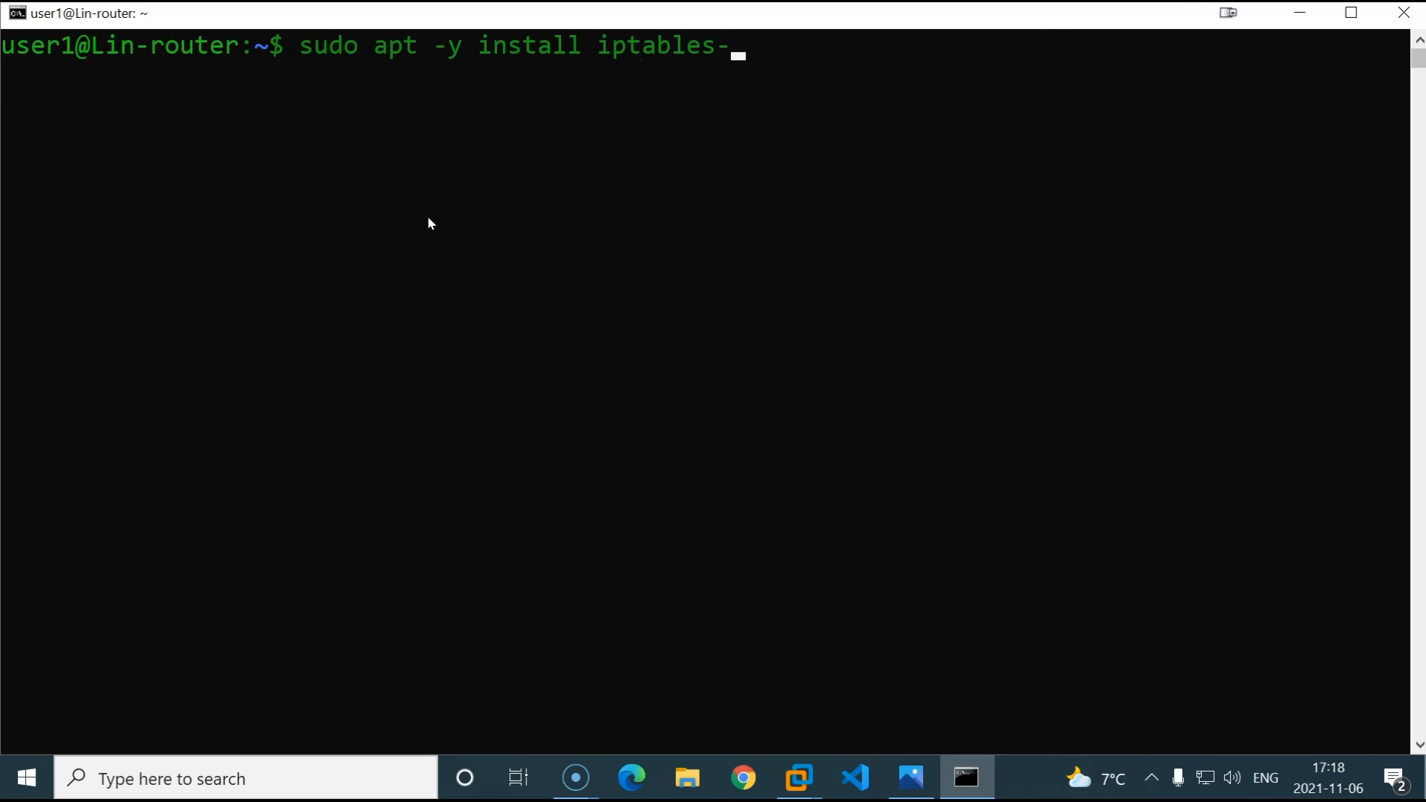
type("persistent")
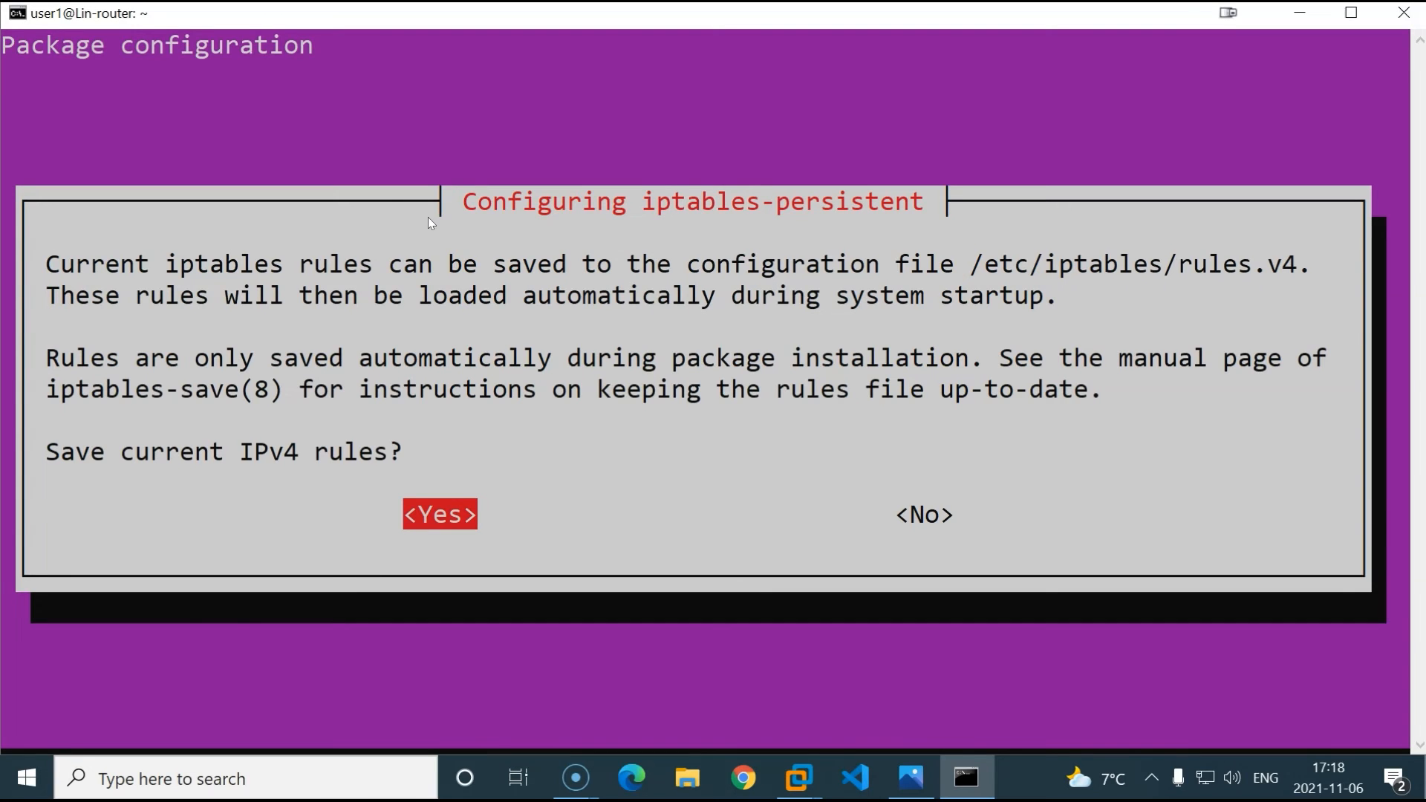
key("Enter")
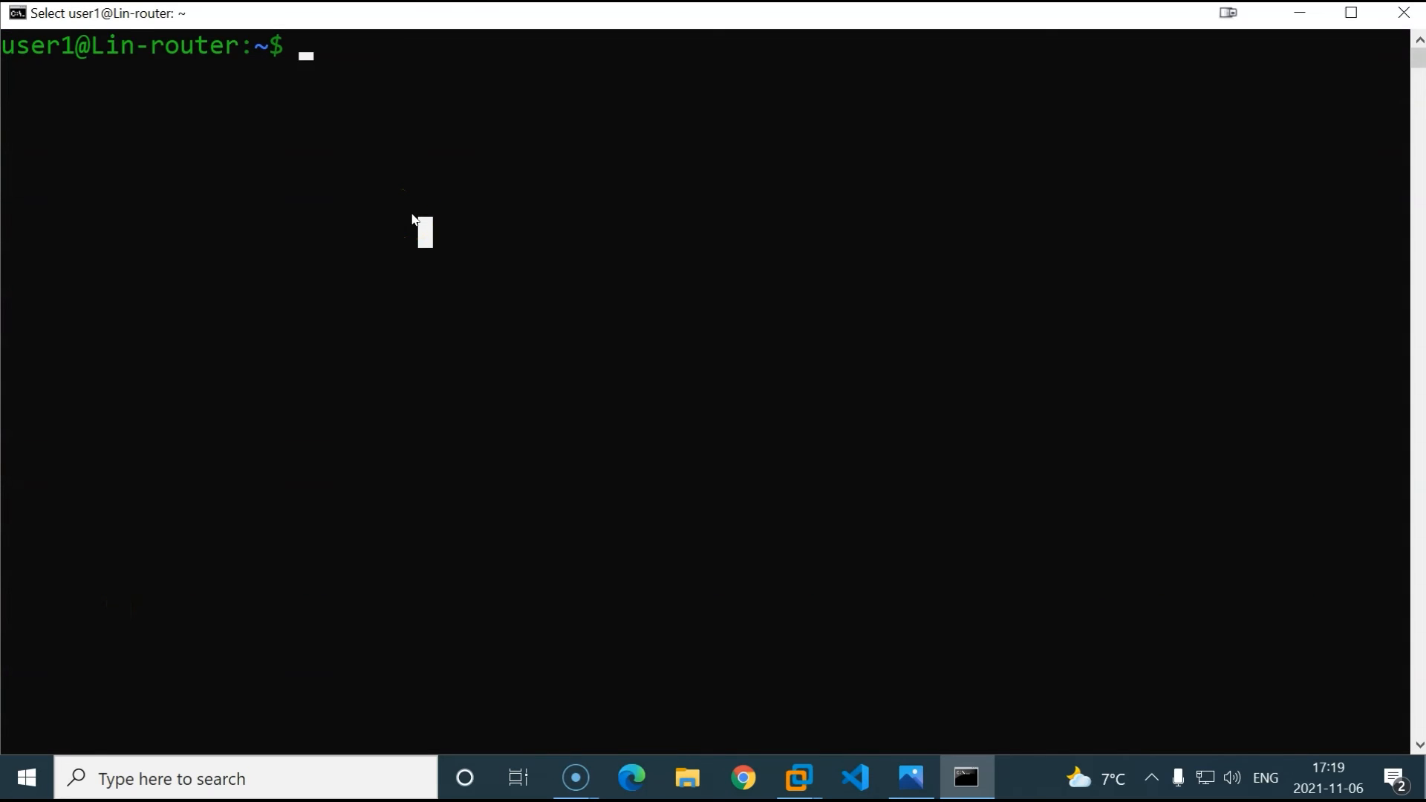
Open /etc/iptables/rules.v4 in nano, highlight ens38 in the MASQUERADE line, and exit
type("sudo")
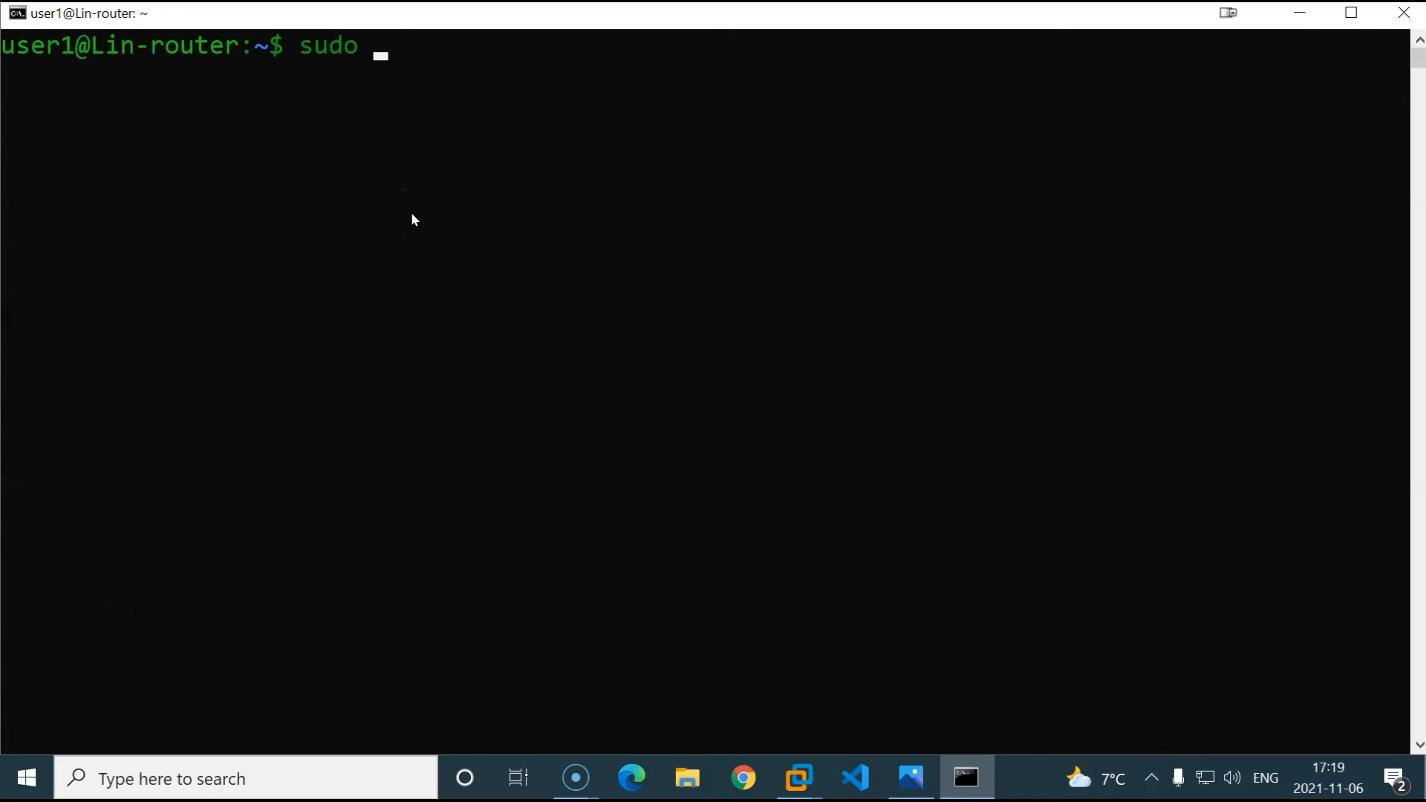
type("nano")
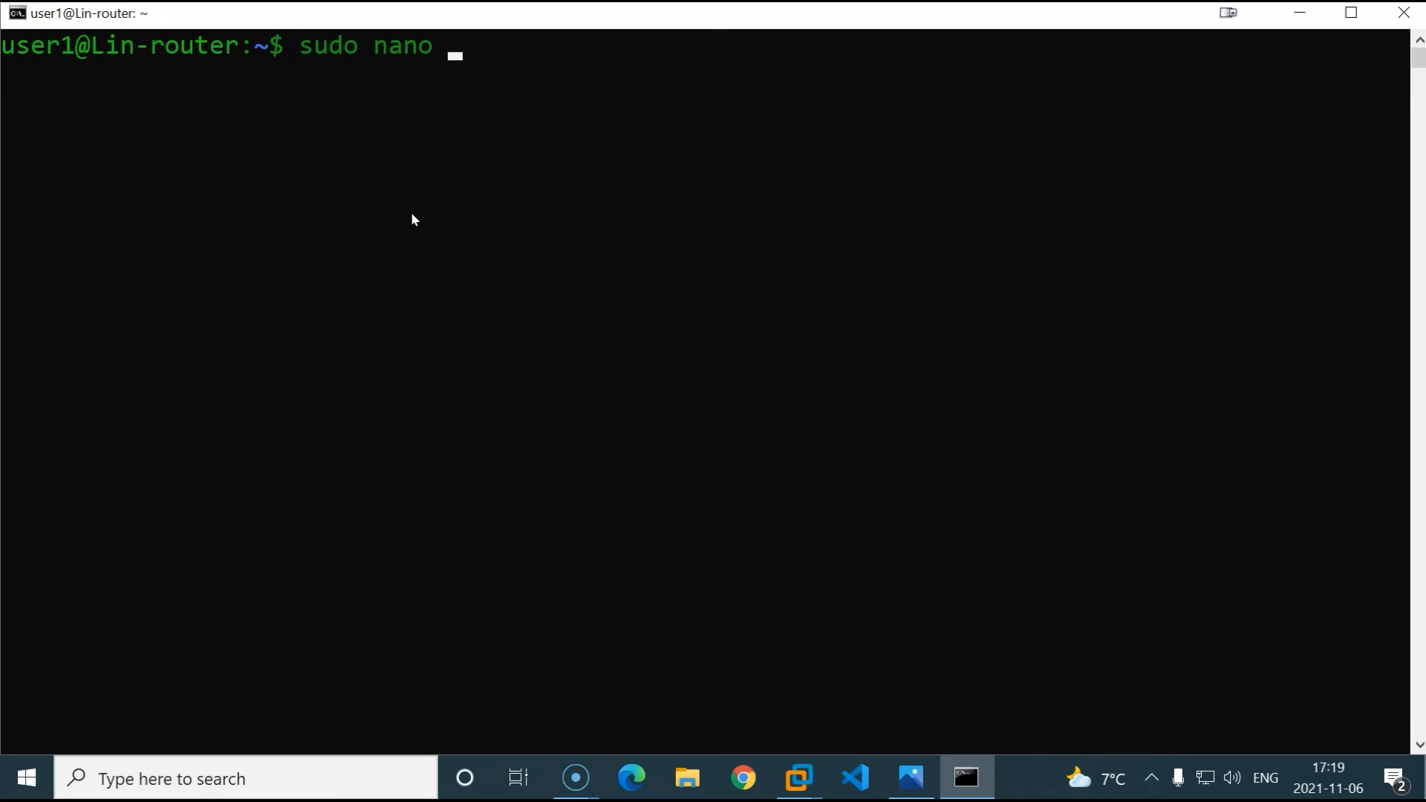
type("/etc/")
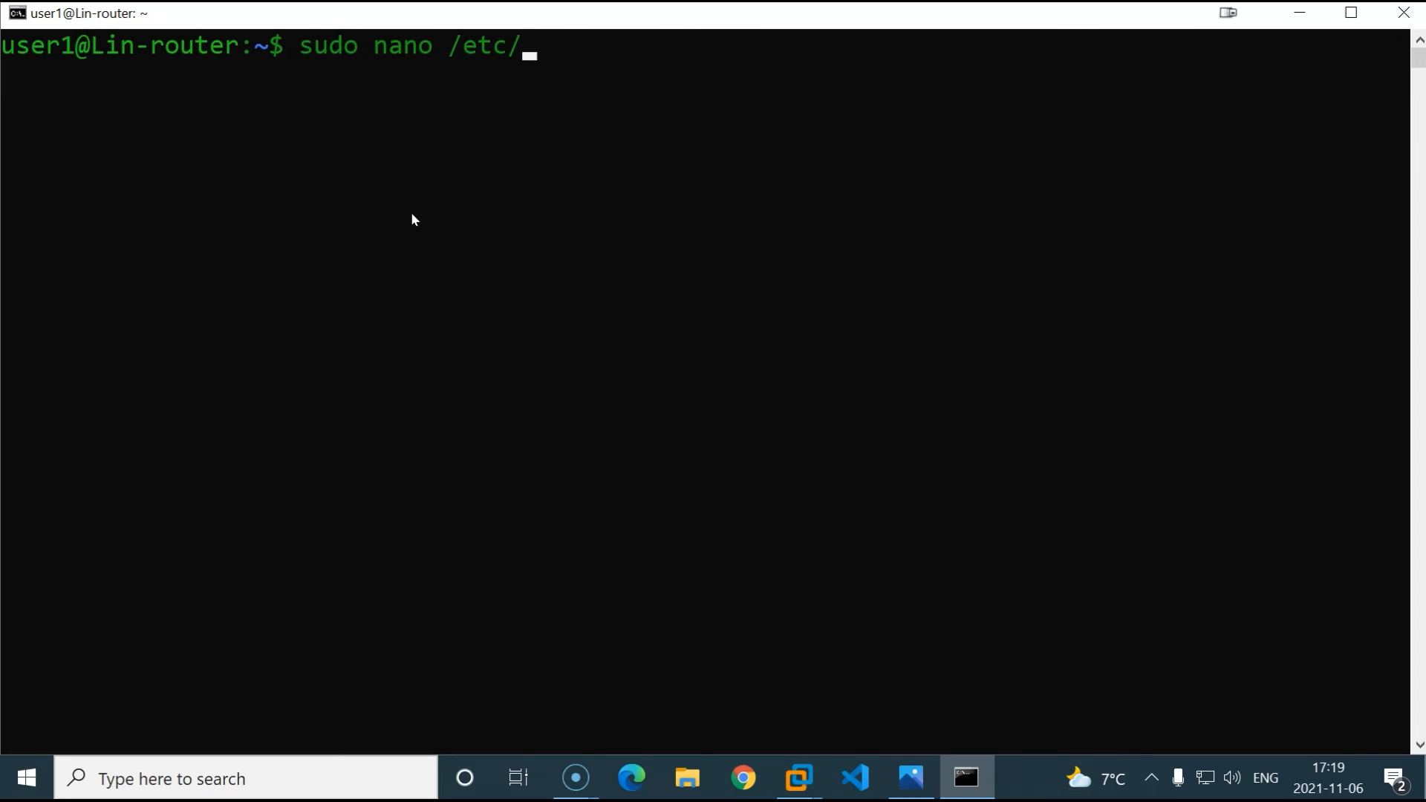
type("iptables/")
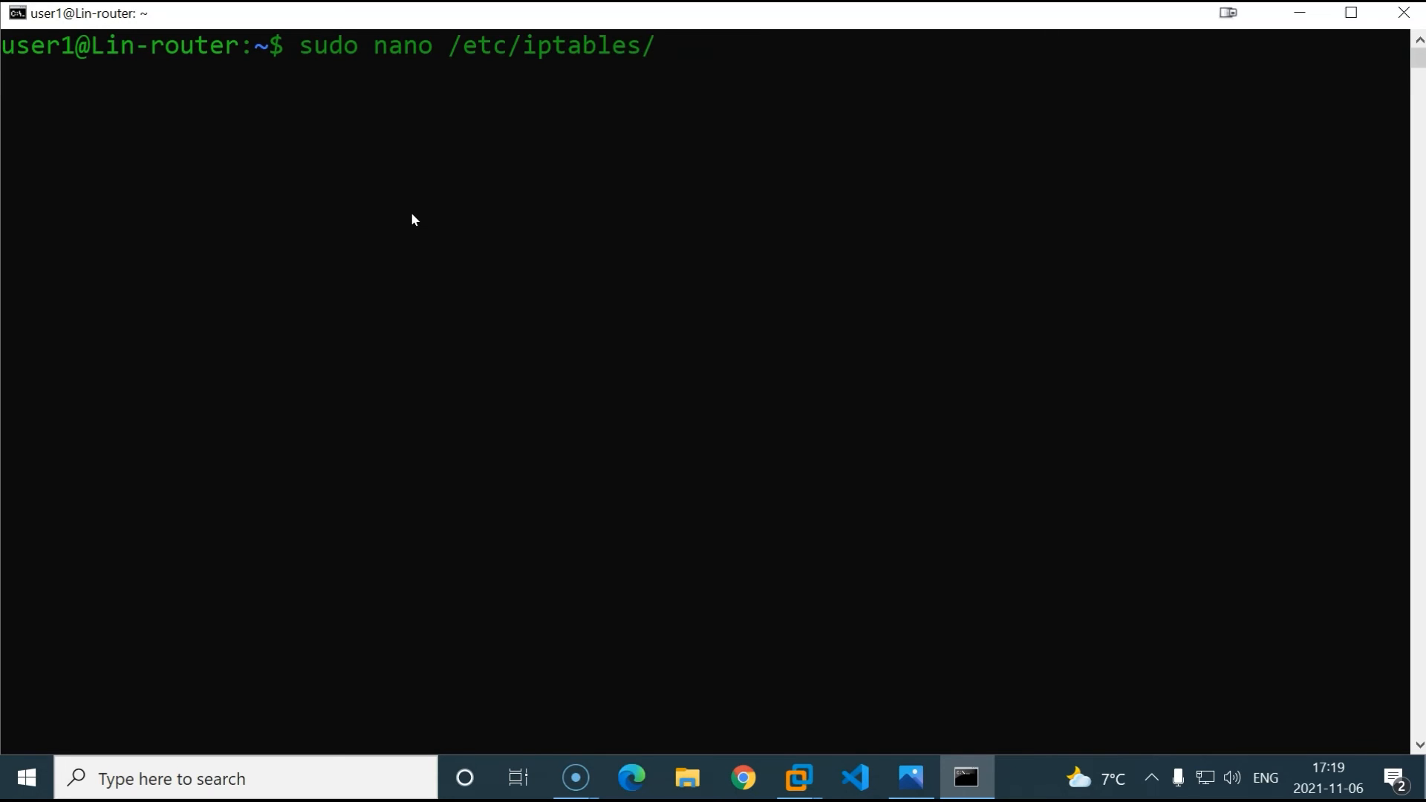
type("rules.v")
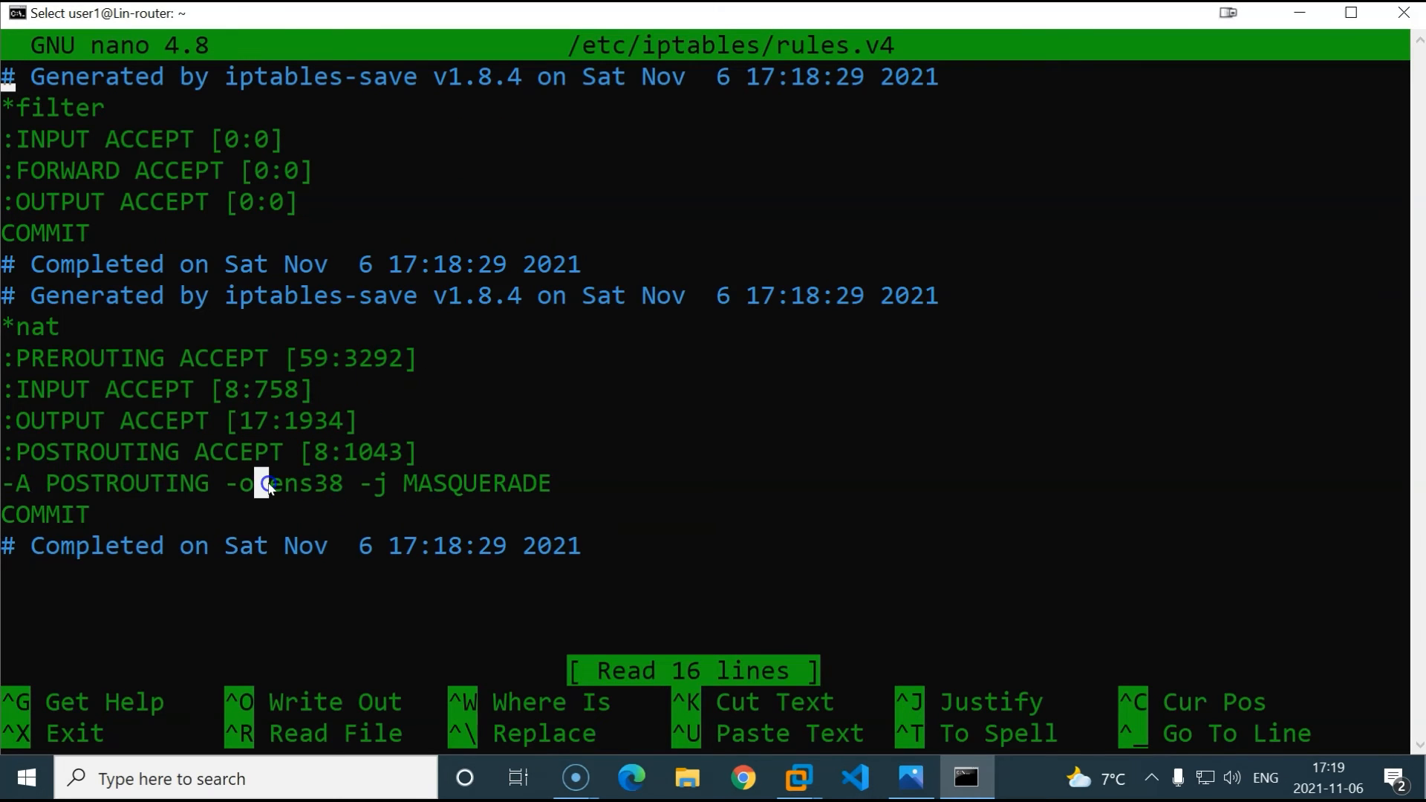
double_click(303, 482)
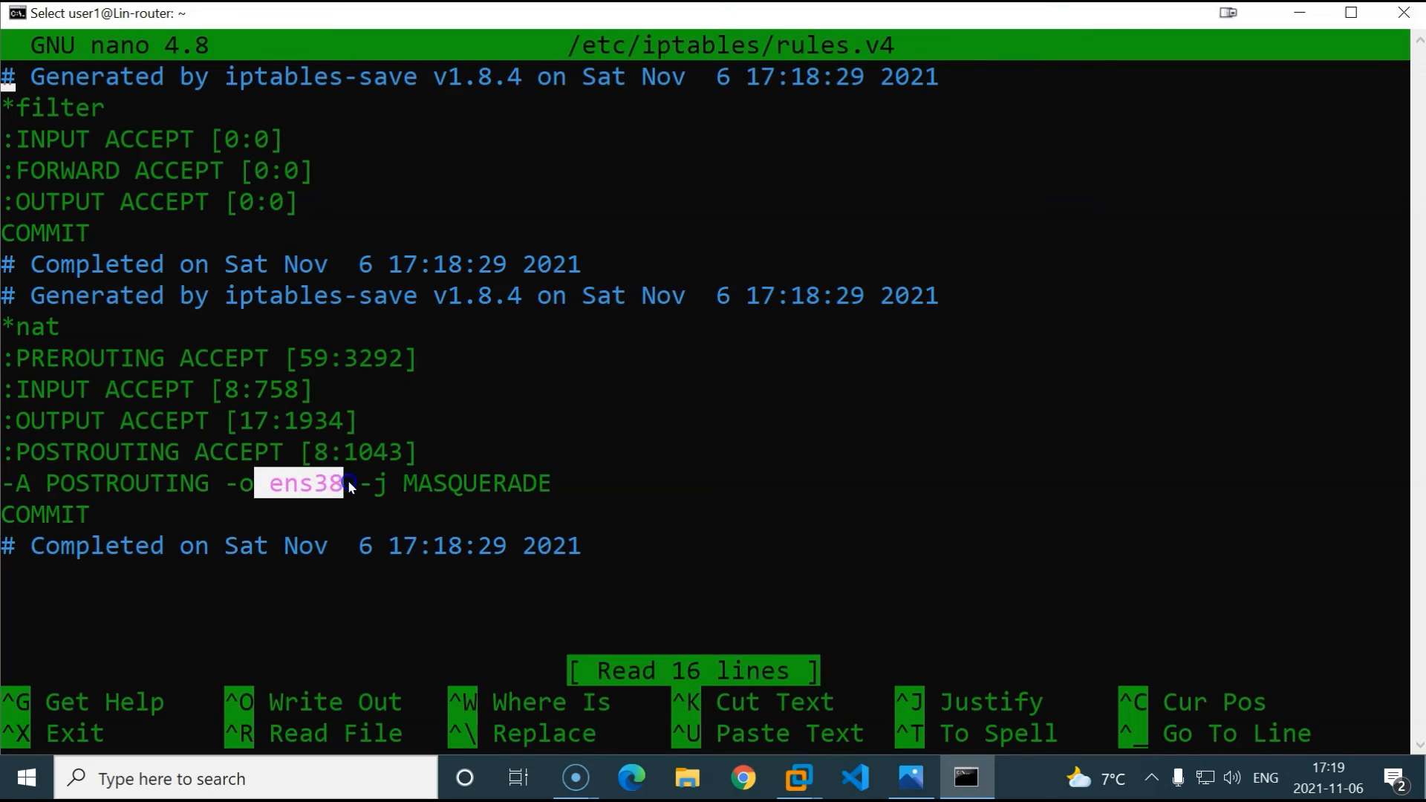
key("ctrl+x")
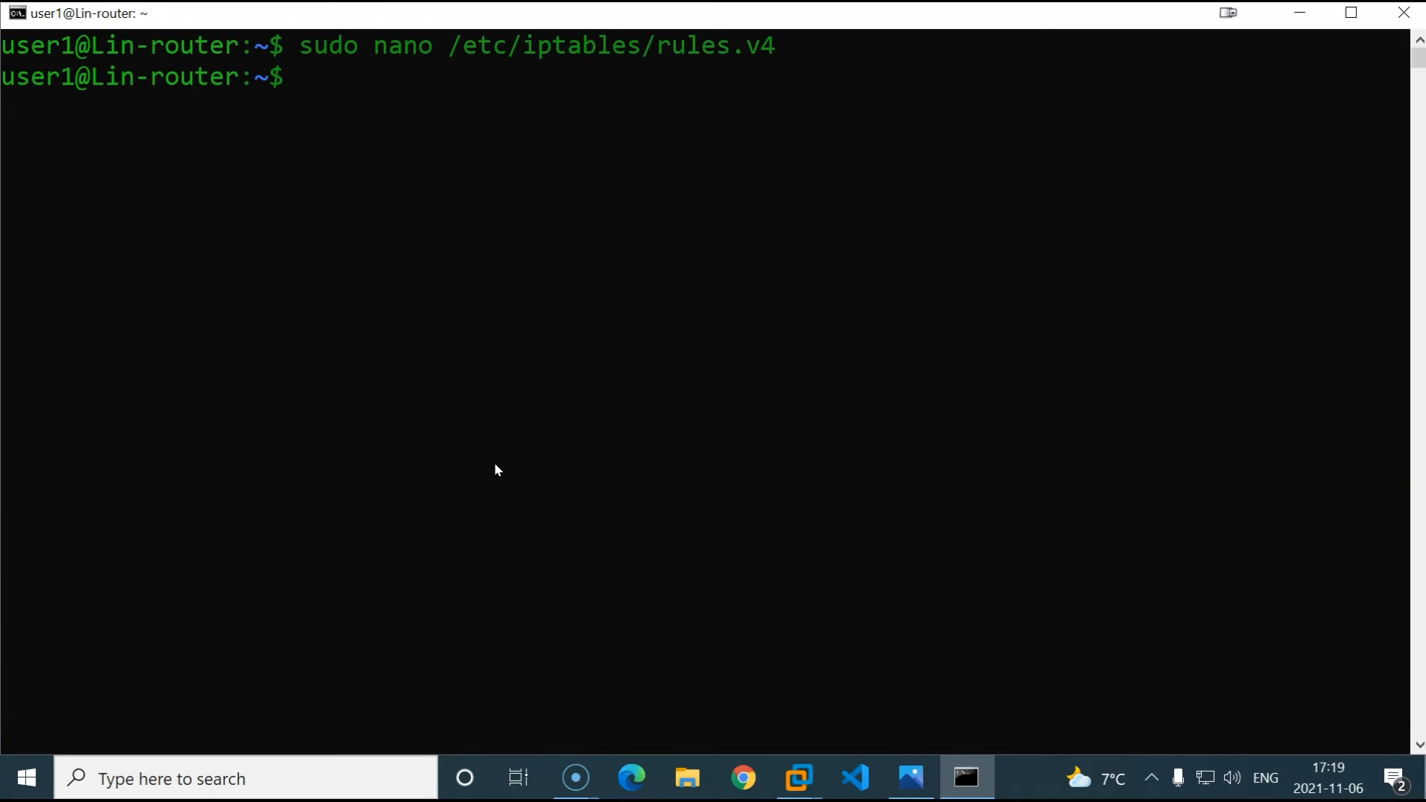
Save the current iptables rules with sudo iptables-save > /etc/iptables/rules.v4
type("iptables")
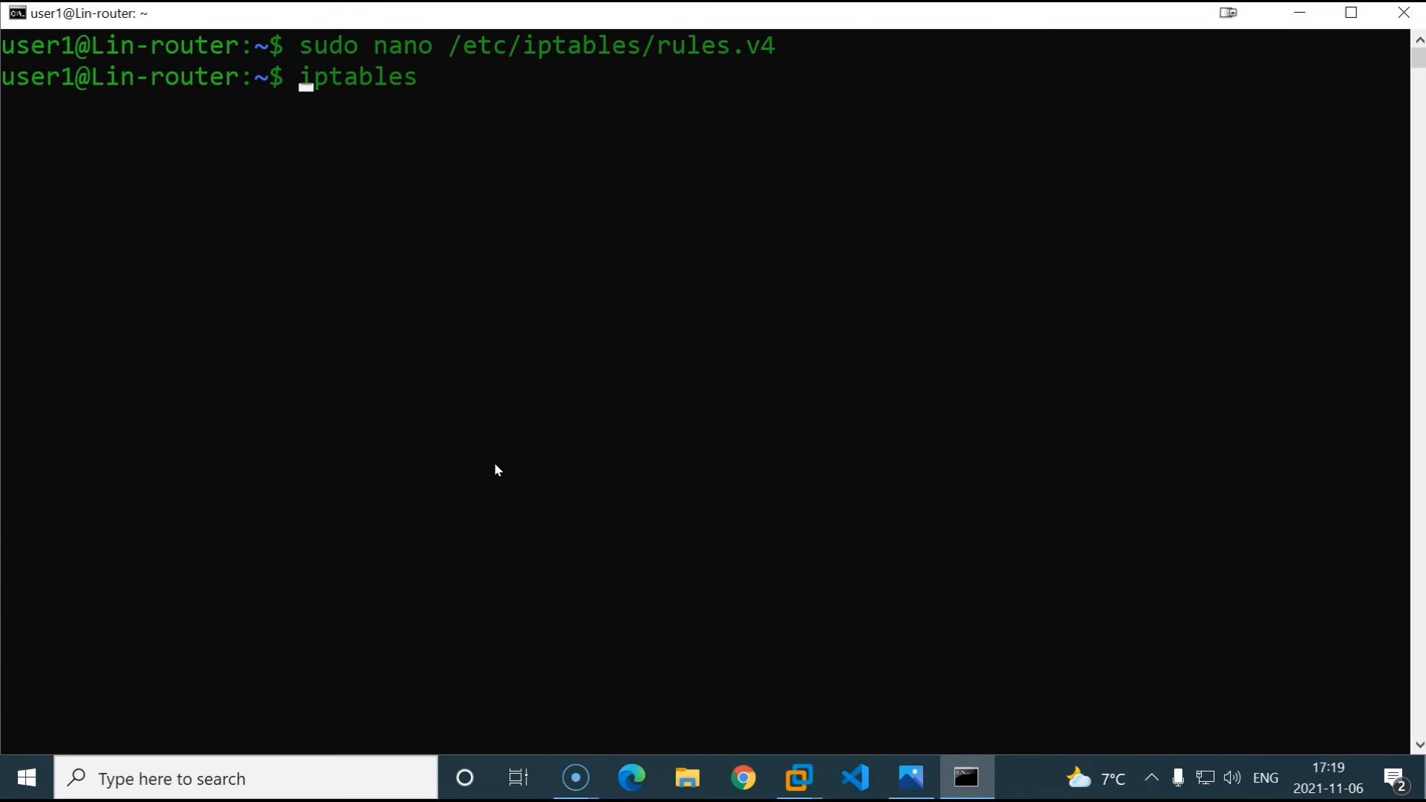
type("sudo")
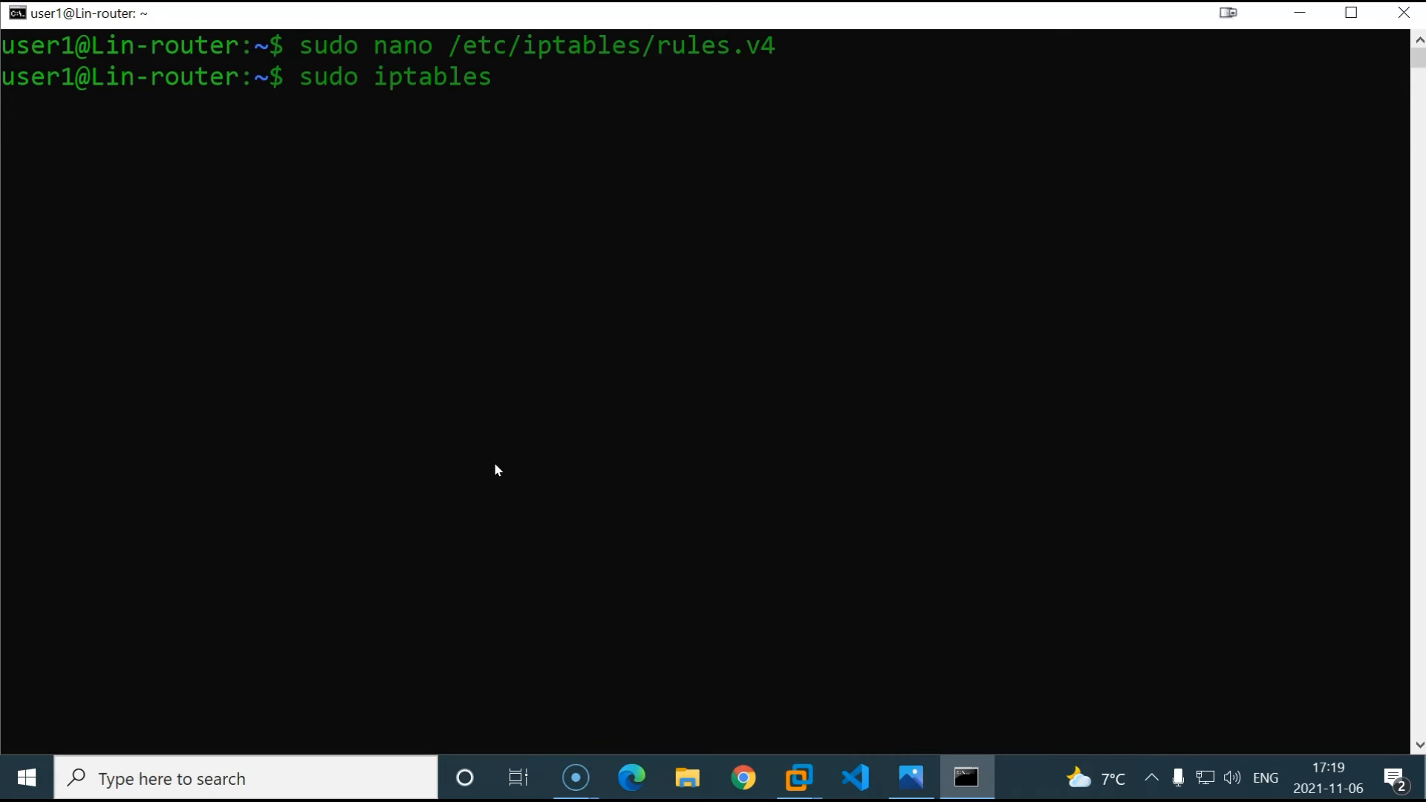
type("-save")
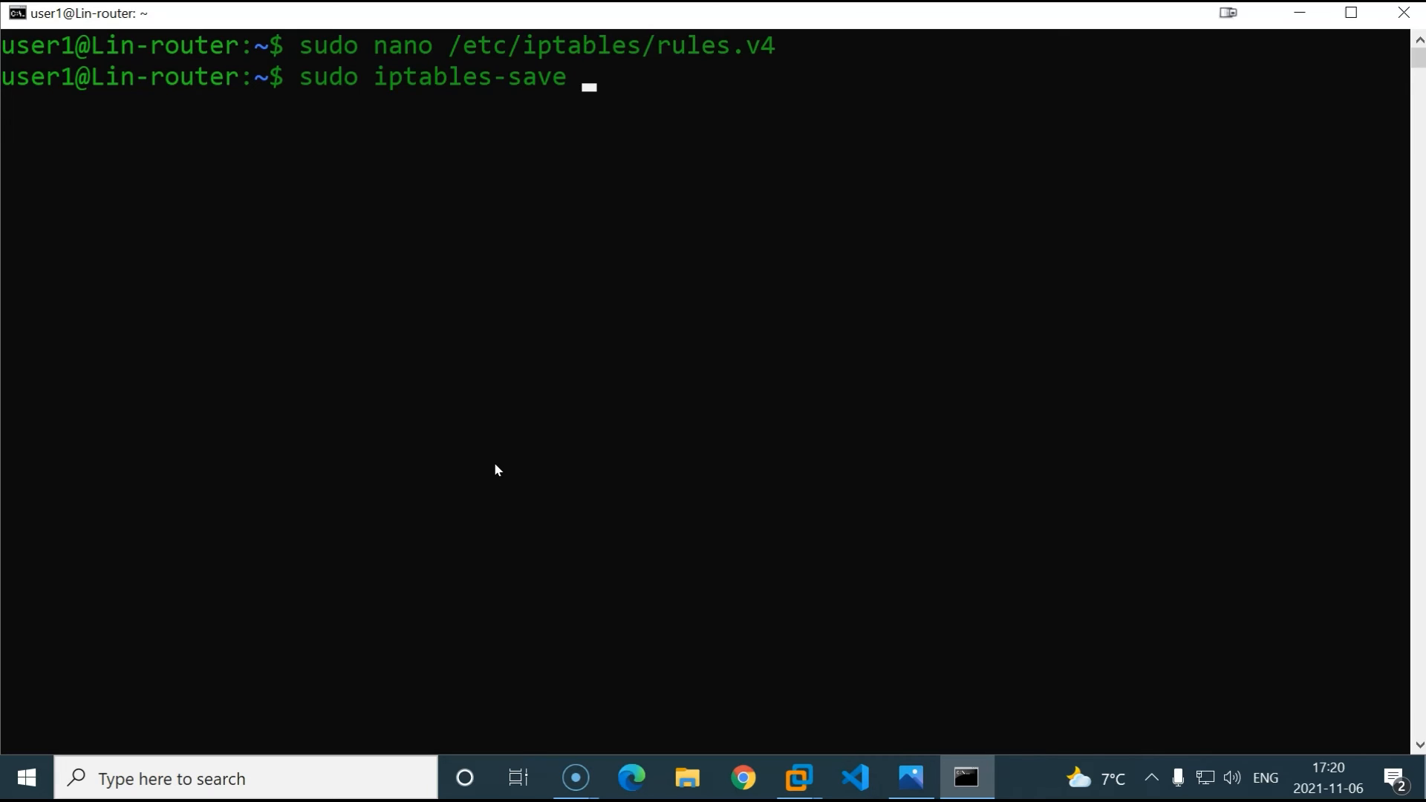
type(">")
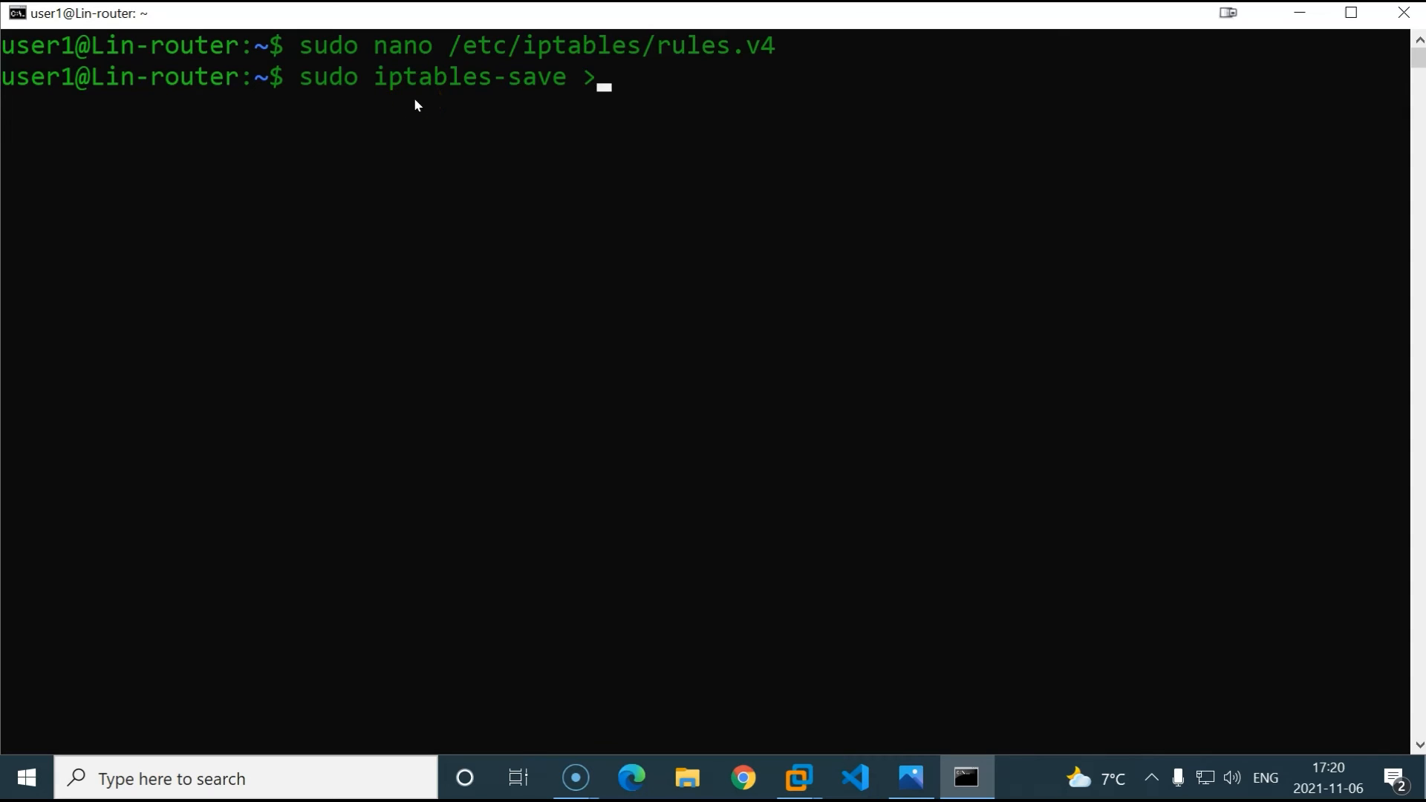
type("/etc/")
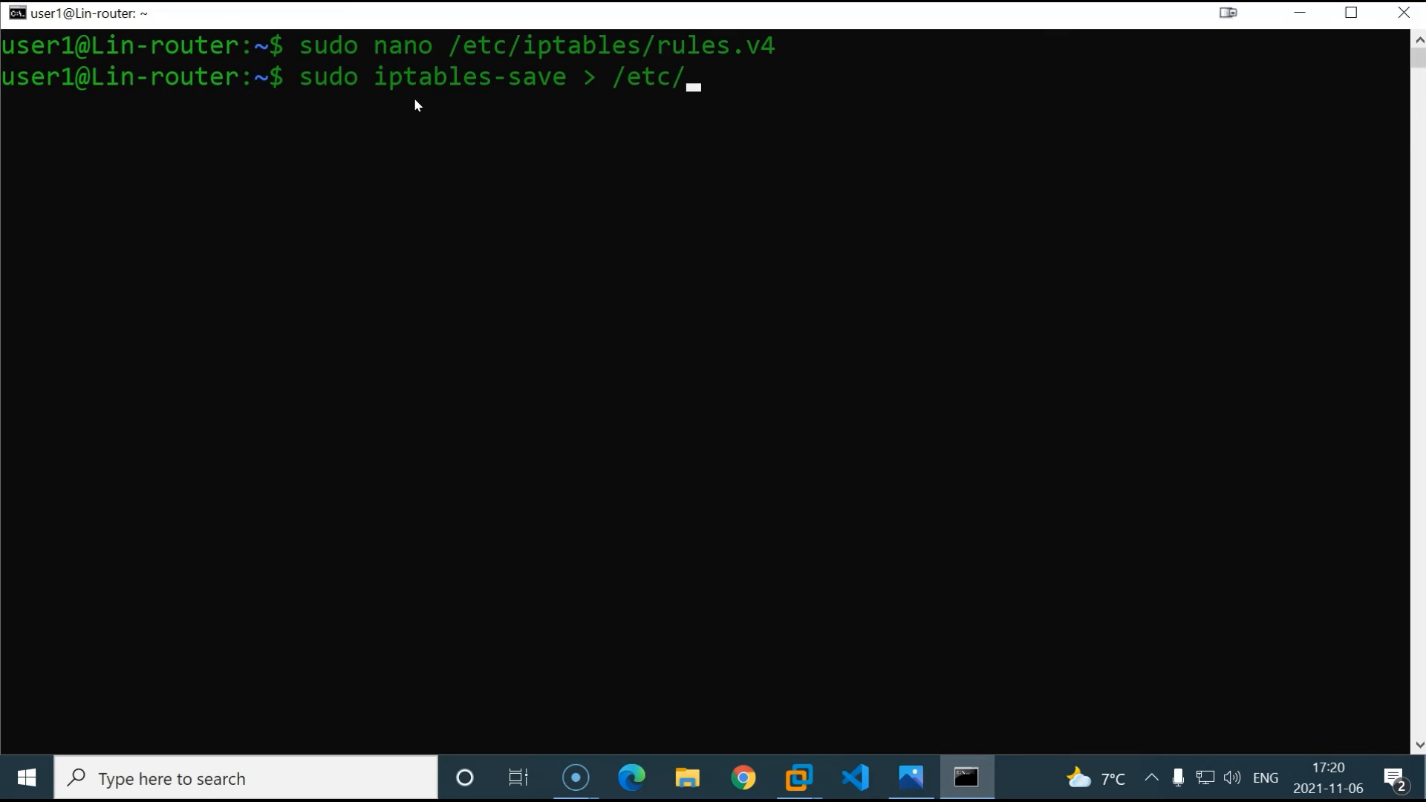
type("ipta")
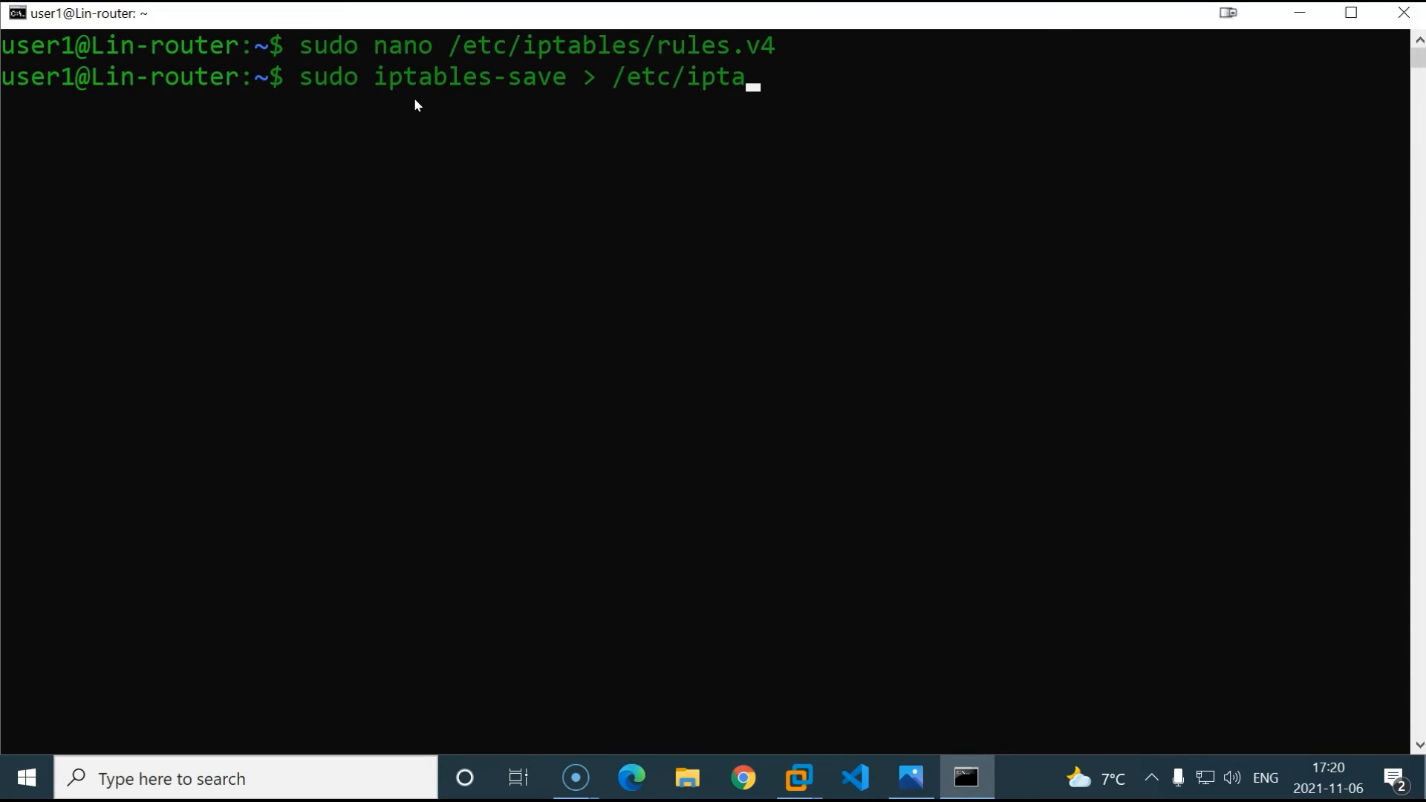
type("bles/rules.v")
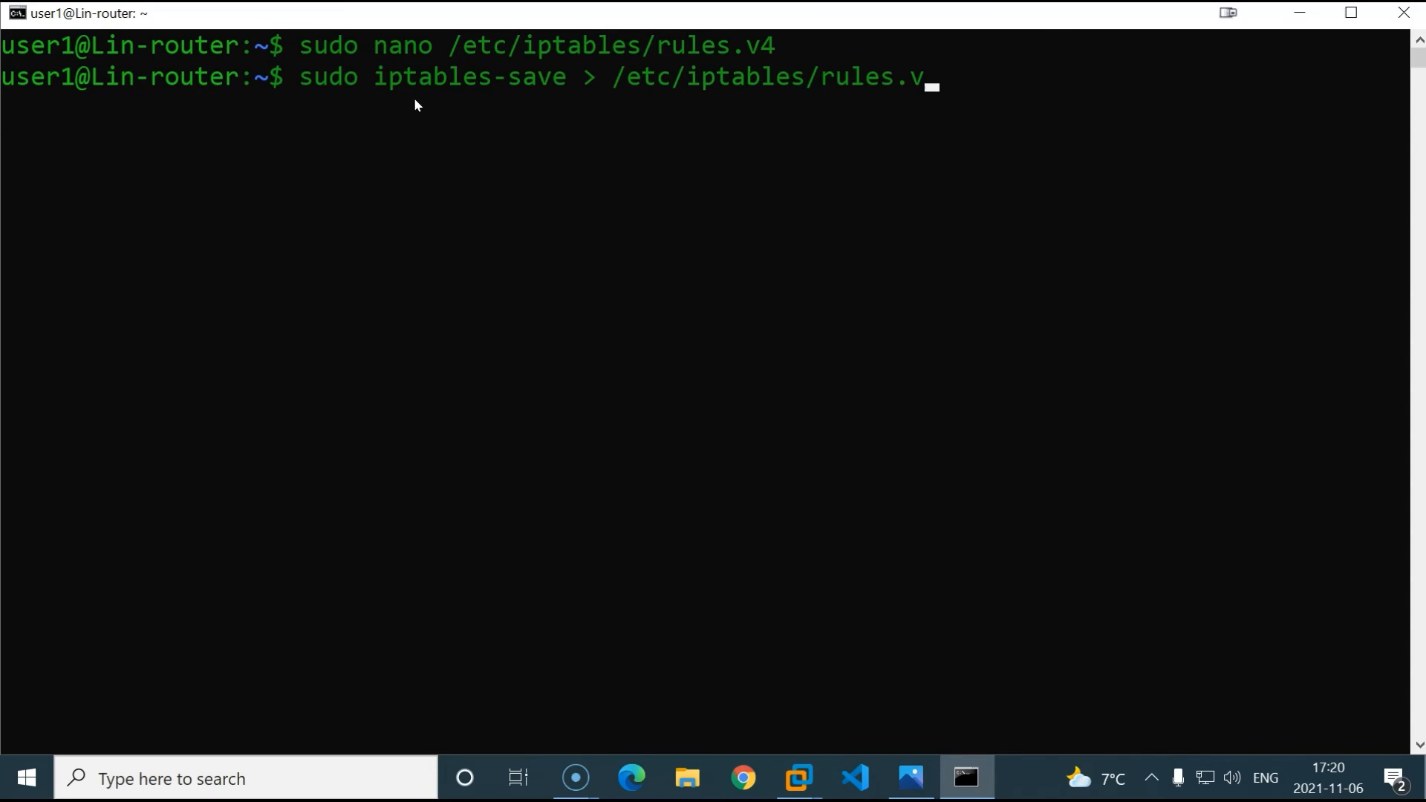
type("4")
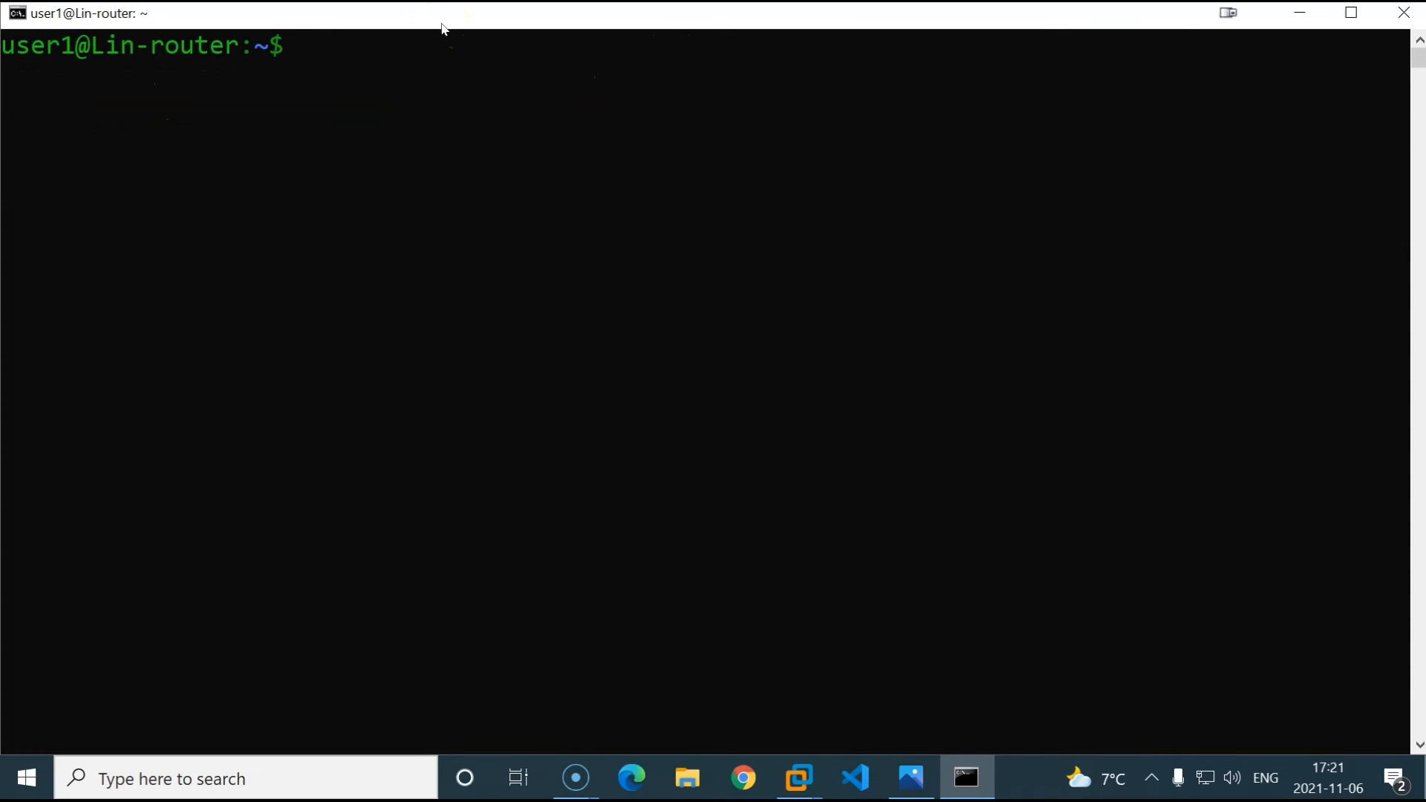
Give user1:user1 ownership of /etc/iptables/rules.v4 with sudo chown
type("sudo")
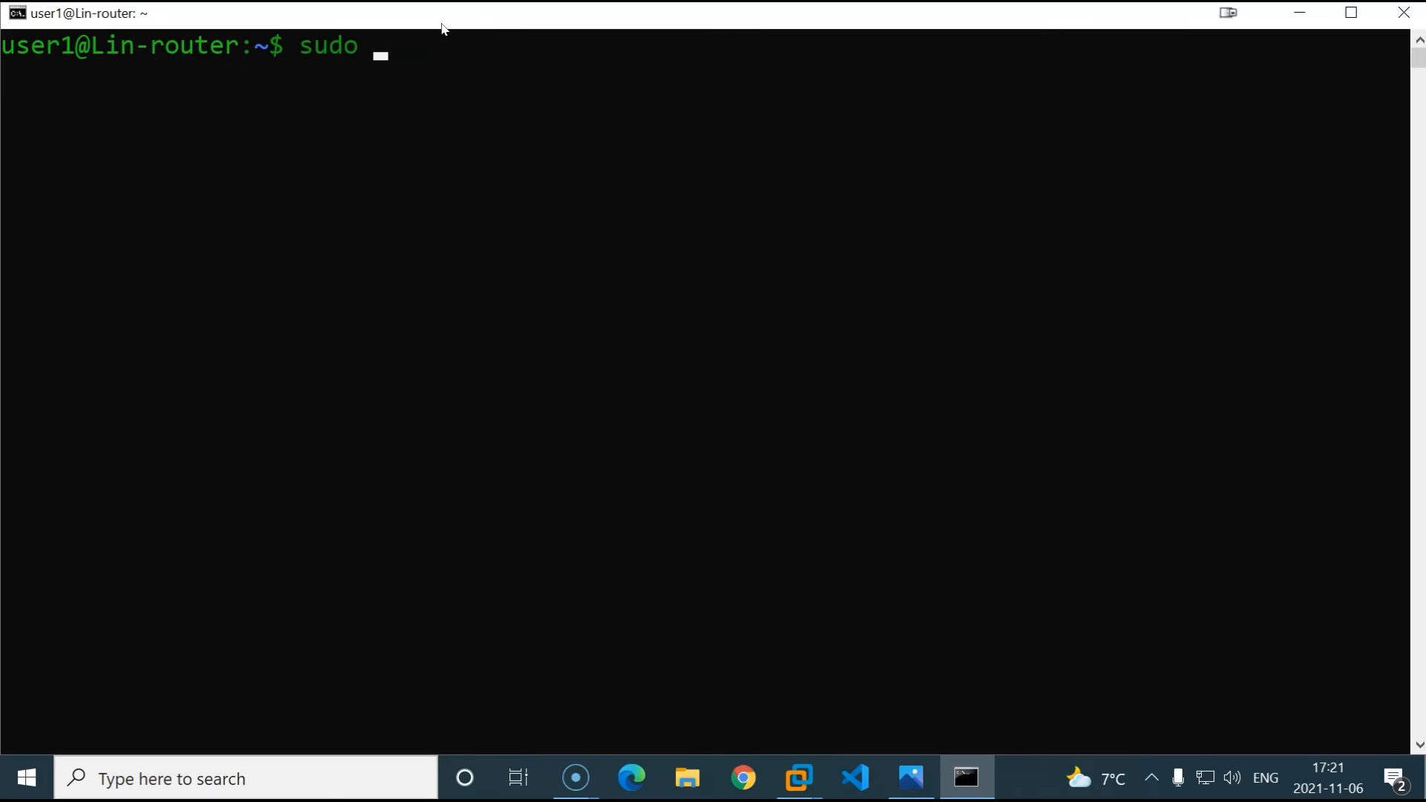
type("chow")
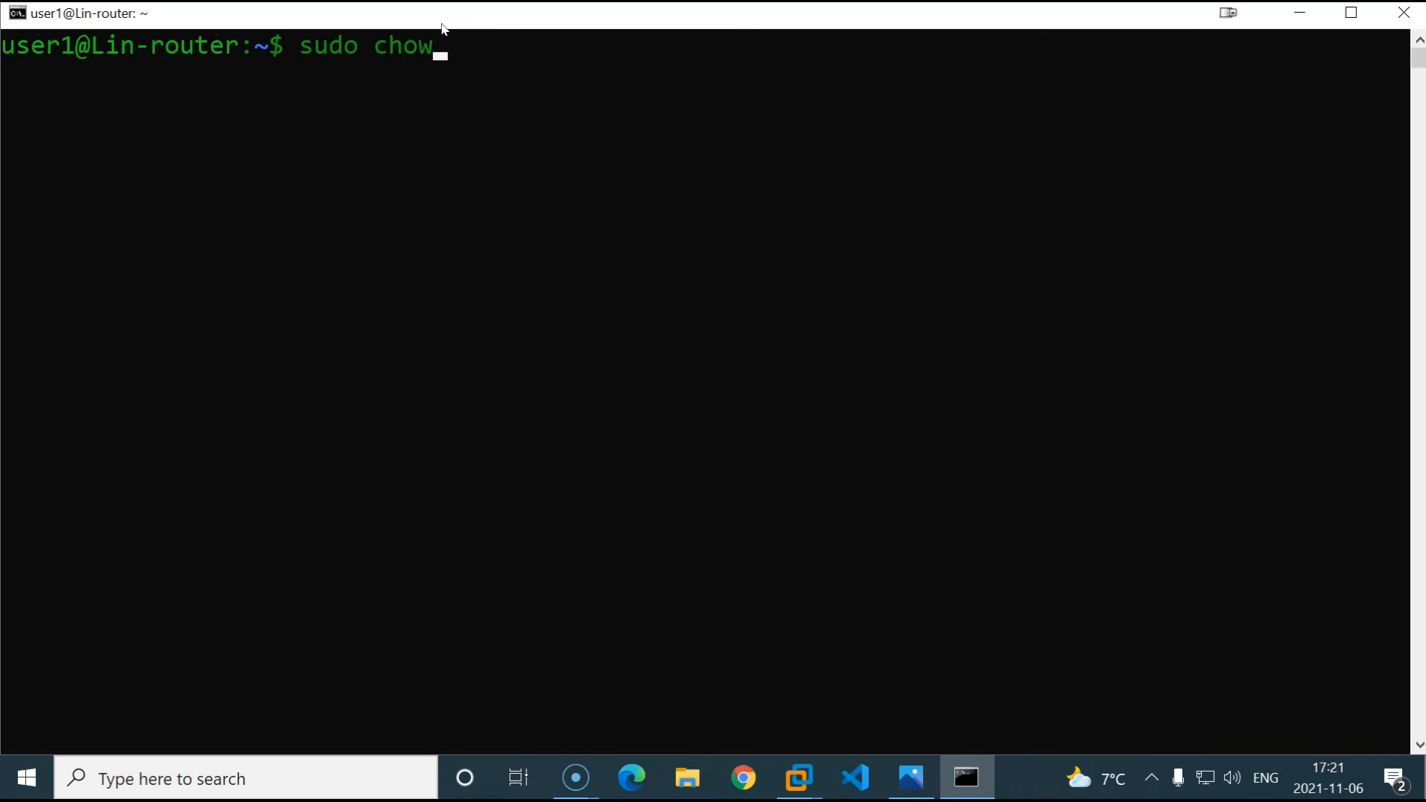
type("n u")
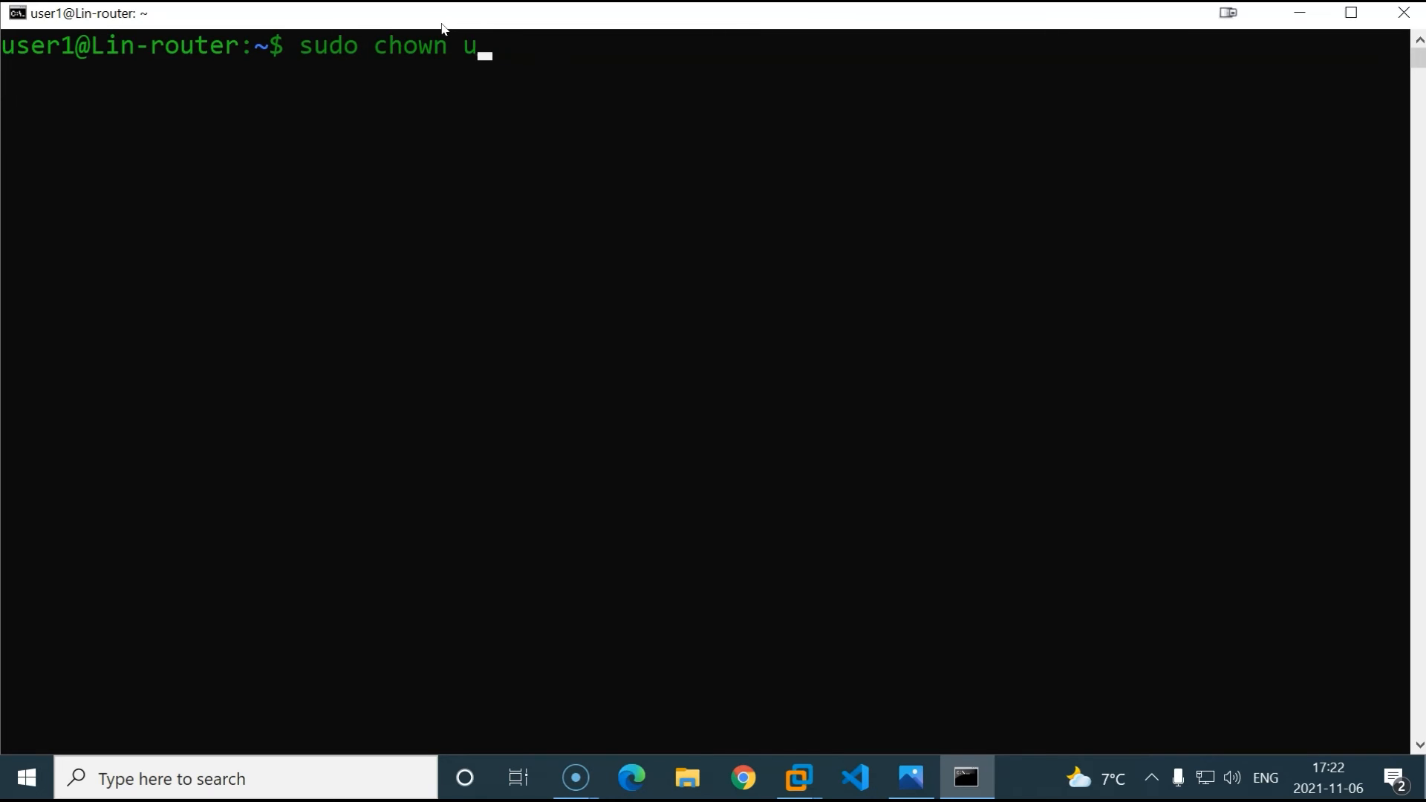
type("ser1:")
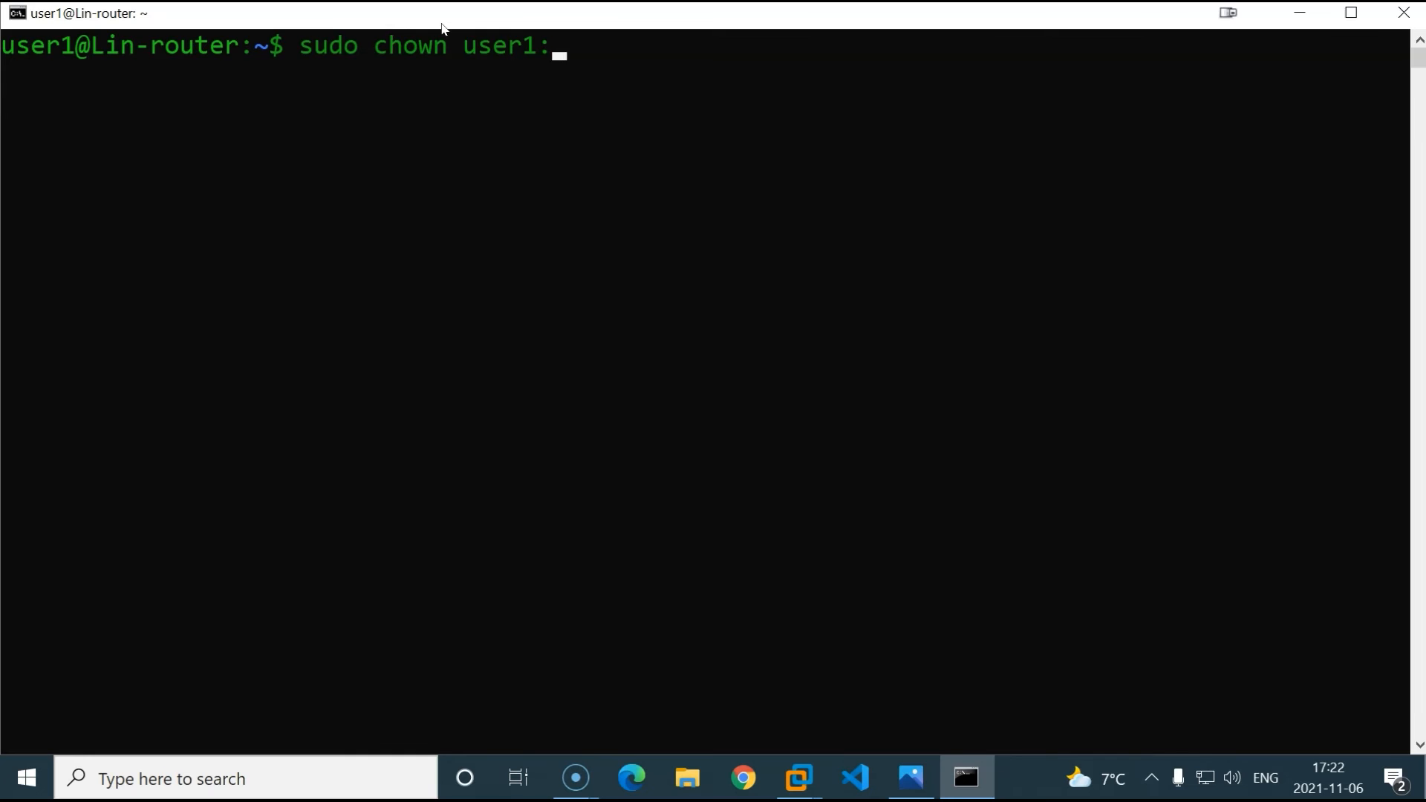
type("user1")
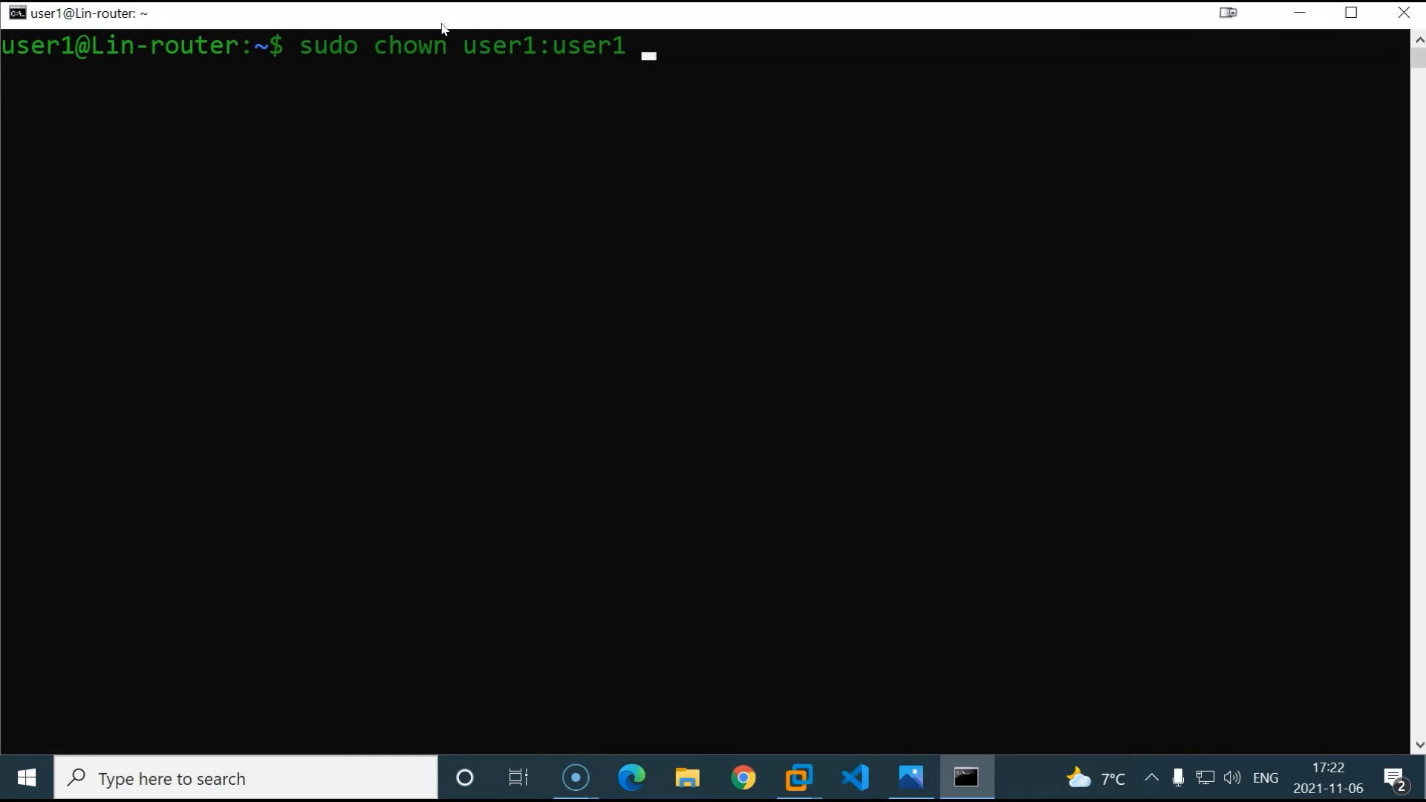
type("/etc/i")
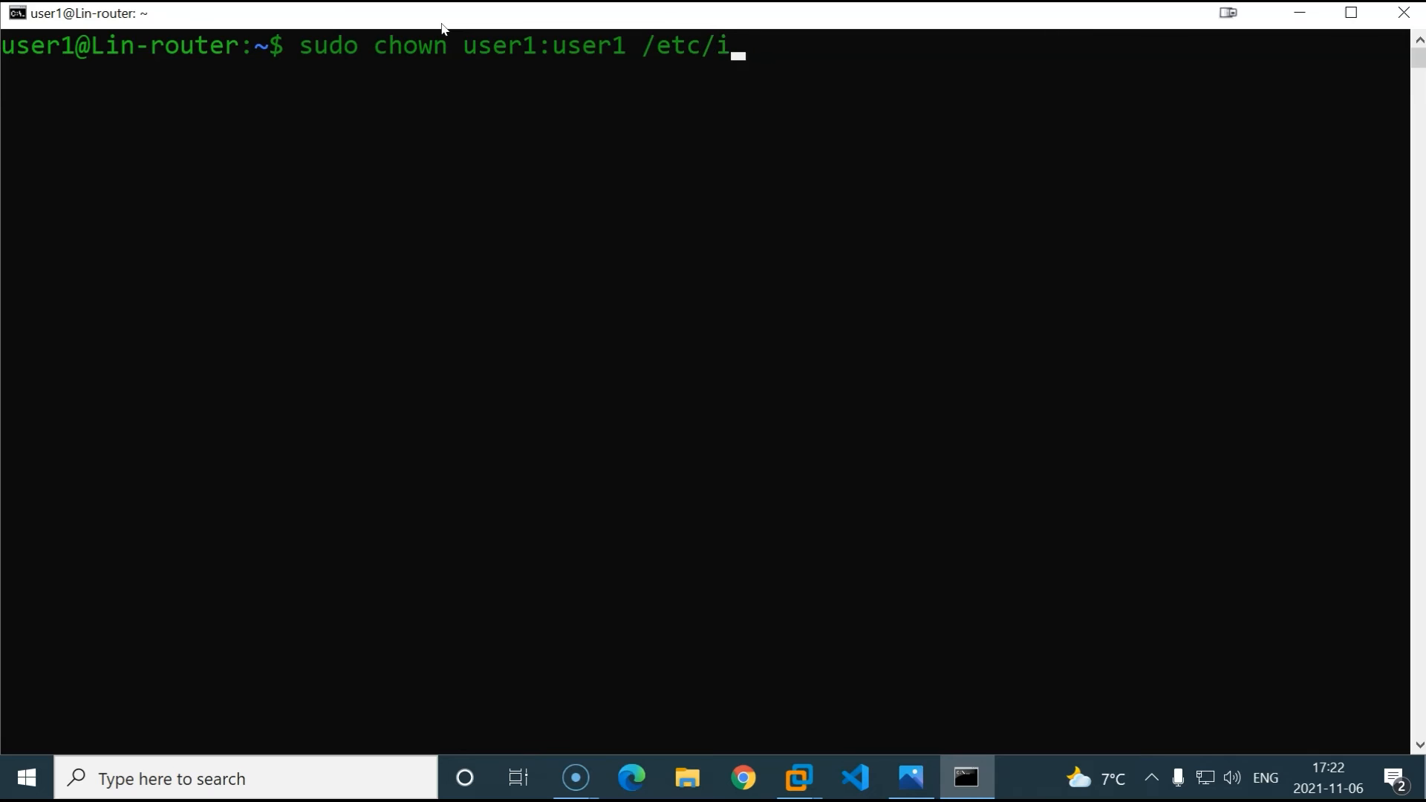
type("ptables/")
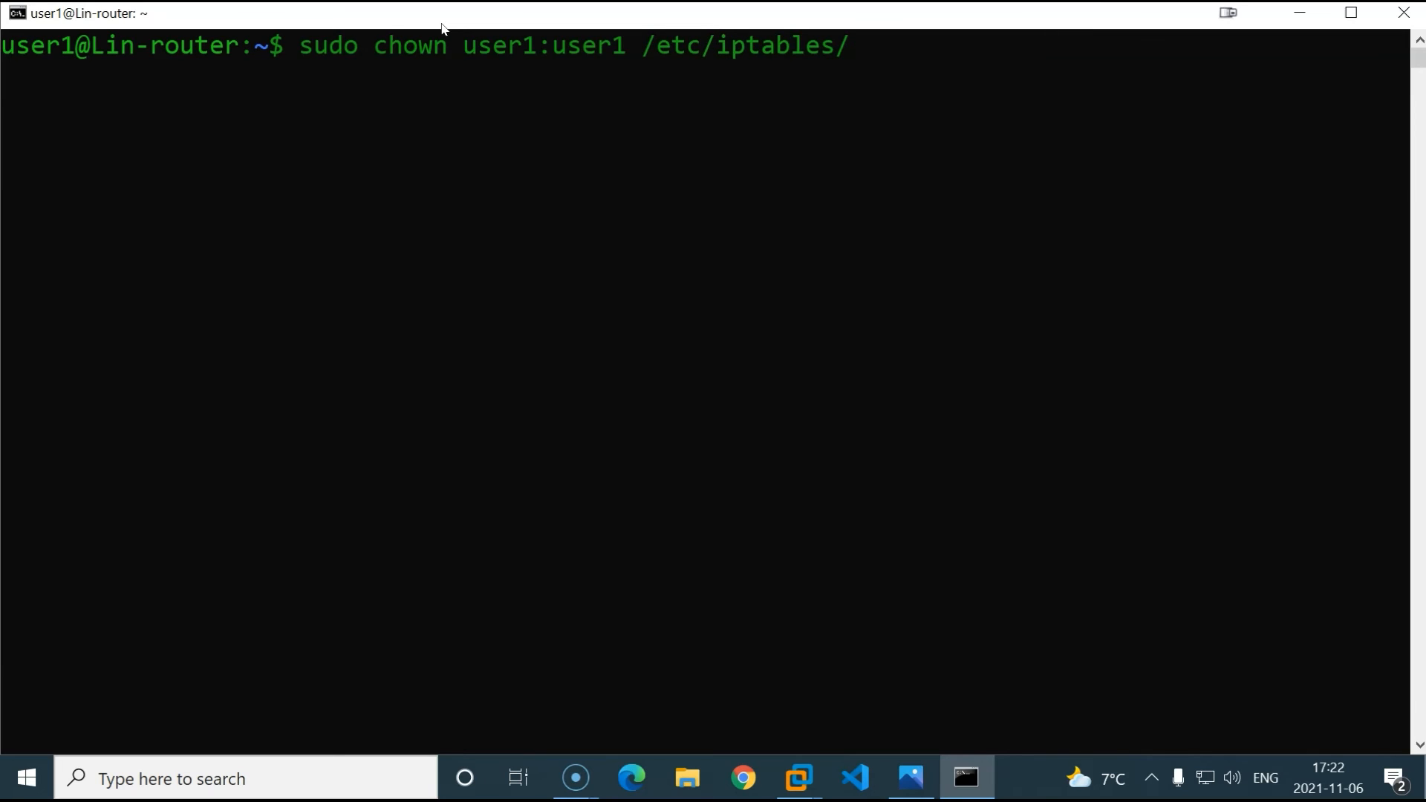
type("rules.v")
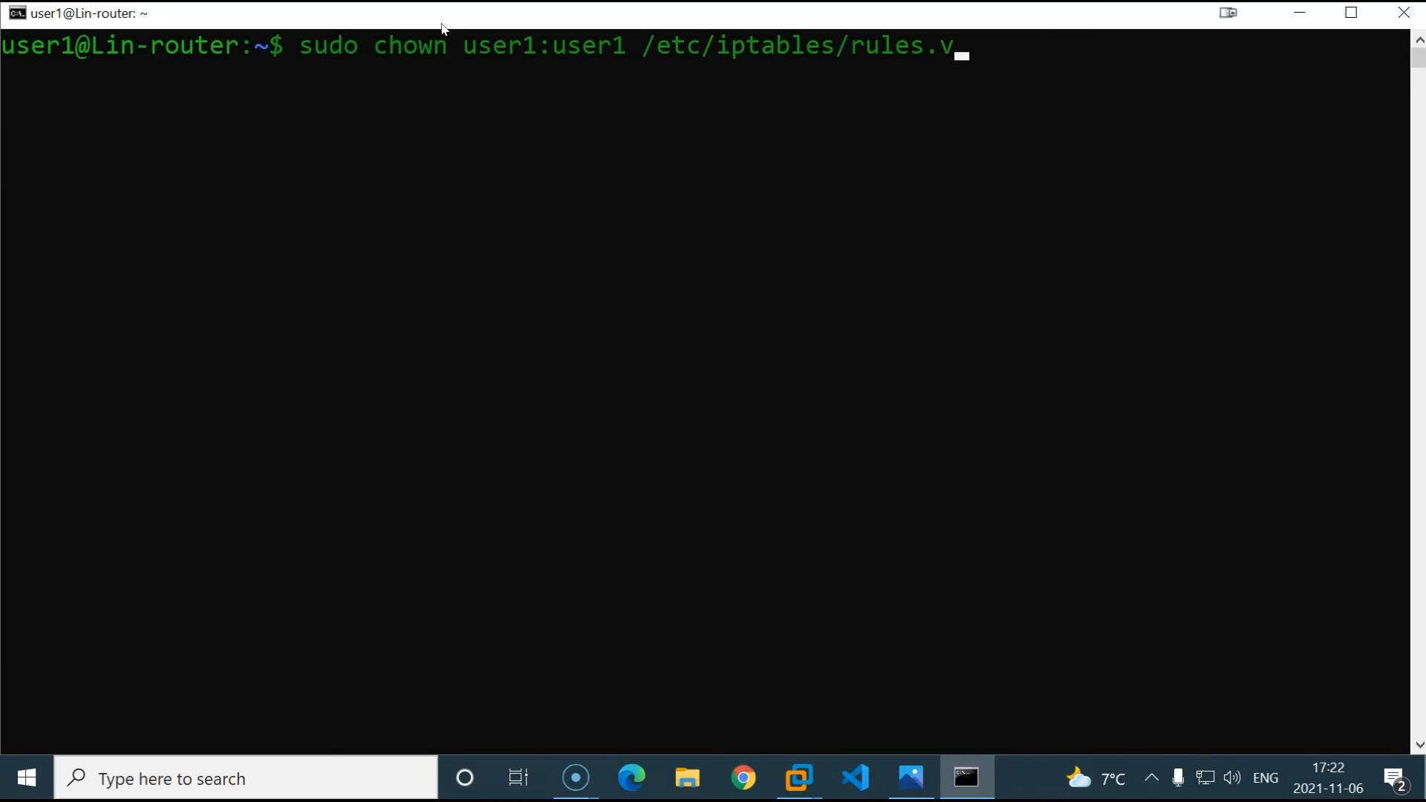
type("4")
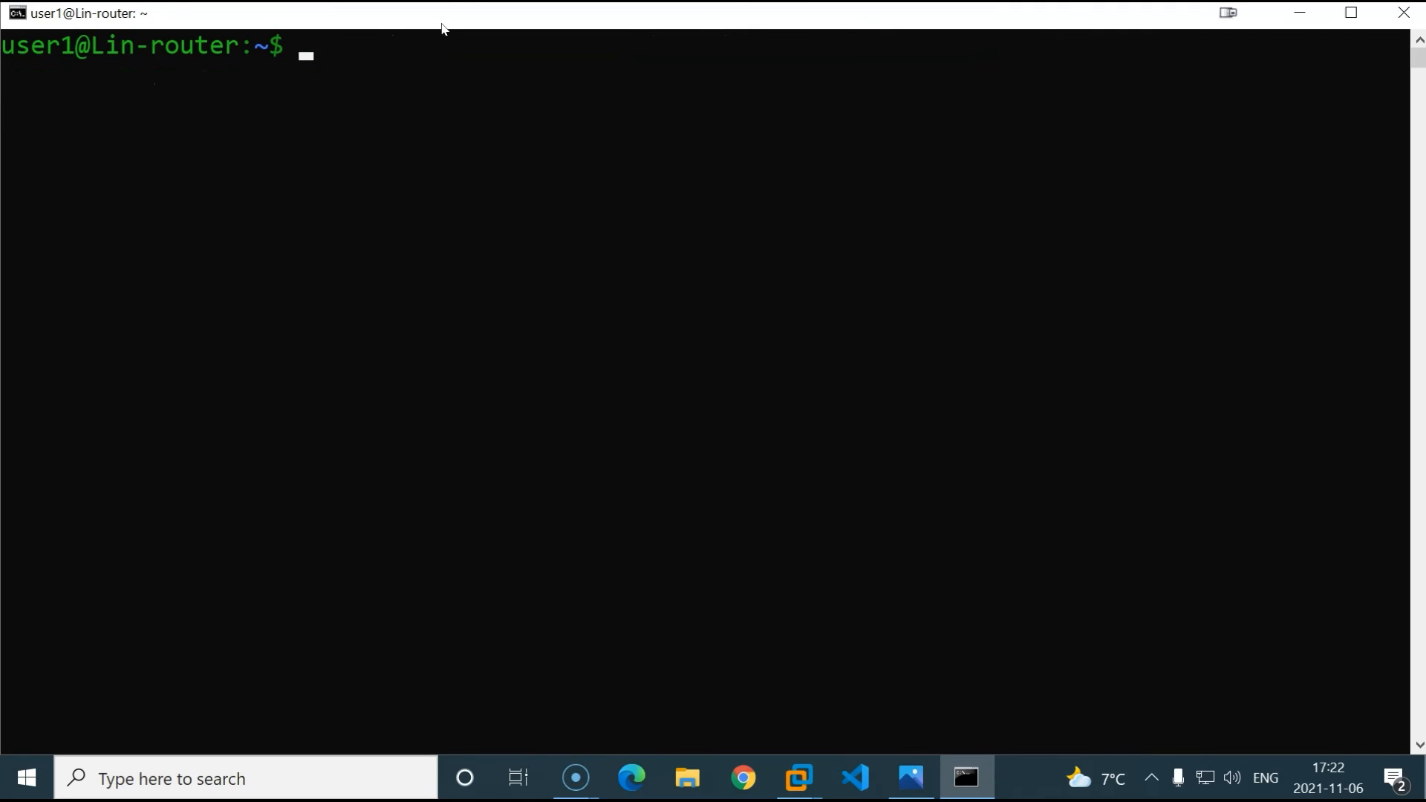
Clear the screen and enter sudo nano /etc/iptables/rules.v4 again
type("clear")
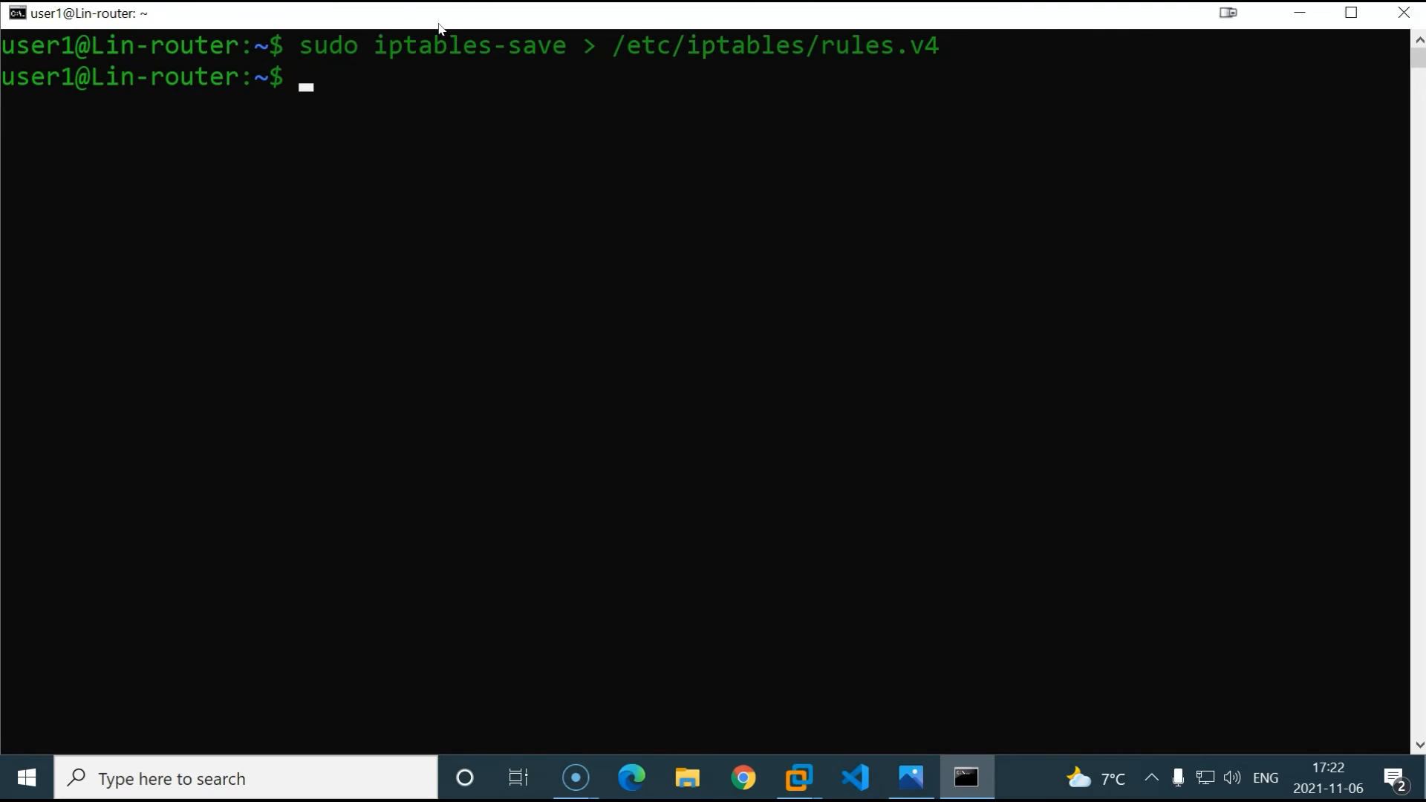
type("vlrst")
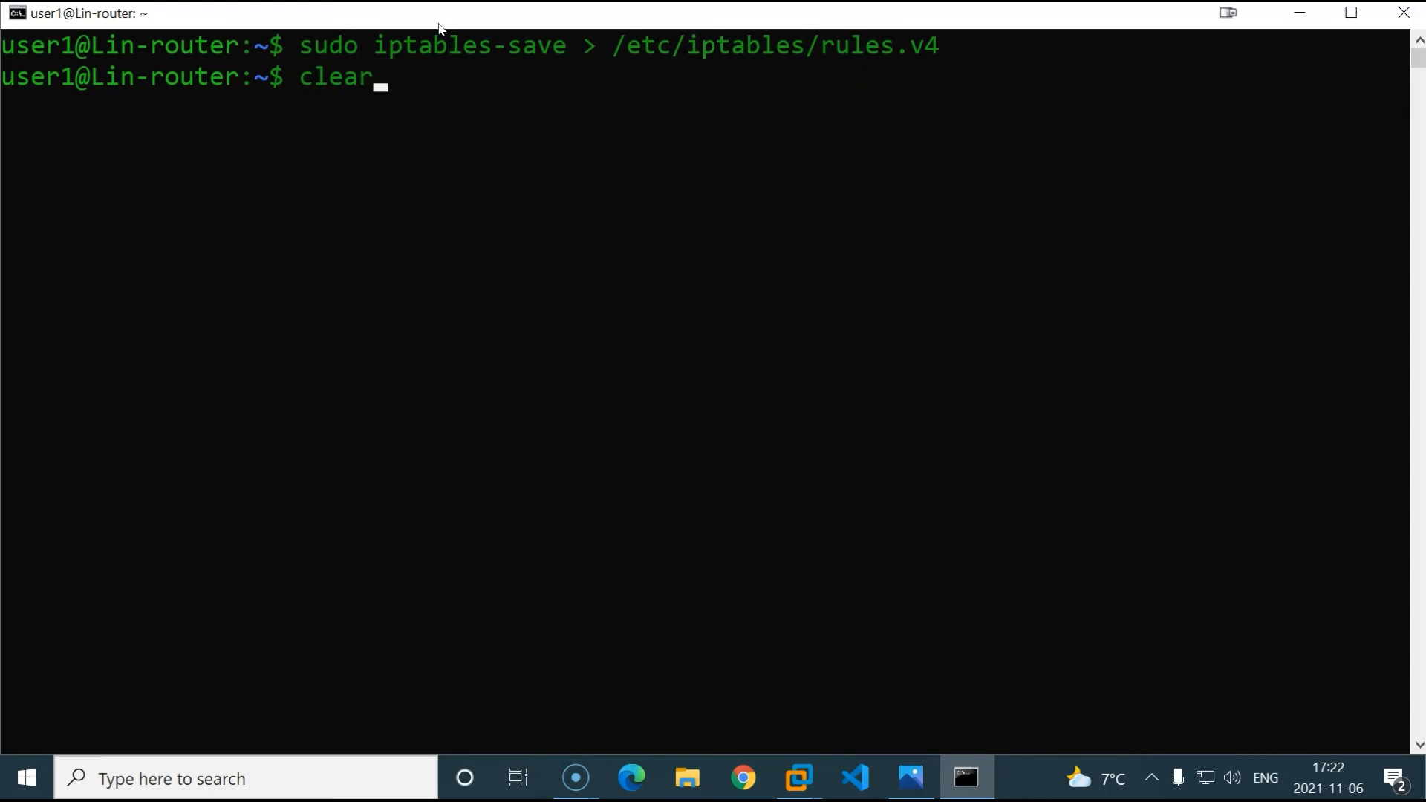
type("sudo nano /etc/iptables/rules.v4")
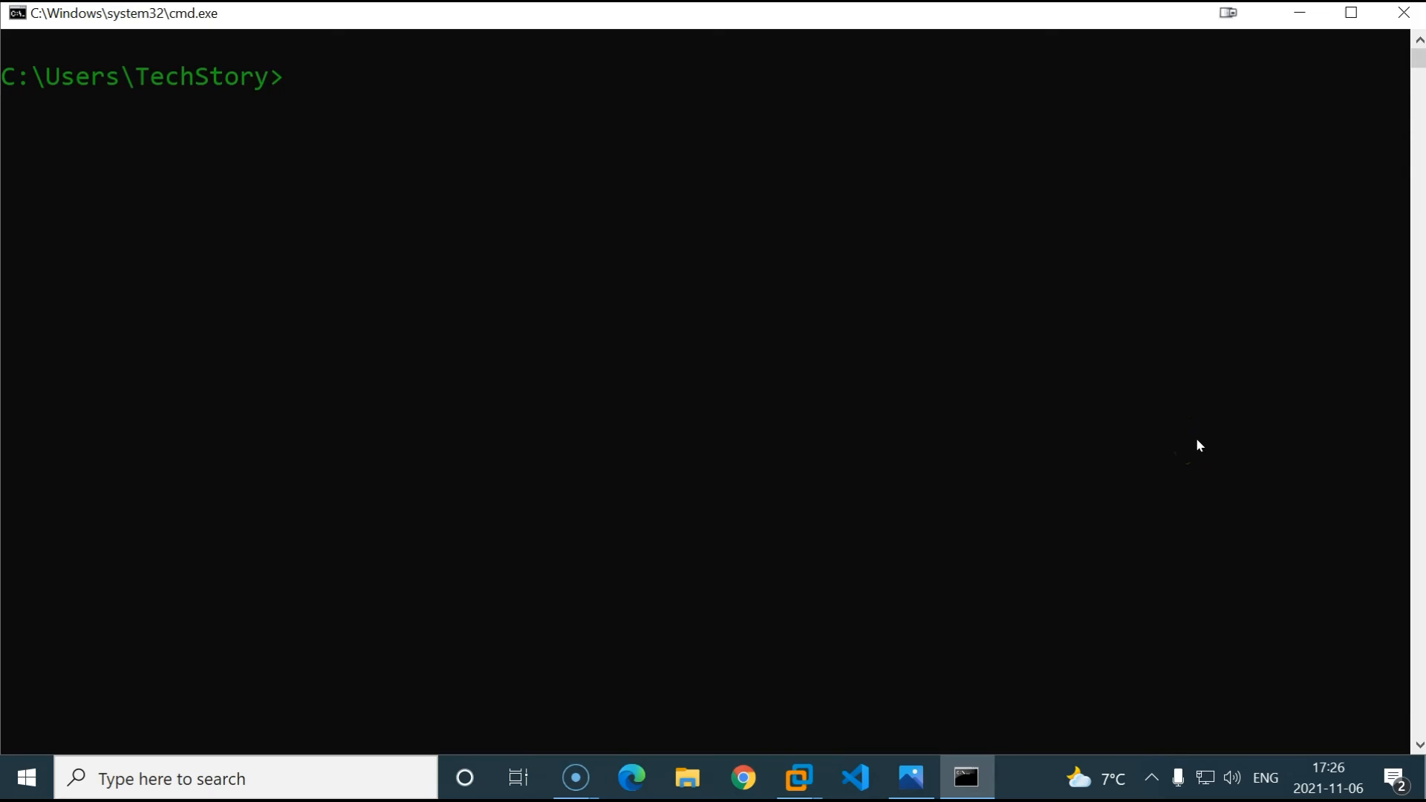
Begin typing a ping to 172.168.10 and a route command in the console
type("ping 172")
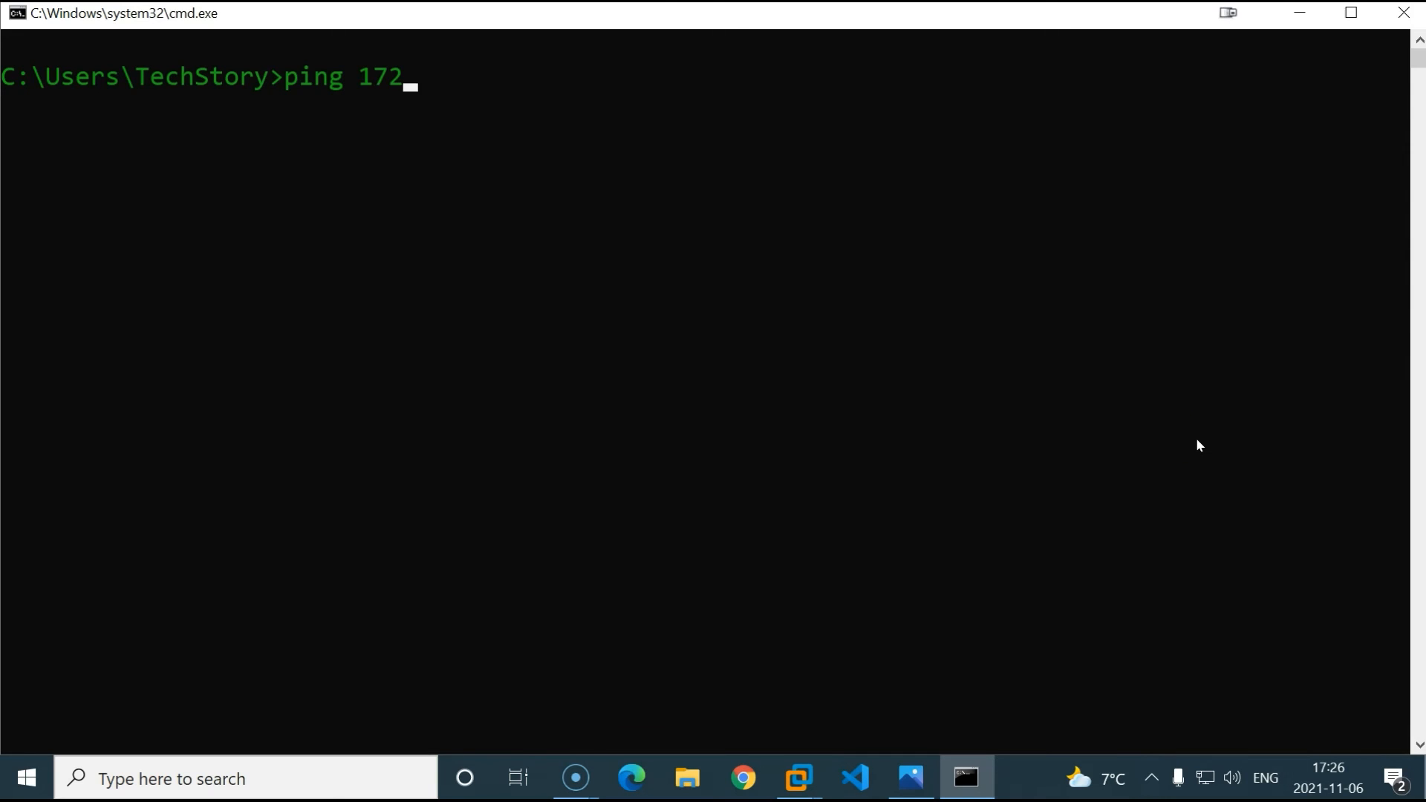
type(".168.10.")
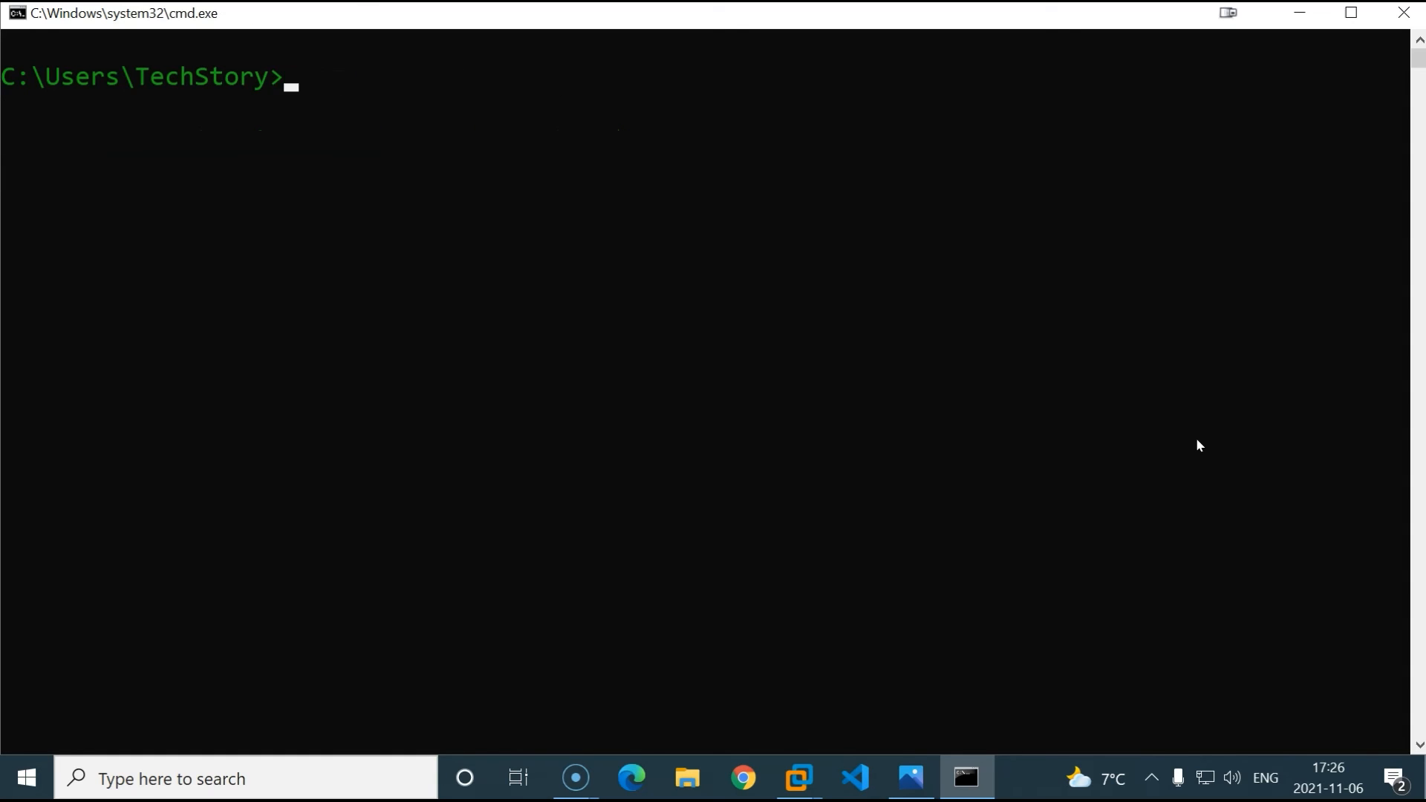
type("route")
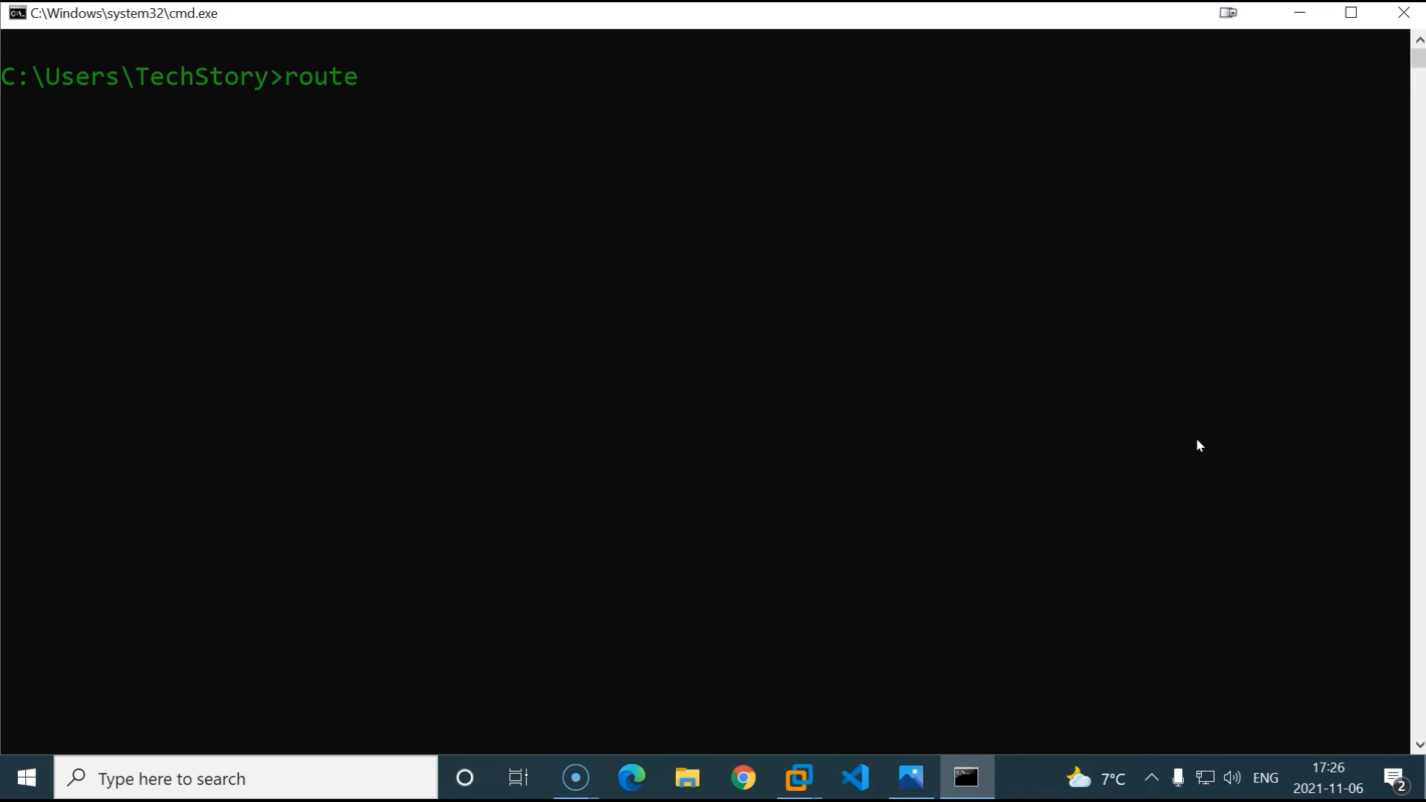
Launch Command Prompt as administrator and enlarge its font size in Properties
left_click(696, 386)
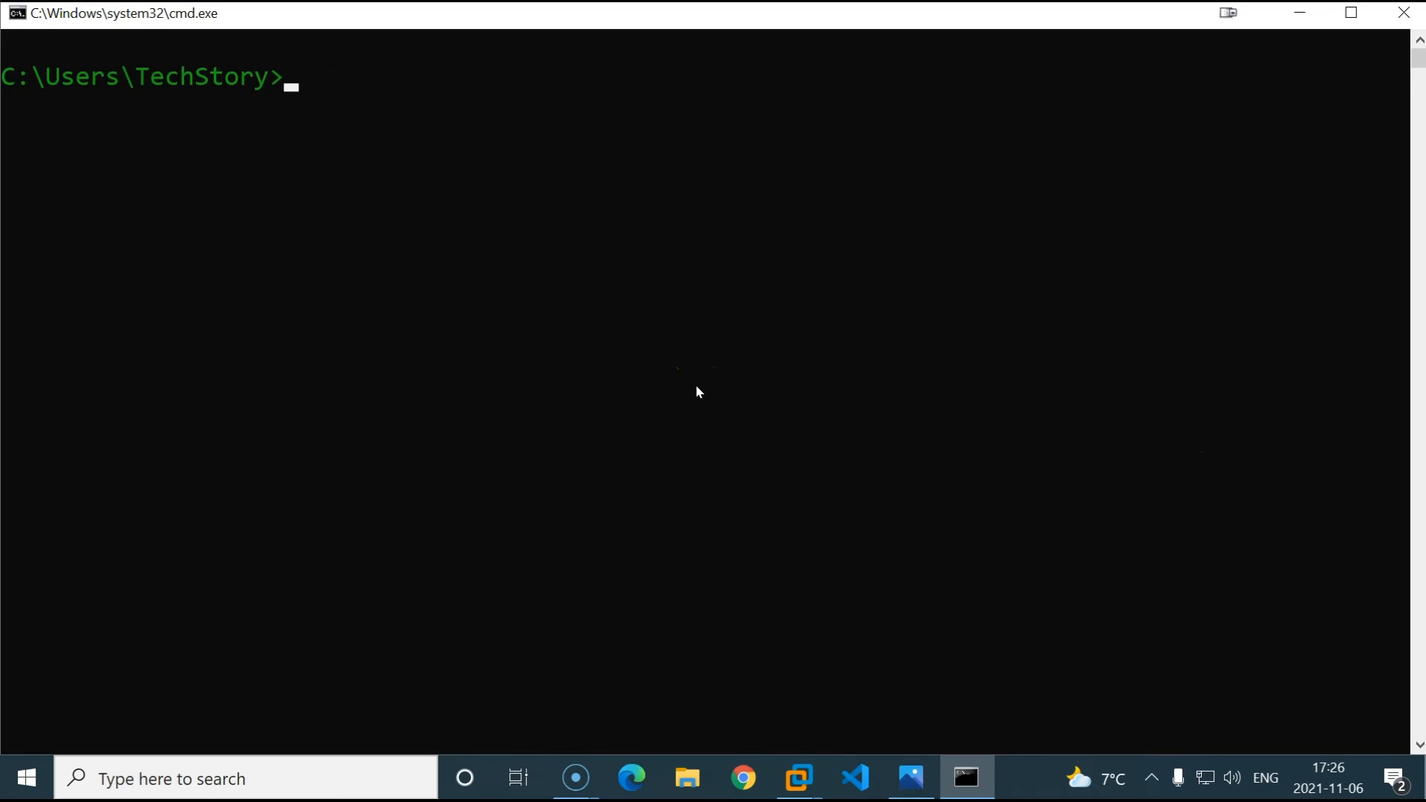
right_click(183, 170)
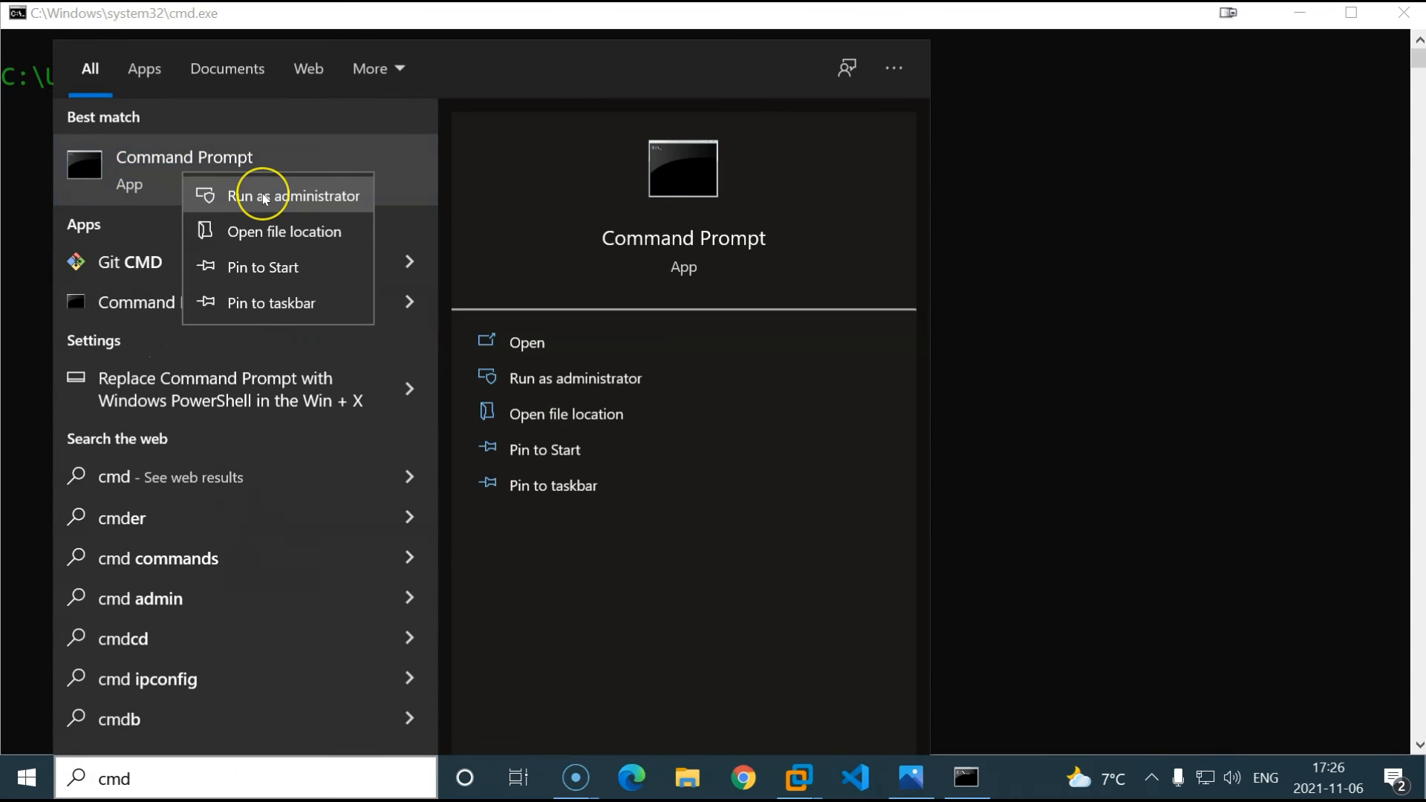
mouse_move(237, 195)
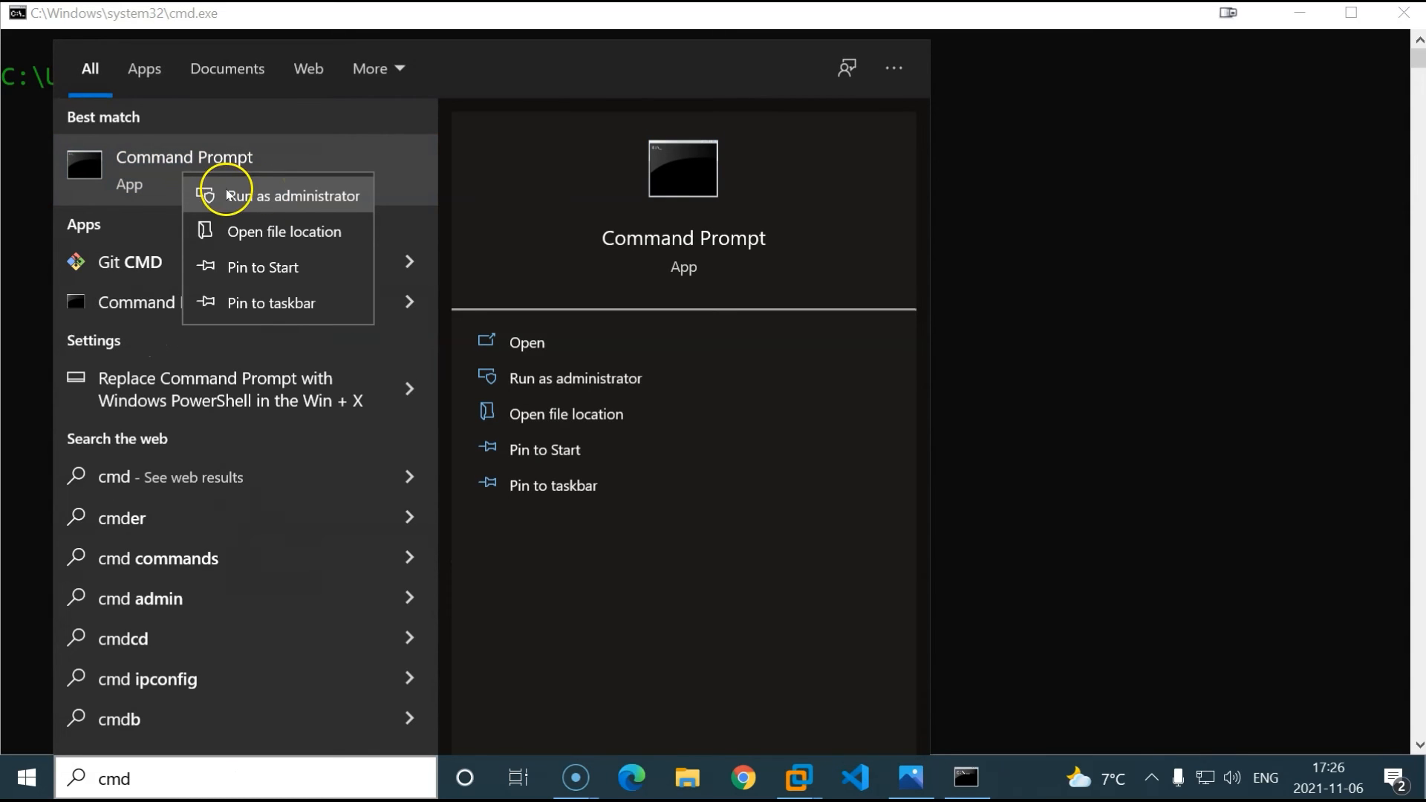
mouse_move(261, 207)
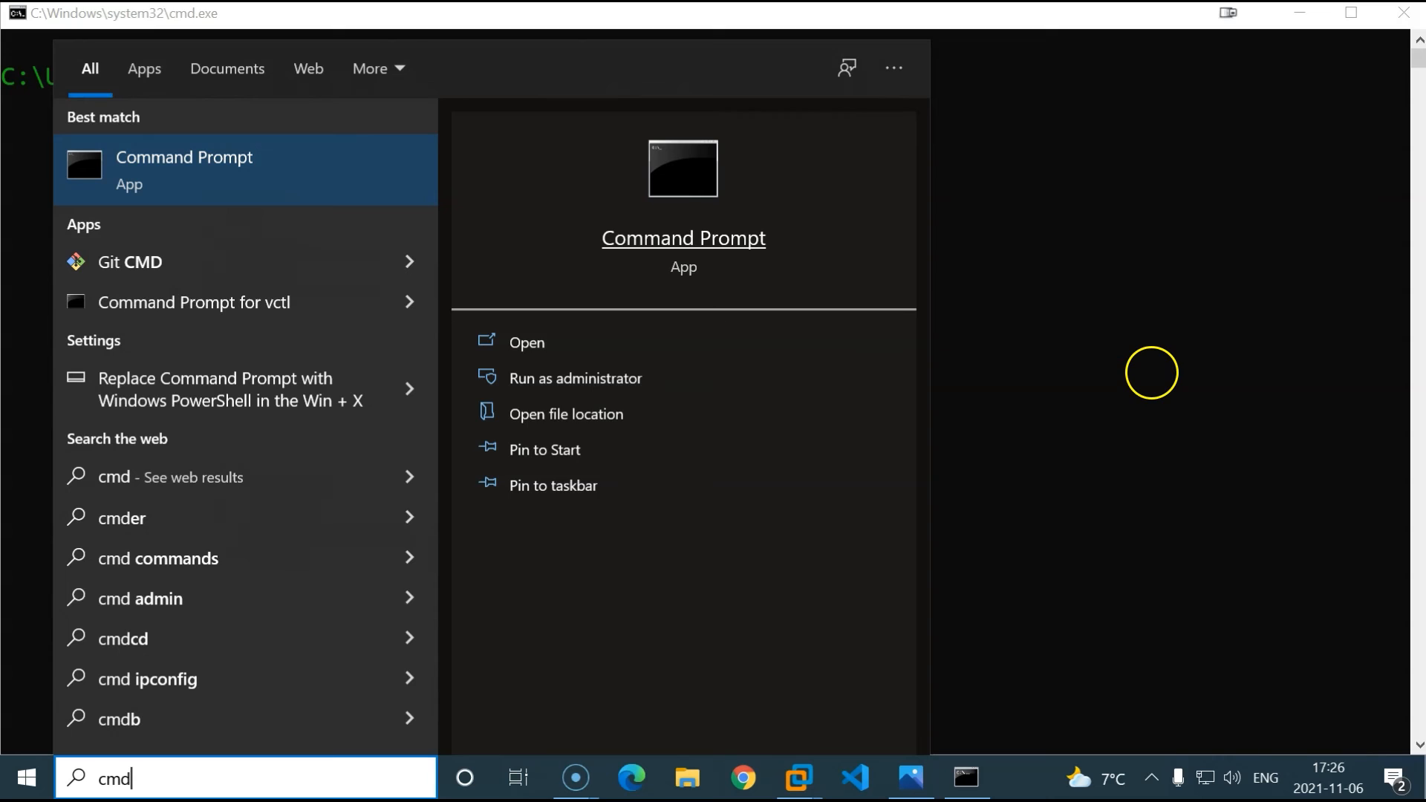
left_click(575, 378)
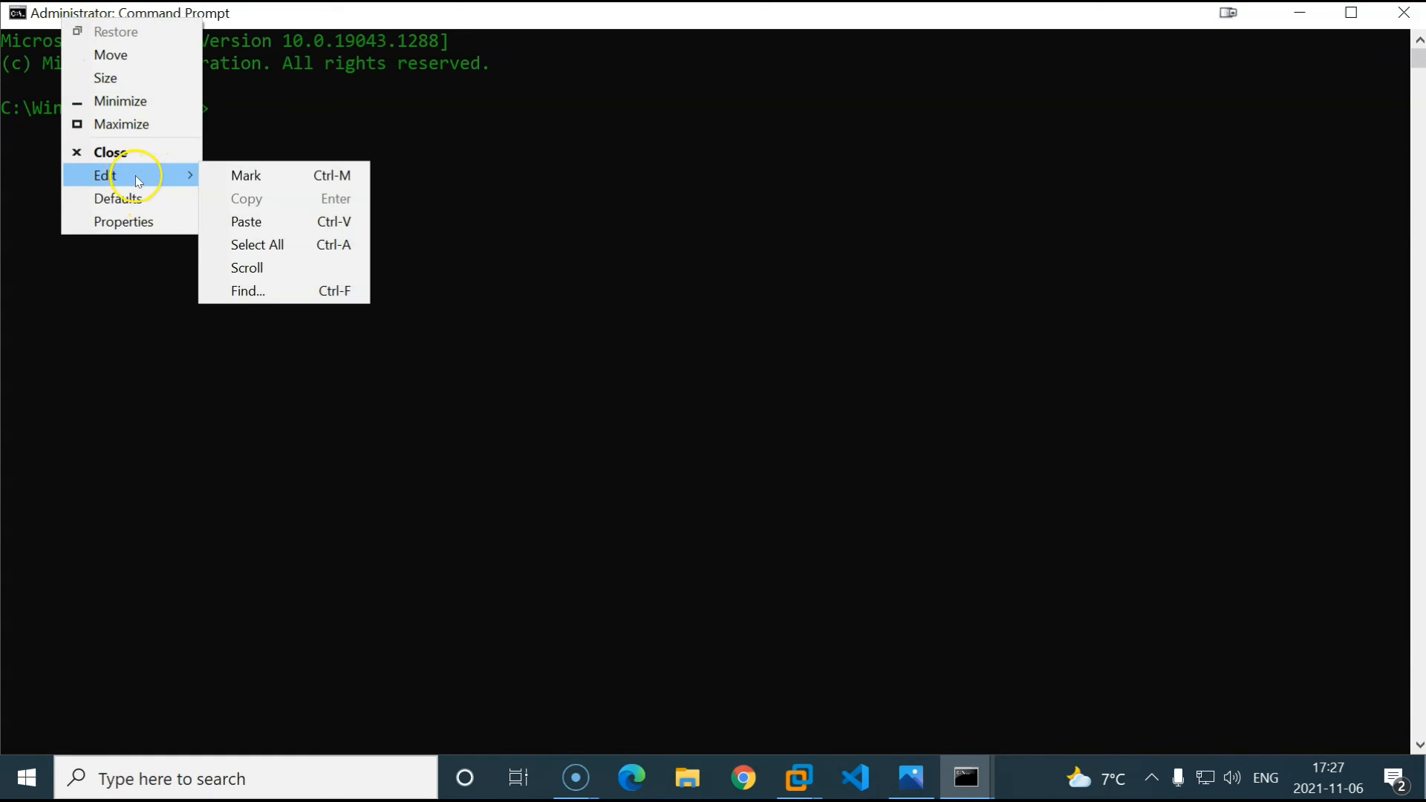
left_click(124, 221)
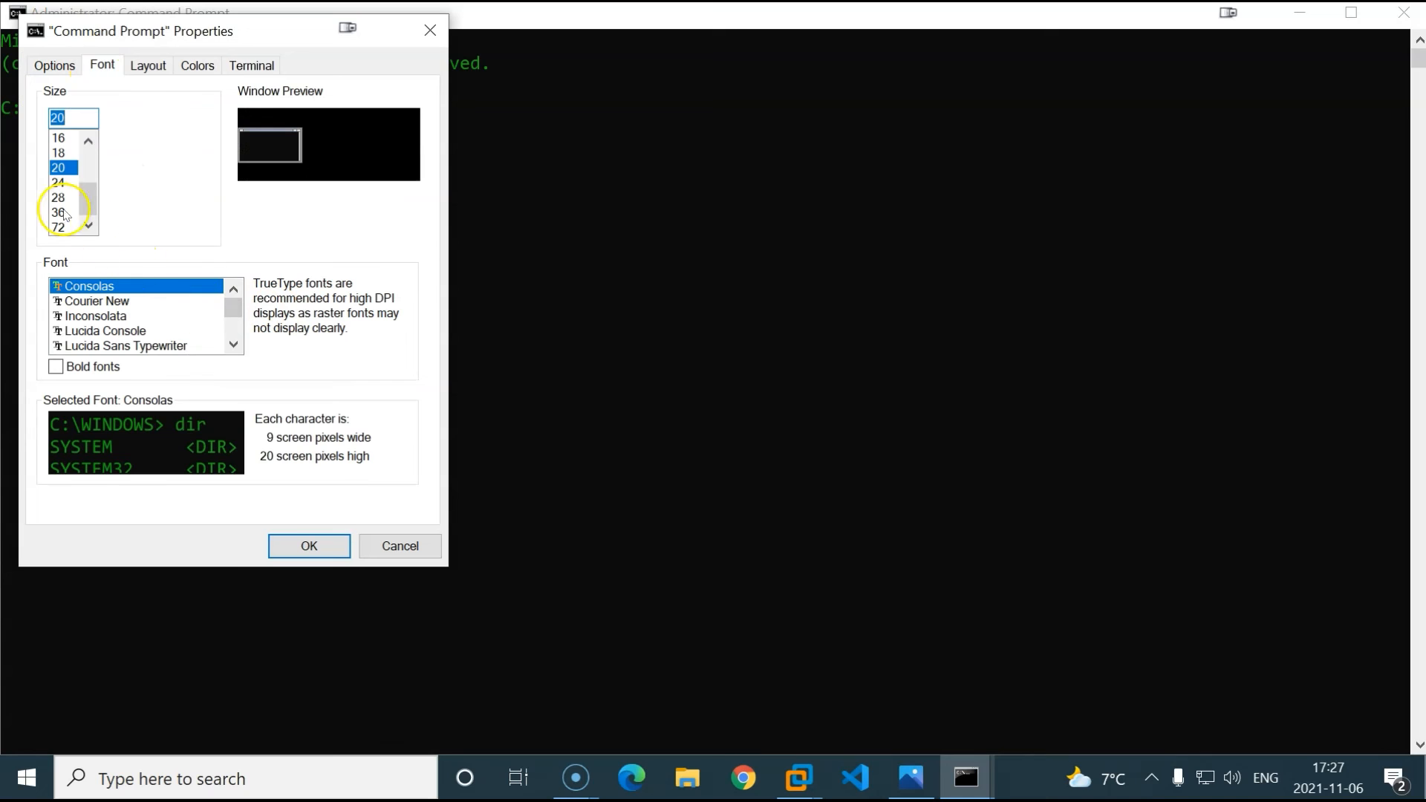
left_click(308, 546)
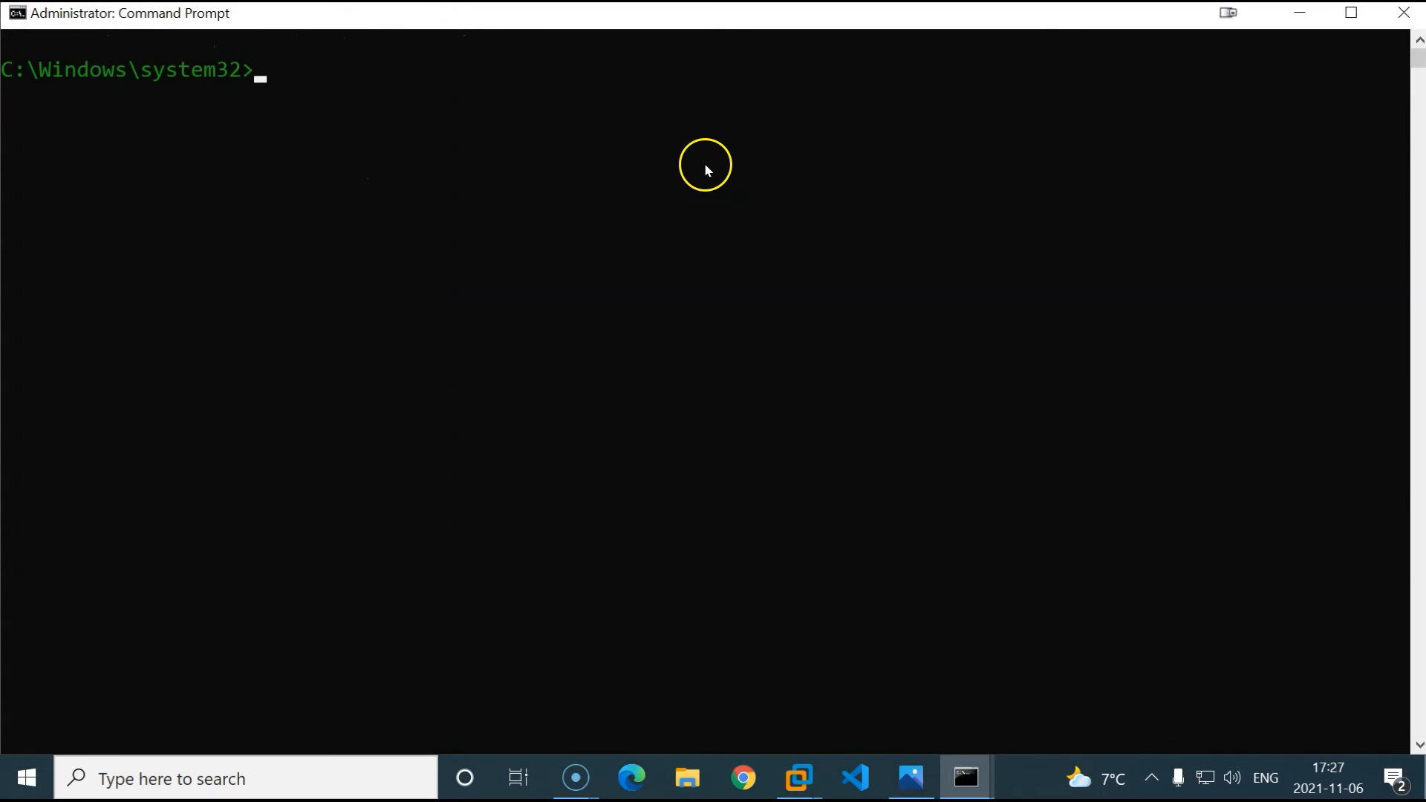
Run route -p ADD for 192.168.10.0 and 172.168.10.0, mask 255.255.255.0, via 10.10.10.33
type("r")
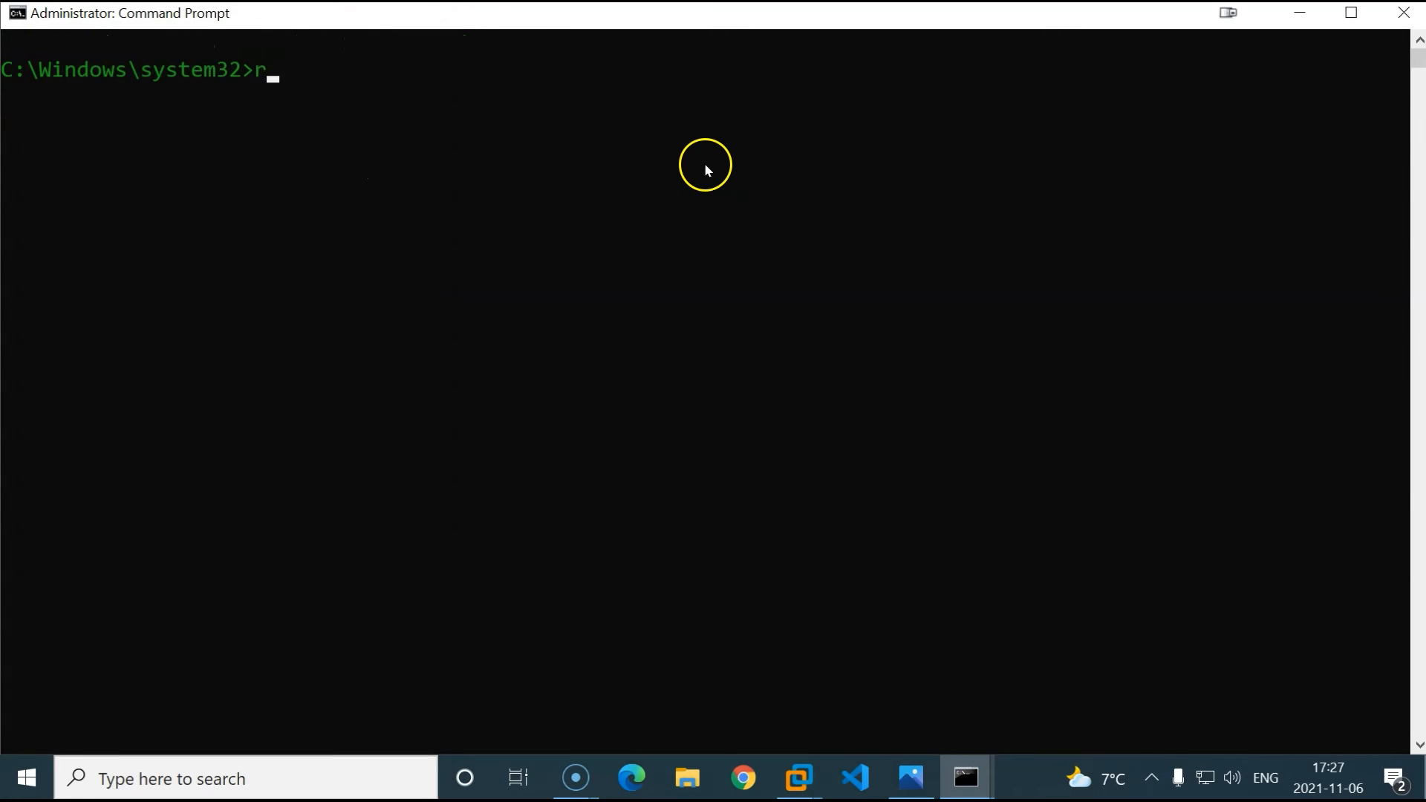
type("oute")
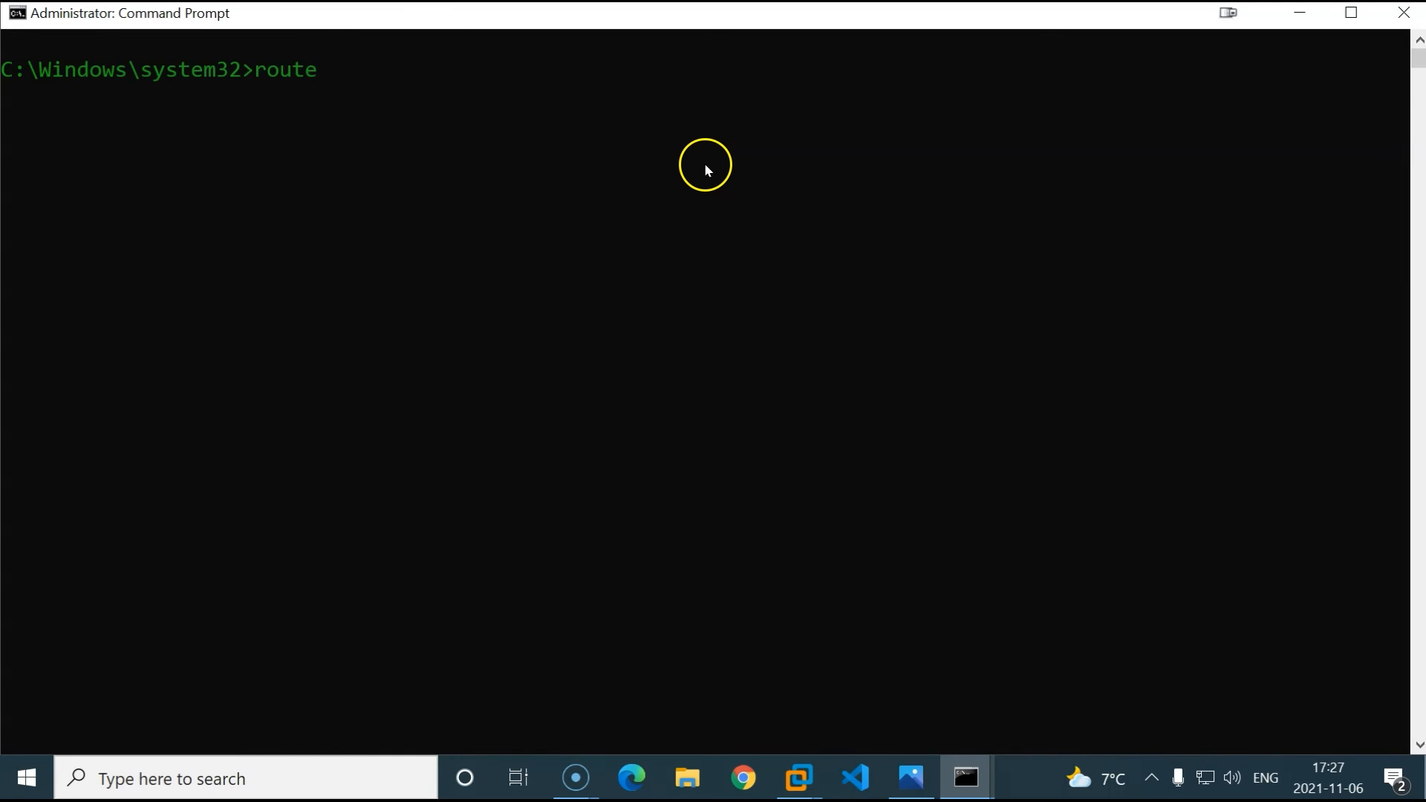
type("-")
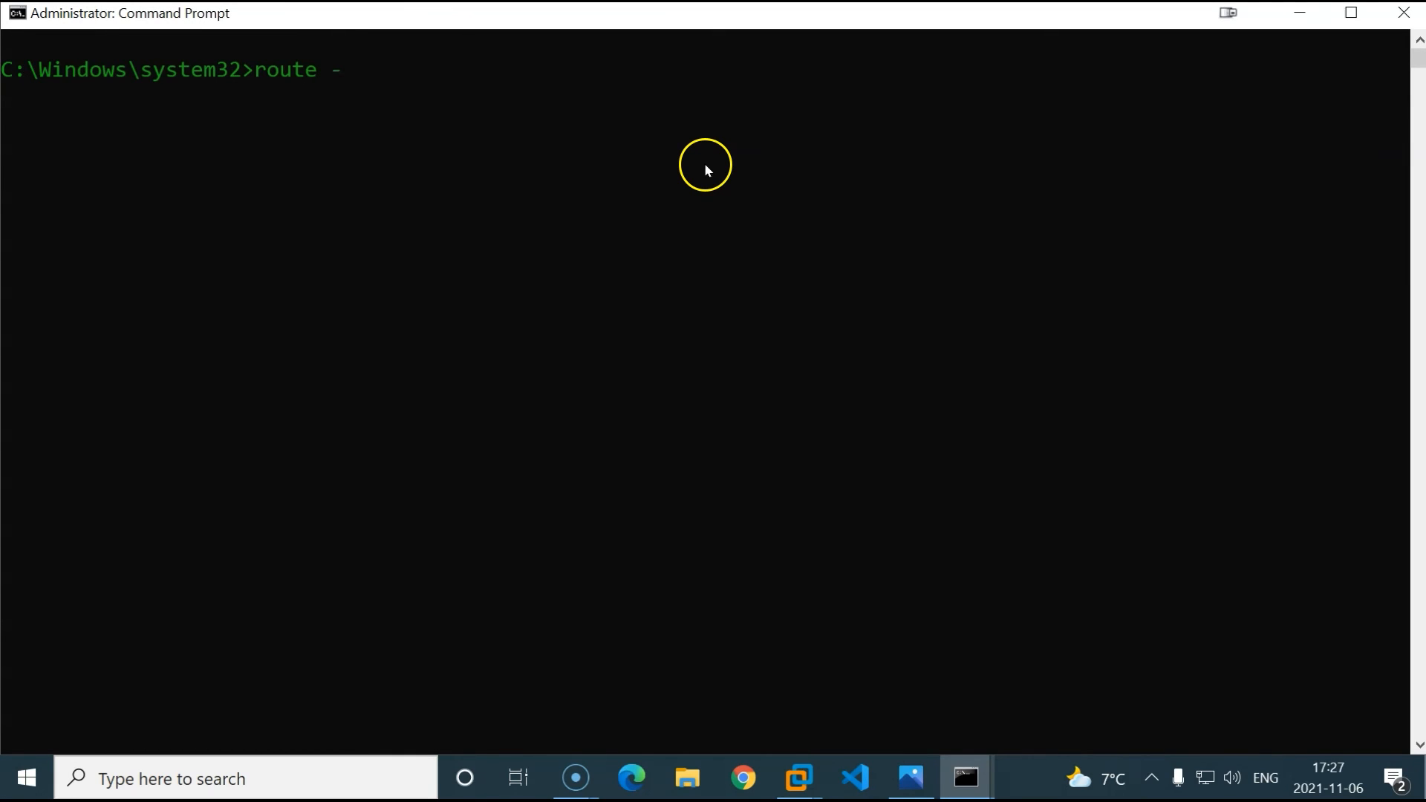
type("p")
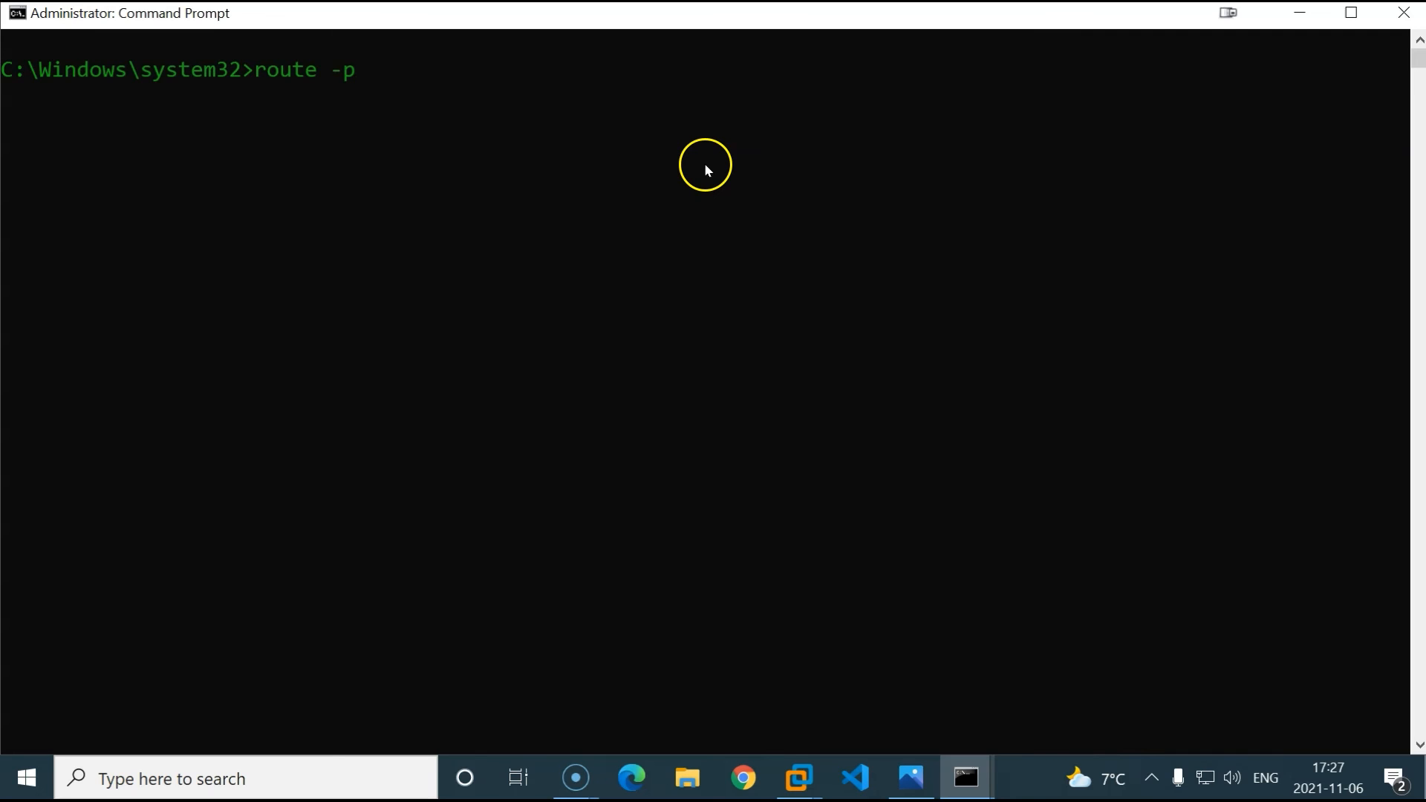
type("ADD 19")
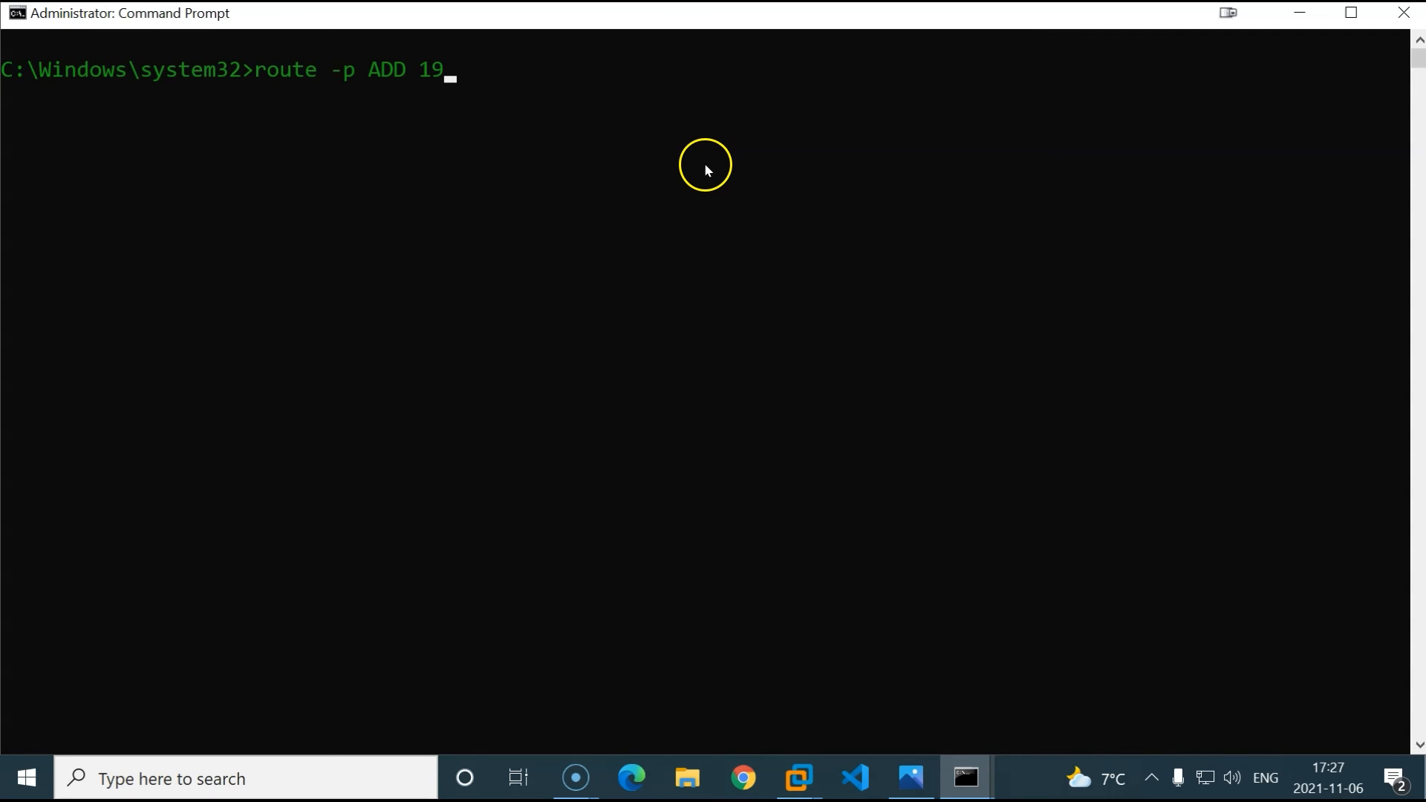
type("2.16")
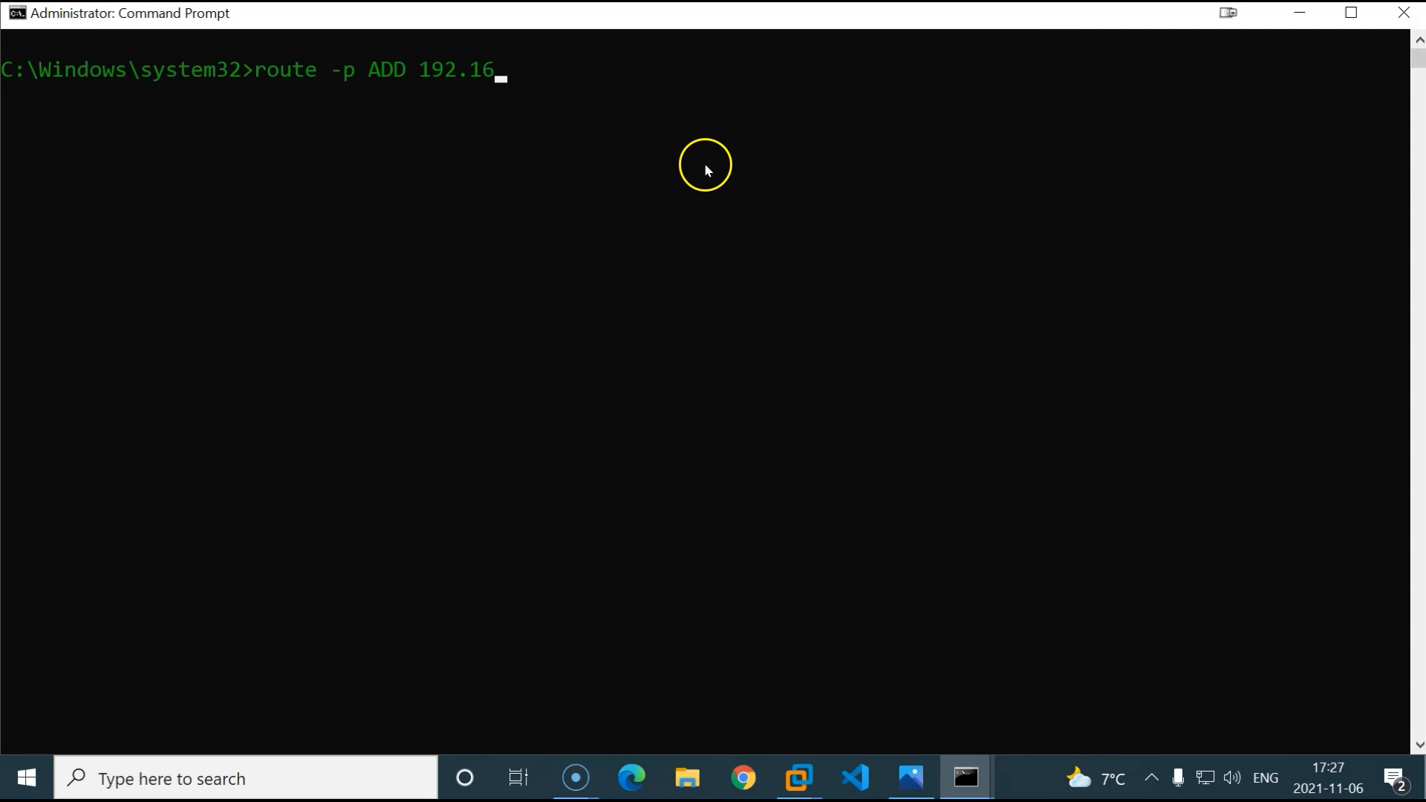
type("8.10.")
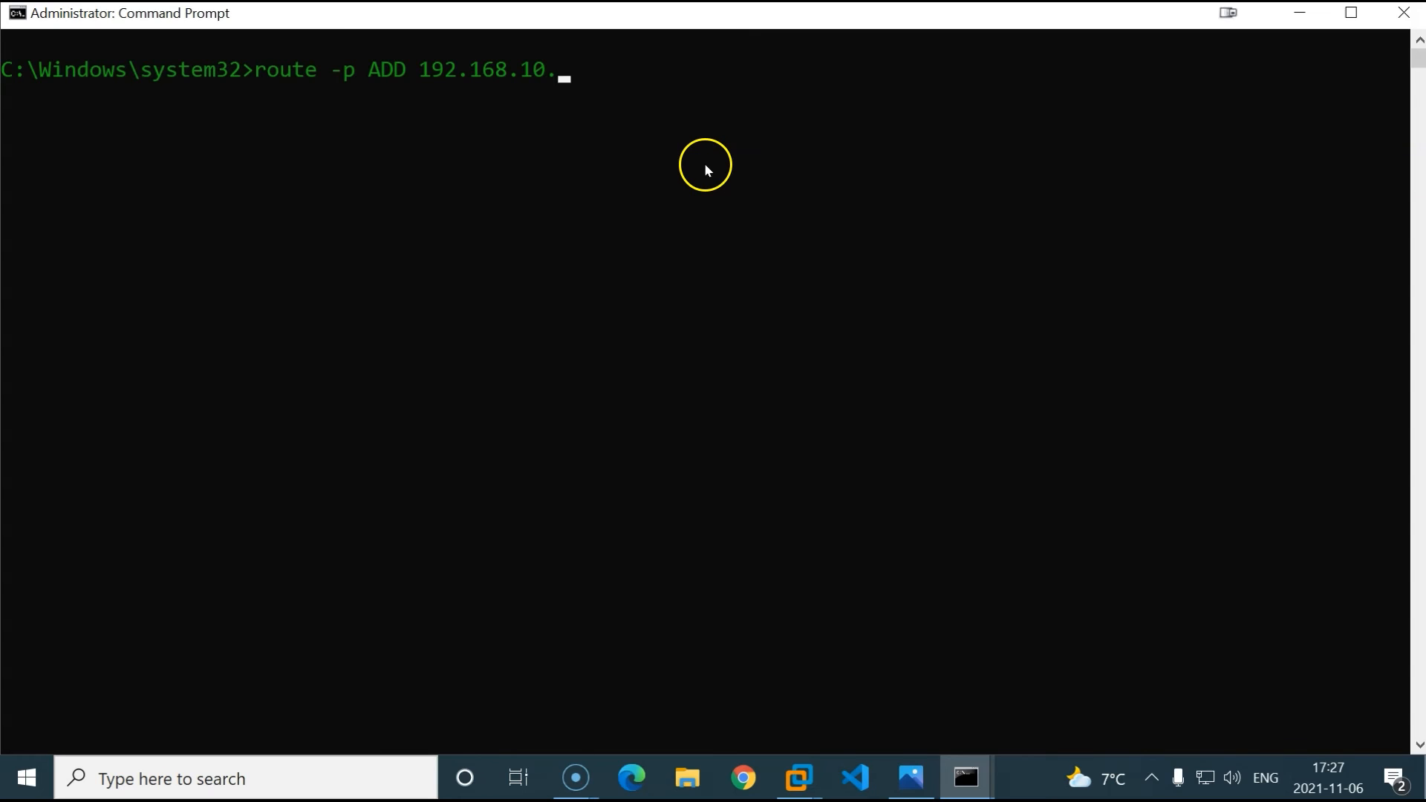
type("0 MA")
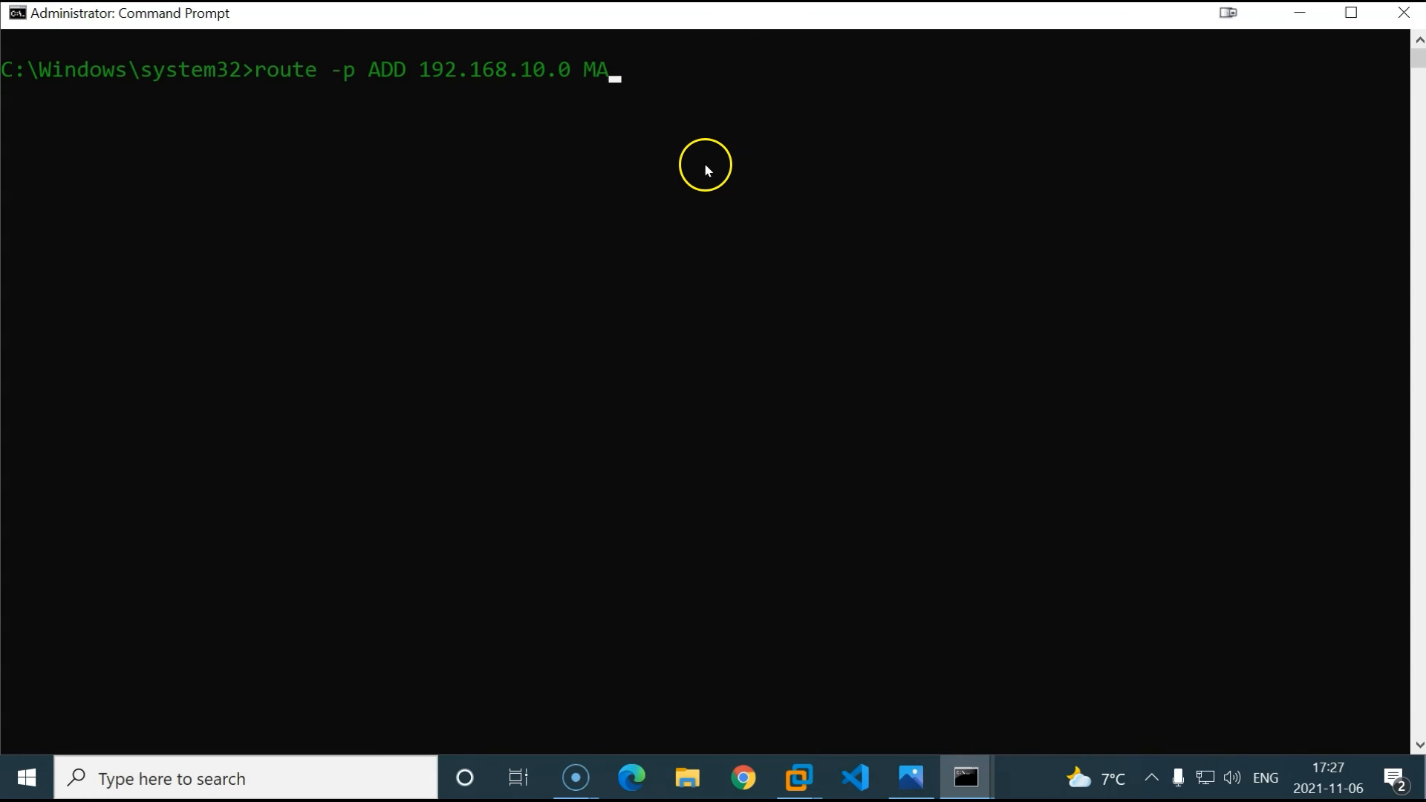
type("SK")
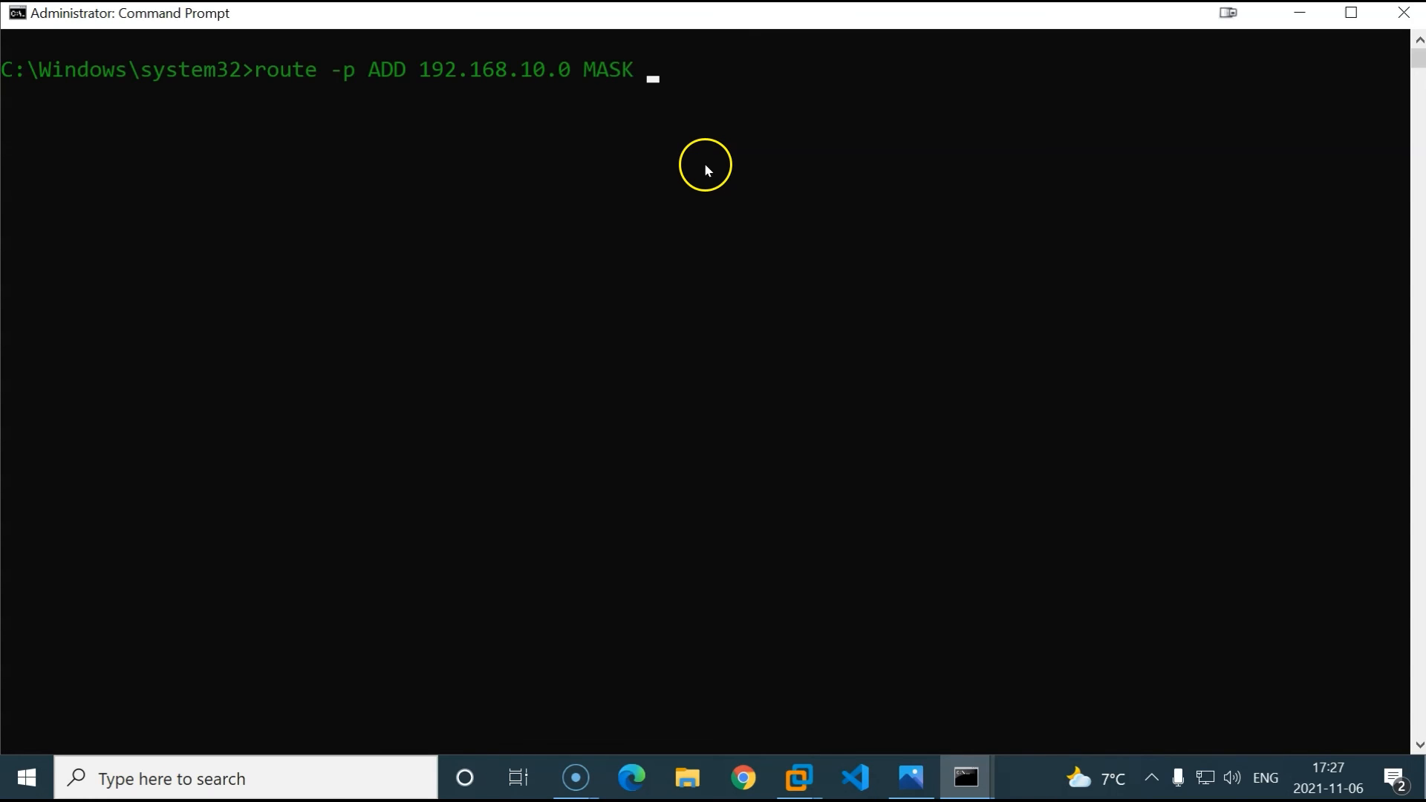
type("255.255.2")
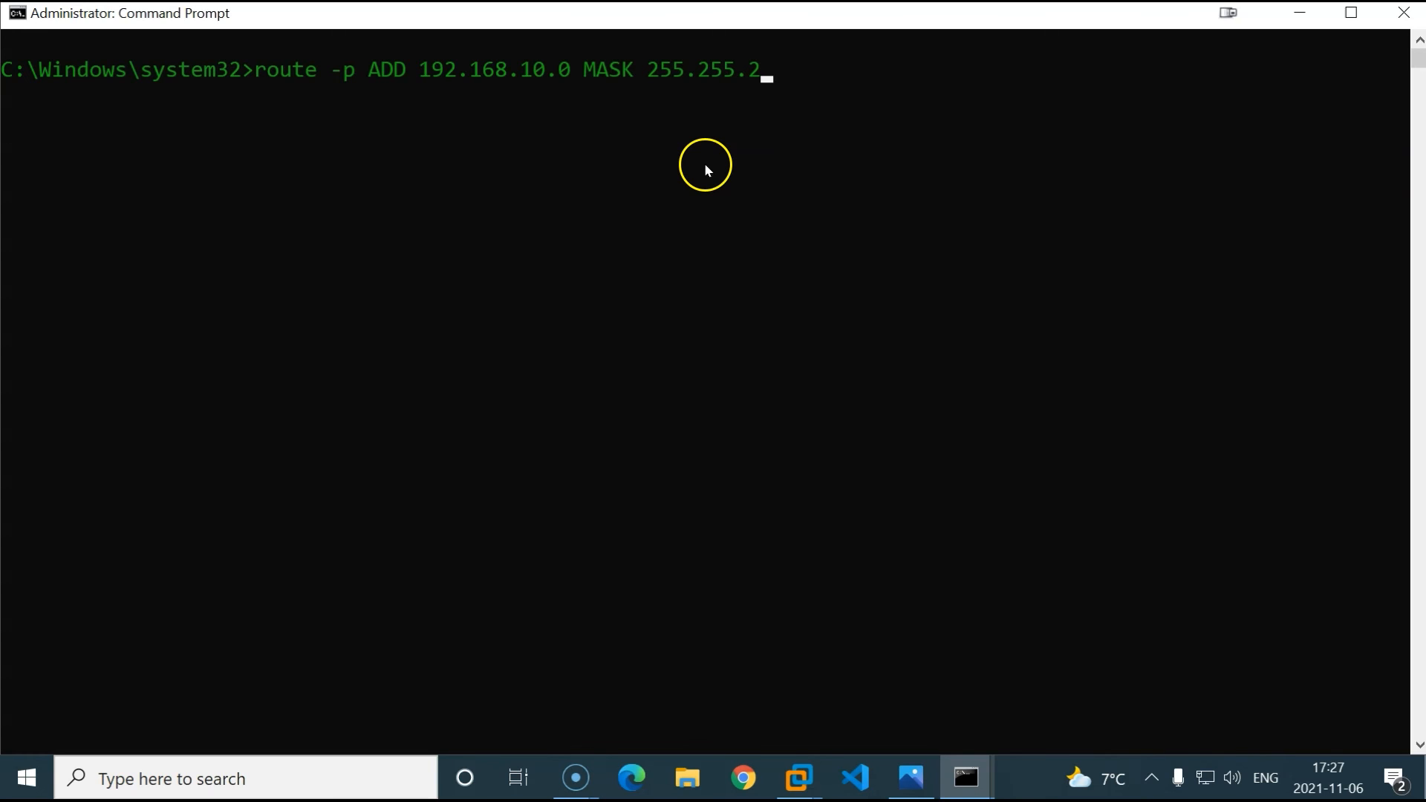
type("55.0")
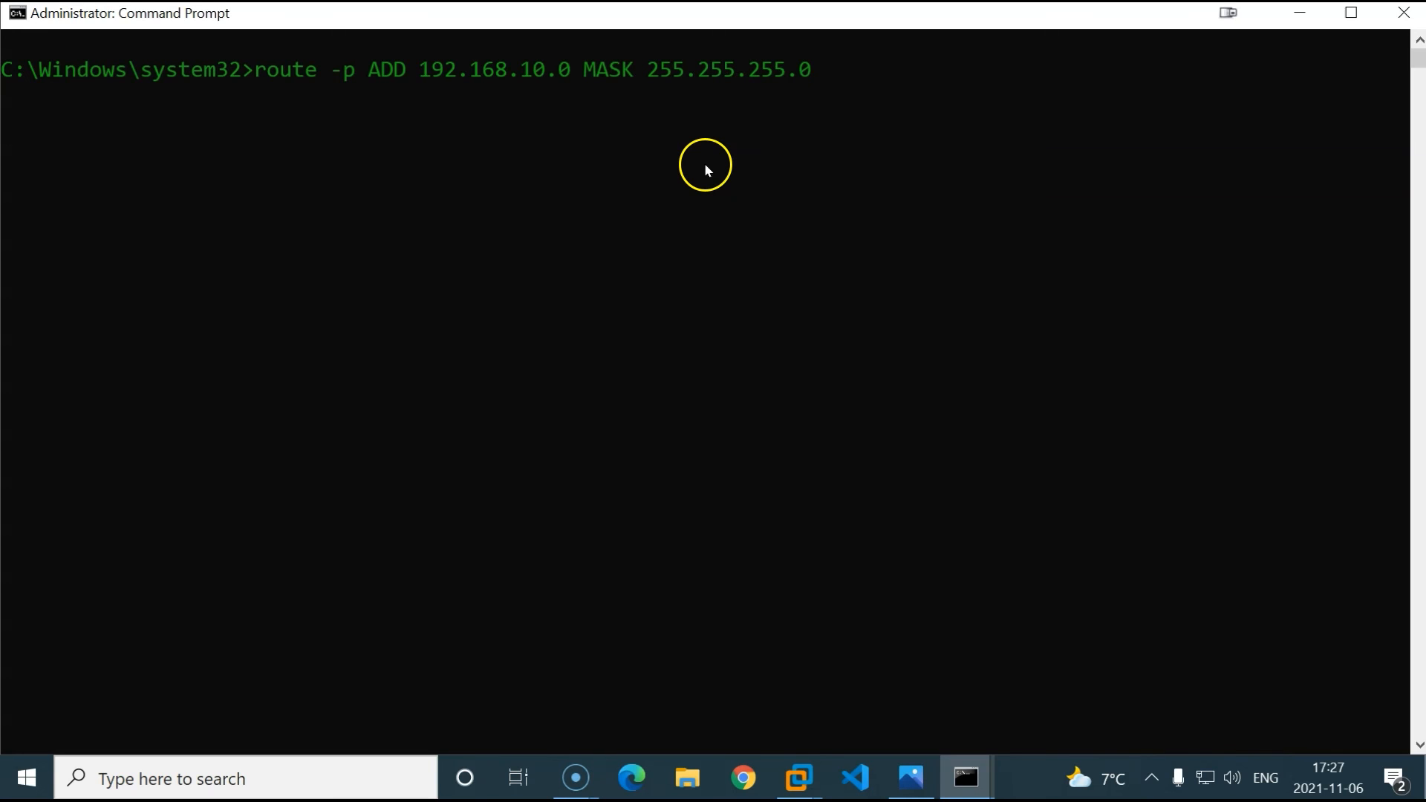
type("1")
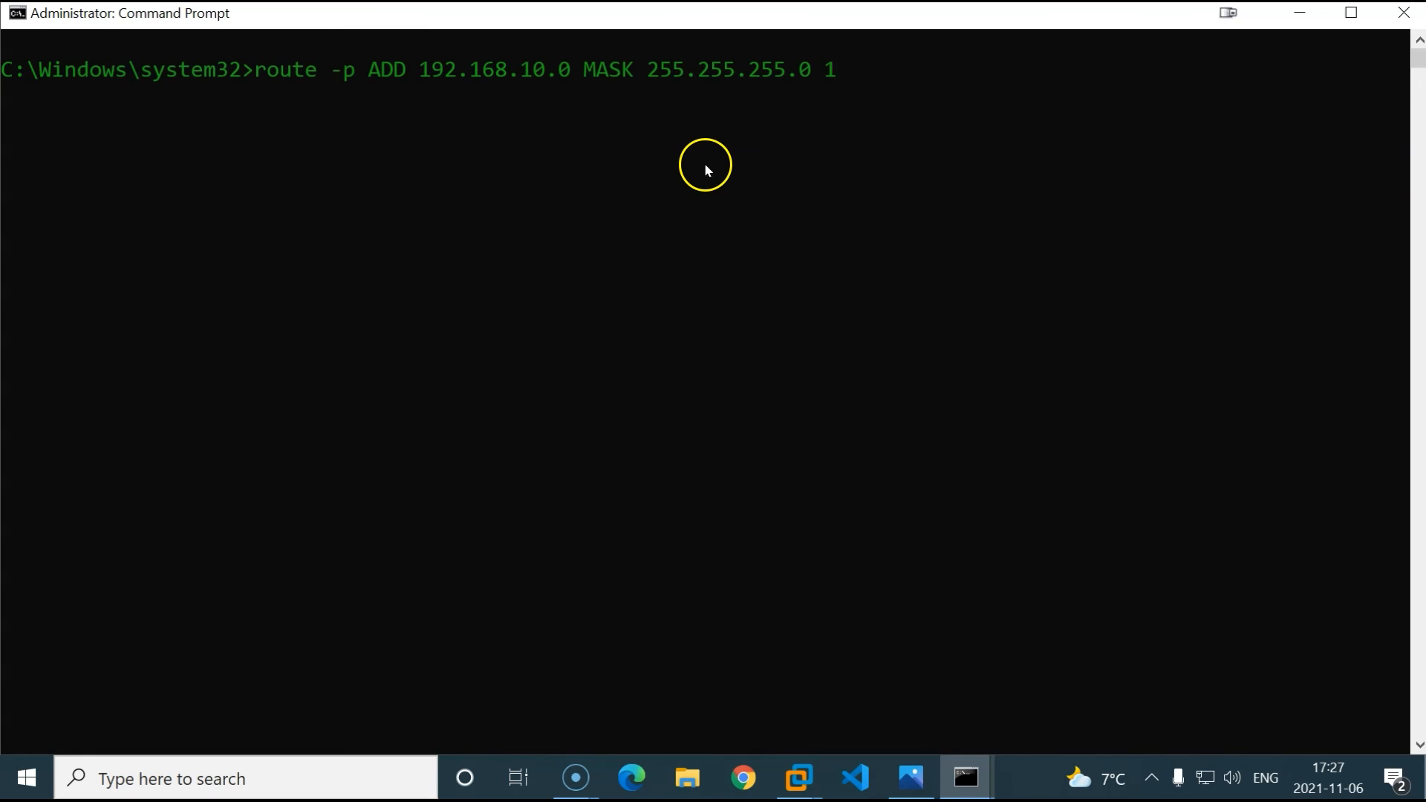
type("0.10.10.3")
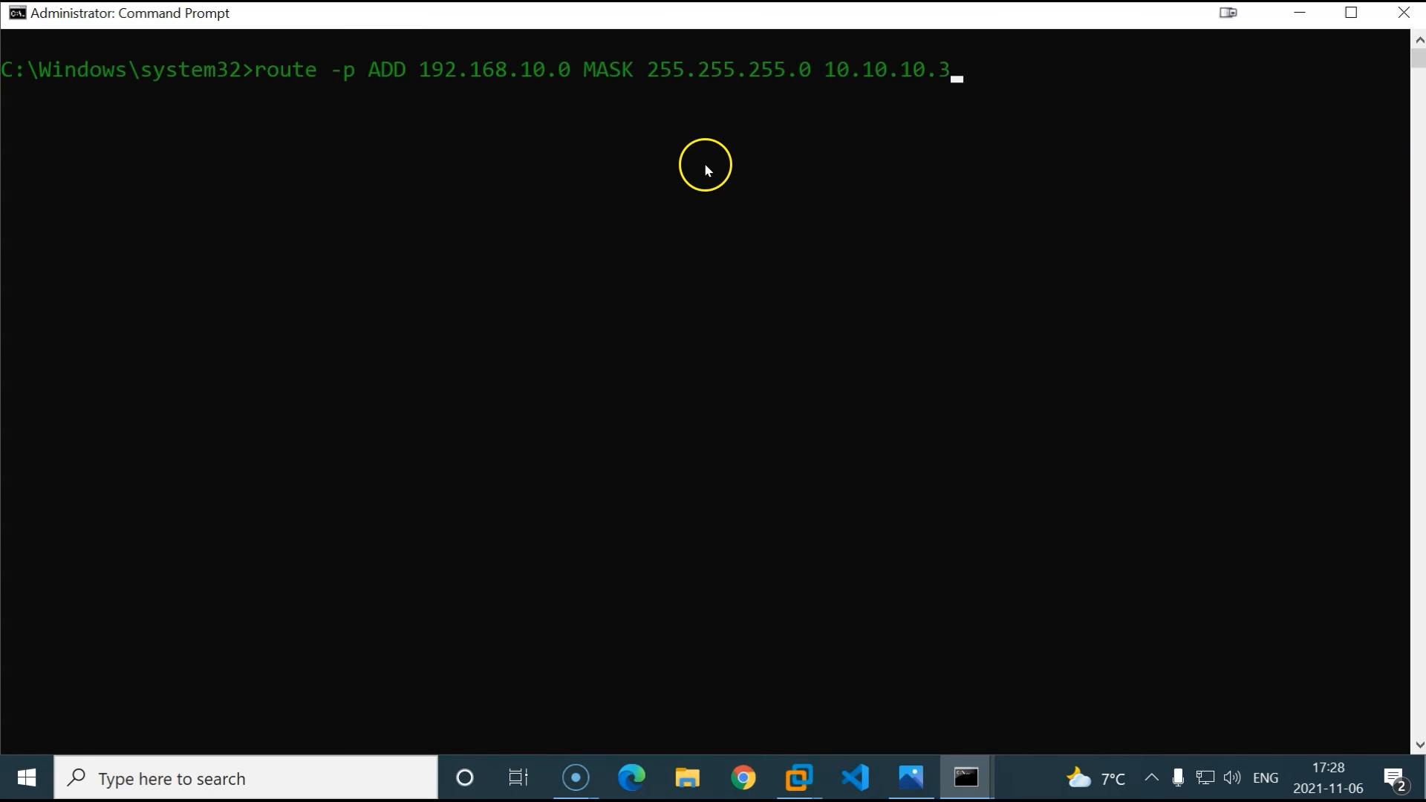
type("3")
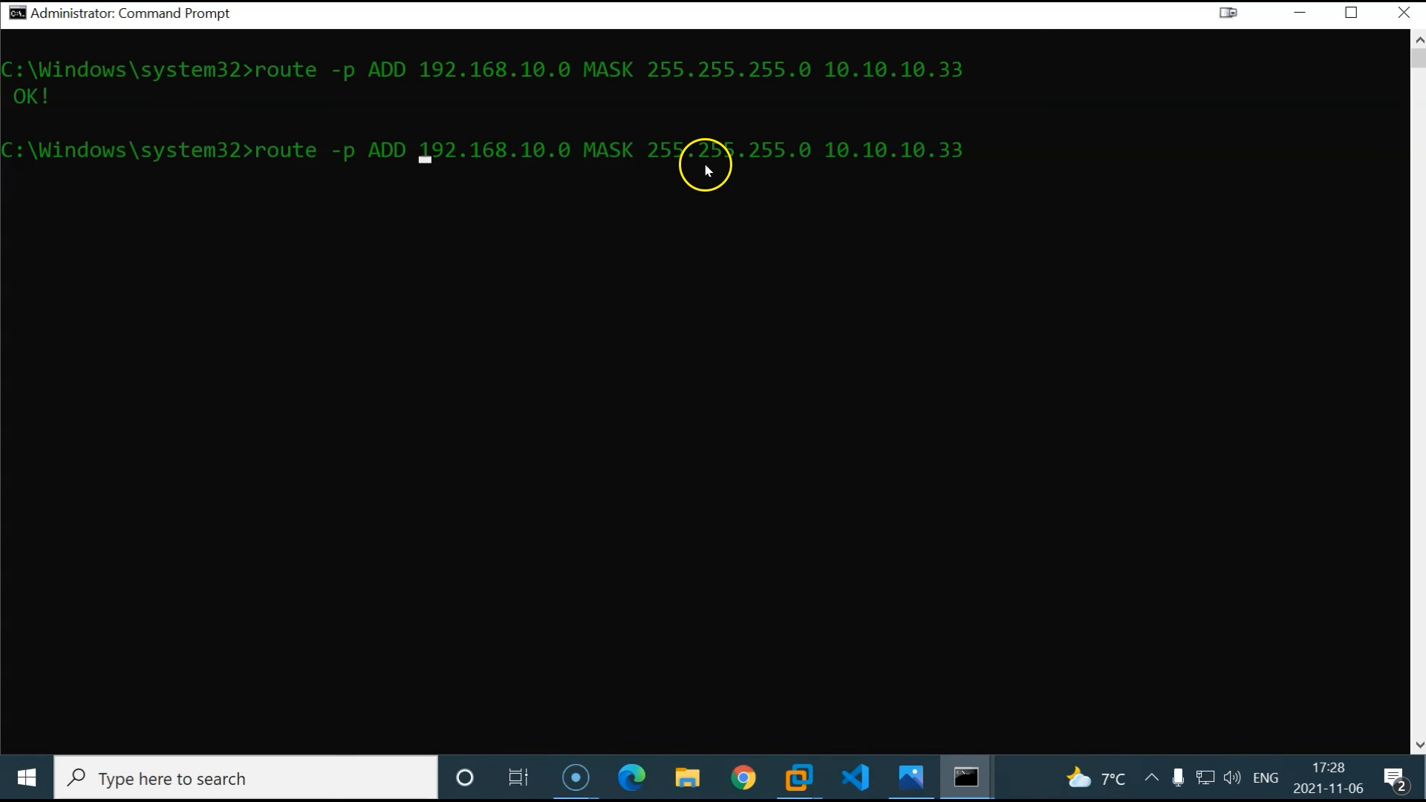
type("172")
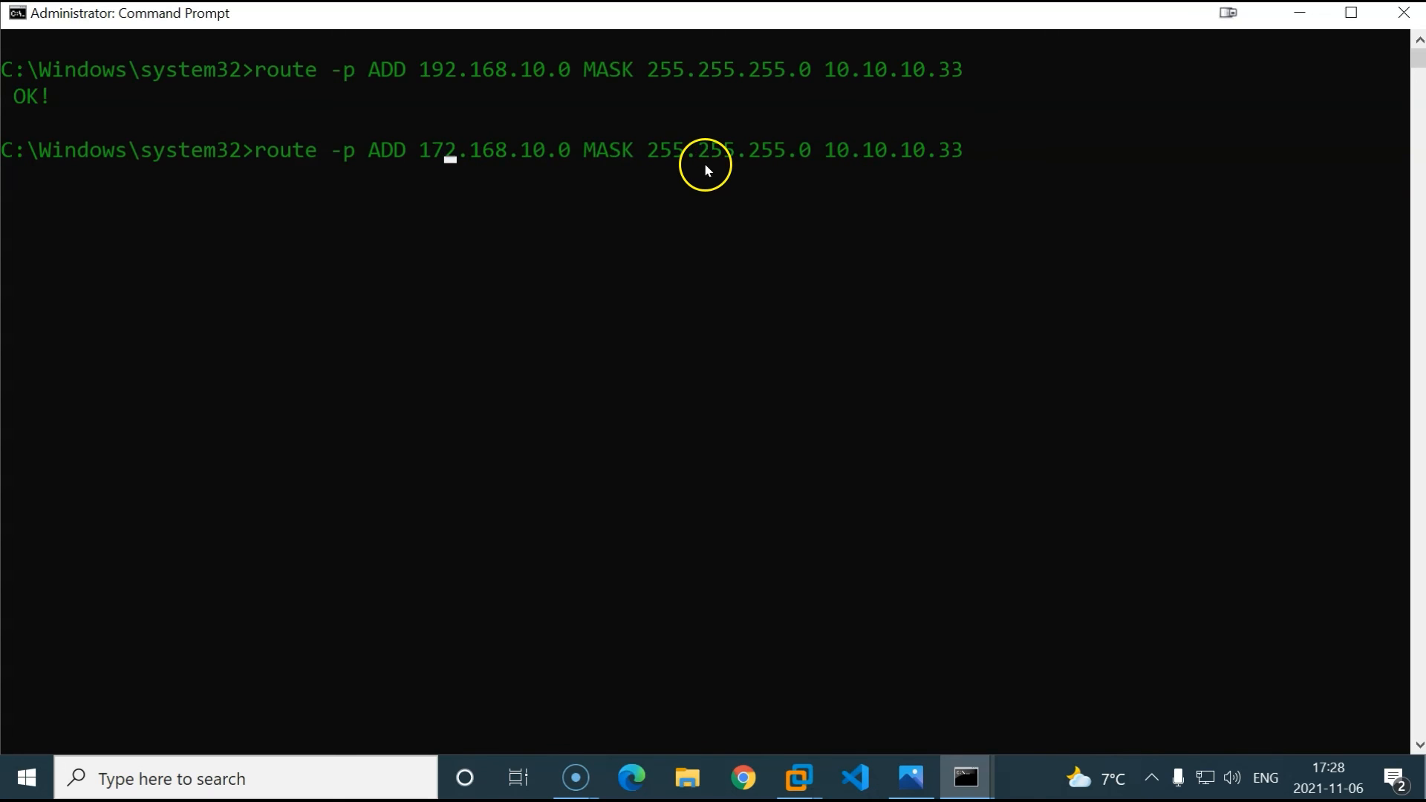
key("enter")
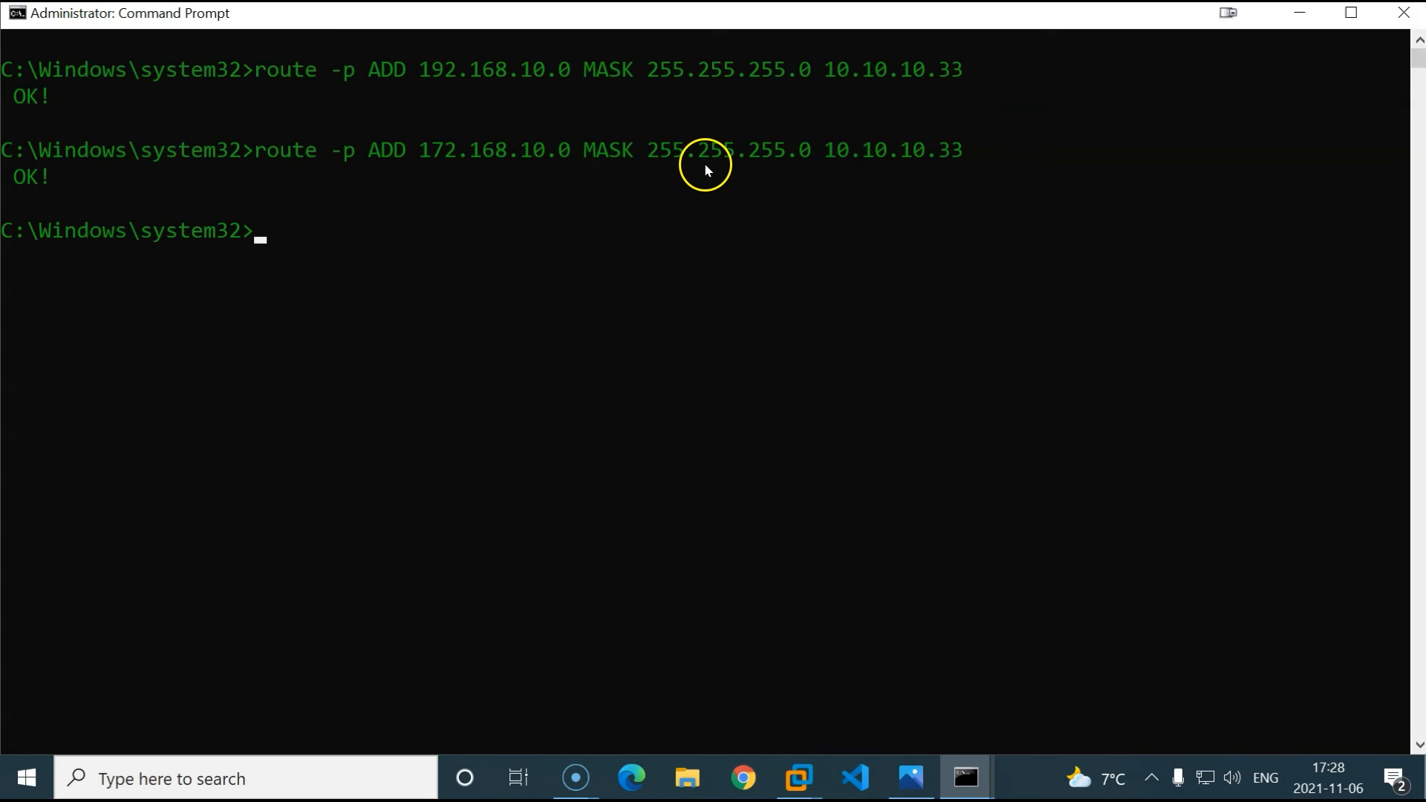
Ping 172.168.10.32 and 192.168.10.32 with no loss, then clear the console with cls
type("ping")
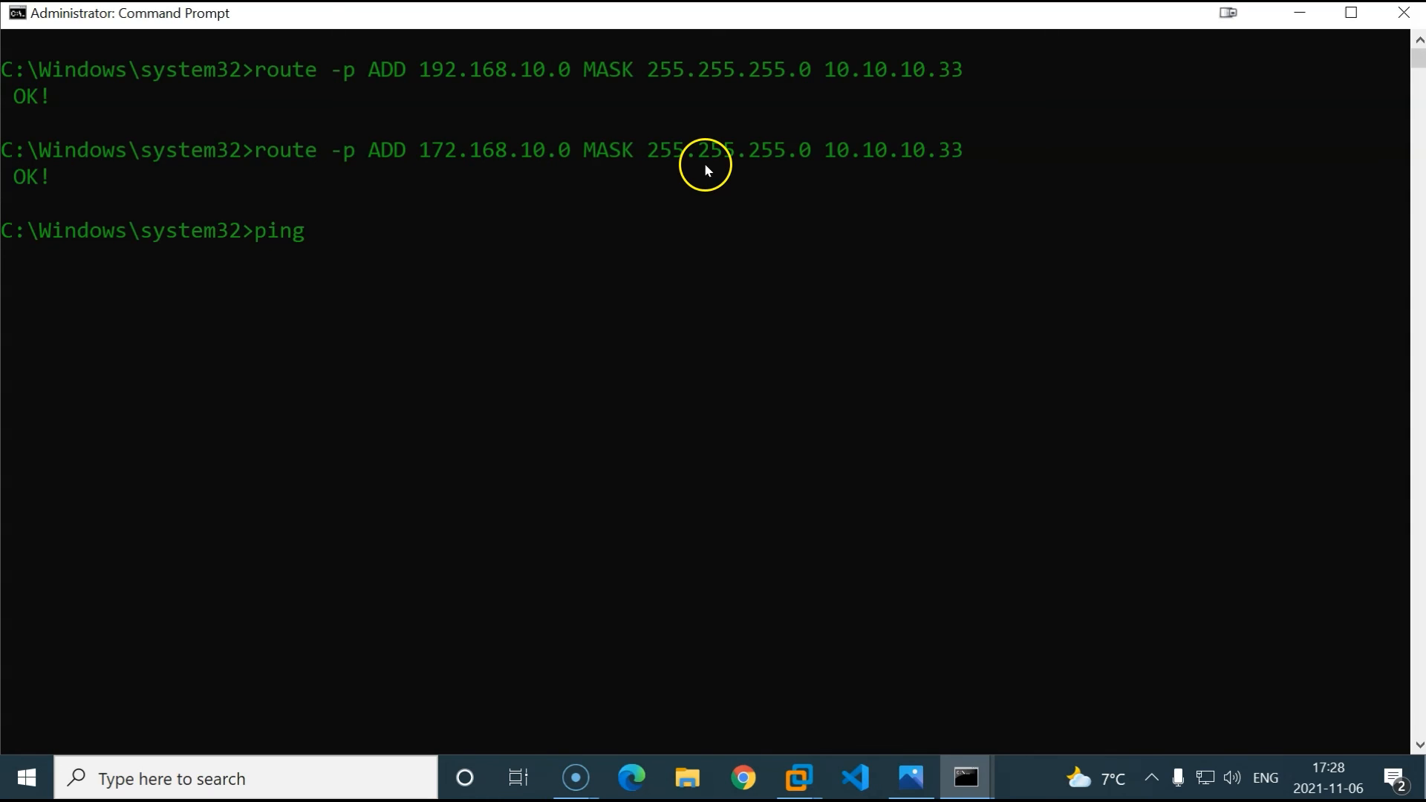
type("172.1")
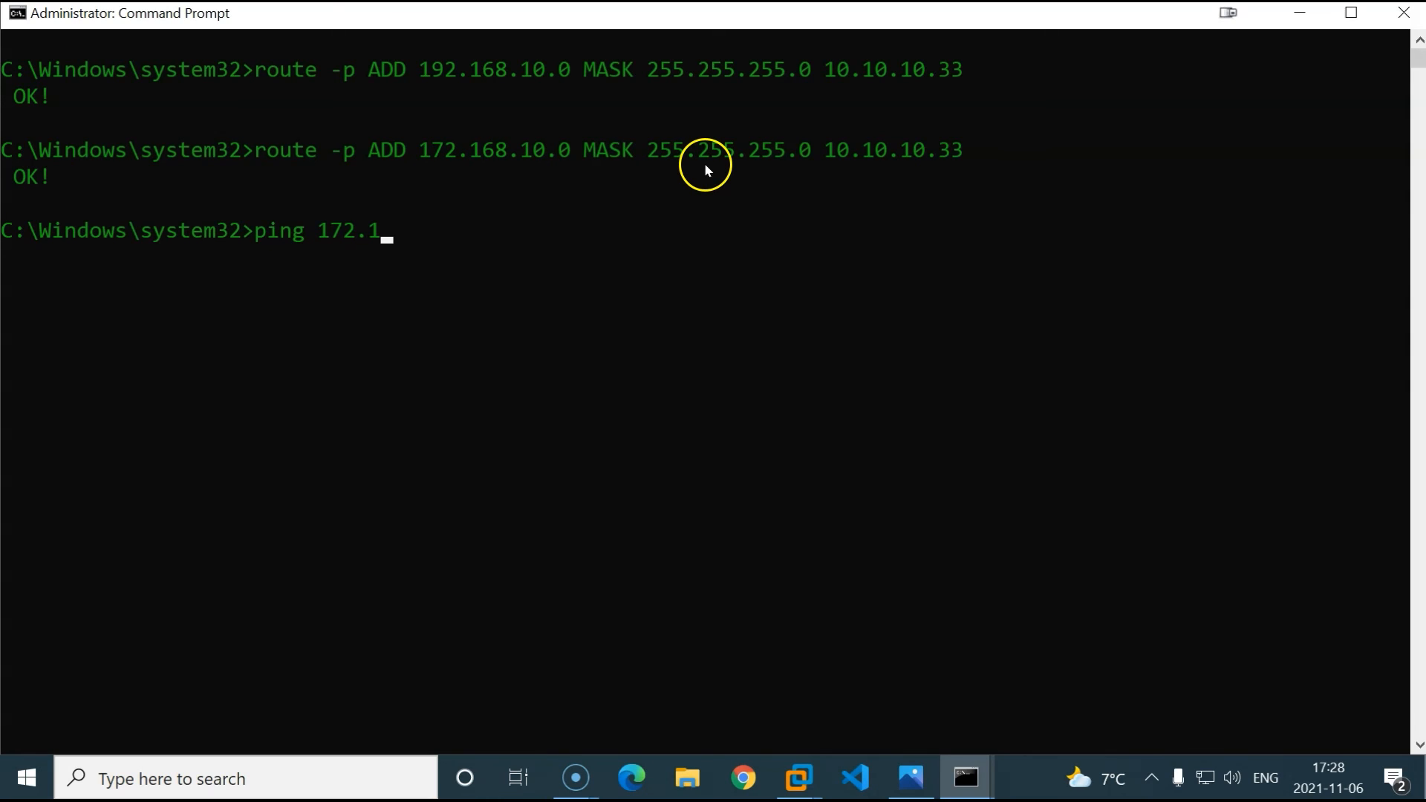
type("68.10.32")
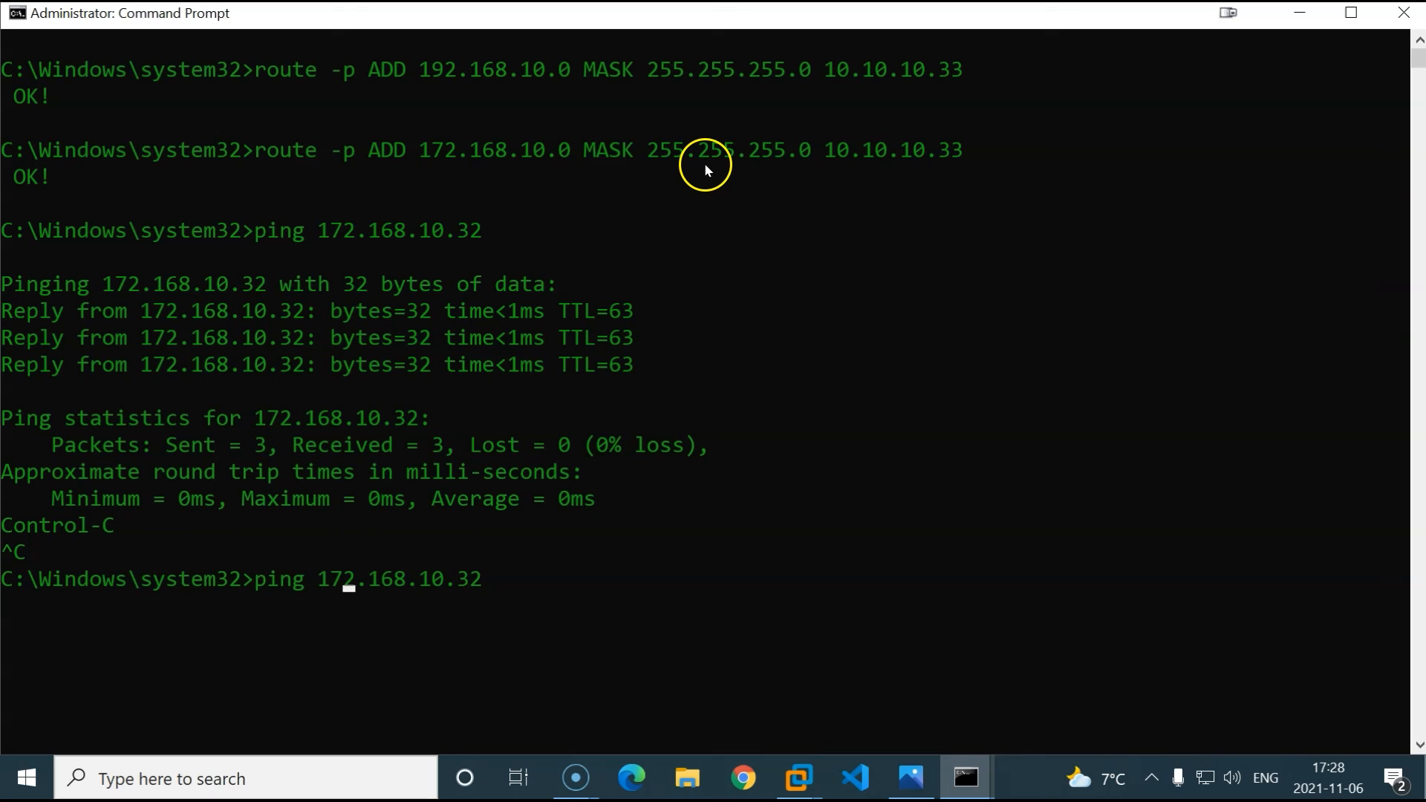
type("192.168.10.32")
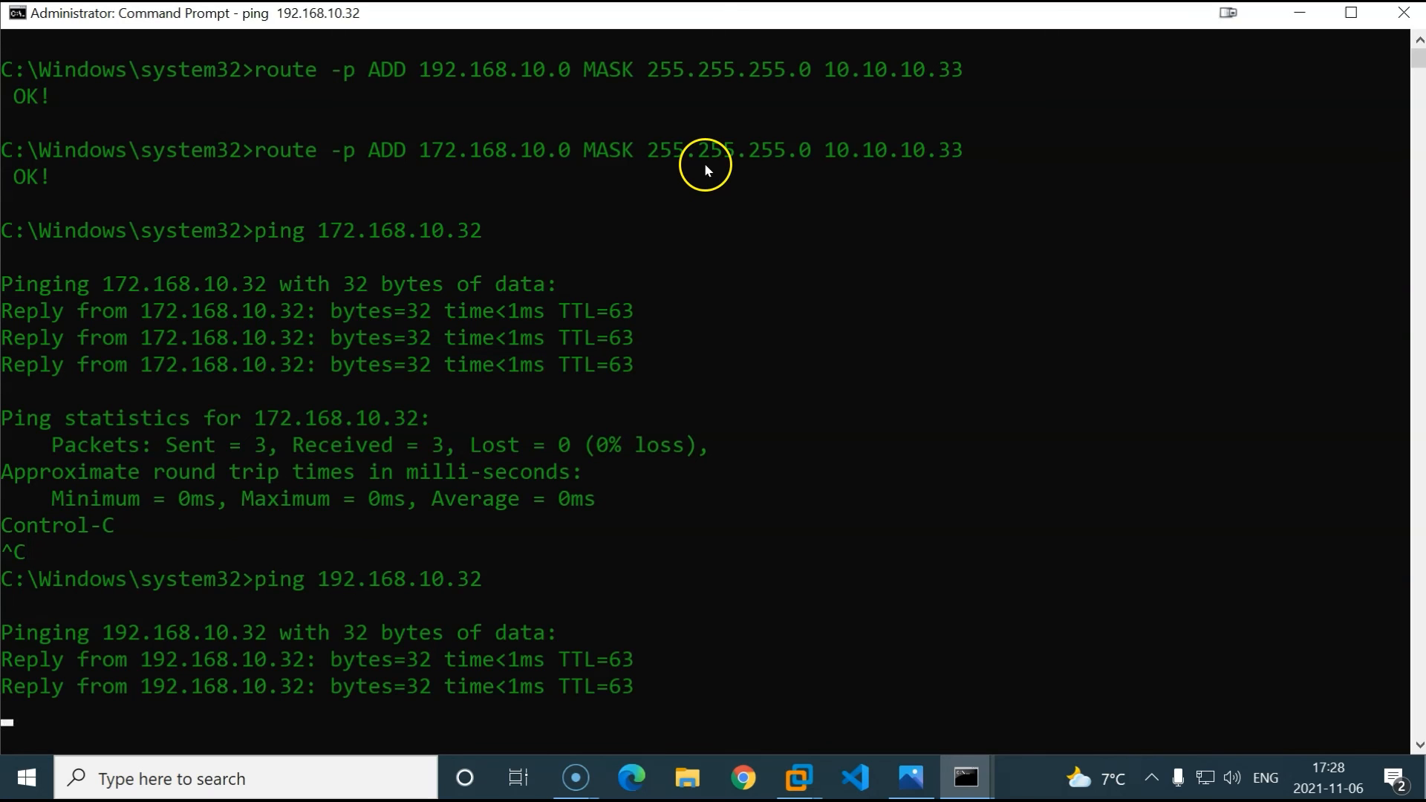
type("cls")
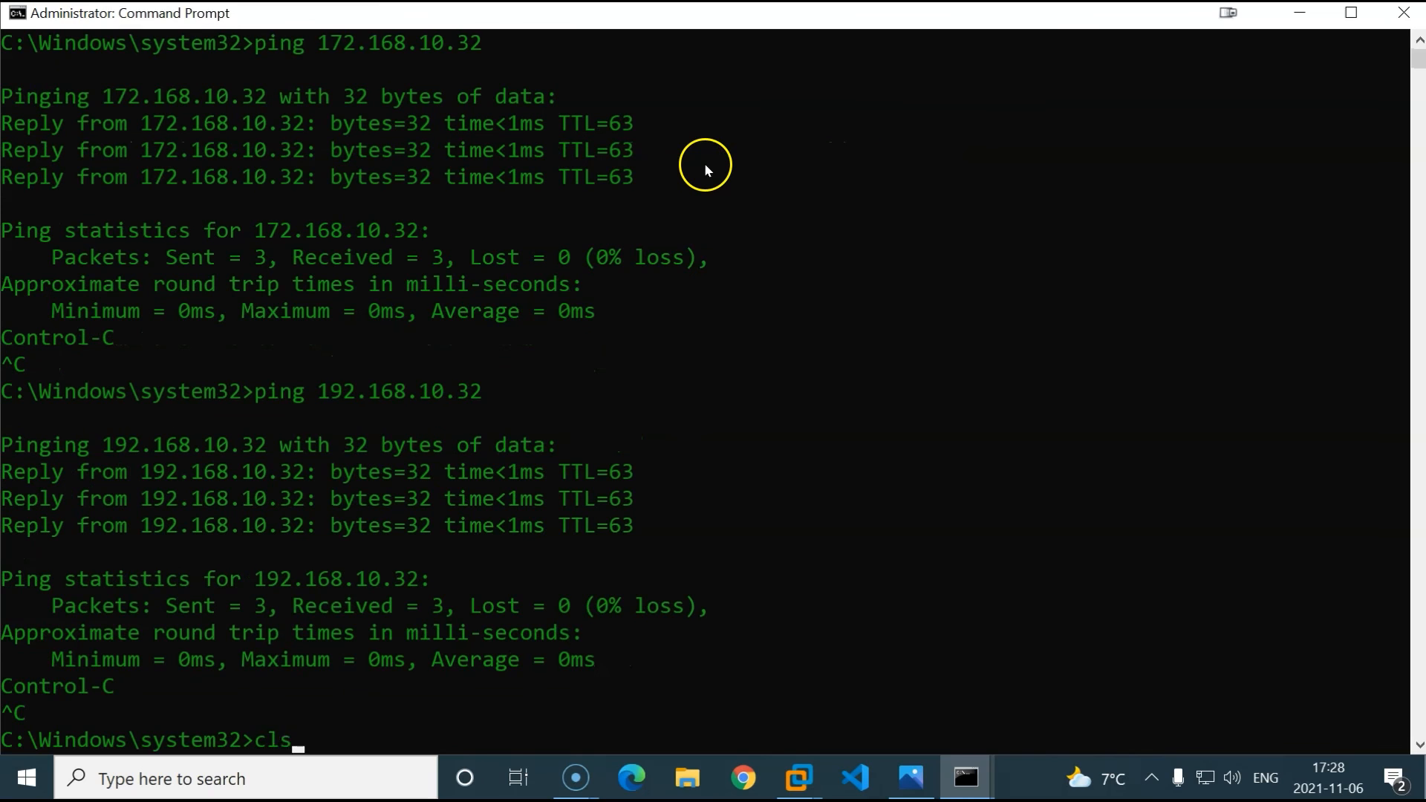
key("enter")
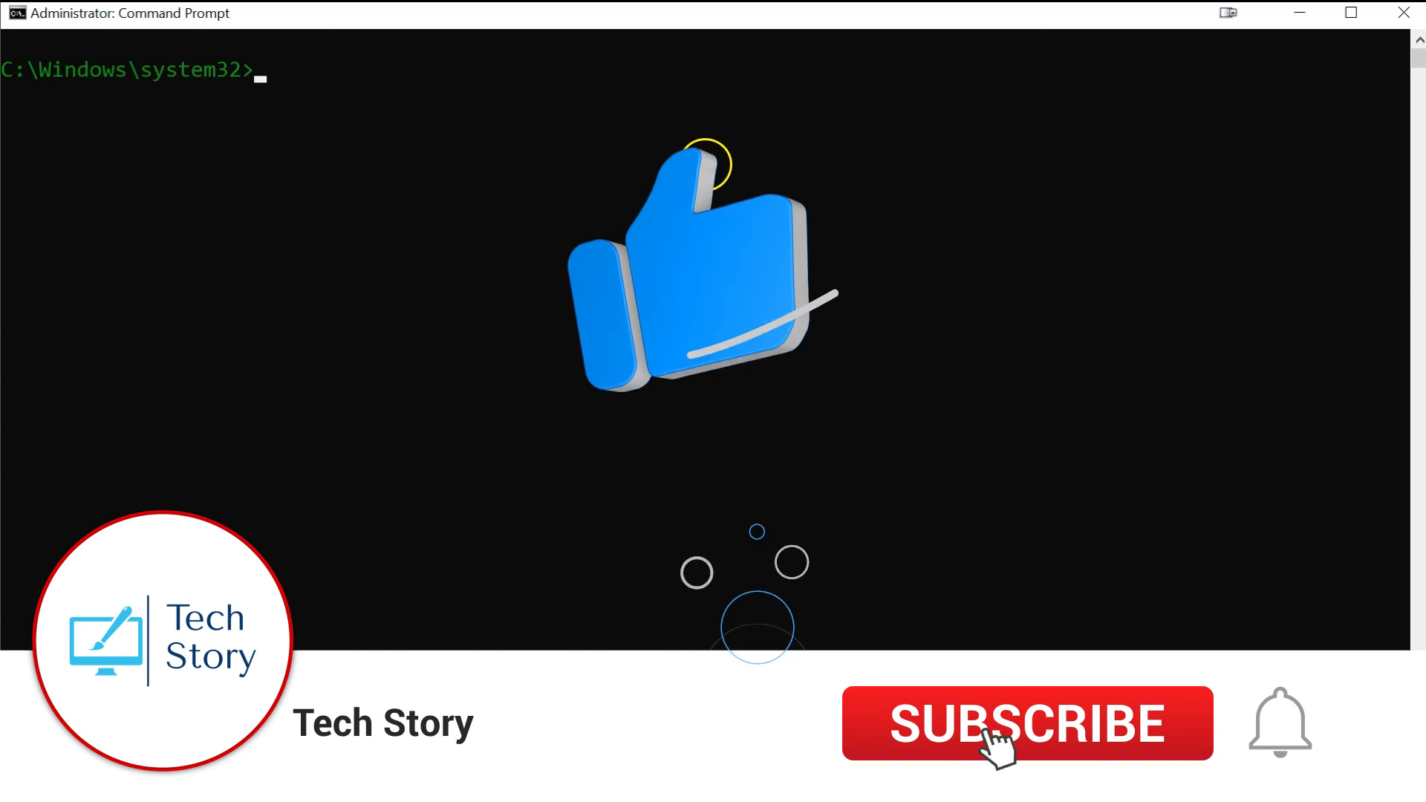
left_click(1027, 722)
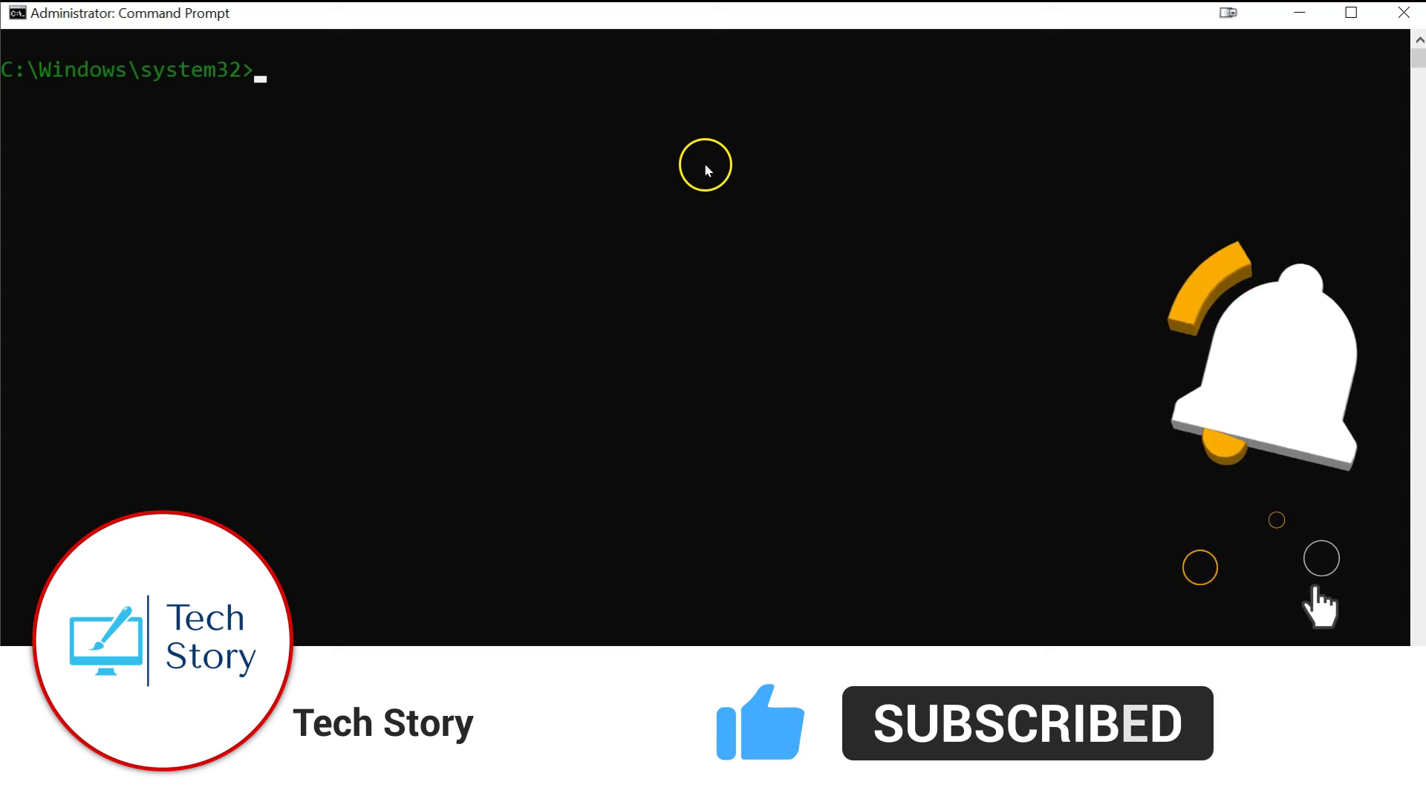